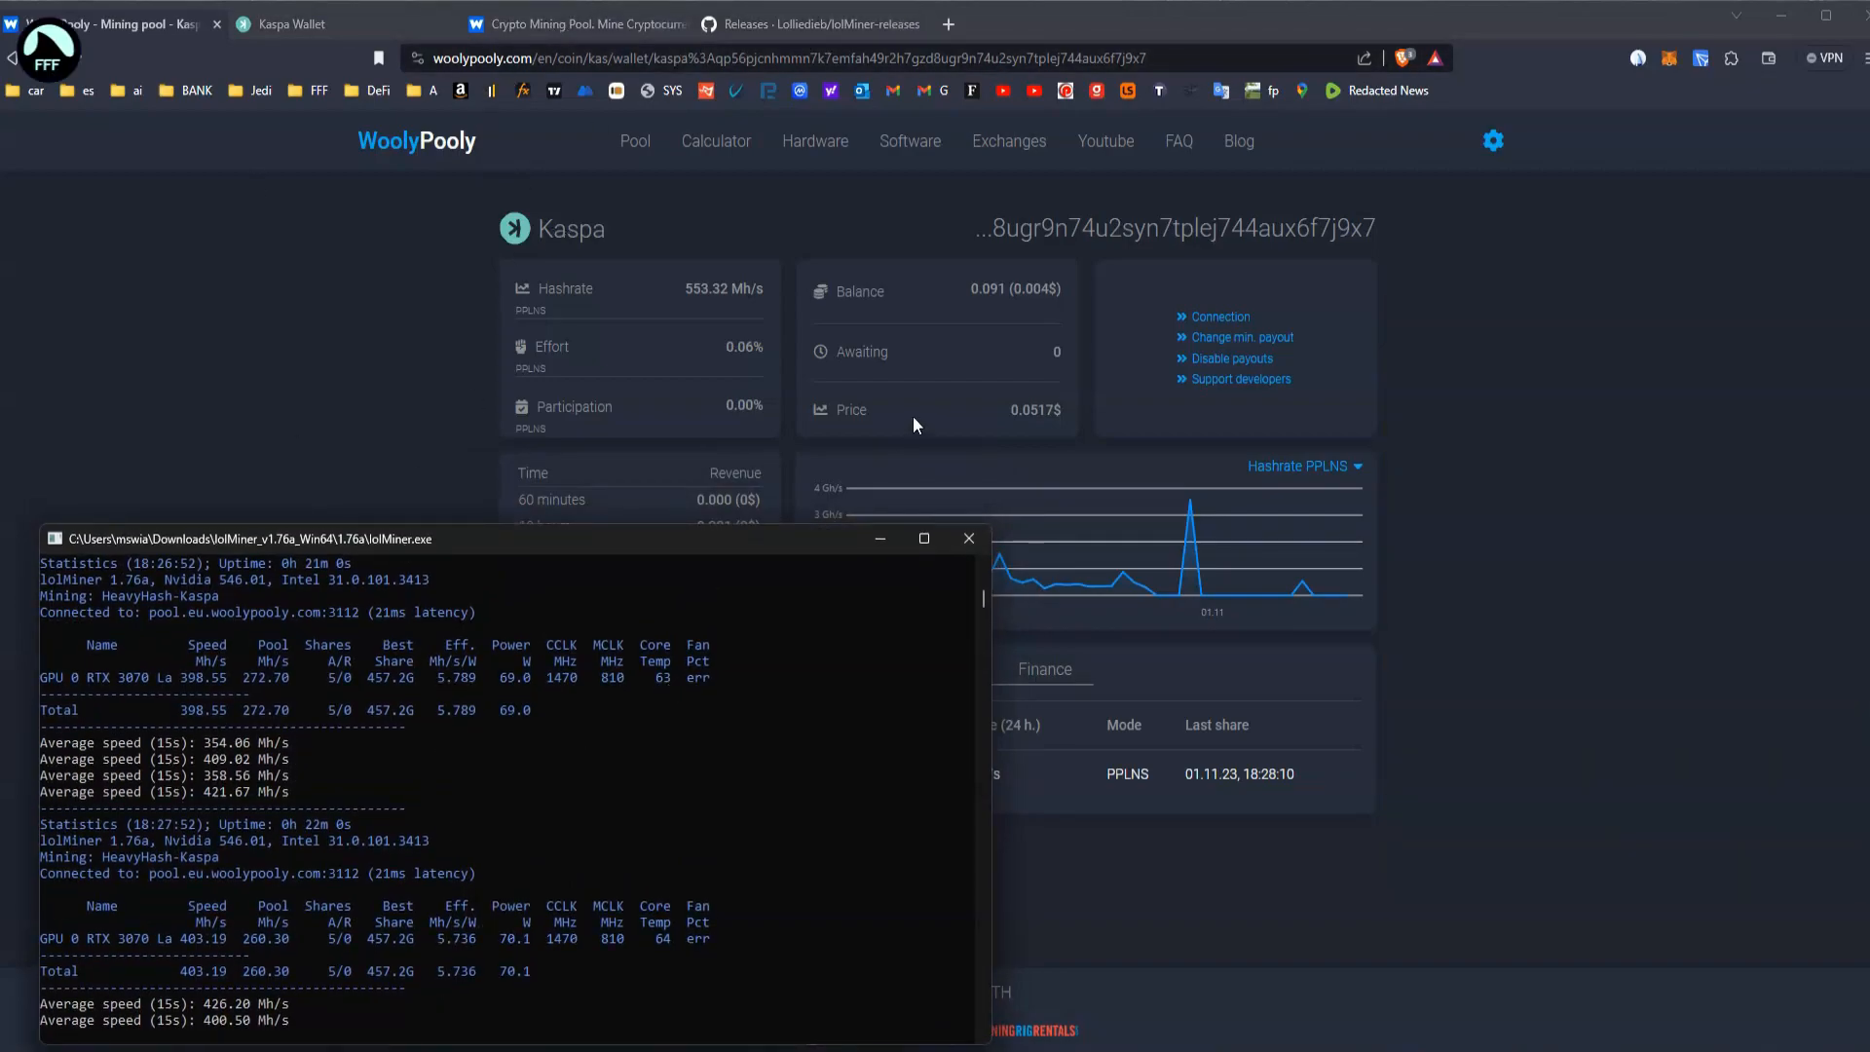
{"action": "mouse_move", "coordinate": [1032, 291]}
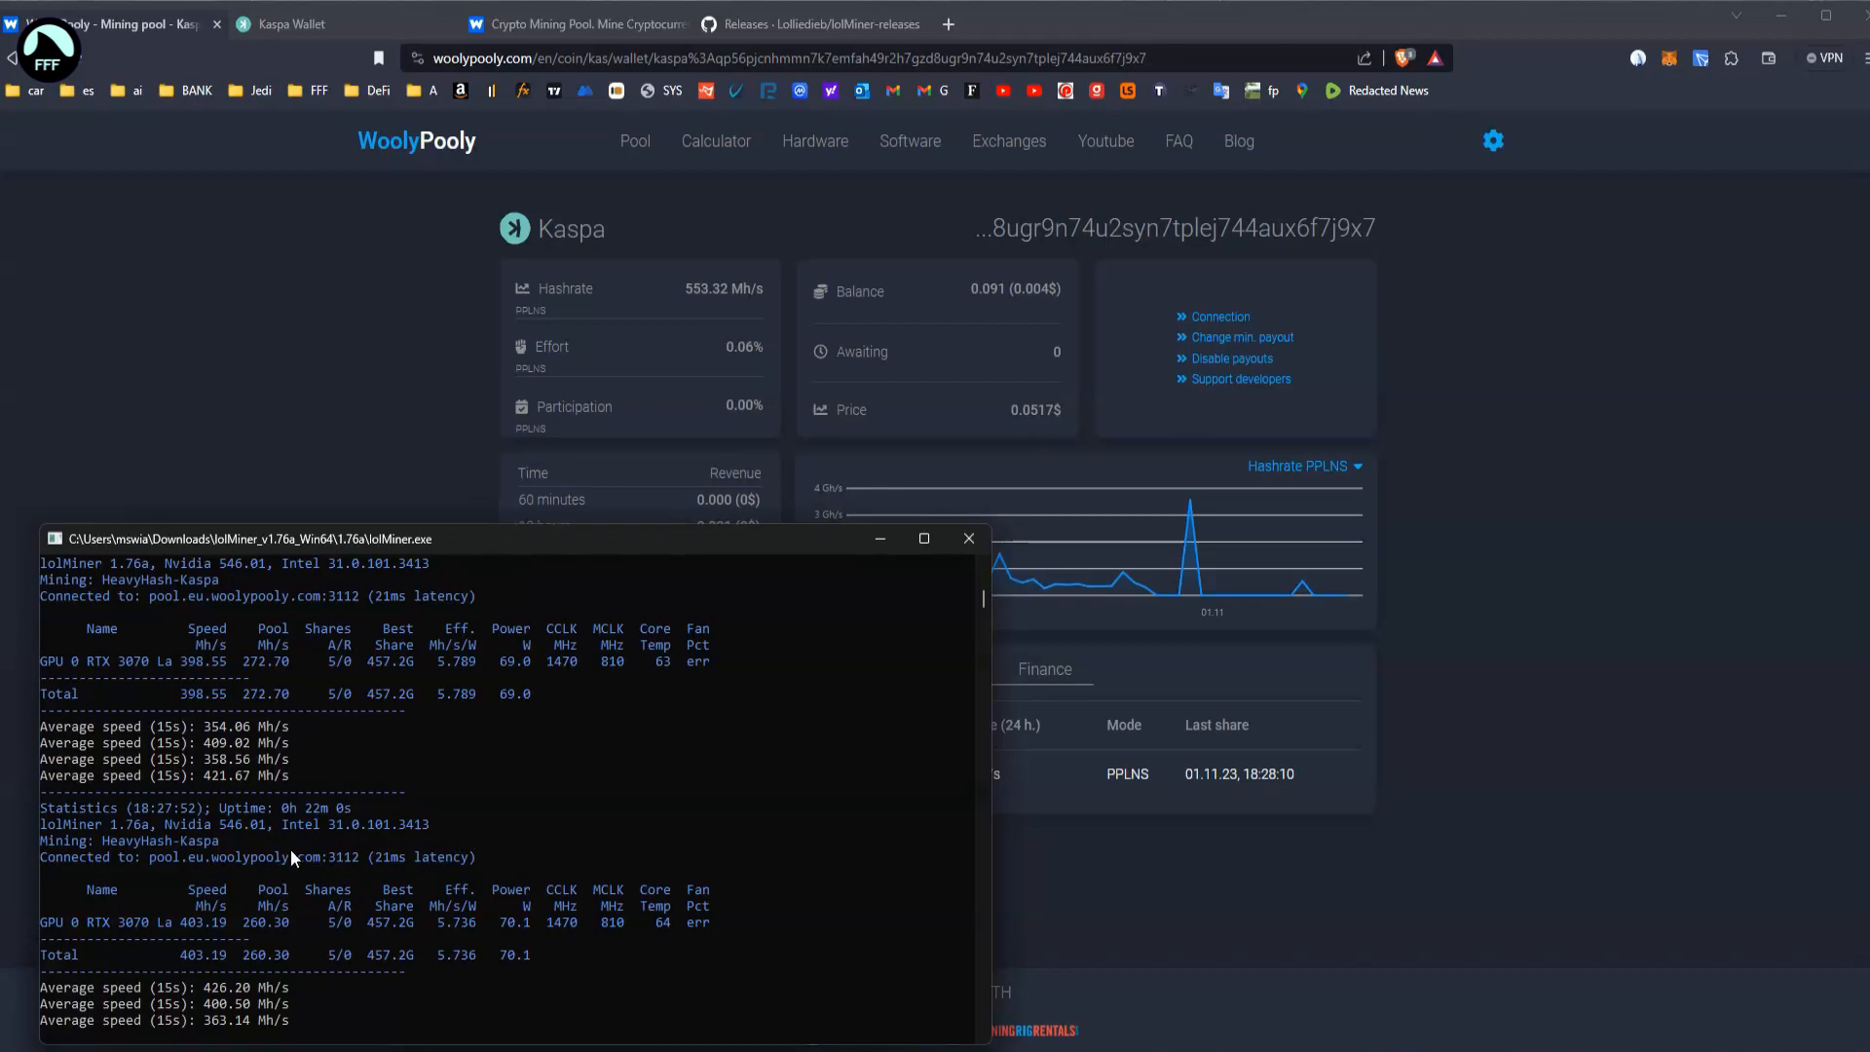
{"action": "mouse_move", "coordinate": [236, 862]}
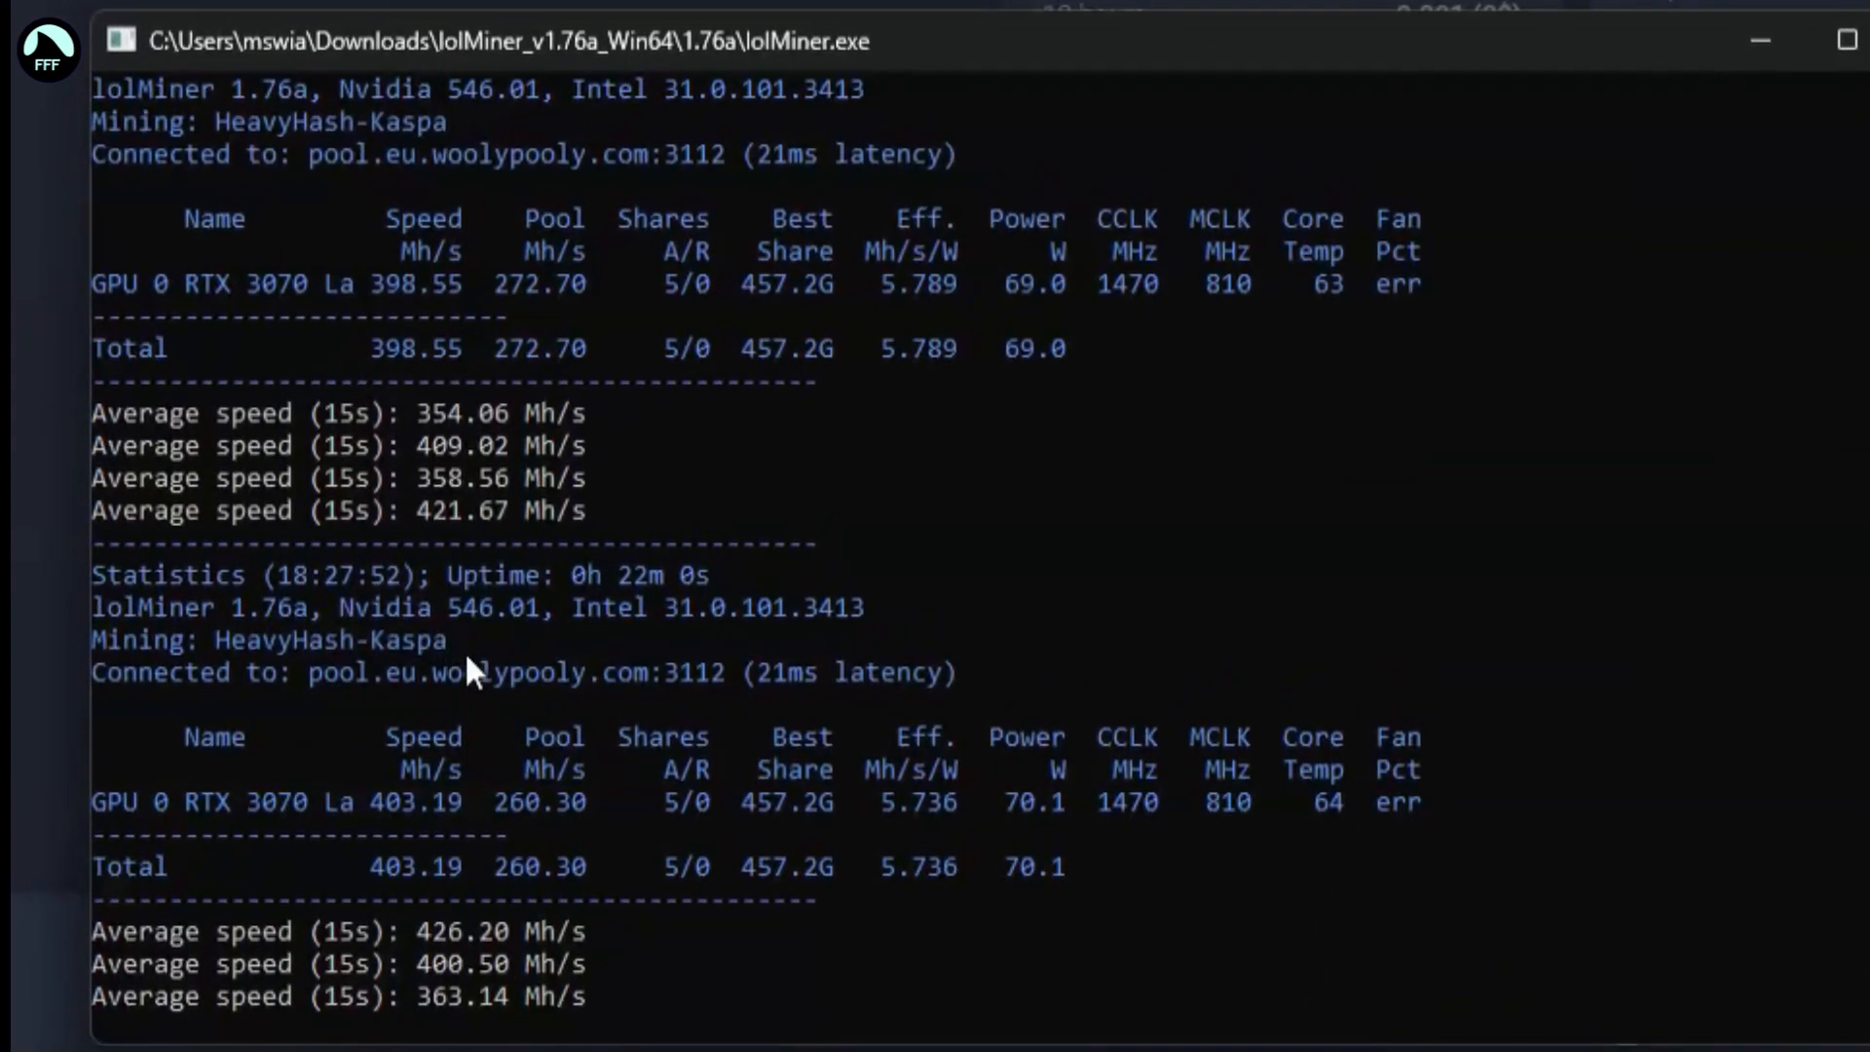
{"action": "mouse_move", "coordinate": [525, 610]}
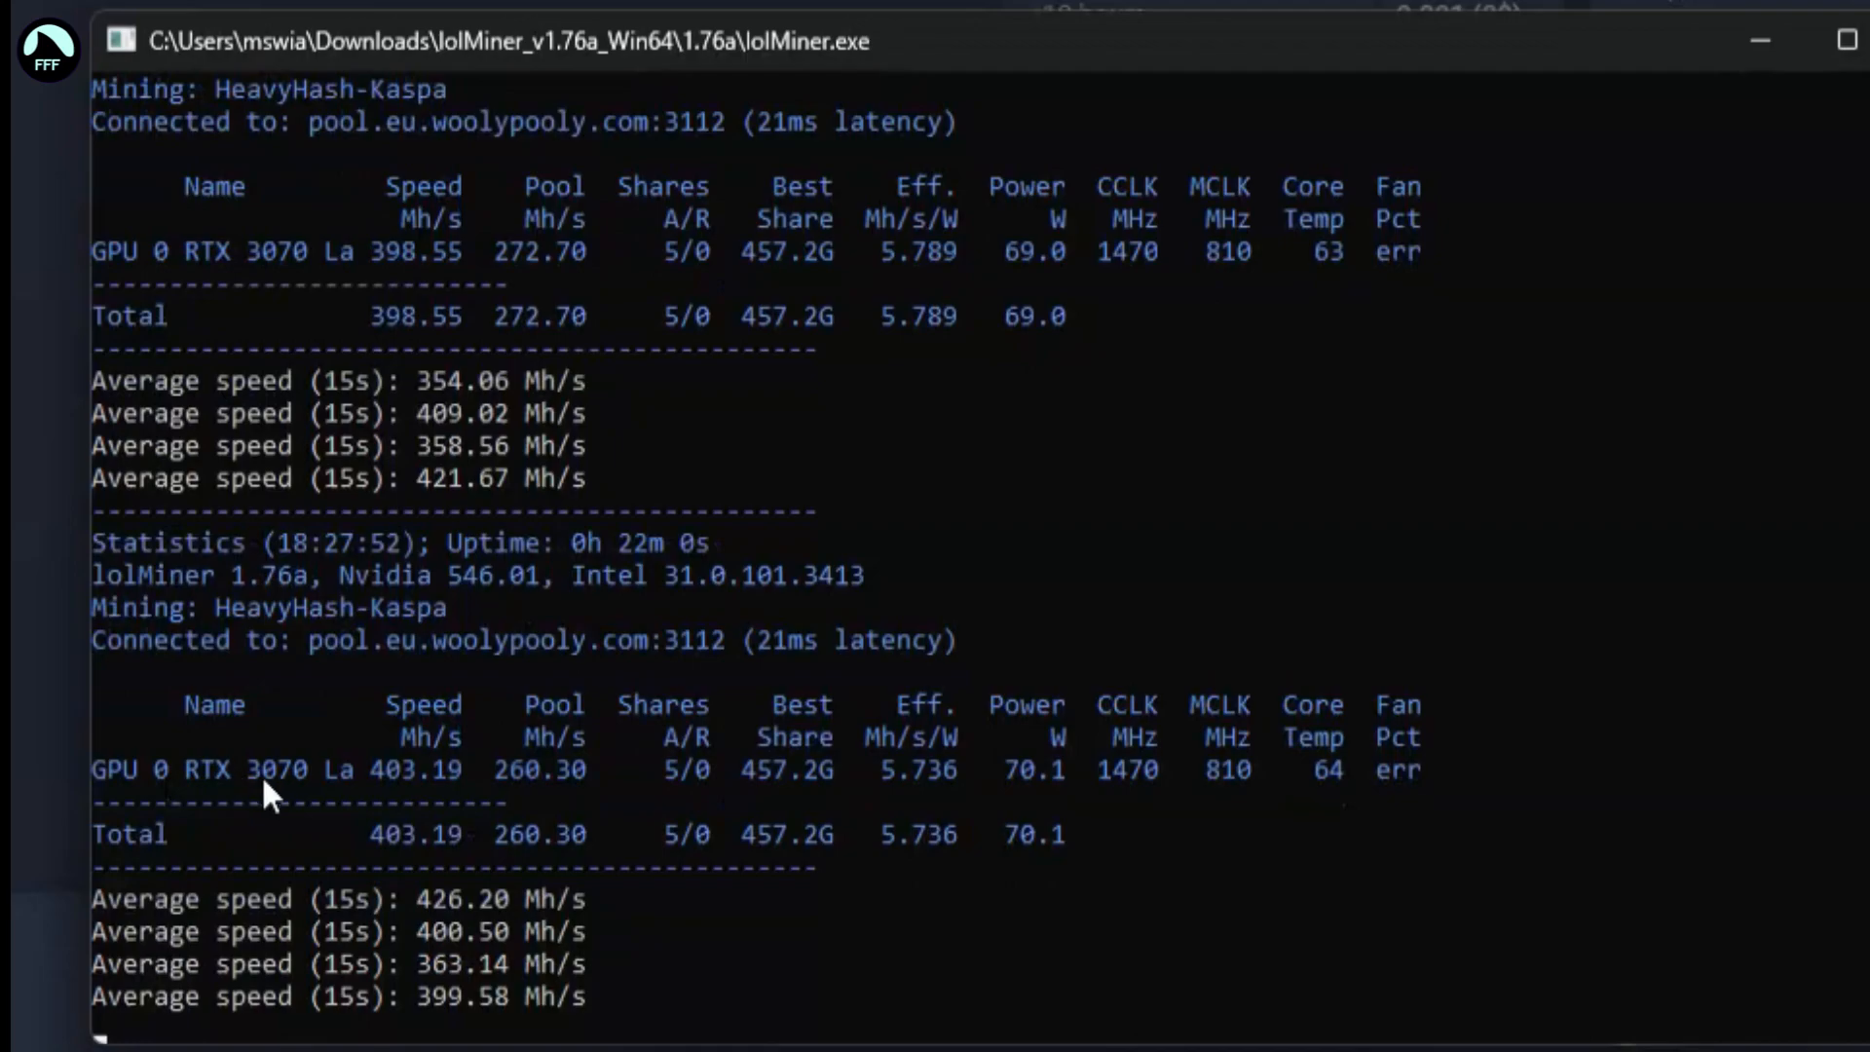
{"action": "mouse_move", "coordinate": [251, 811]}
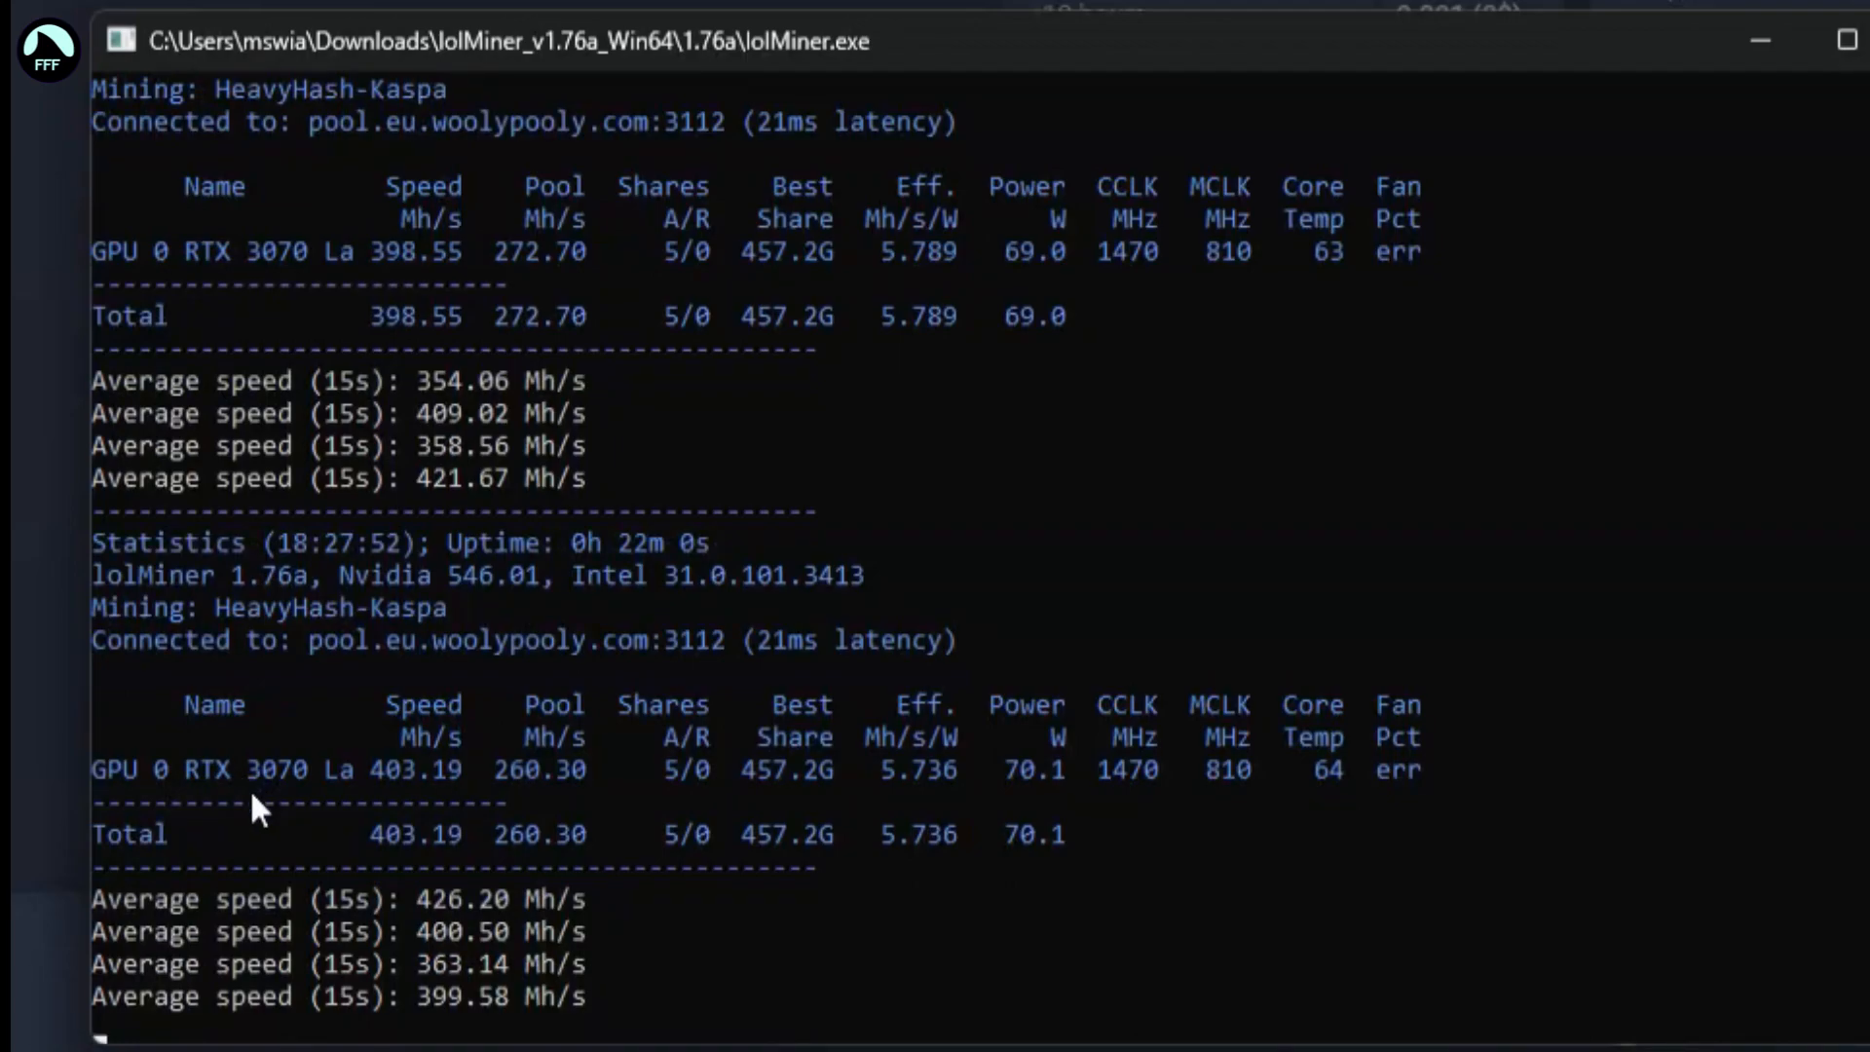
{"action": "mouse_move", "coordinate": [584, 829]}
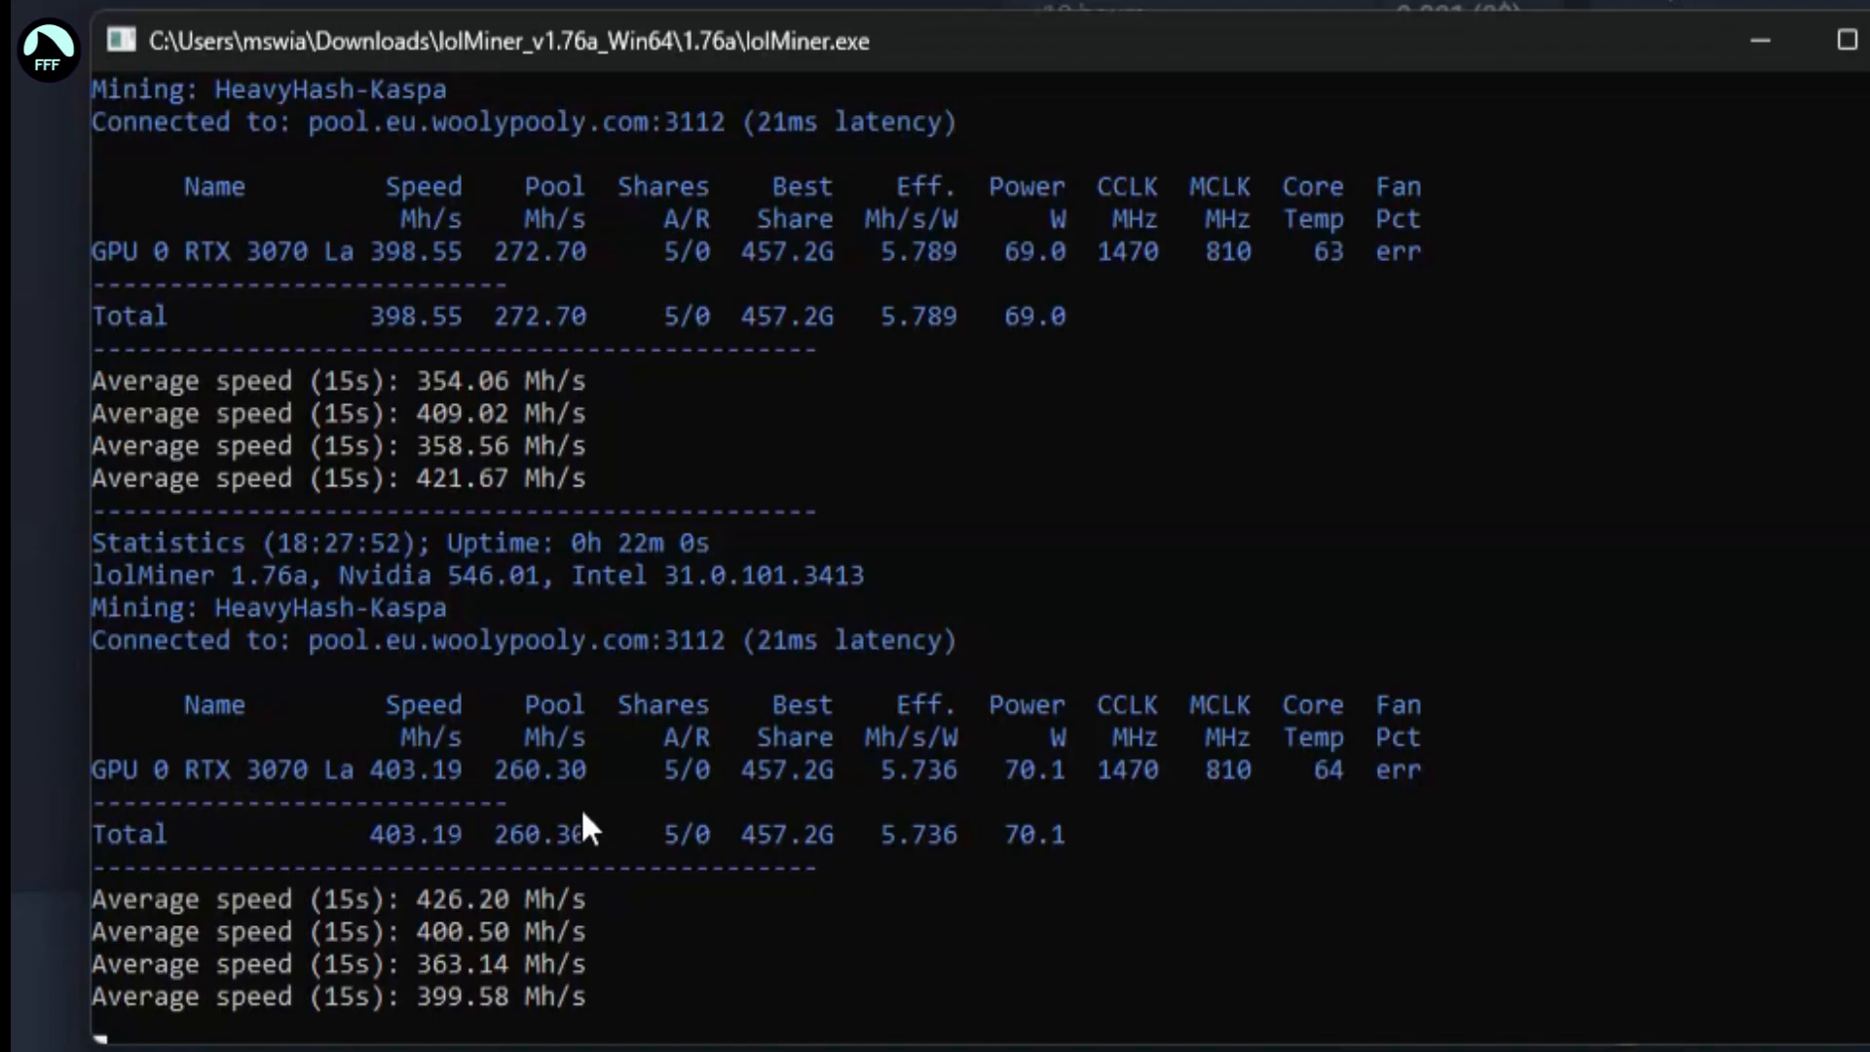
{"action": "mouse_move", "coordinate": [475, 865]}
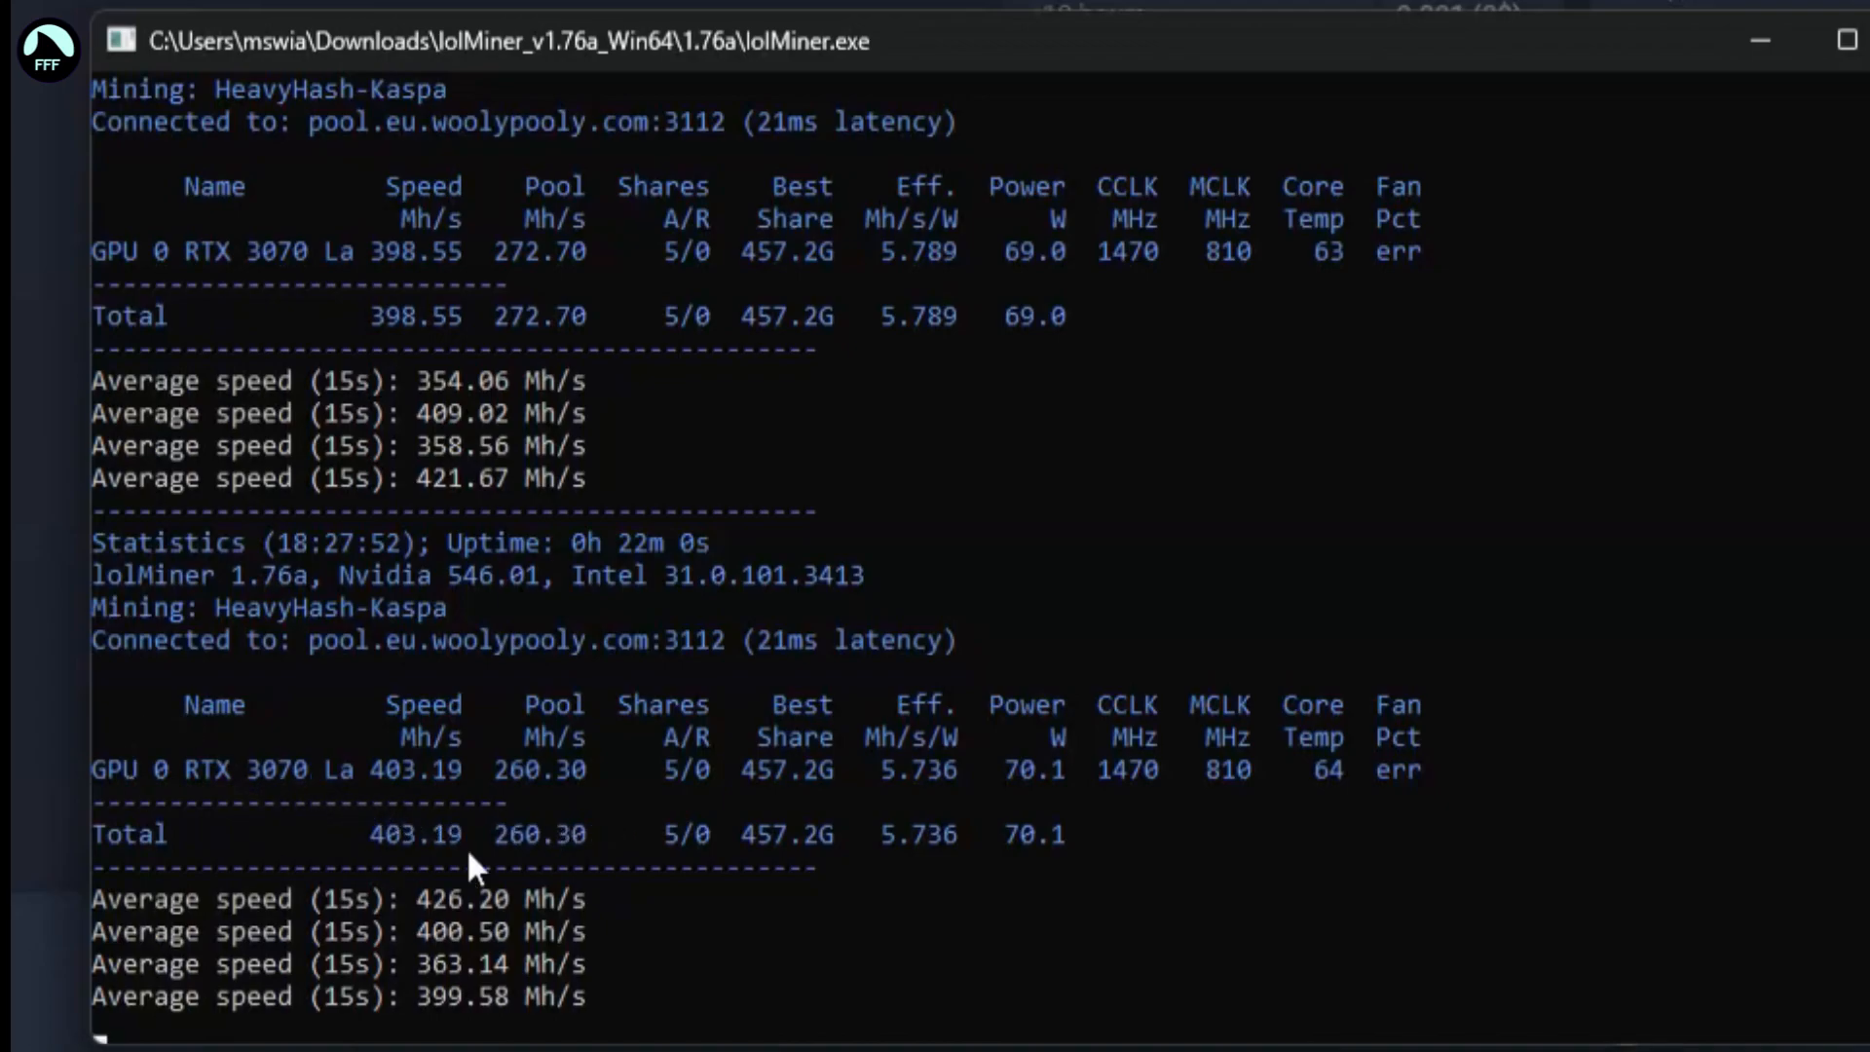
{"action": "mouse_move", "coordinate": [1000, 659]}
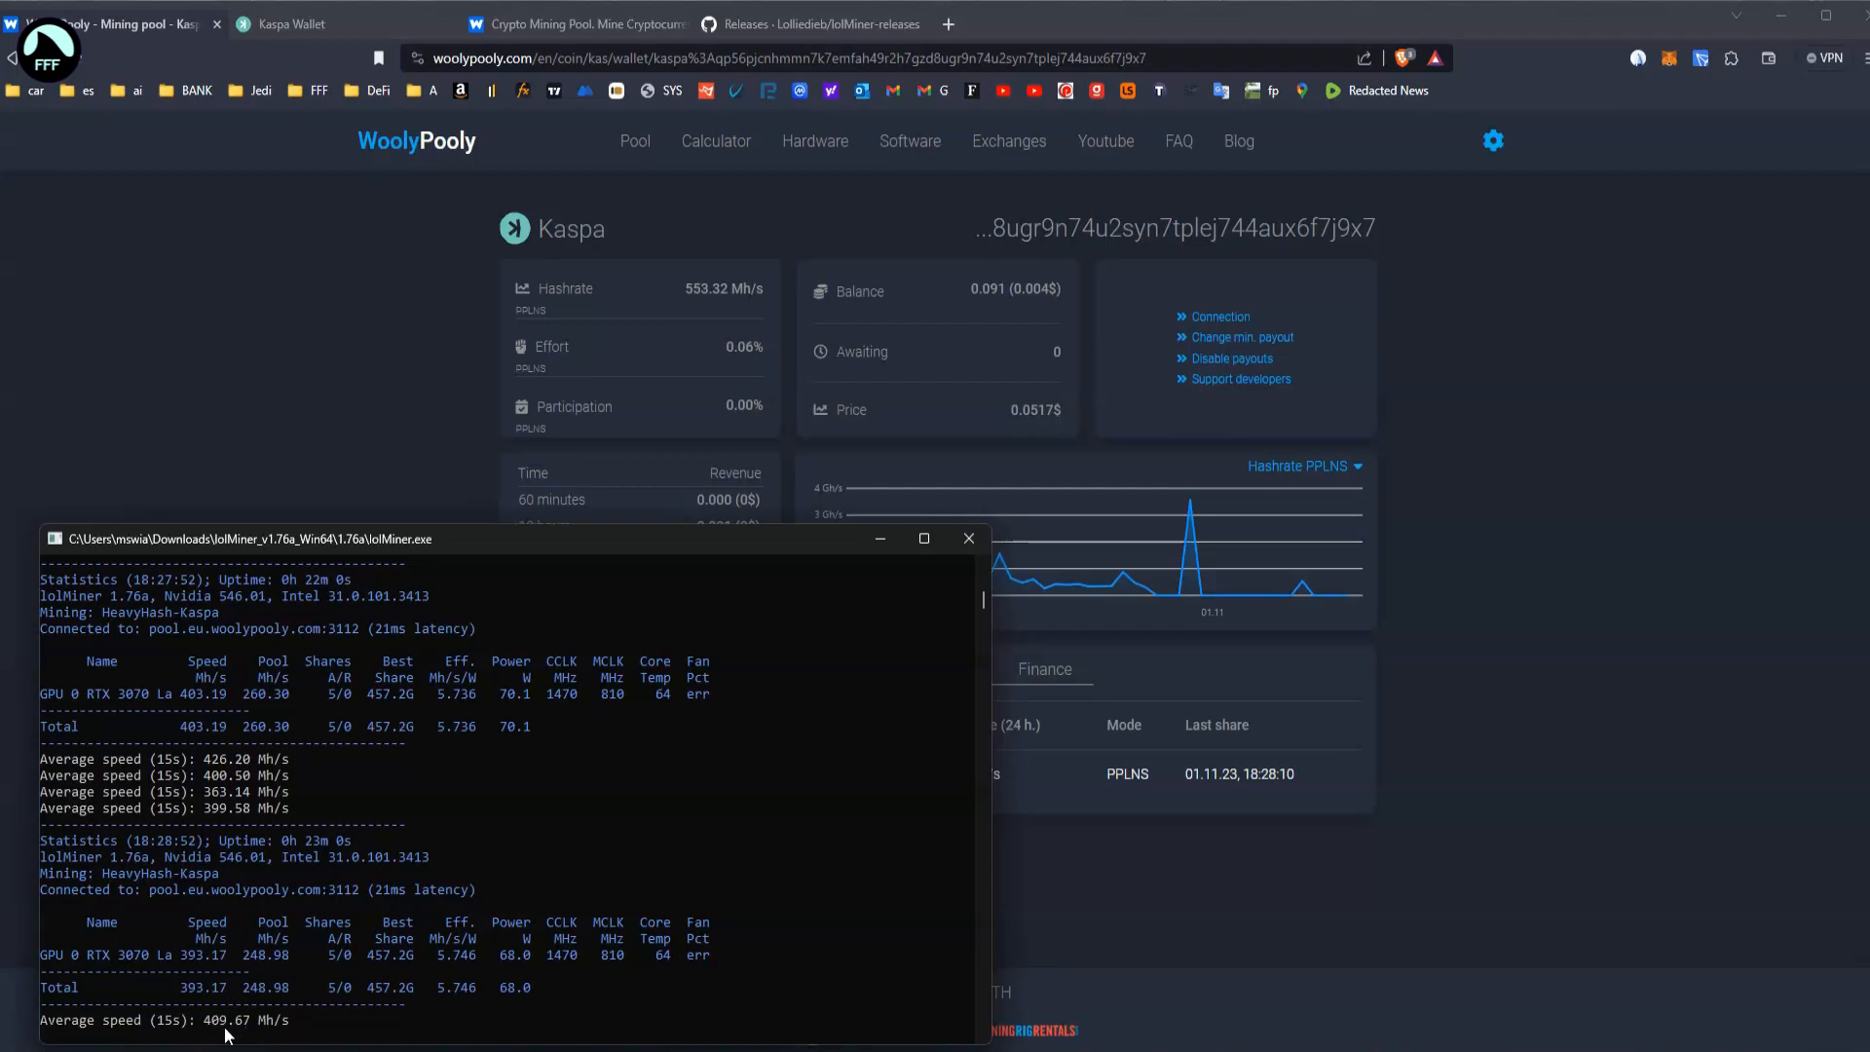
{"action": "mouse_move", "coordinate": [721, 936]}
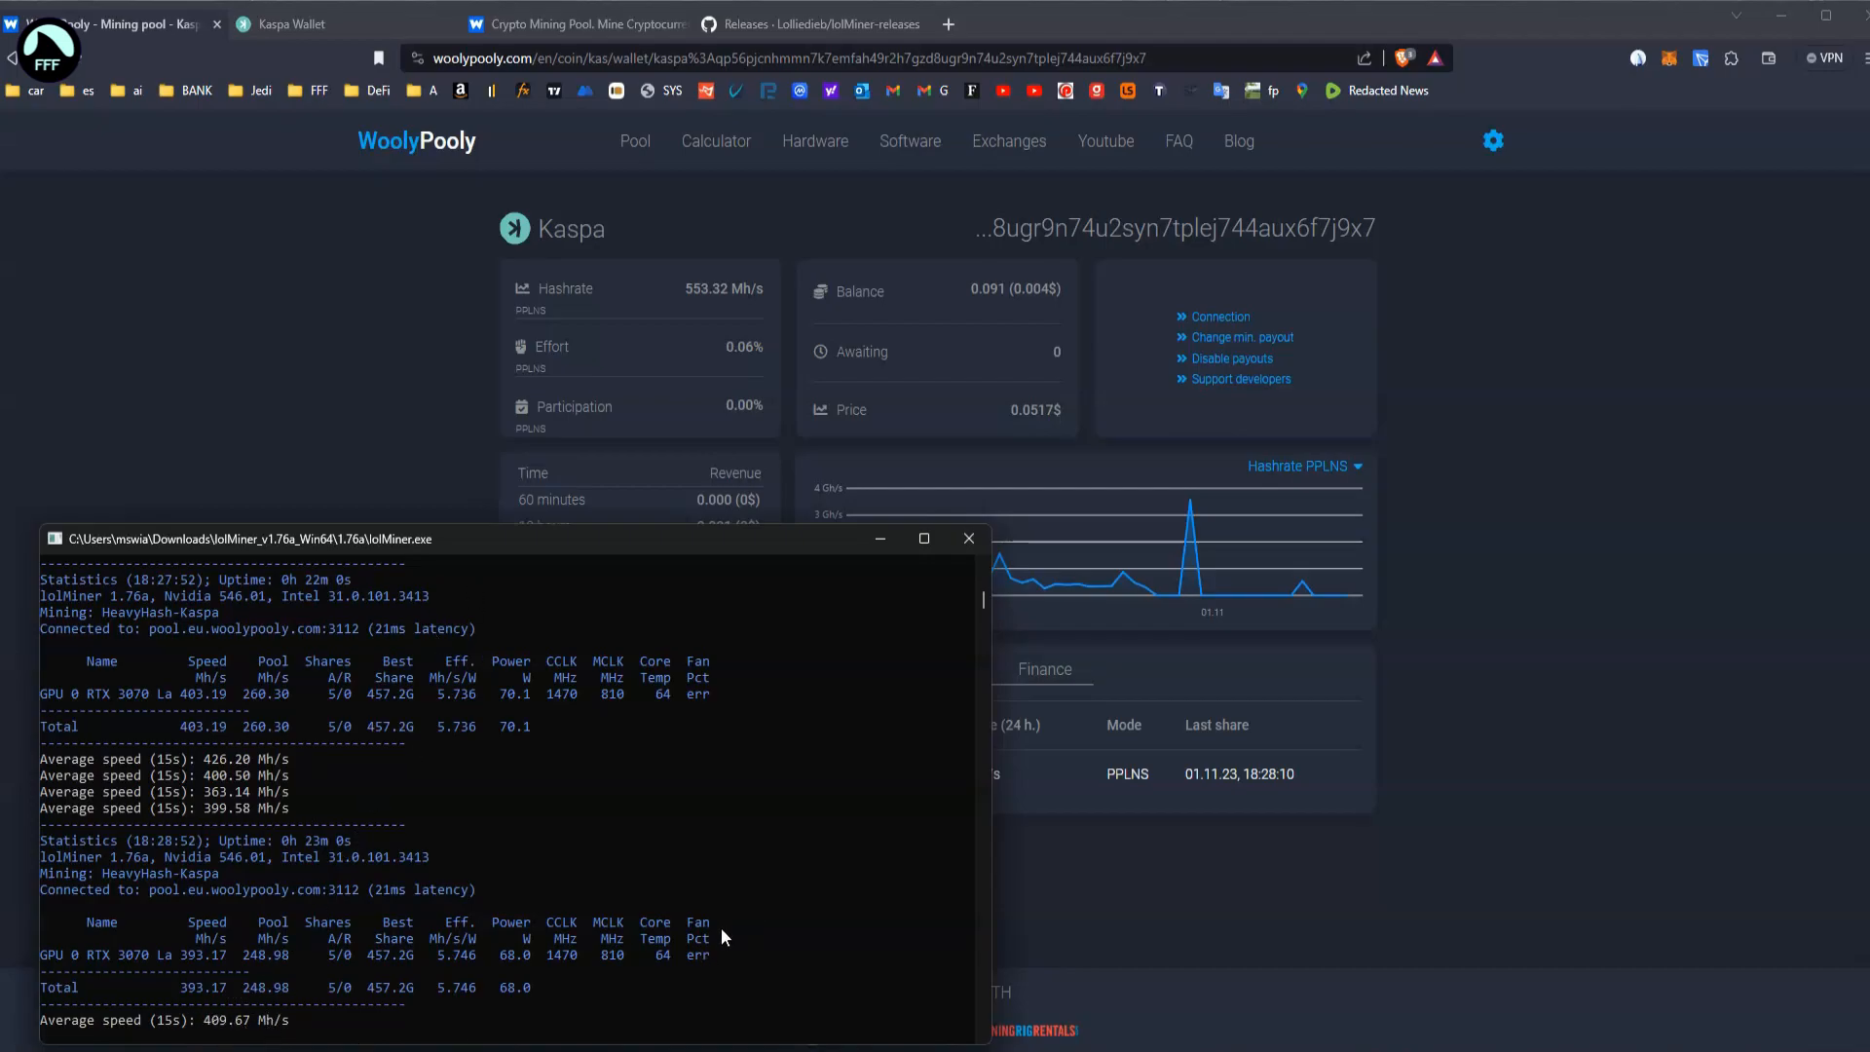
{"action": "mouse_move", "coordinate": [889, 537]}
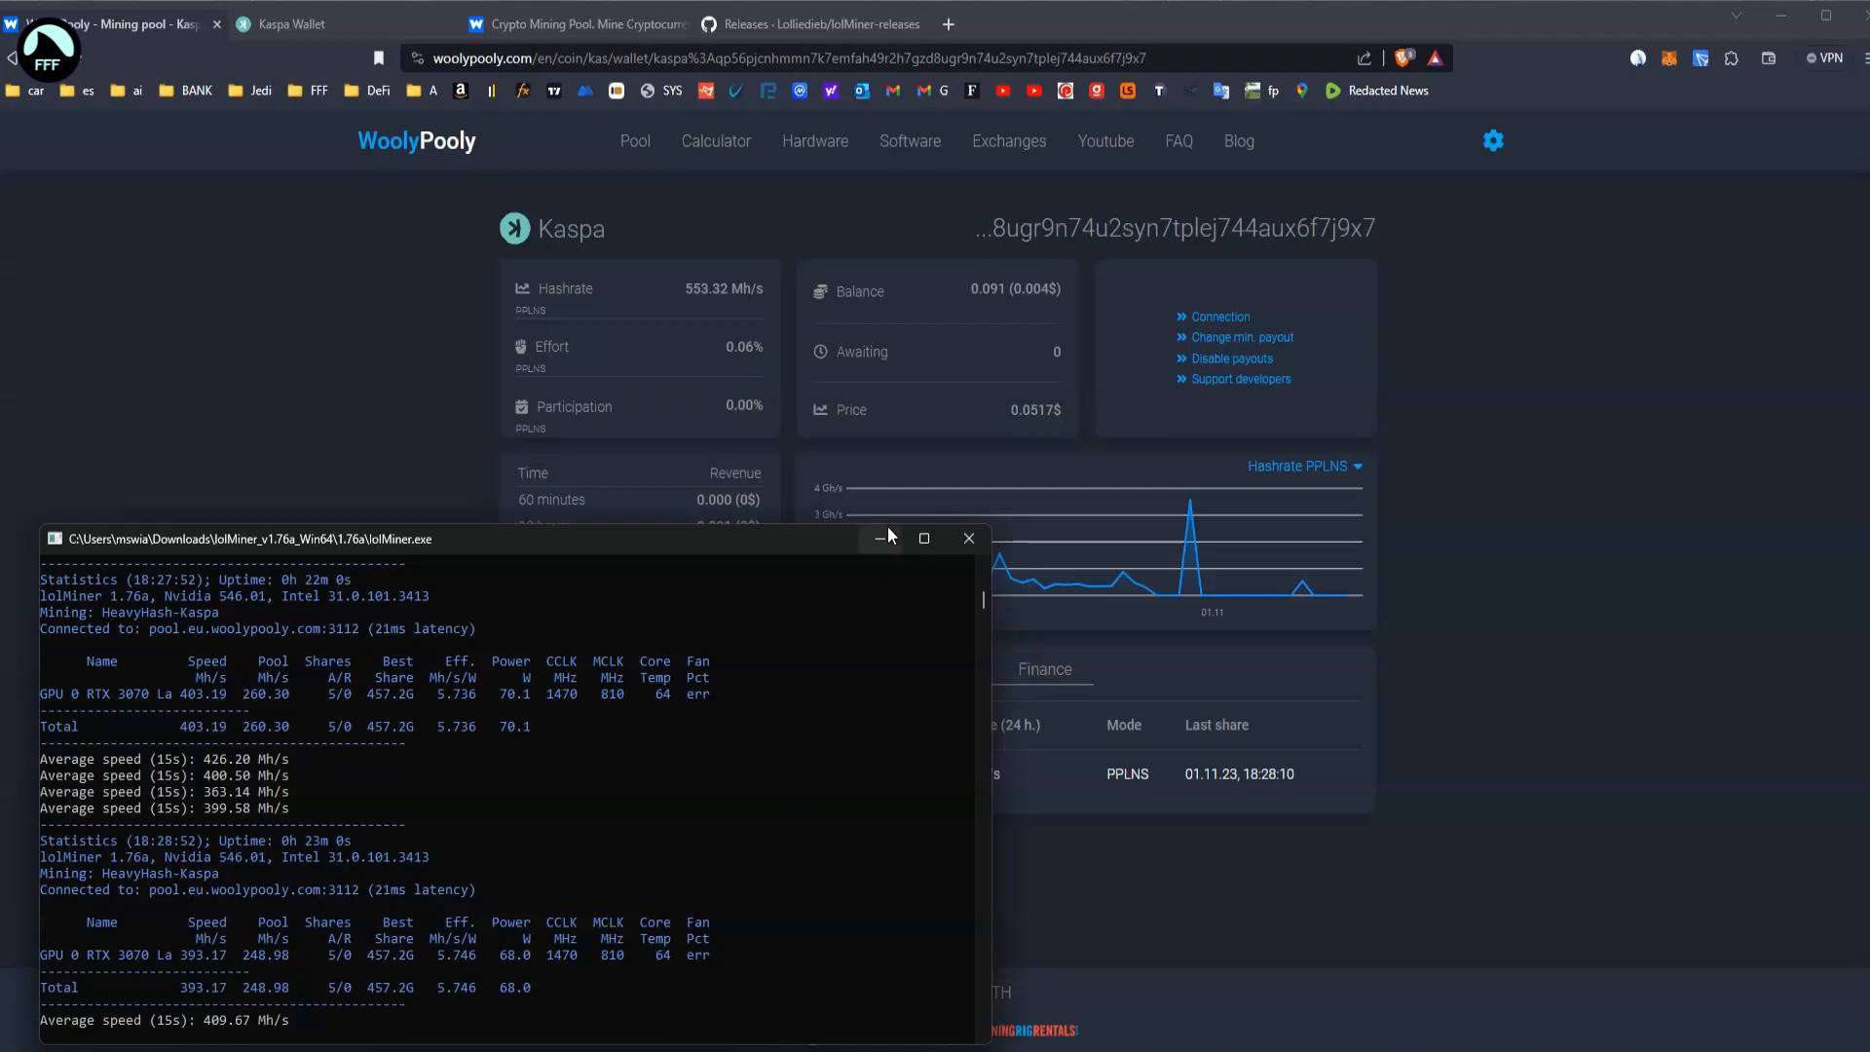
{"action": "mouse_move", "coordinate": [1019, 290]}
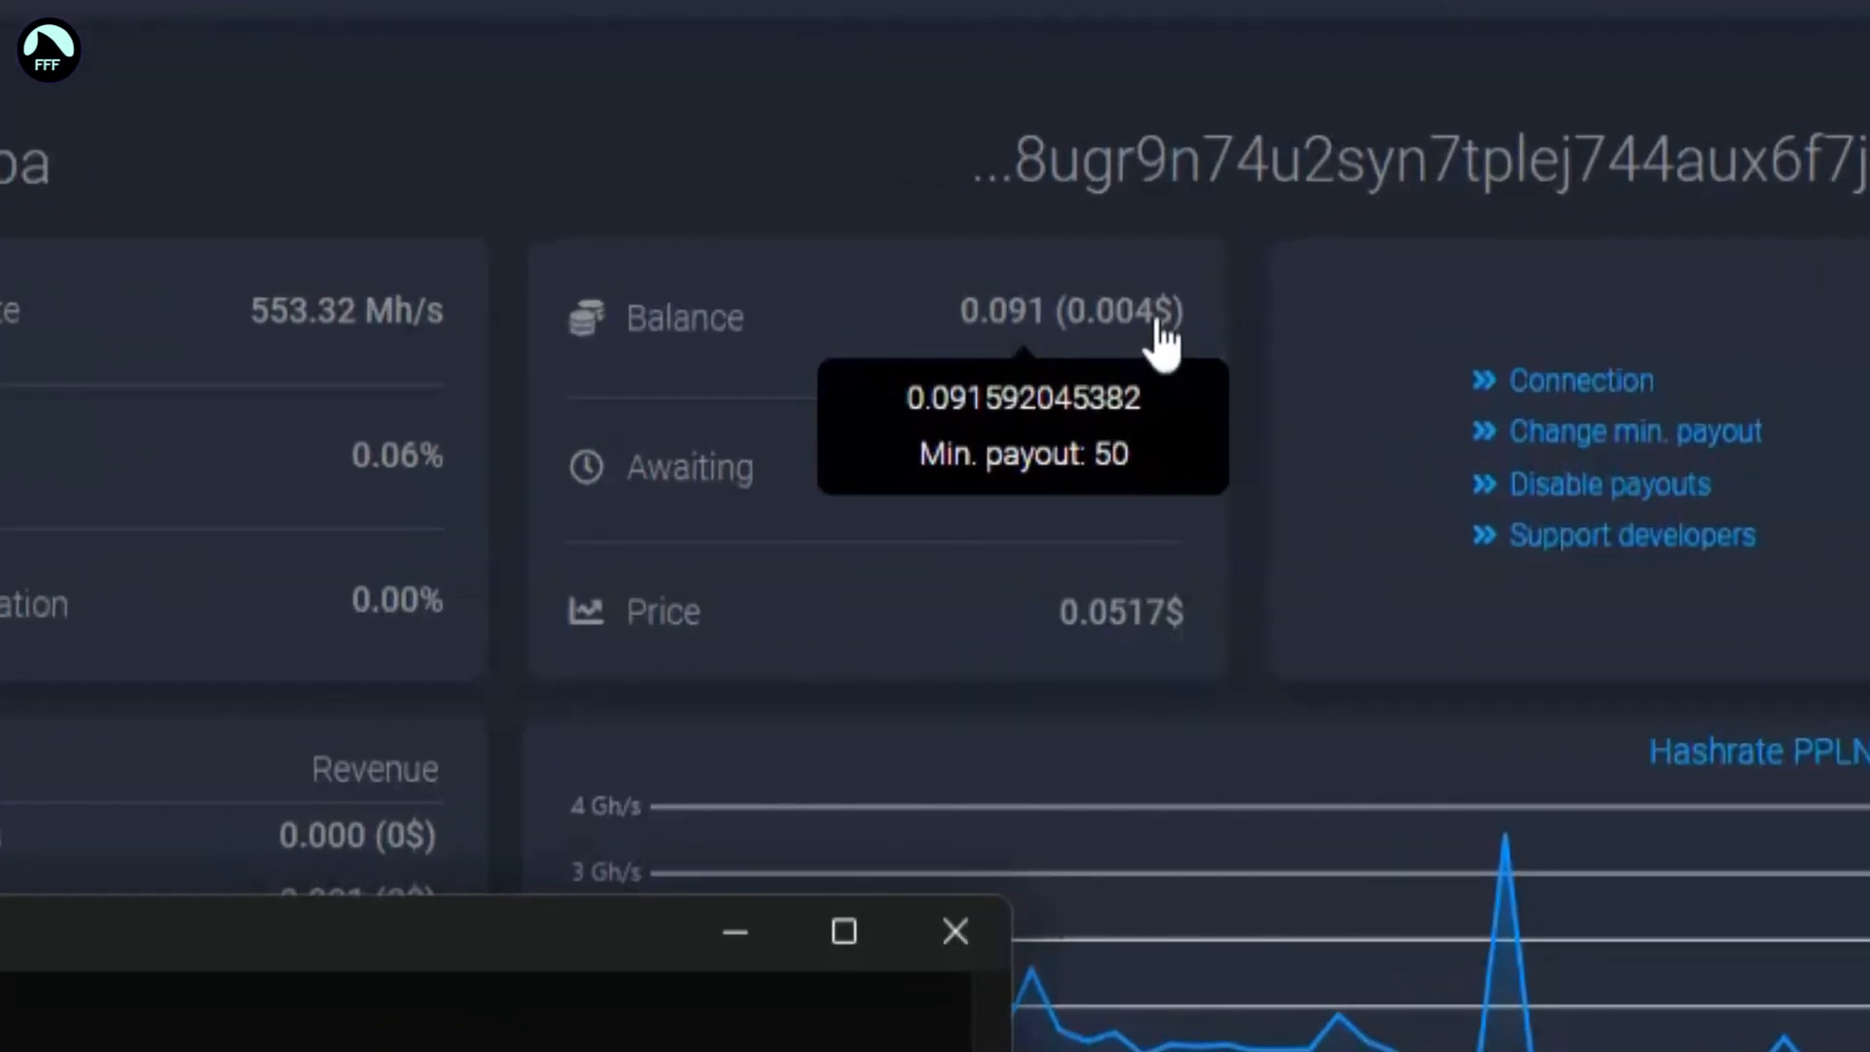
{"action": "mouse_move", "coordinate": [1121, 334]}
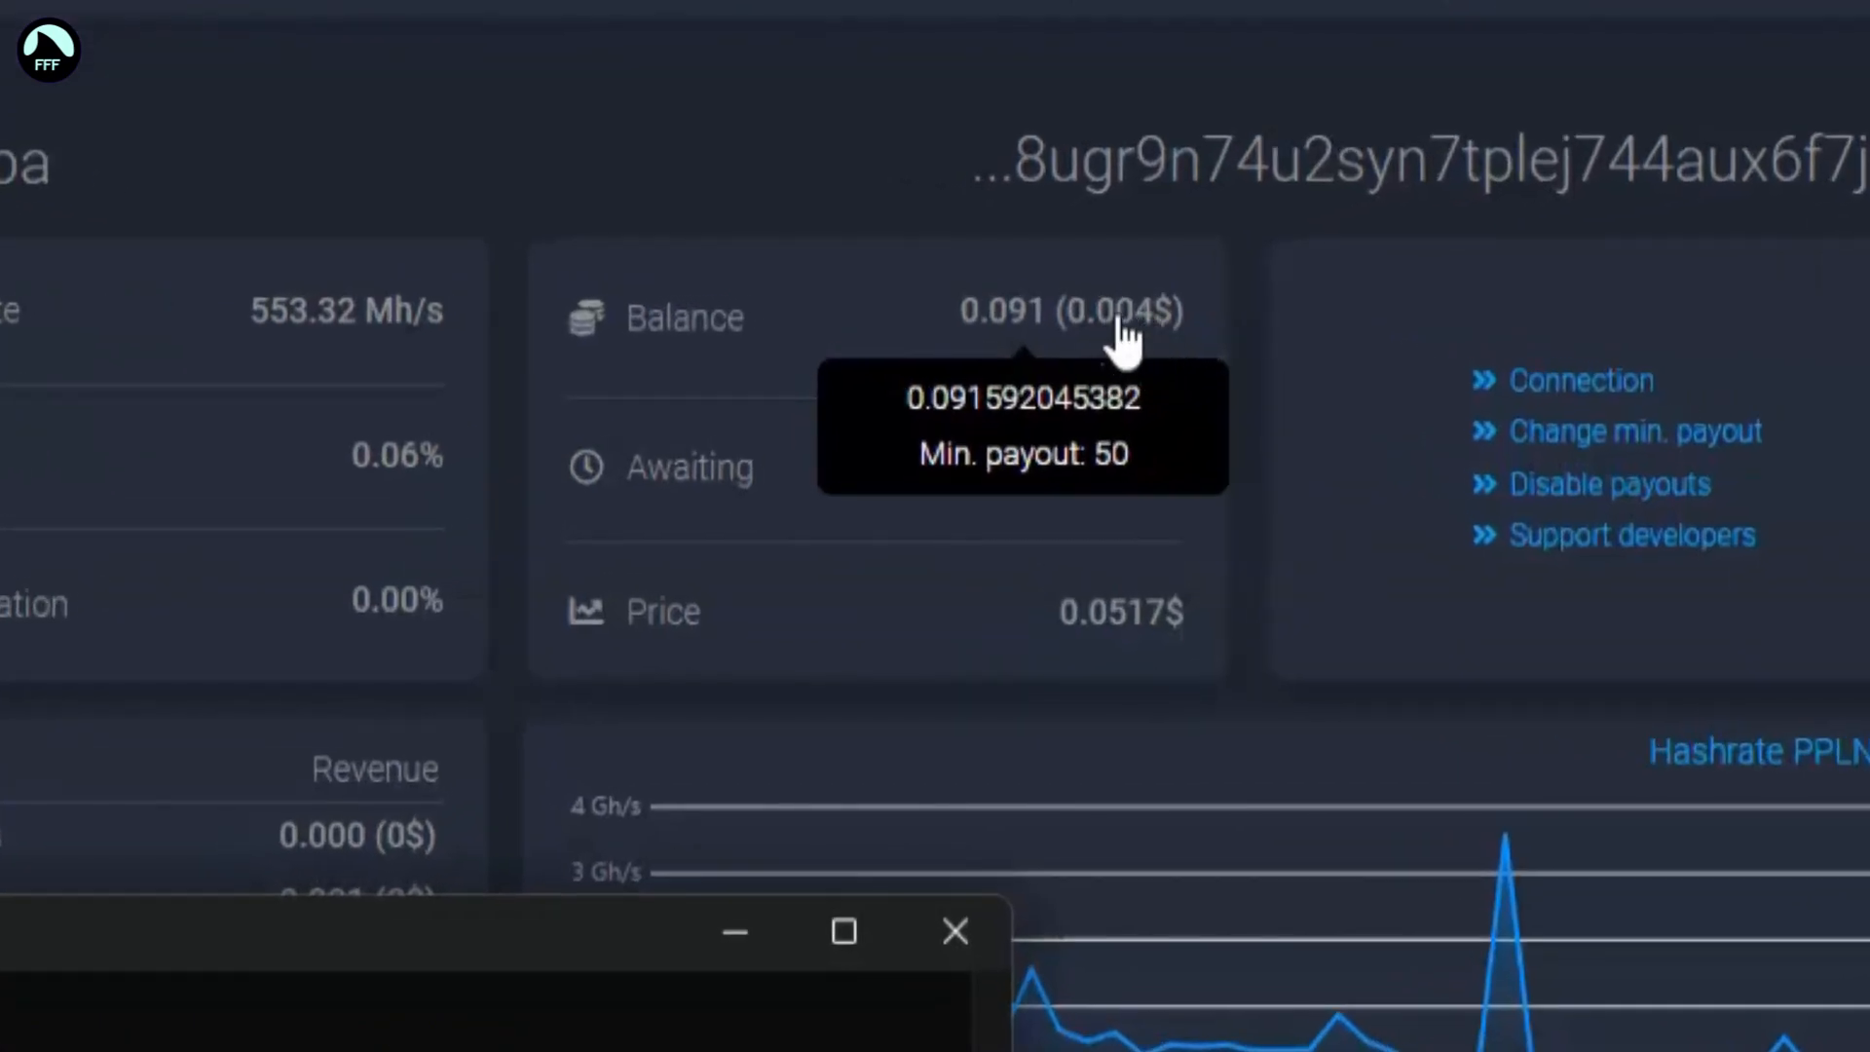
{"action": "mouse_move", "coordinate": [1157, 334]}
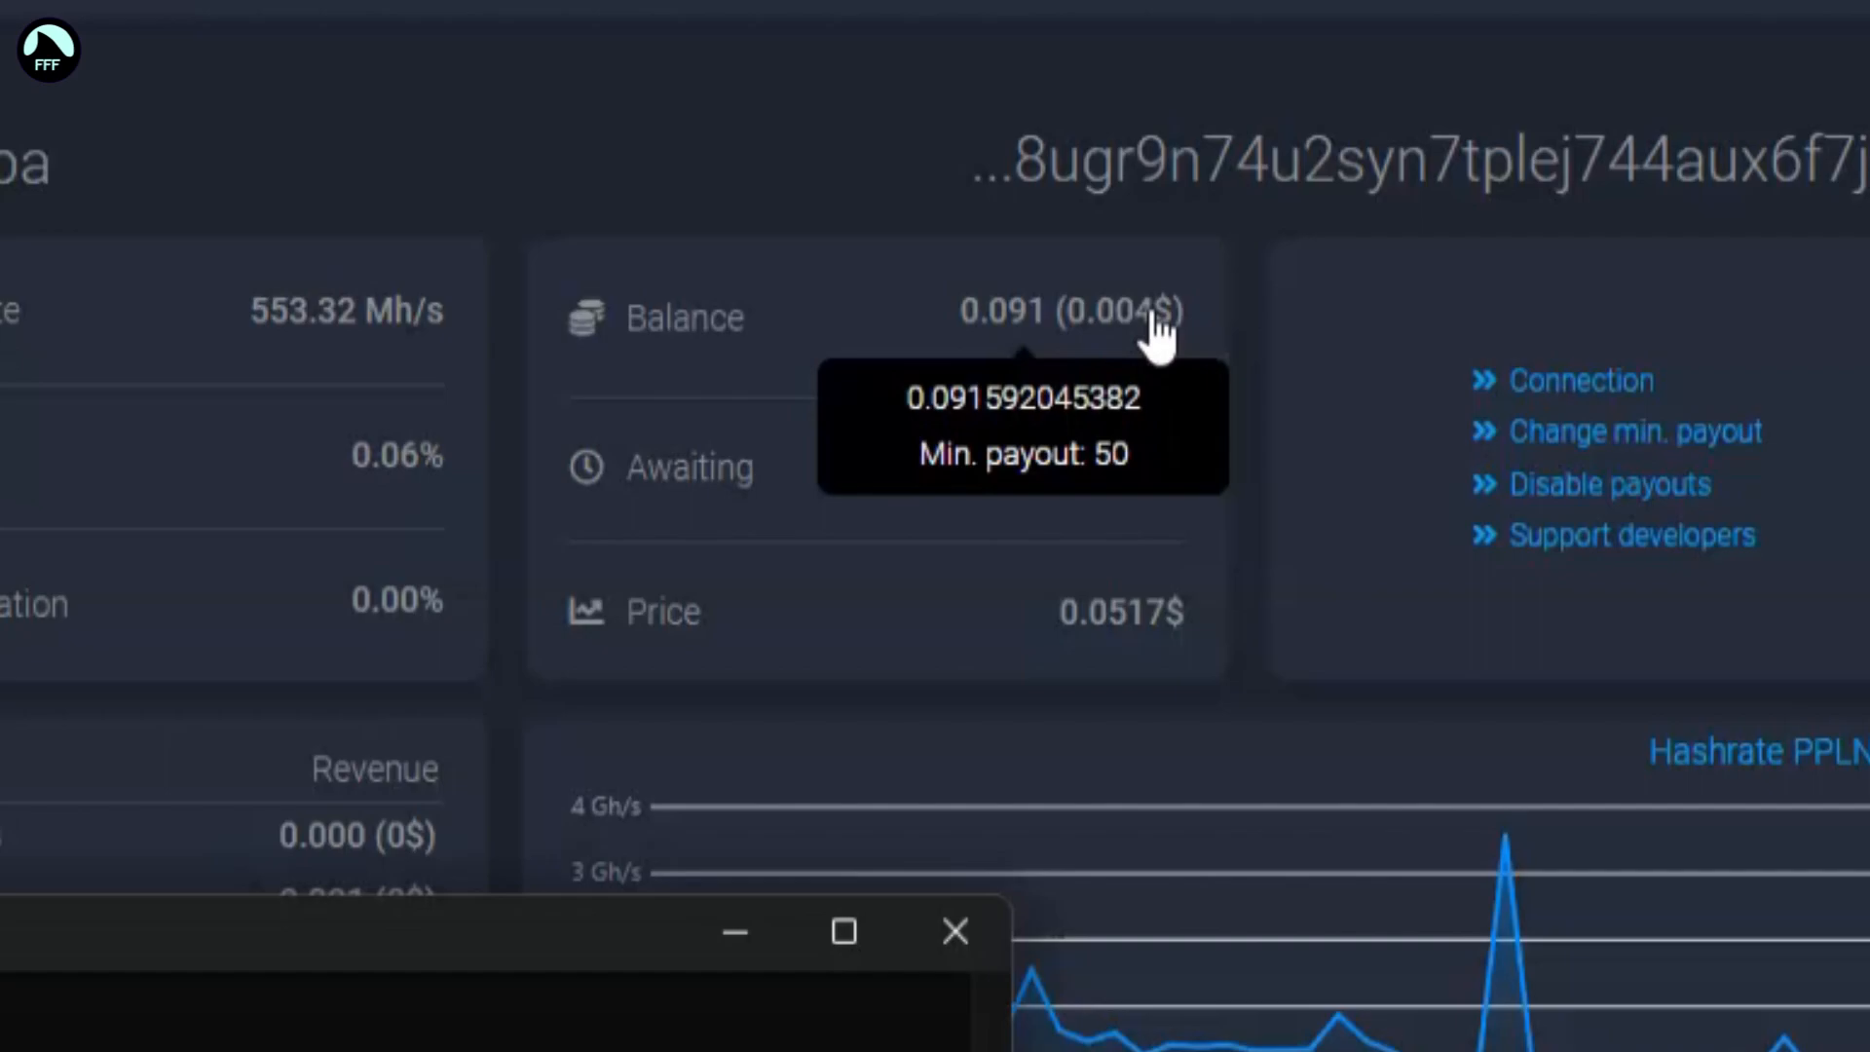
{"action": "mouse_move", "coordinate": [1091, 357]}
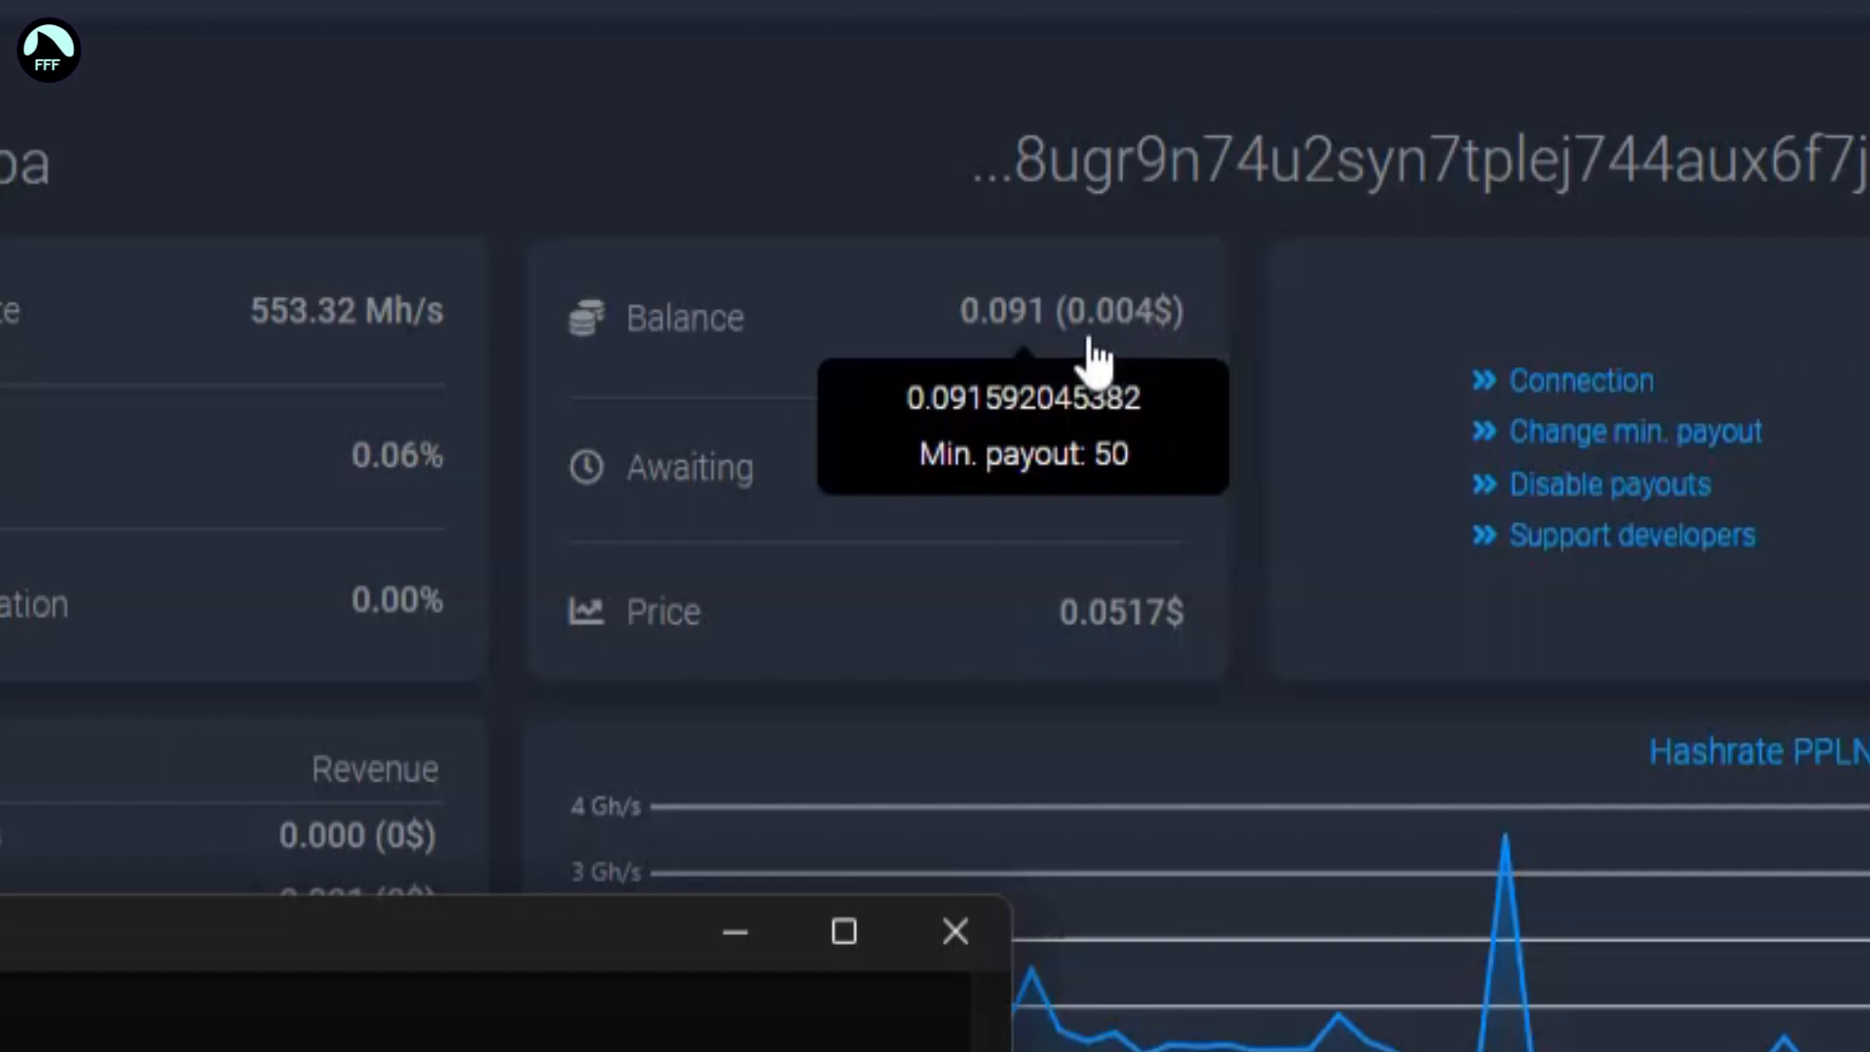
{"action": "mouse_move", "coordinate": [770, 382]}
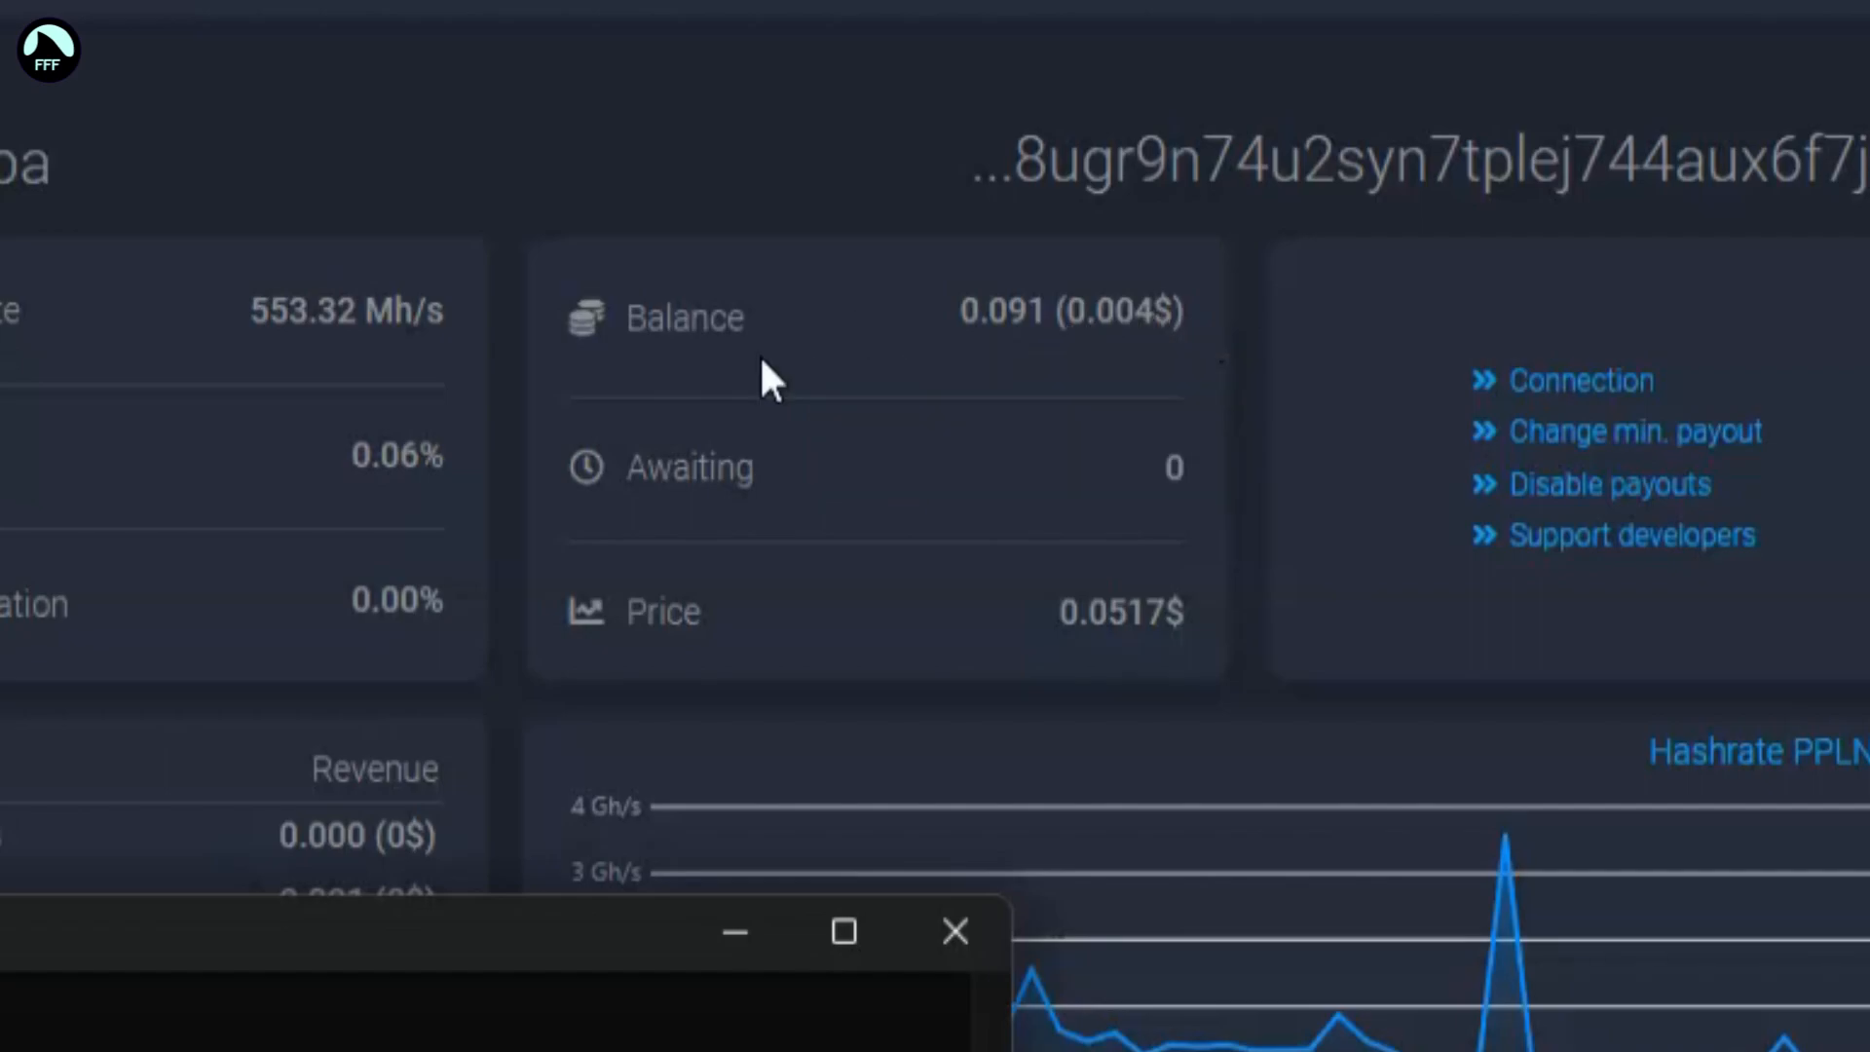
{"action": "mouse_move", "coordinate": [497, 738]}
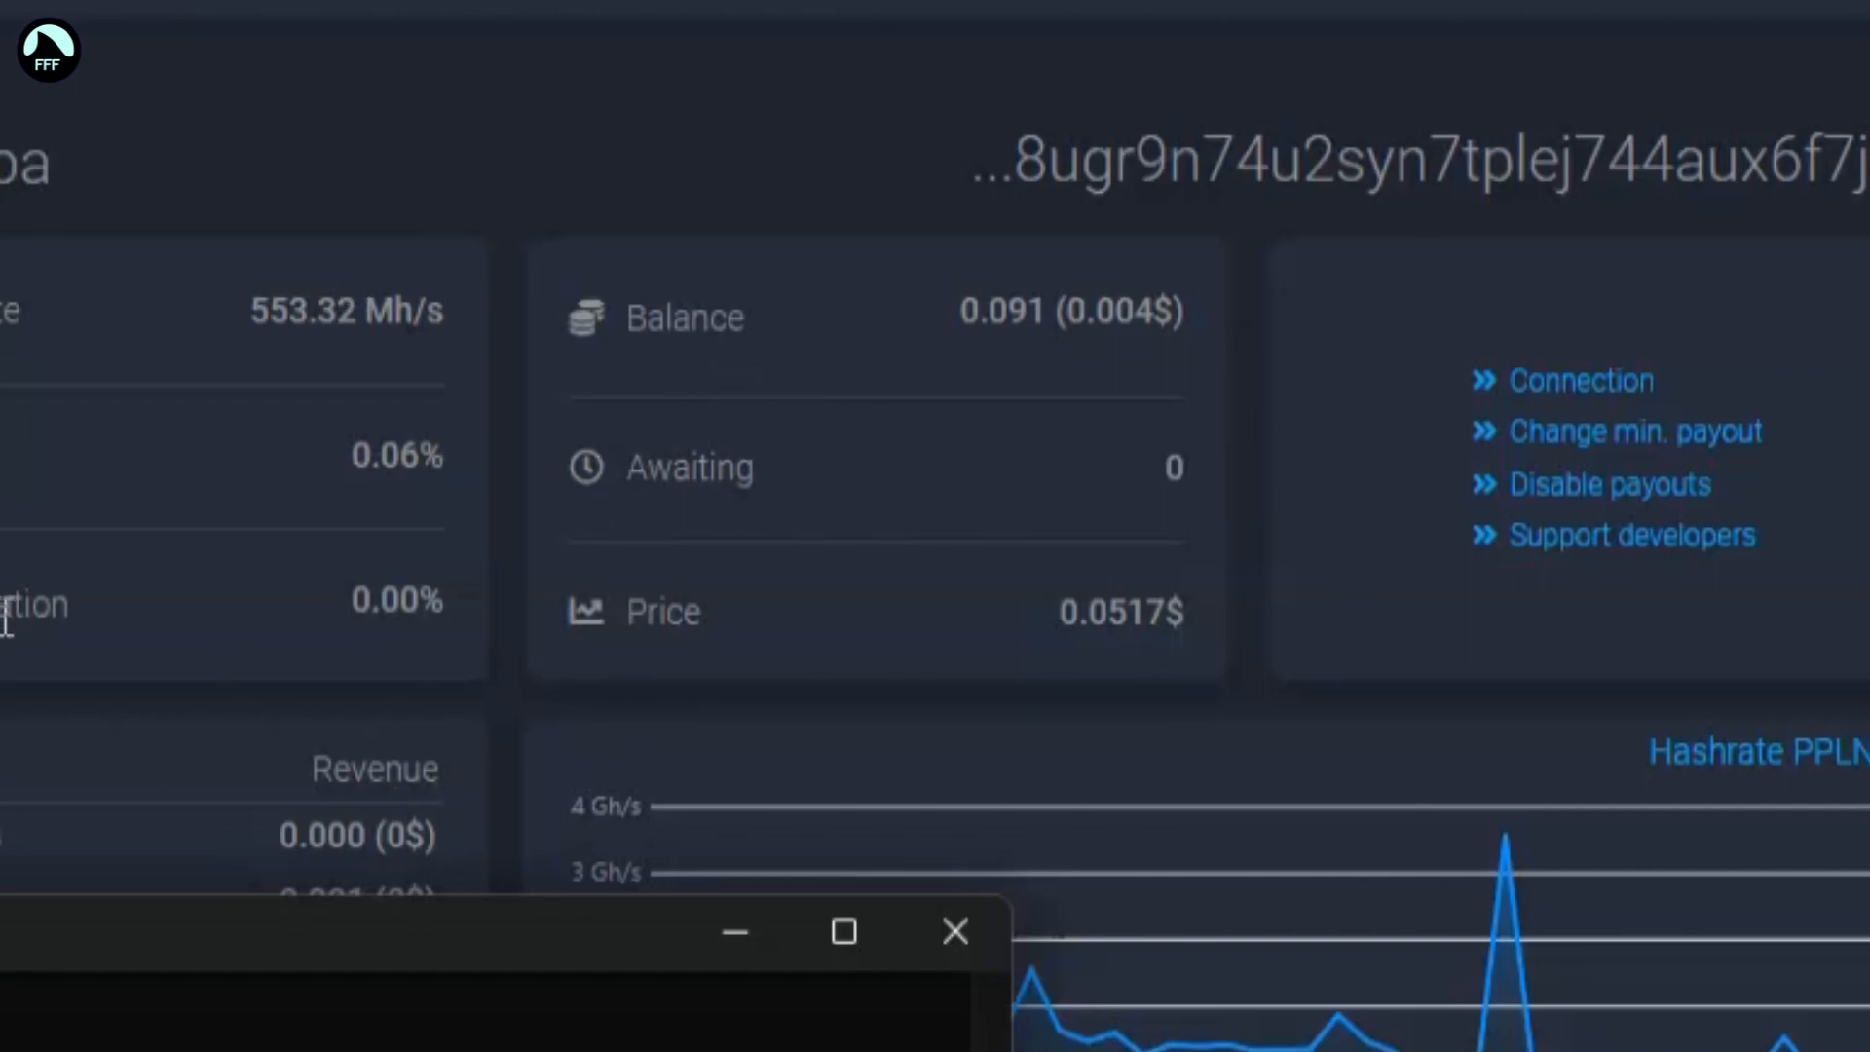
{"action": "mouse_move", "coordinate": [1437, 466]}
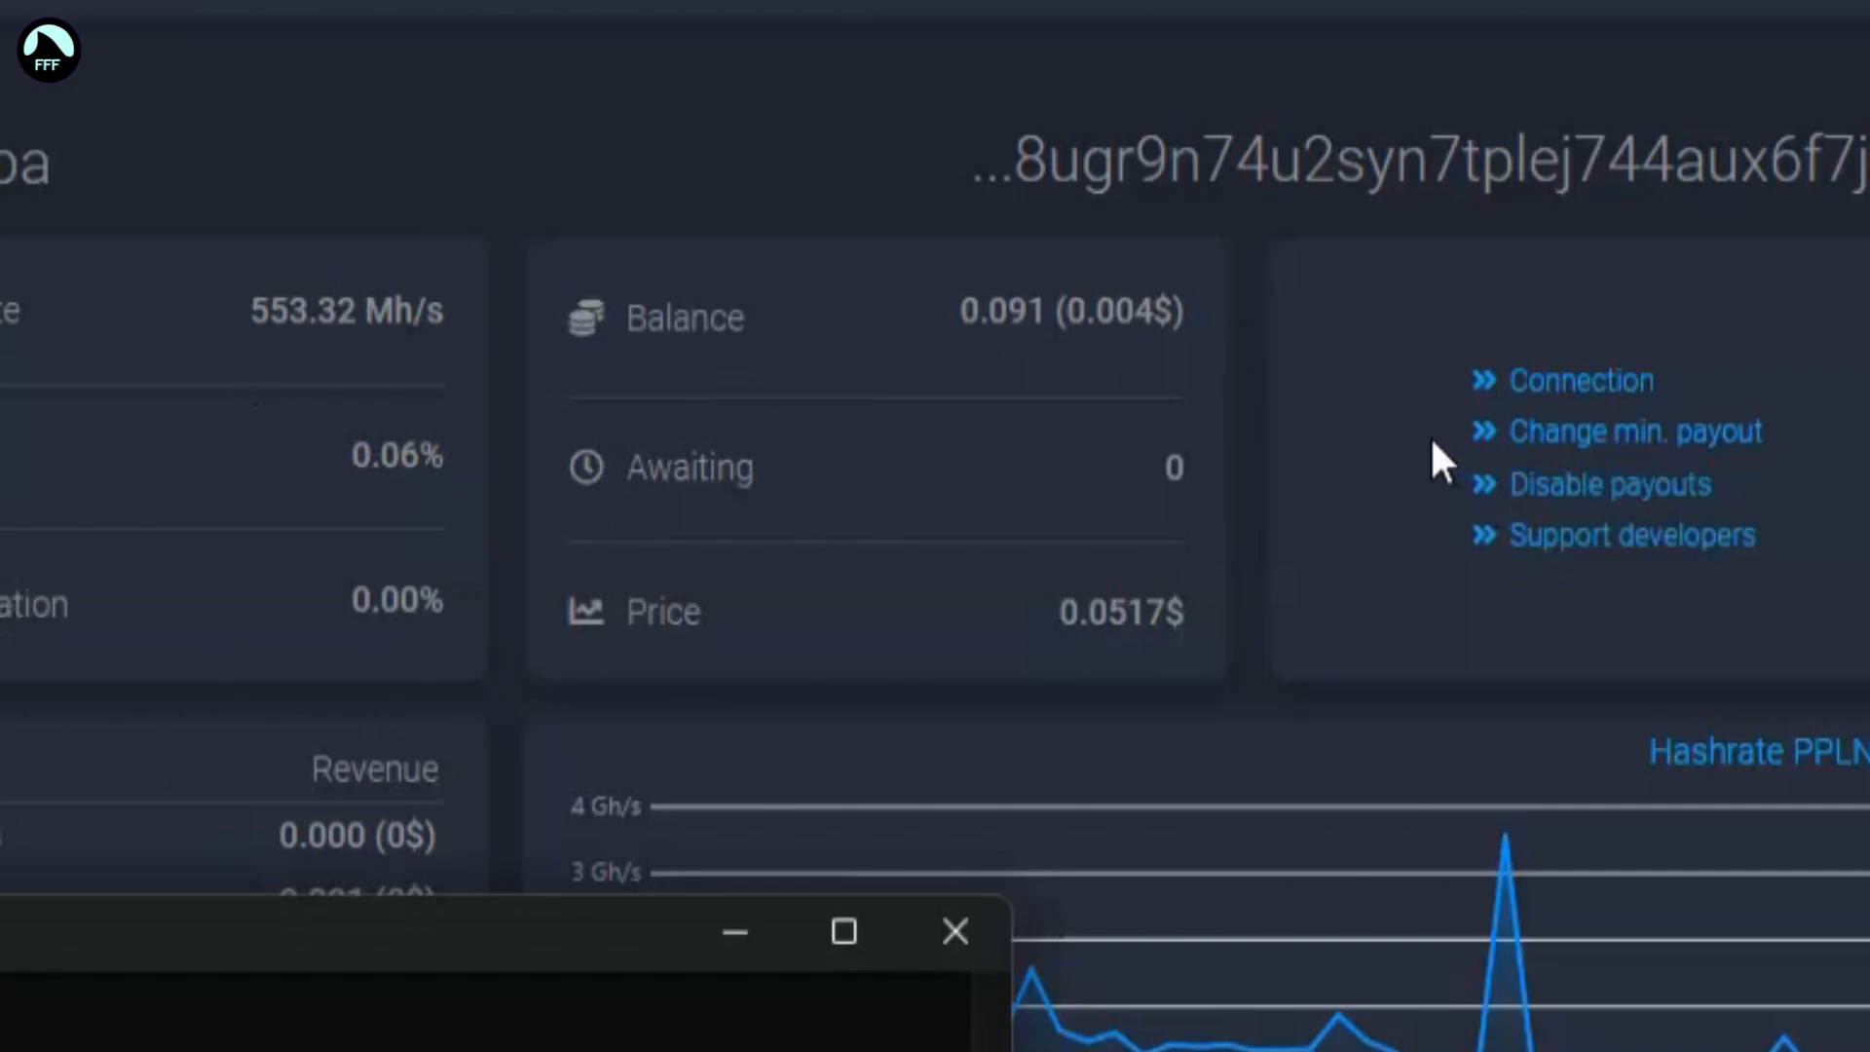
{"action": "mouse_move", "coordinate": [230, 563]}
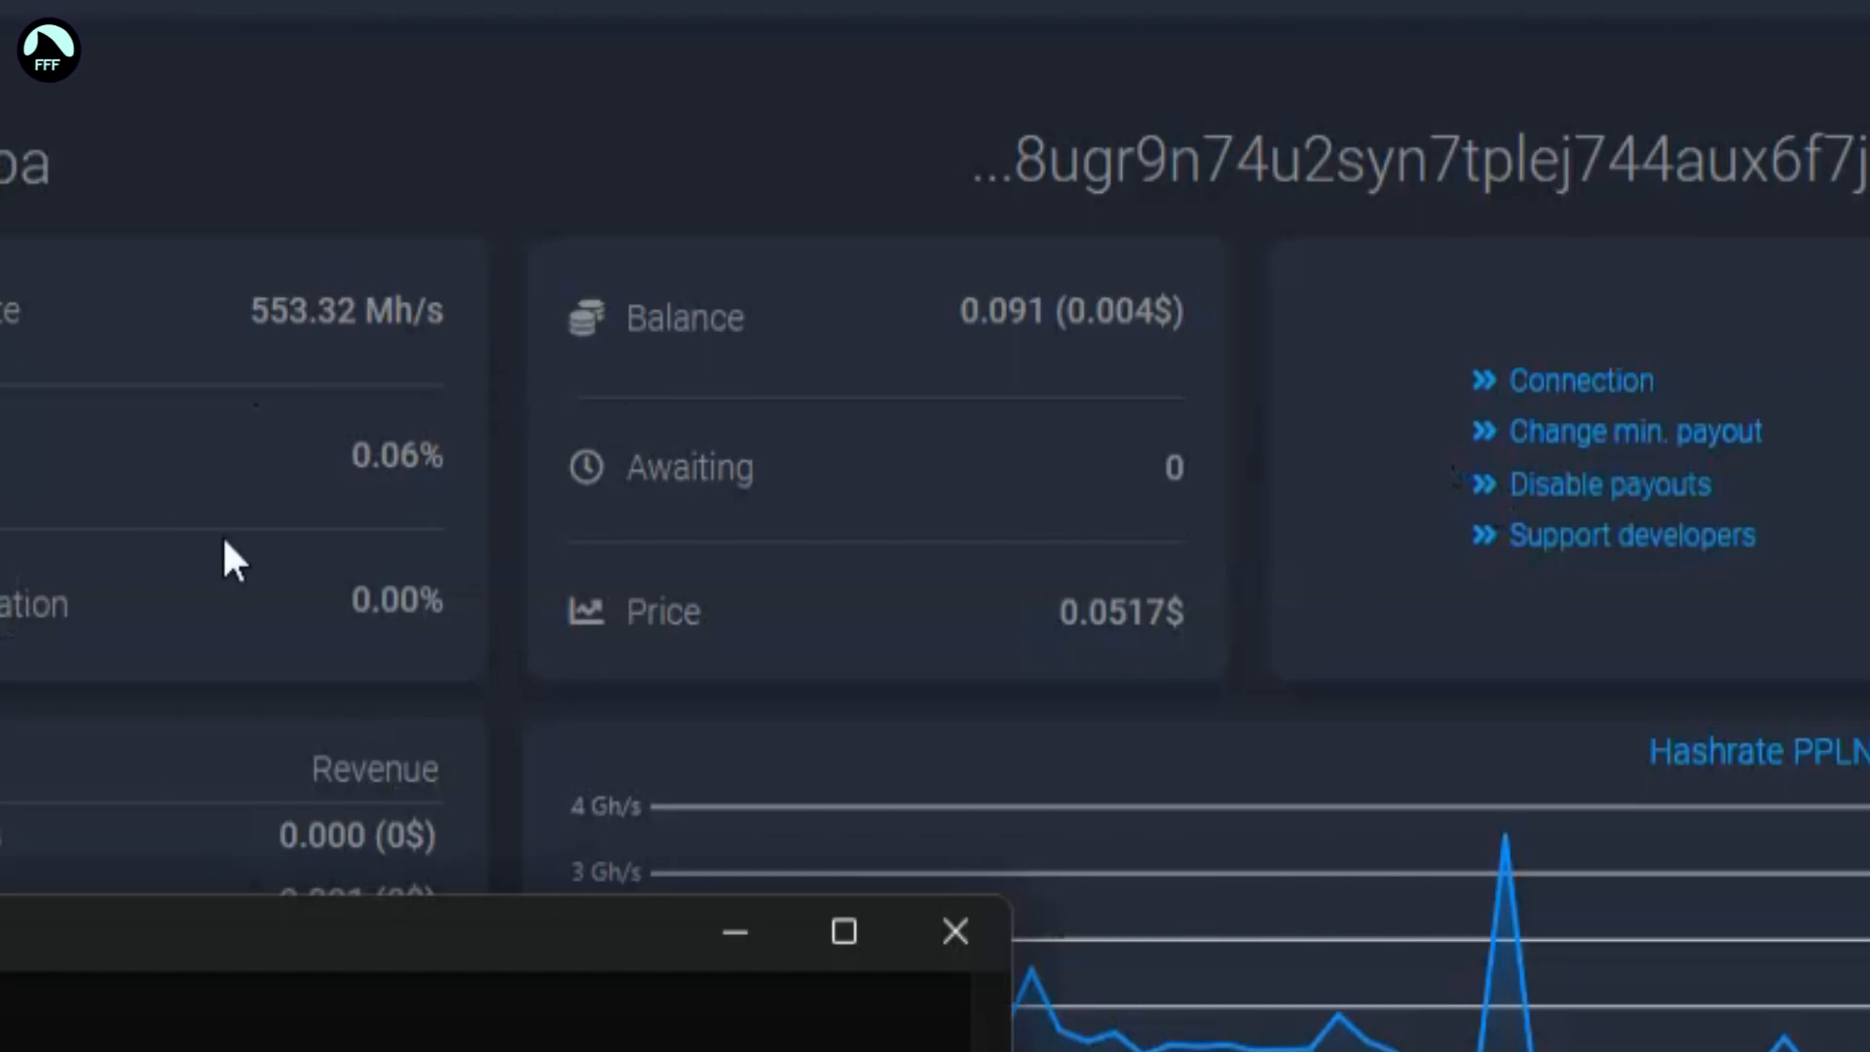
{"action": "mouse_move", "coordinate": [411, 519]}
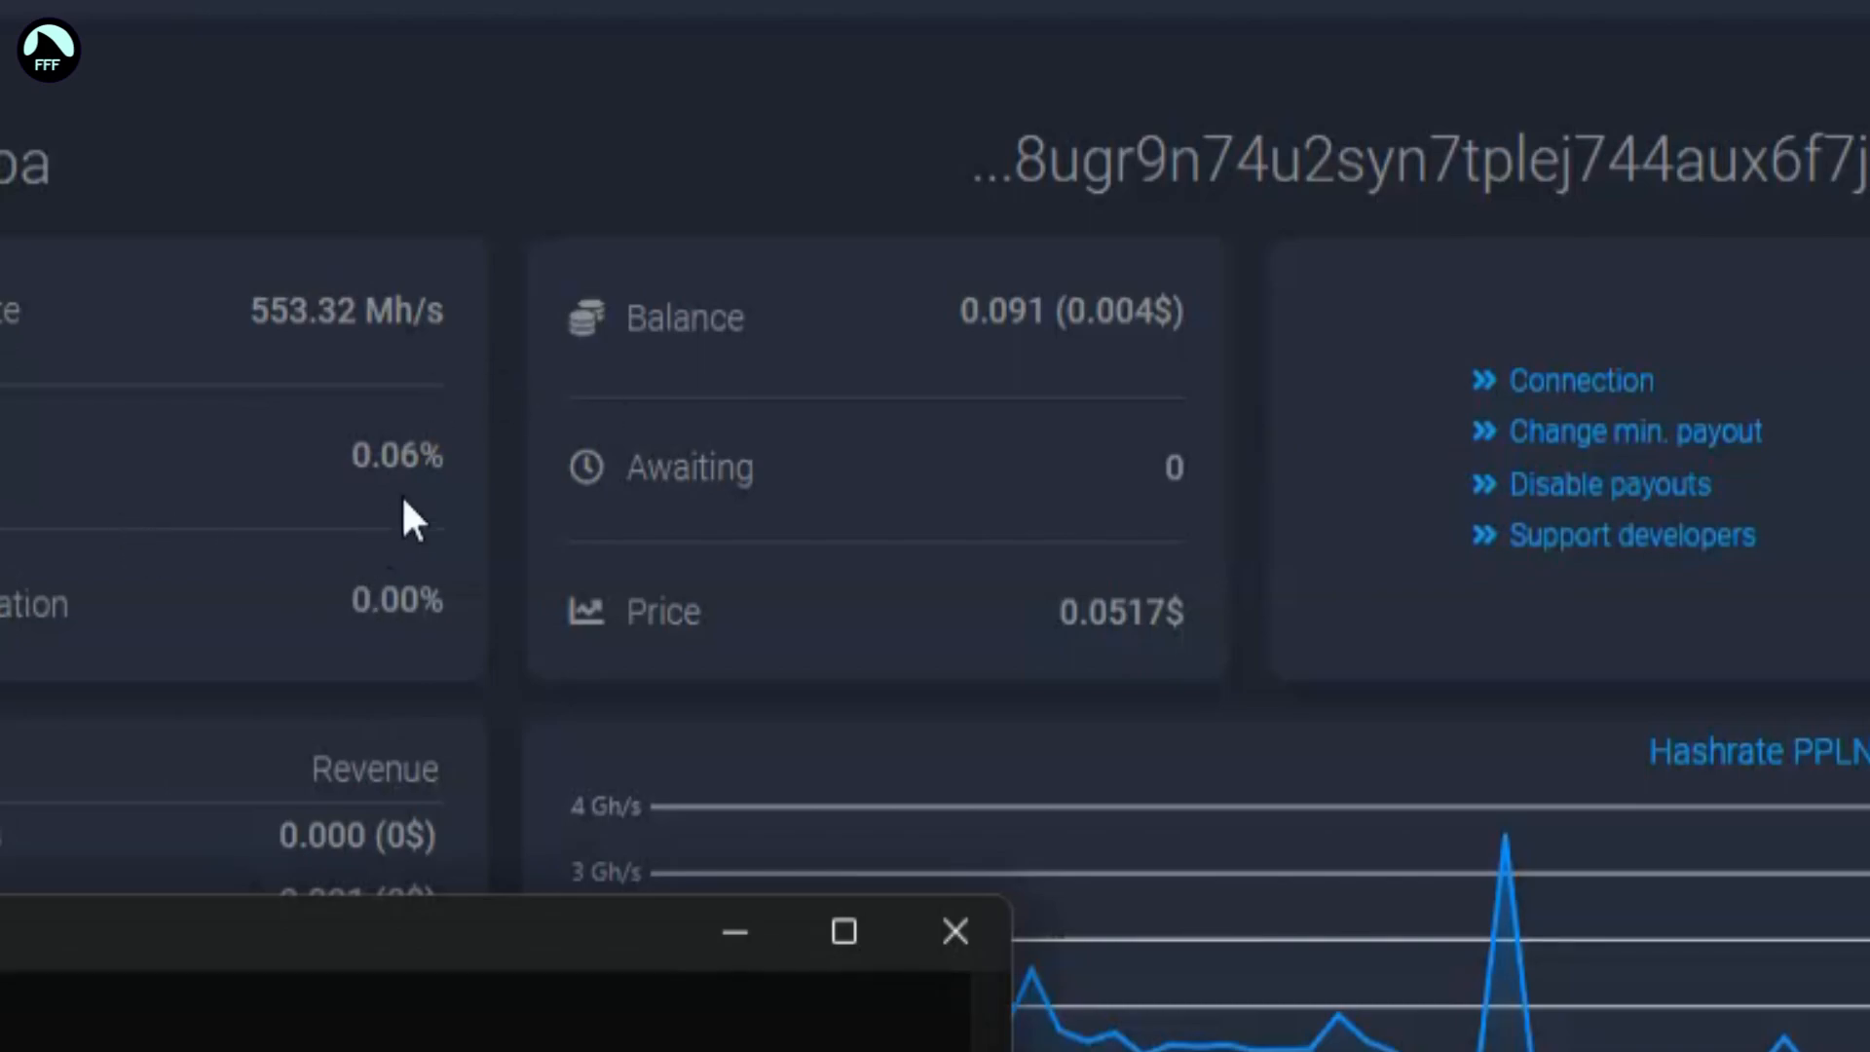
{"action": "mouse_move", "coordinate": [1163, 533]}
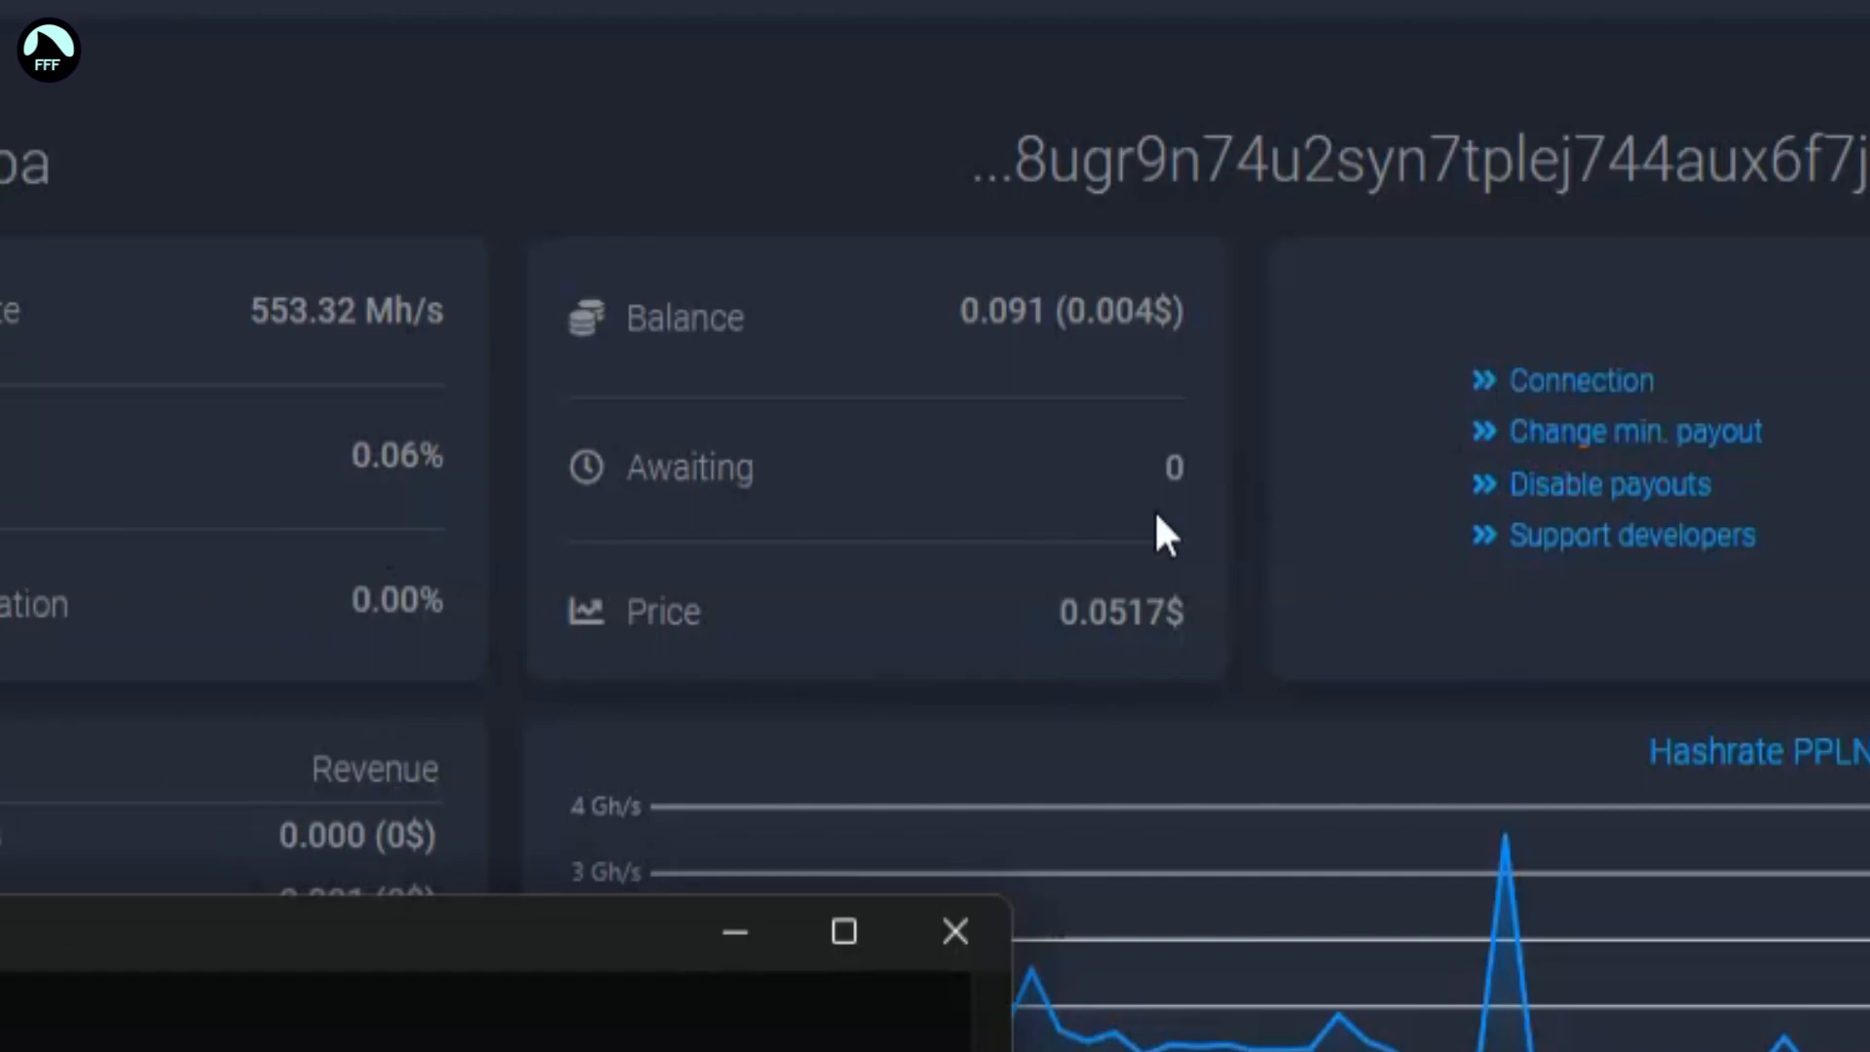
{"action": "mouse_move", "coordinate": [1073, 174]}
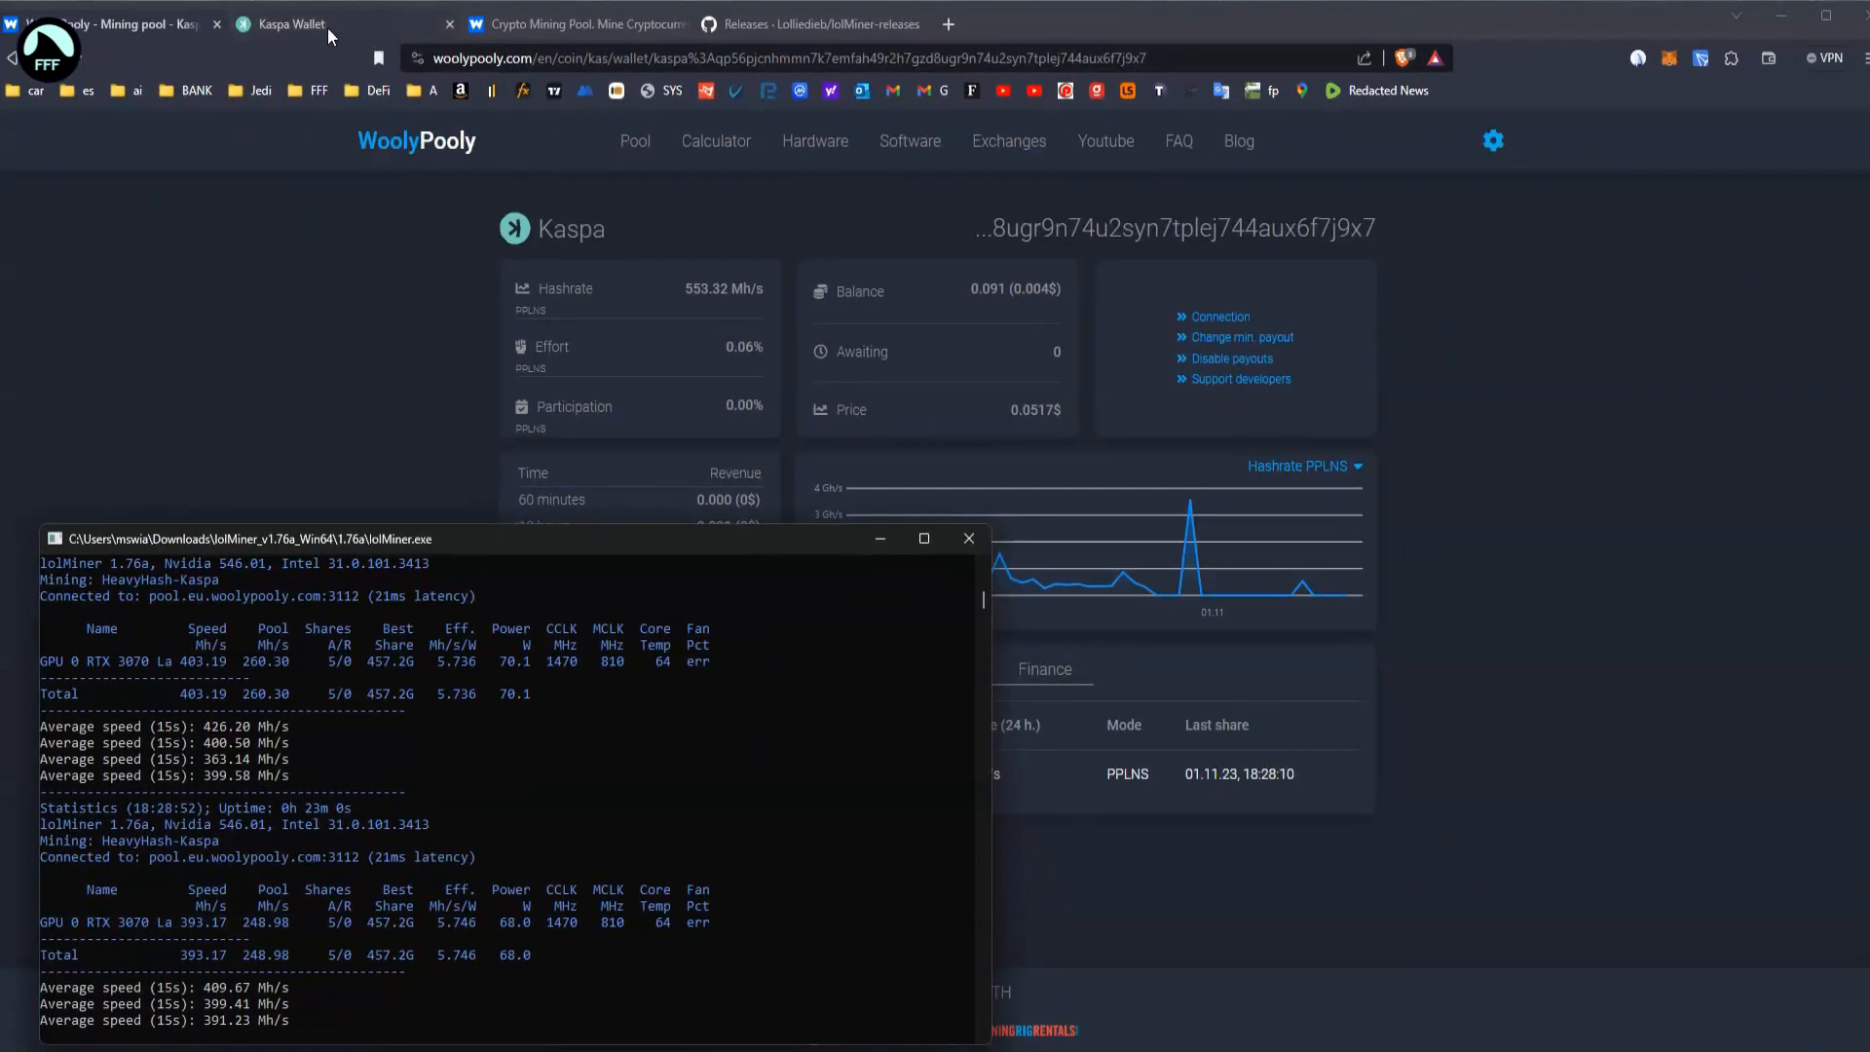
- View the Kaspa wallet's receive address and 351.14 KAS balance, then return to WoolyPooly
{"action": "left_click", "coordinate": [292, 24]}
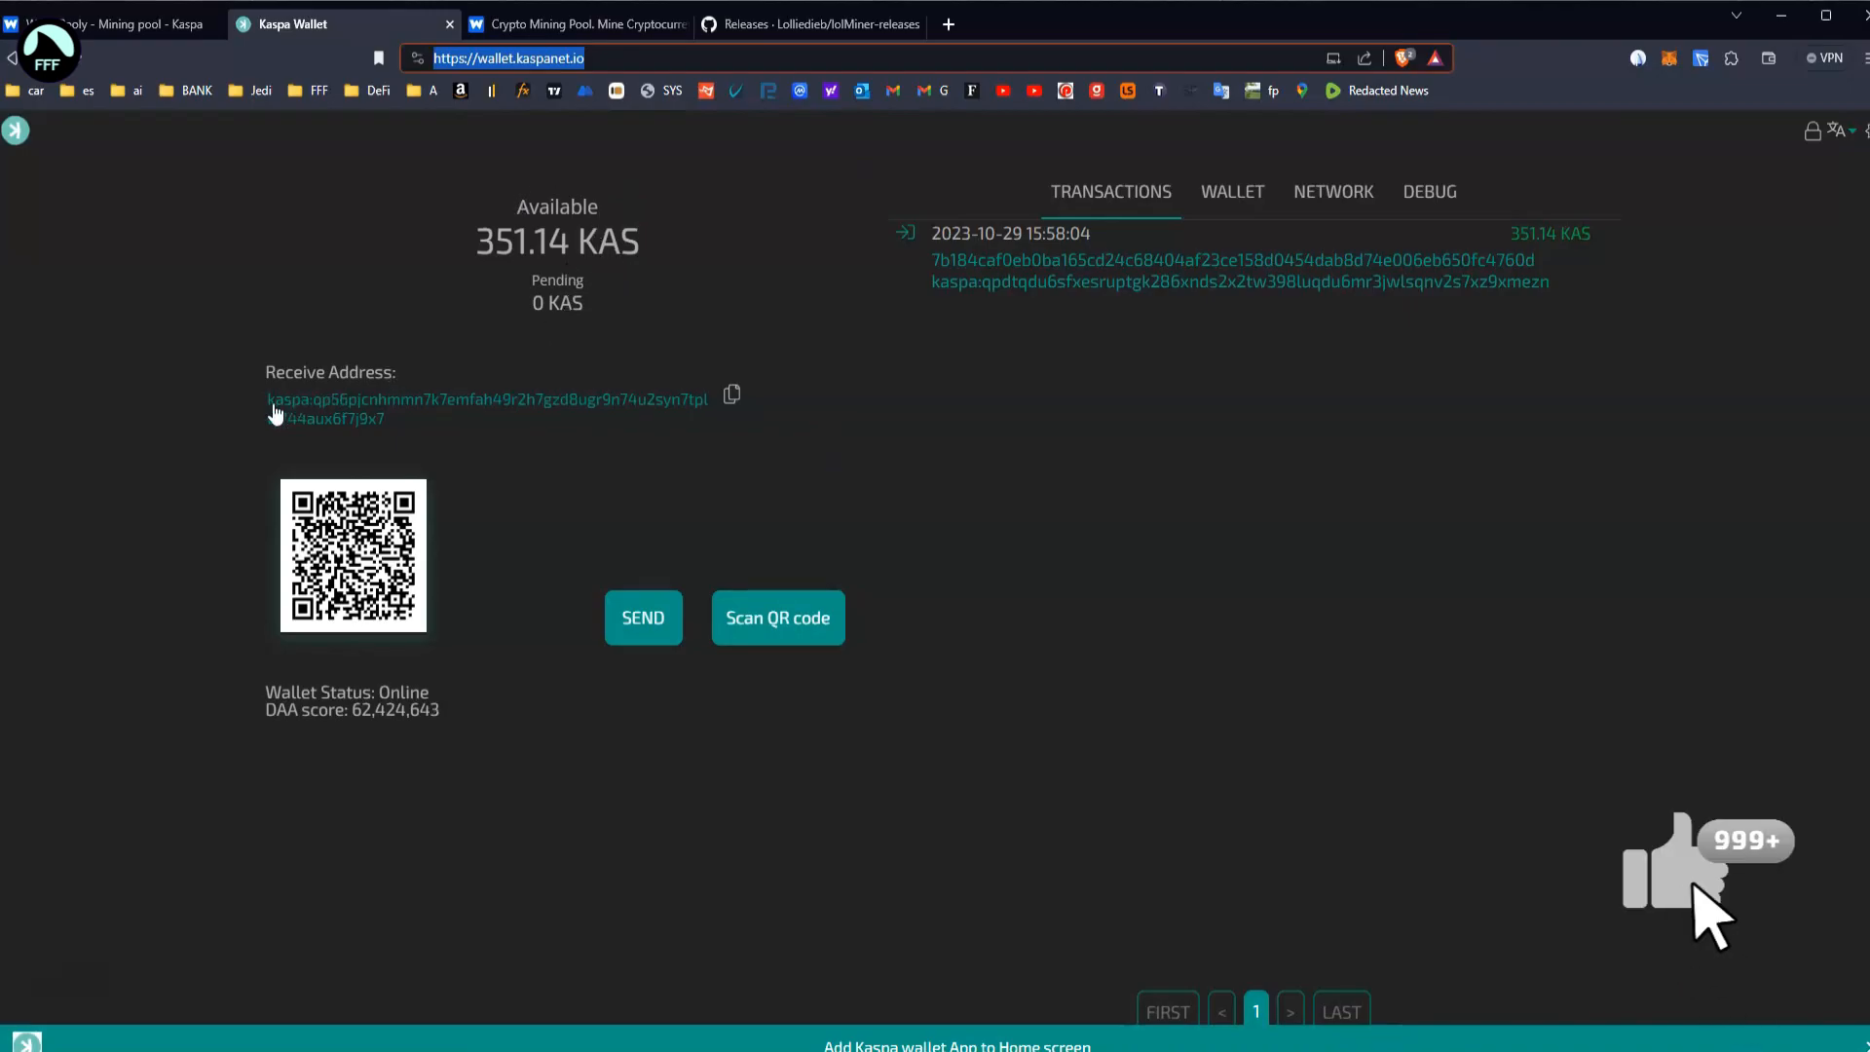
{"action": "left_click", "coordinate": [576, 24]}
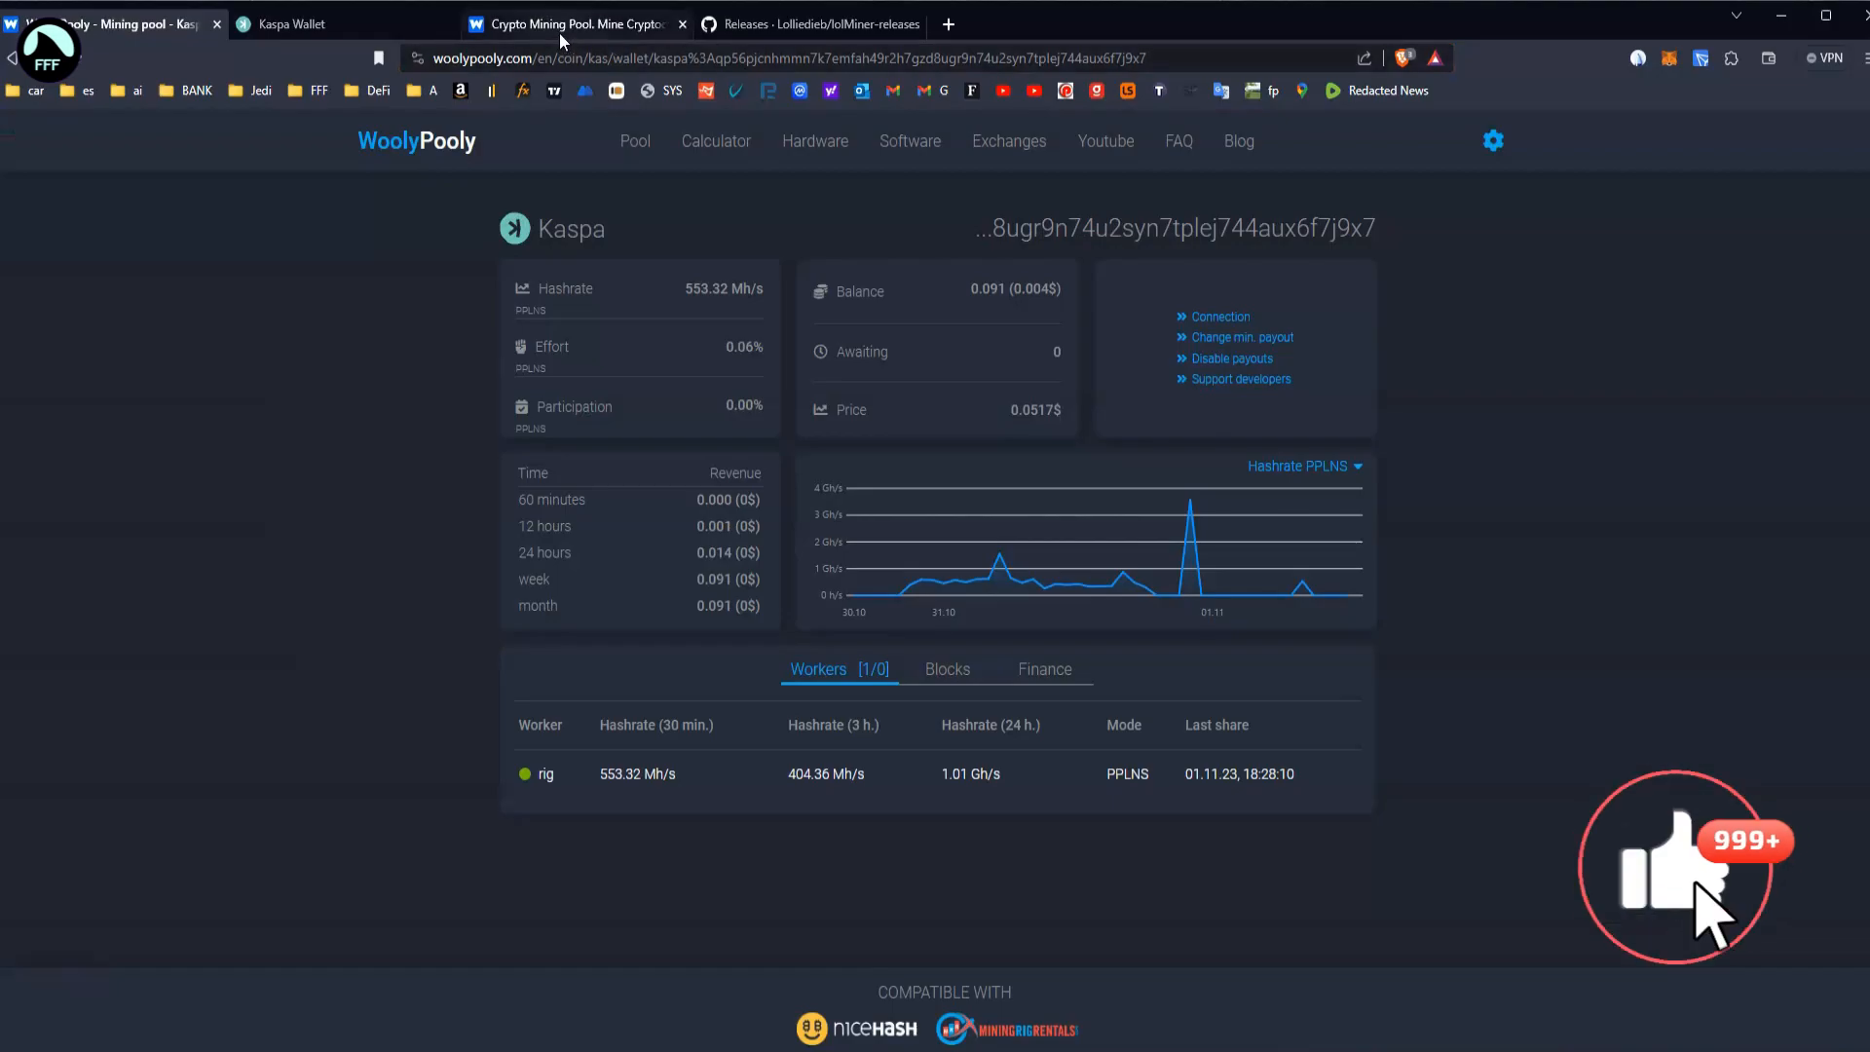
- Show WoolyPooly's Crypto Mining Pool home page with the supported coin cards
{"action": "left_click", "coordinate": [573, 23]}
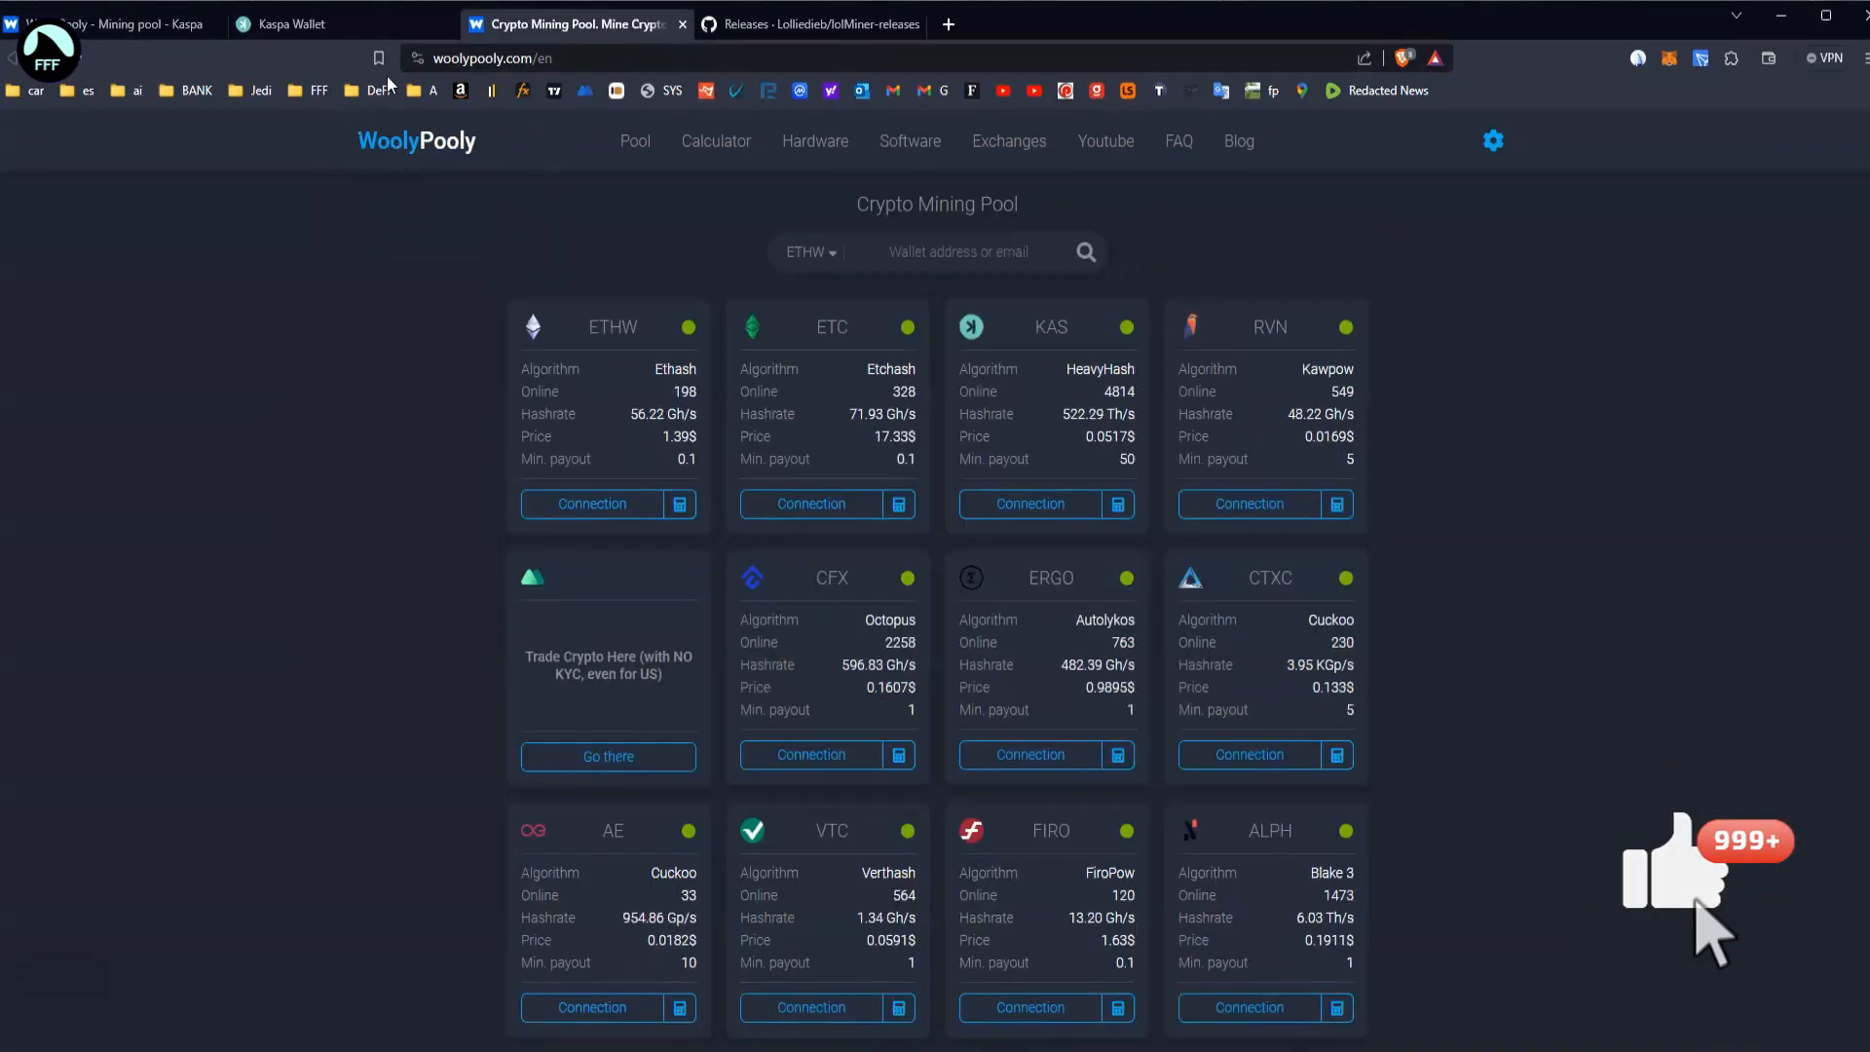
{"action": "mouse_move", "coordinate": [474, 154]}
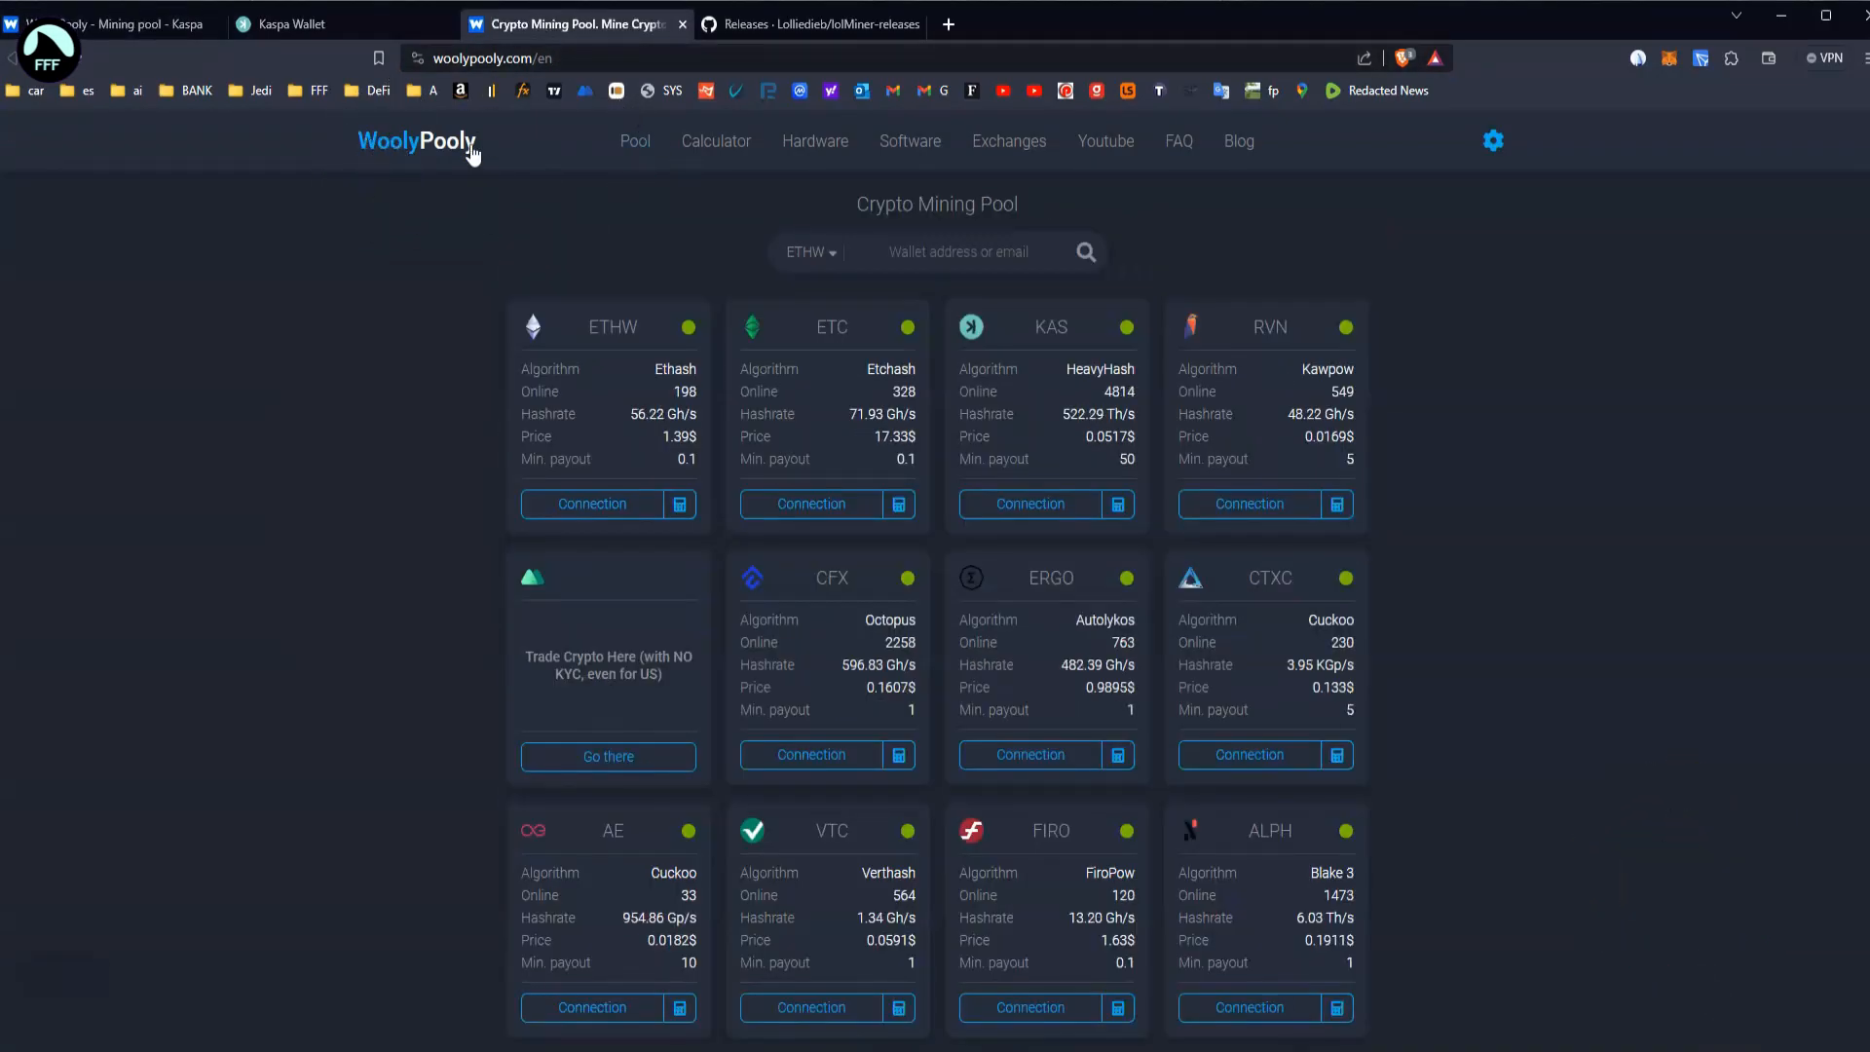
{"action": "mouse_move", "coordinate": [373, 167]}
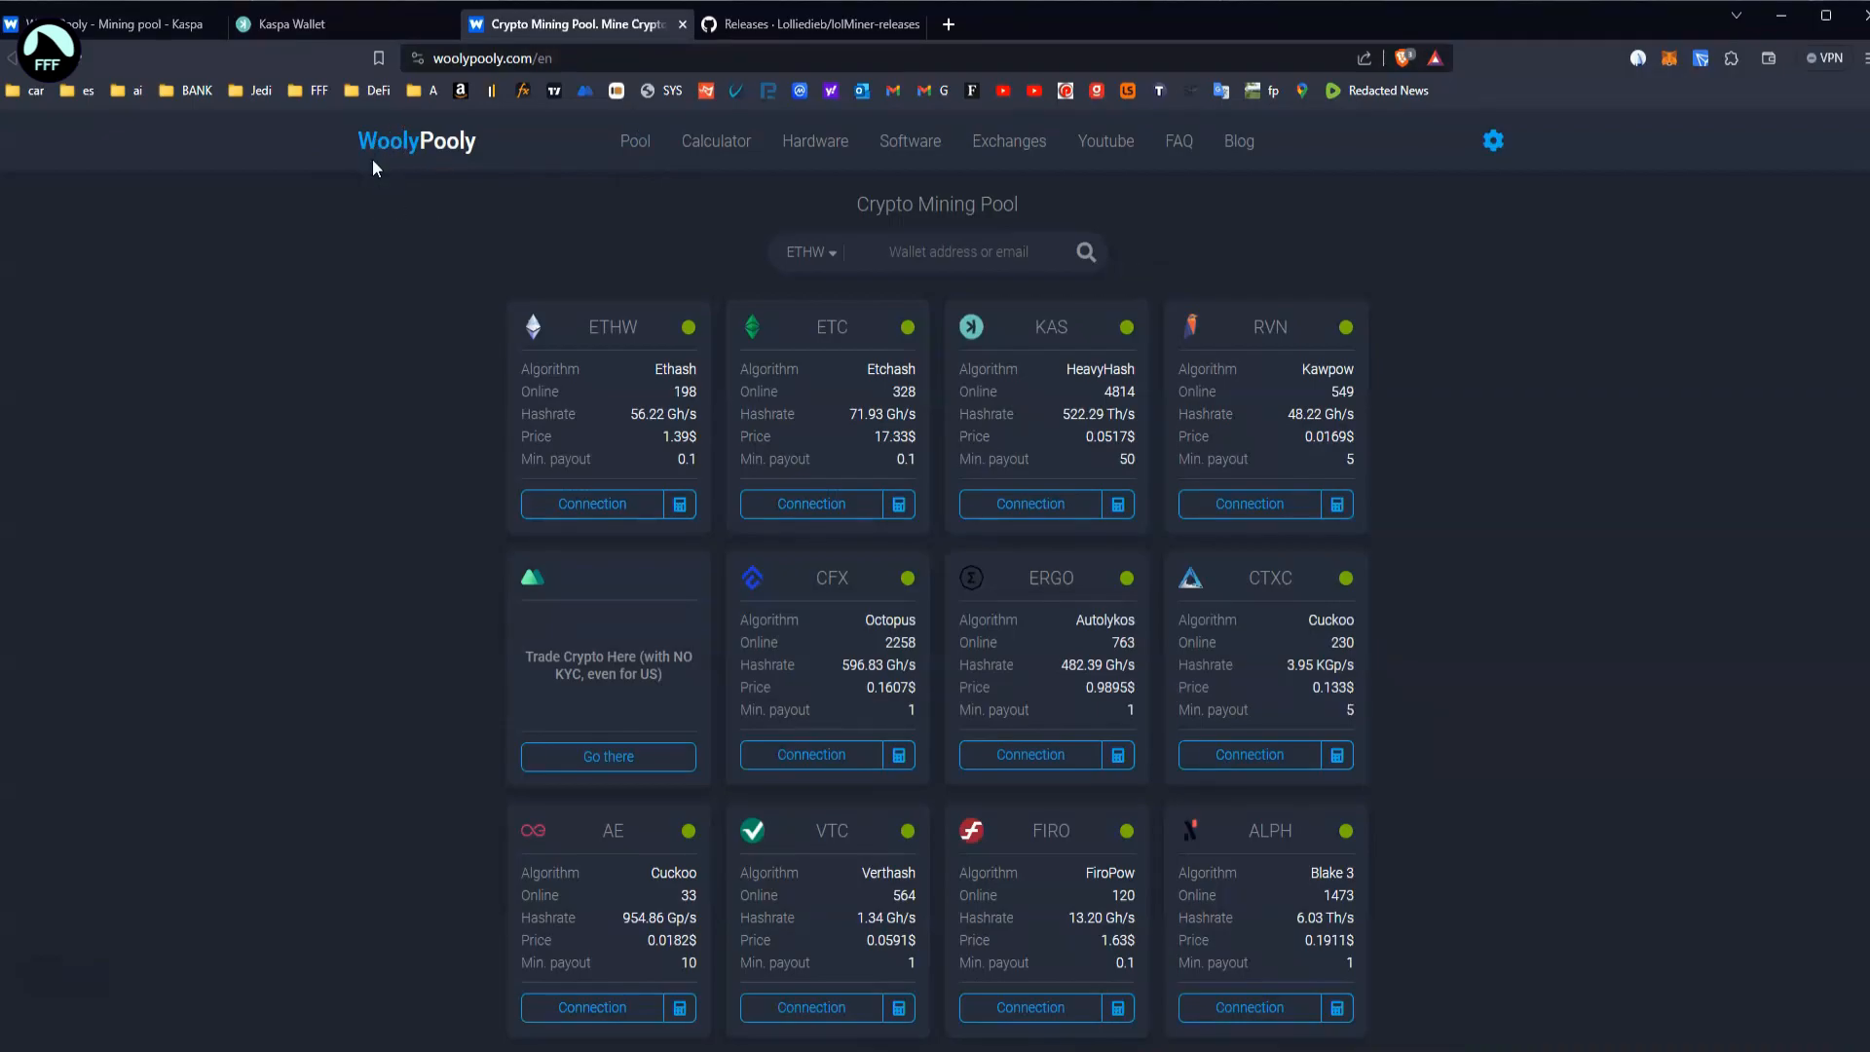
{"action": "mouse_move", "coordinate": [378, 127]}
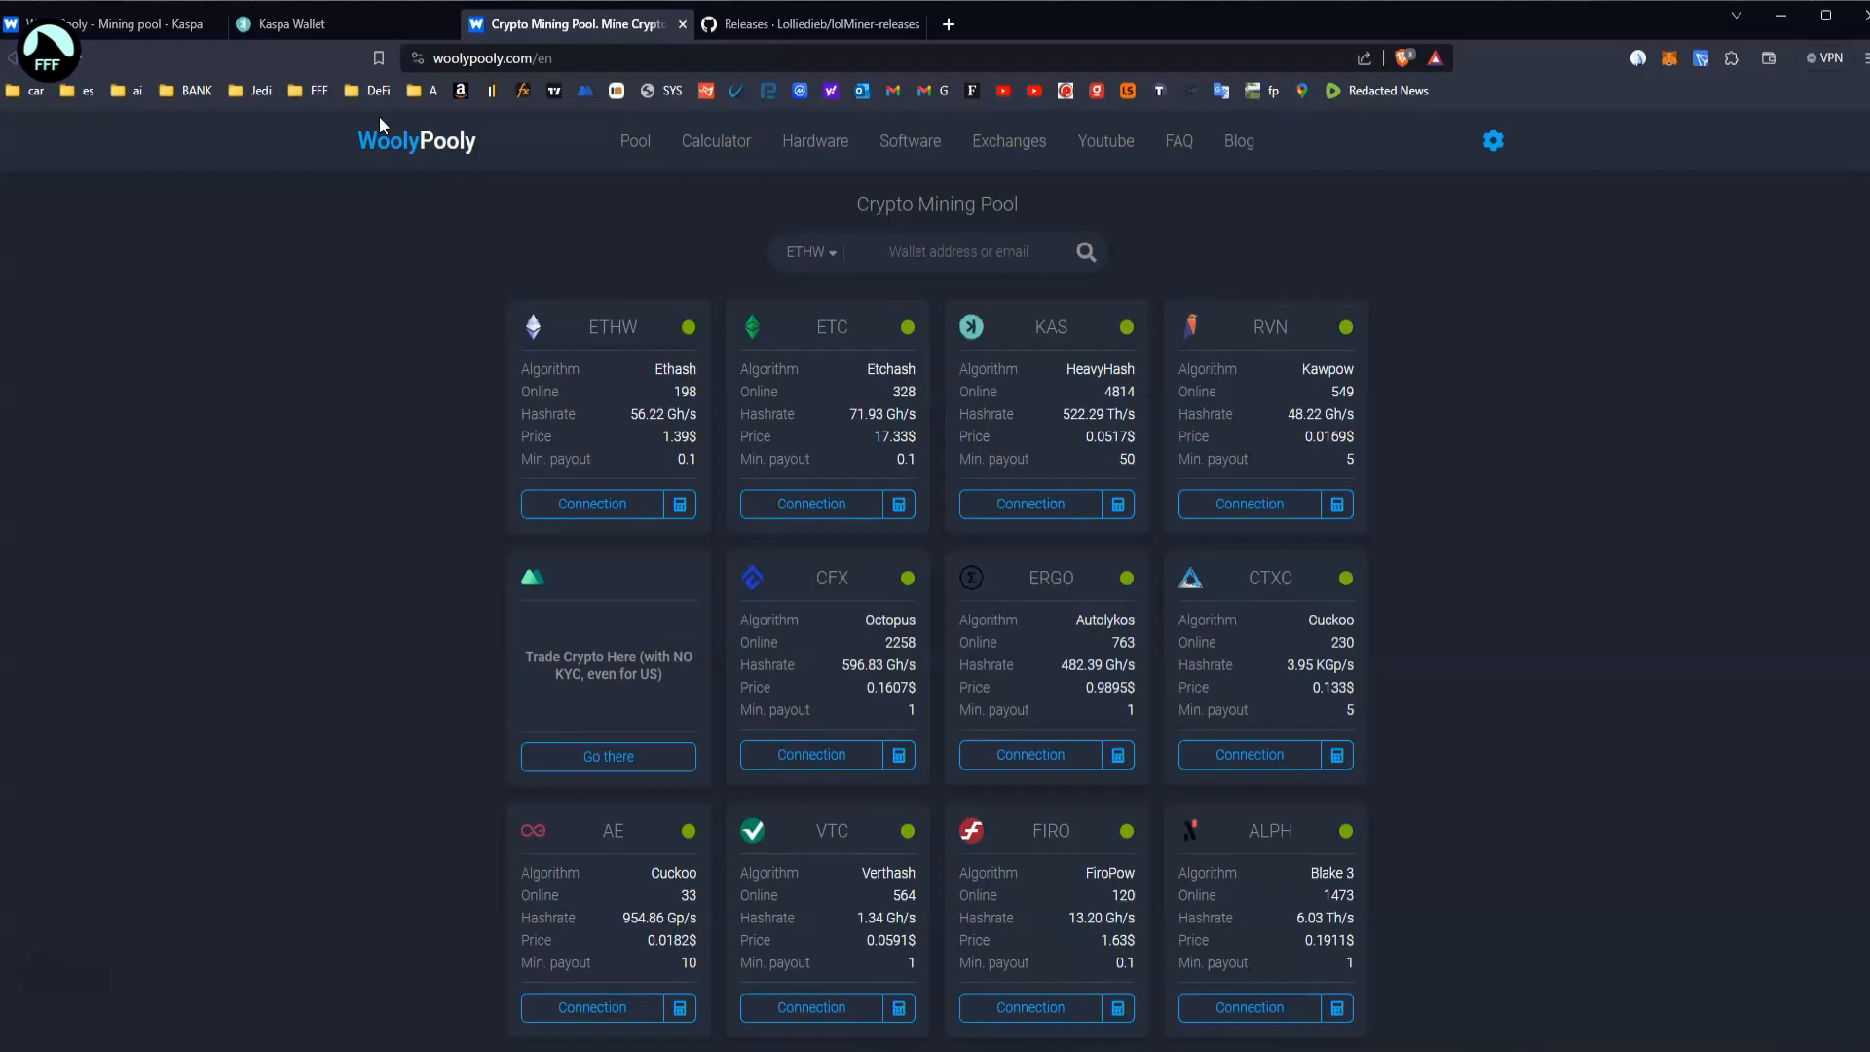
{"action": "mouse_move", "coordinate": [1115, 373]}
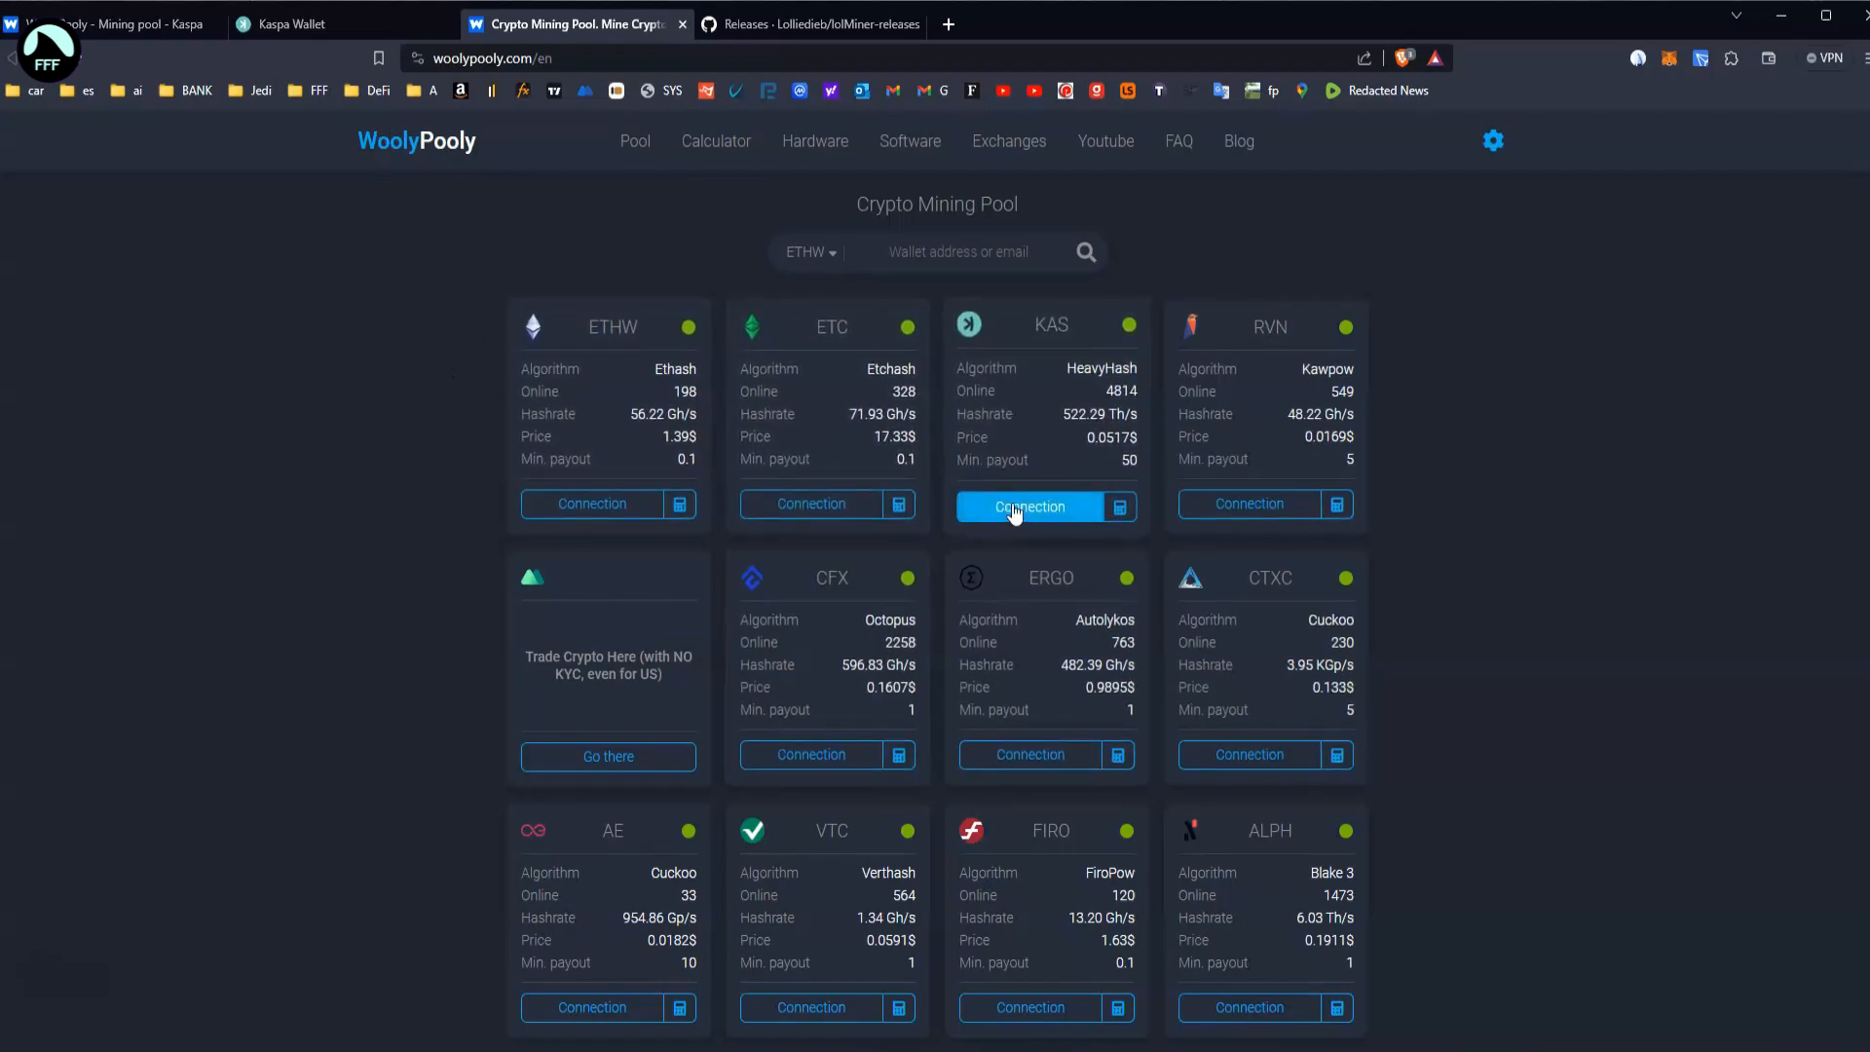
- Open the Kaspa How to connect dialog and choose PPLNS, Europe region and lolminer
{"action": "left_click", "coordinate": [1029, 505]}
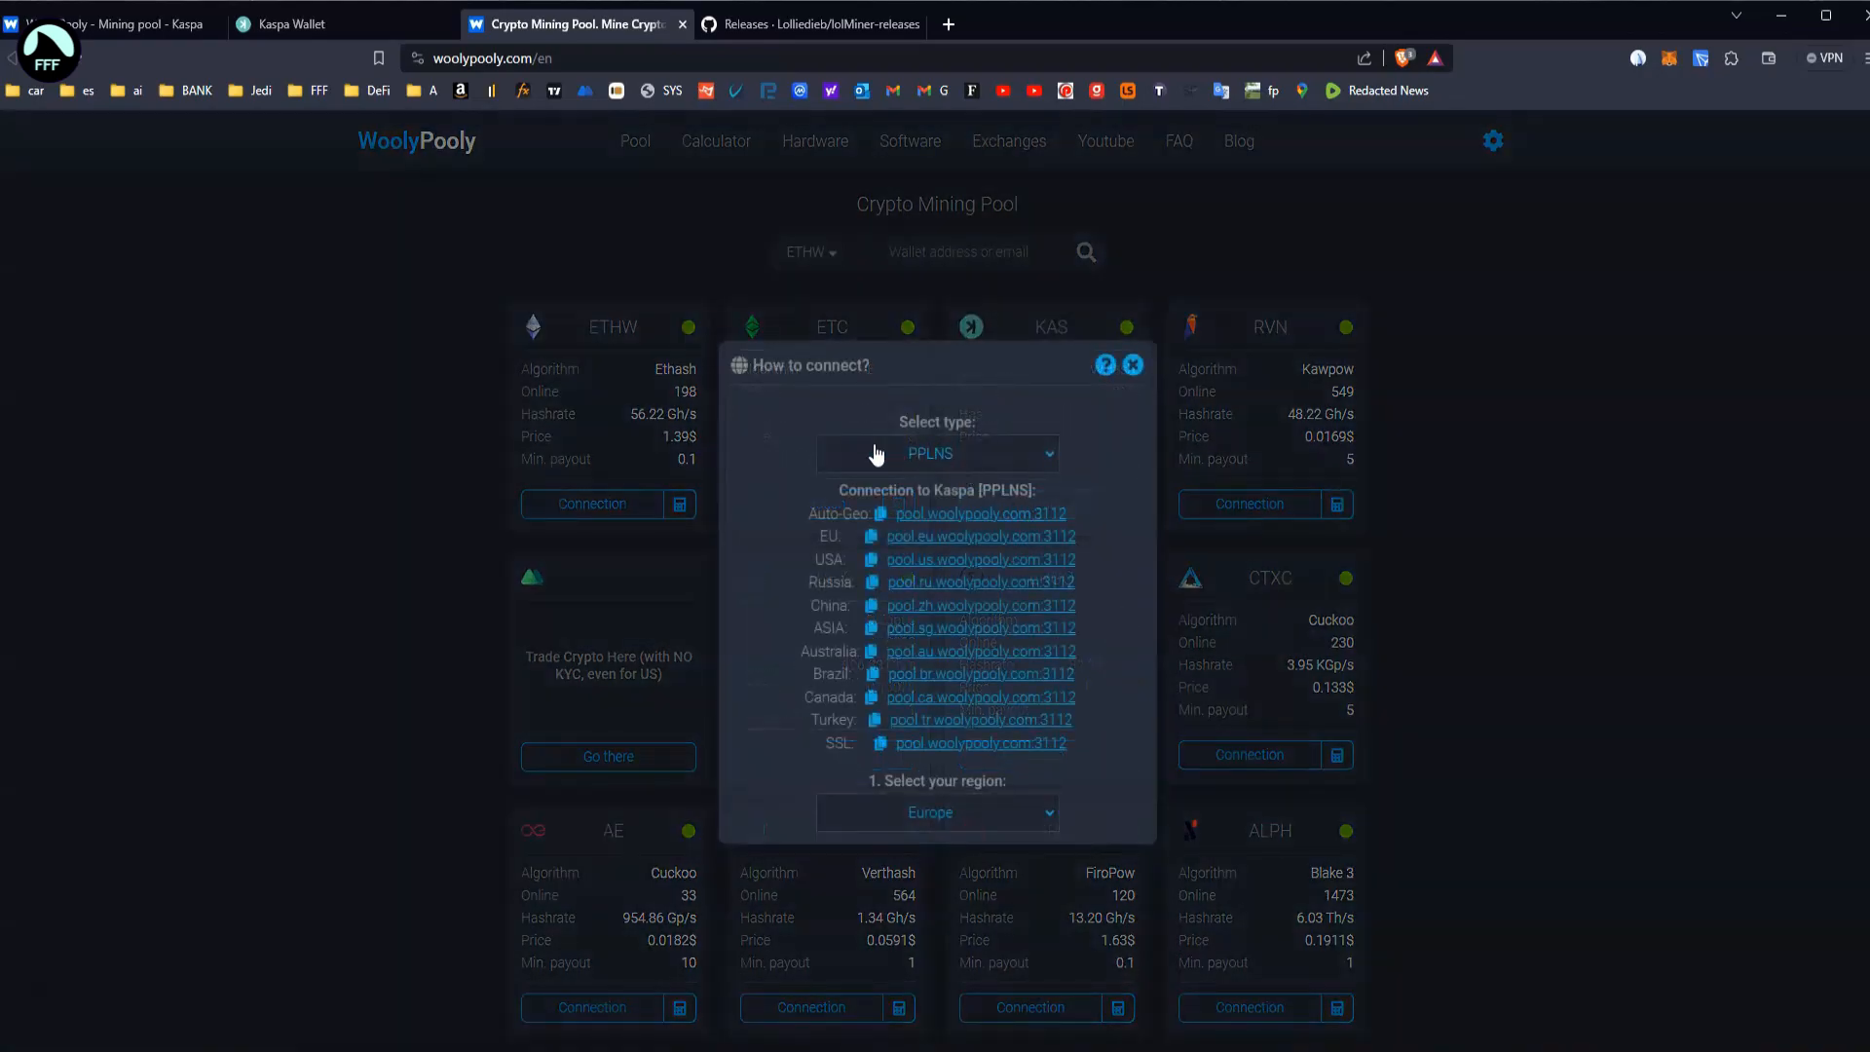
{"action": "mouse_move", "coordinate": [967, 462]}
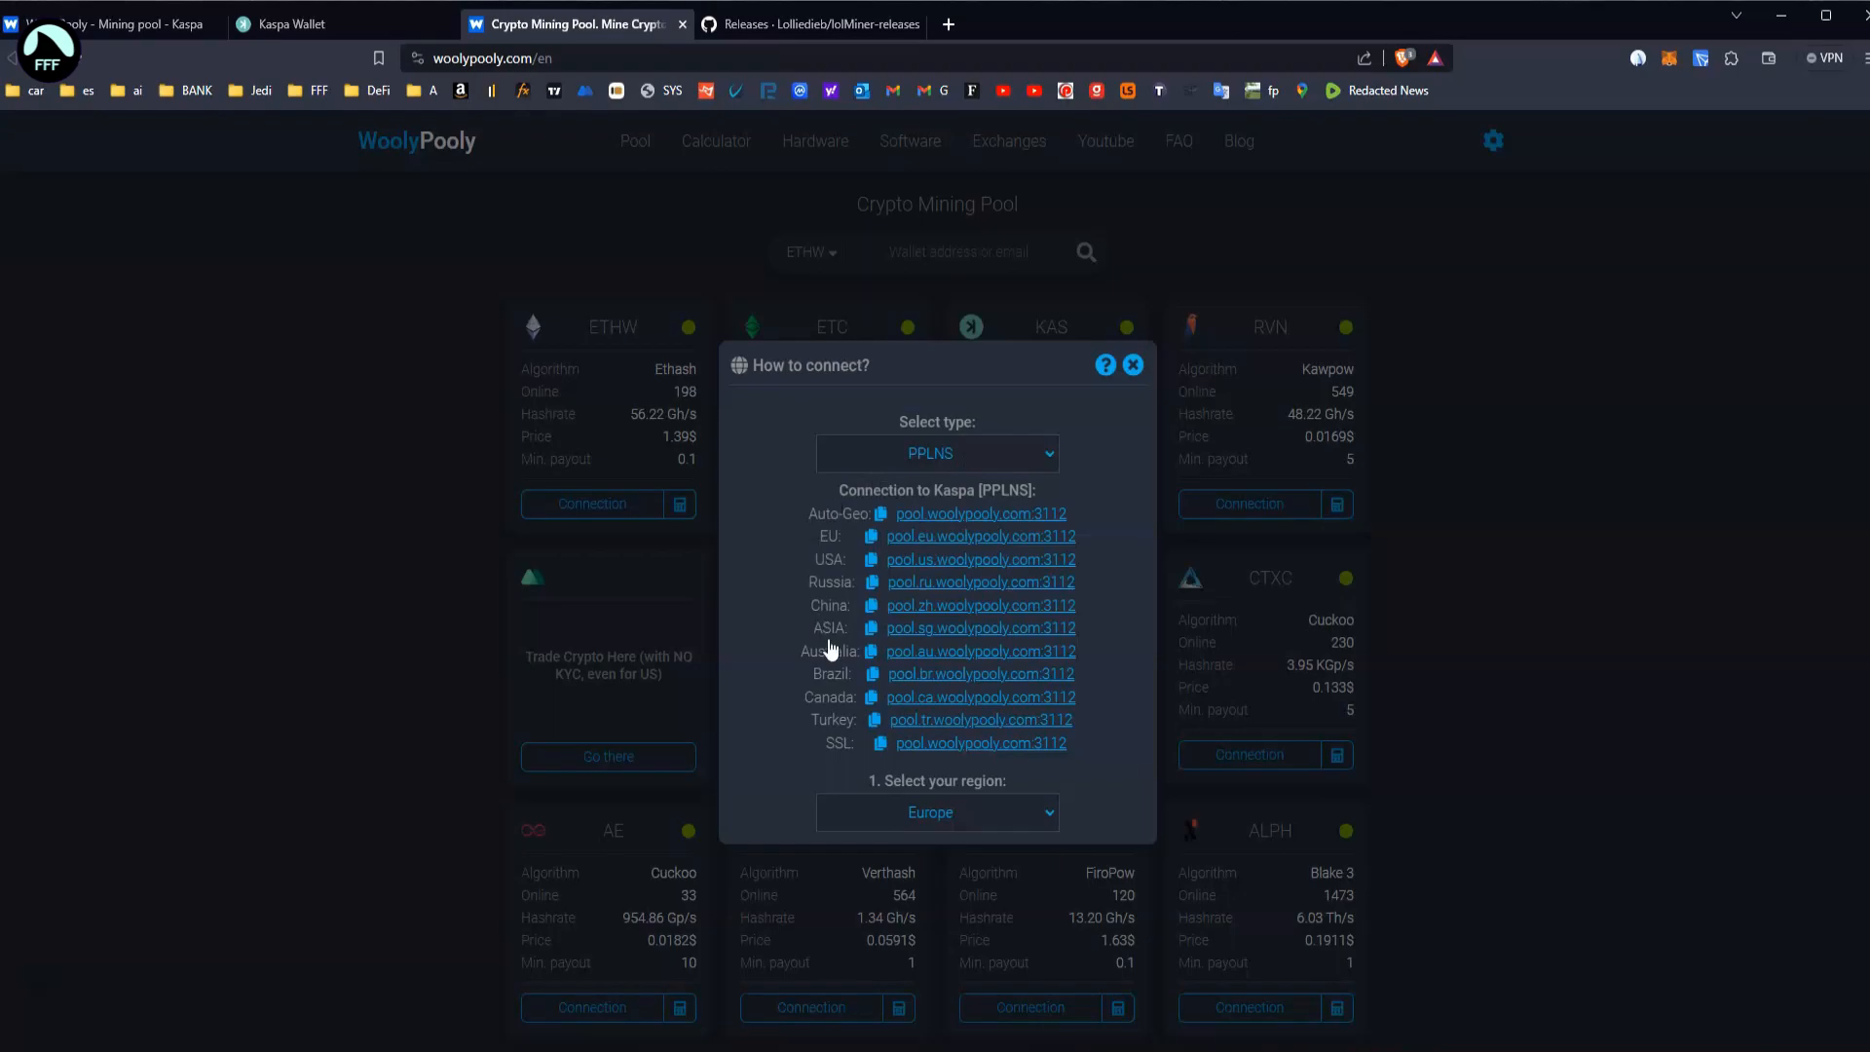
{"action": "left_click", "coordinate": [936, 813]}
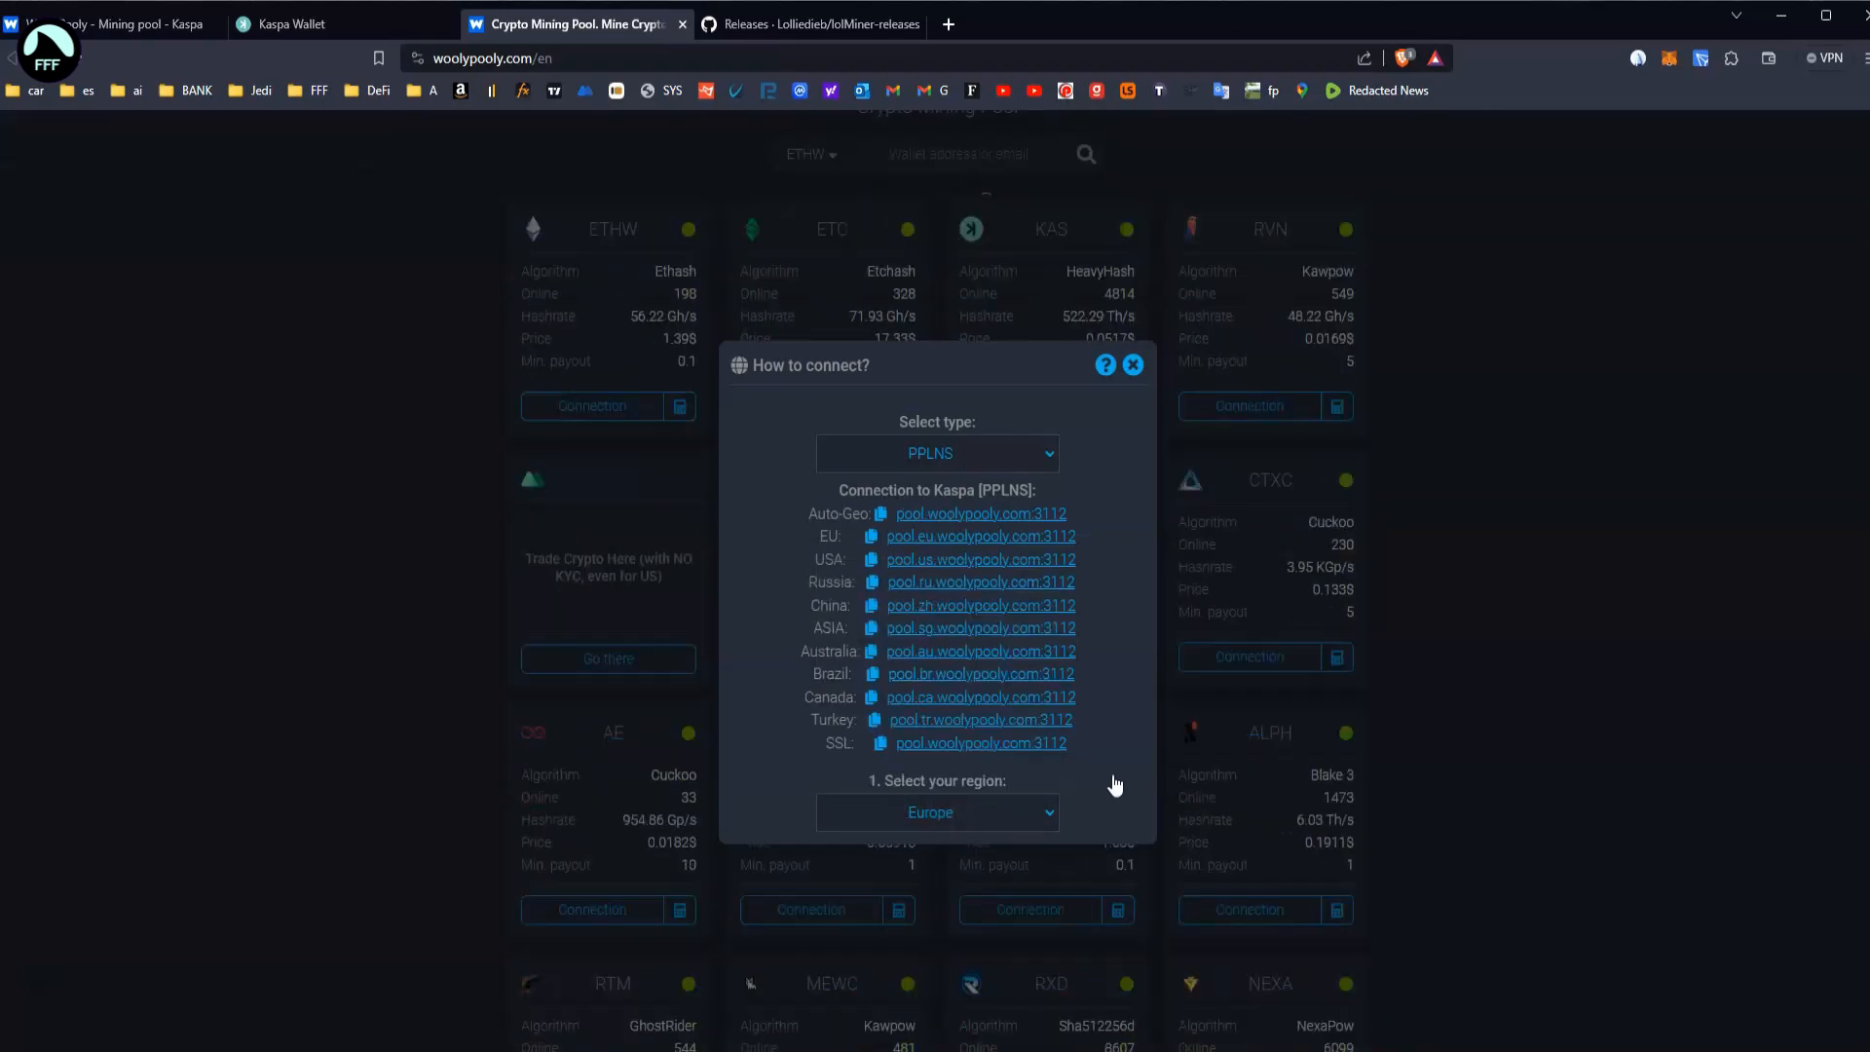
{"action": "scroll", "scroll_direction": "down", "scroll_amount": 3}
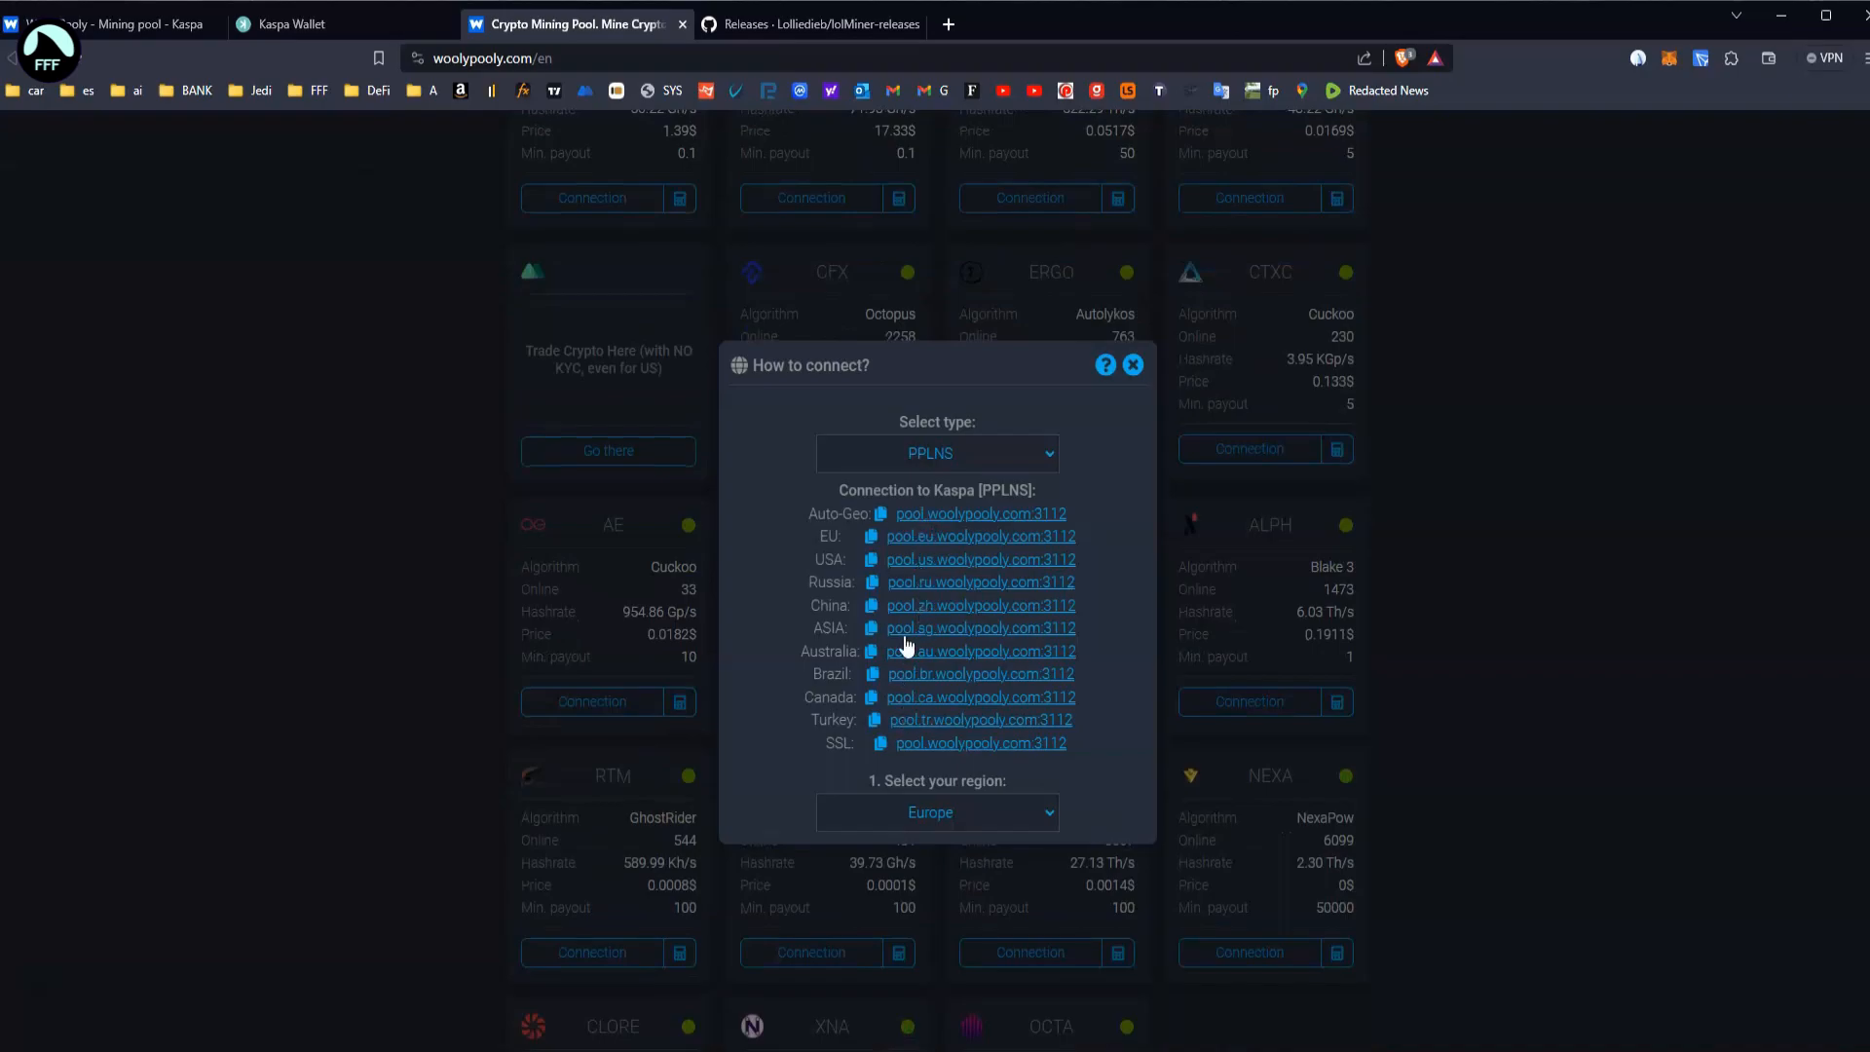
{"action": "left_click", "coordinate": [936, 812]}
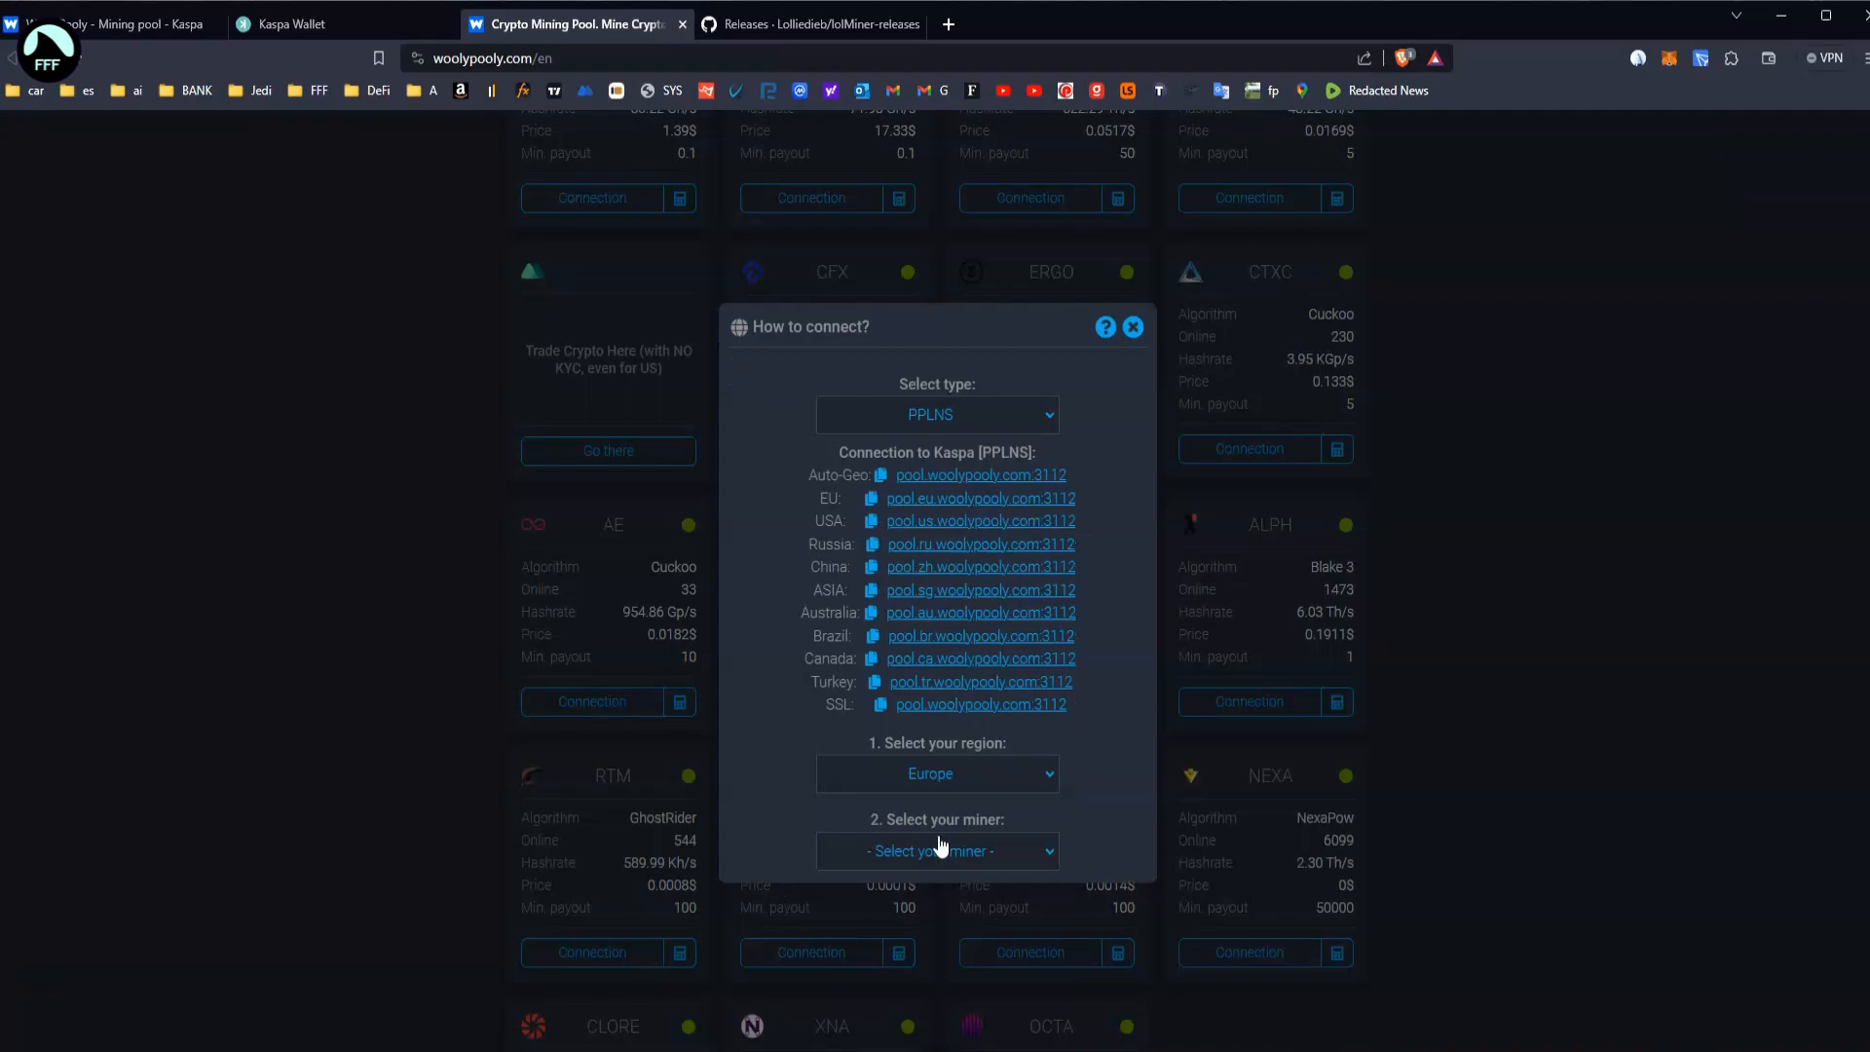
{"action": "left_click", "coordinate": [936, 851]}
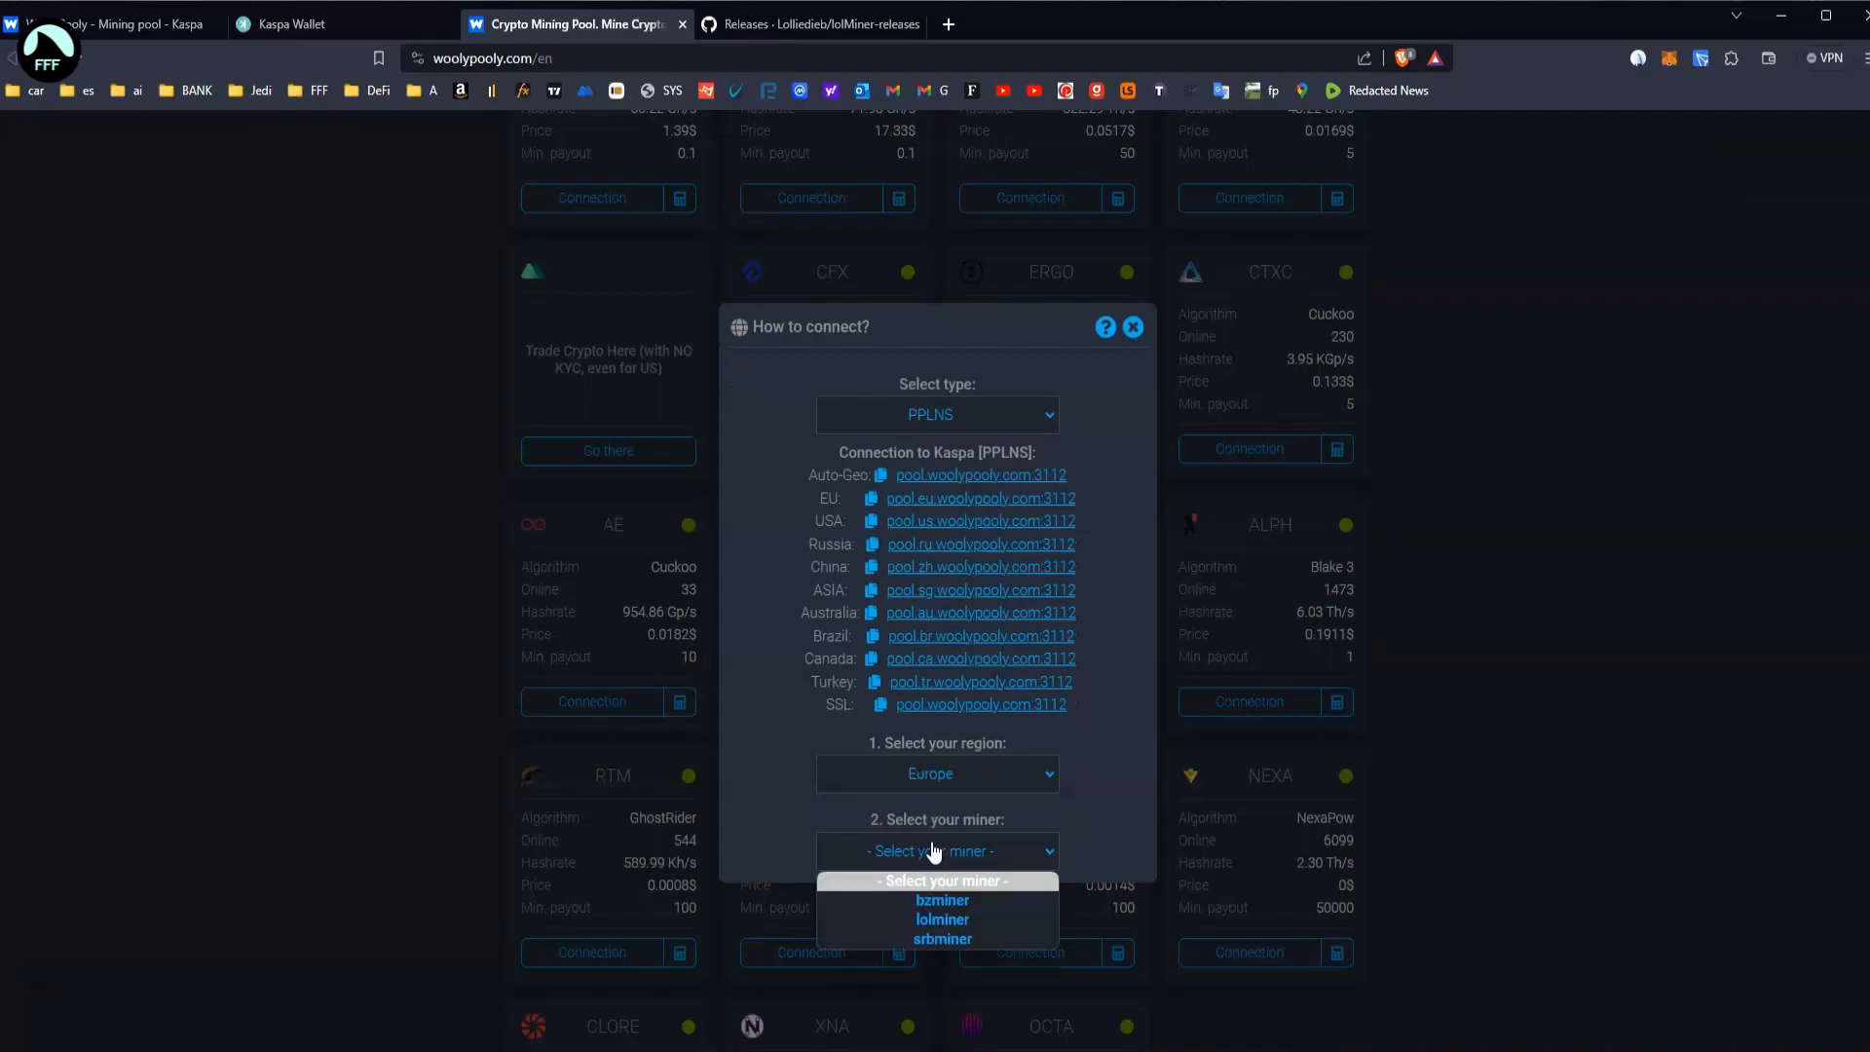
{"action": "left_click", "coordinate": [941, 919]}
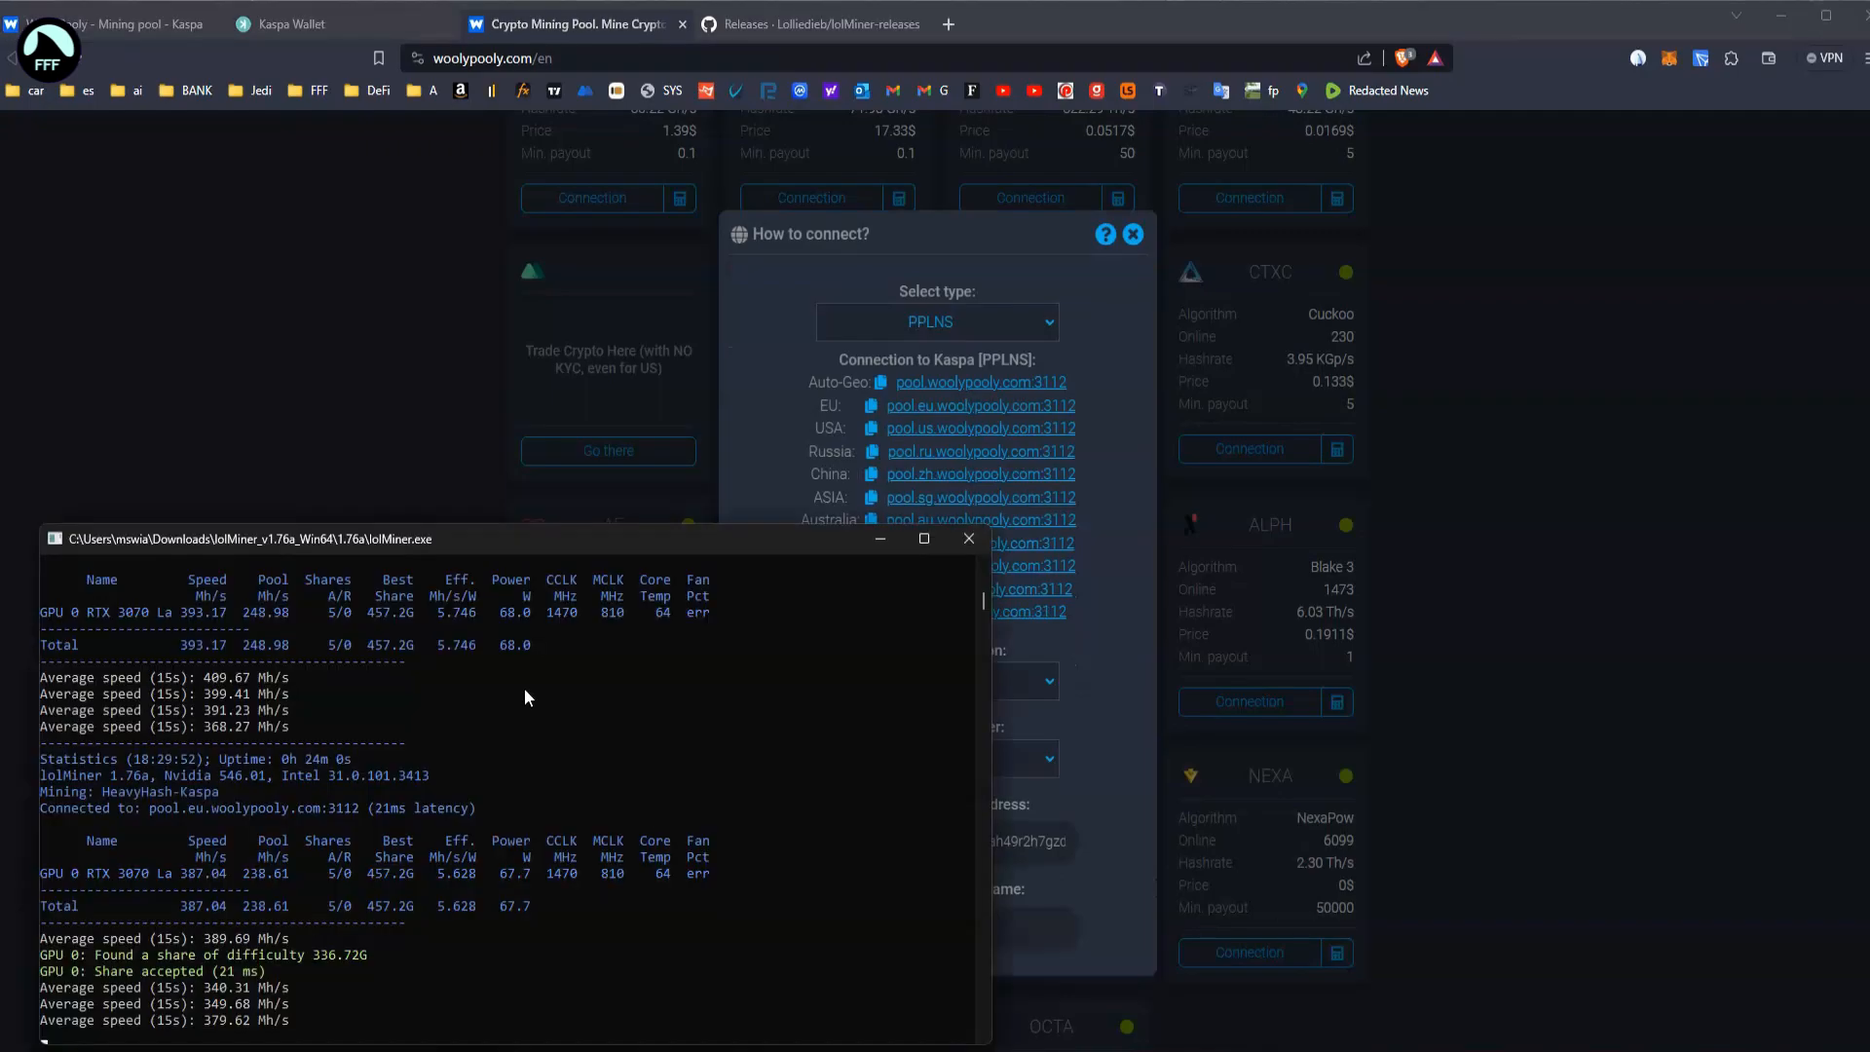
{"action": "mouse_move", "coordinate": [431, 548]}
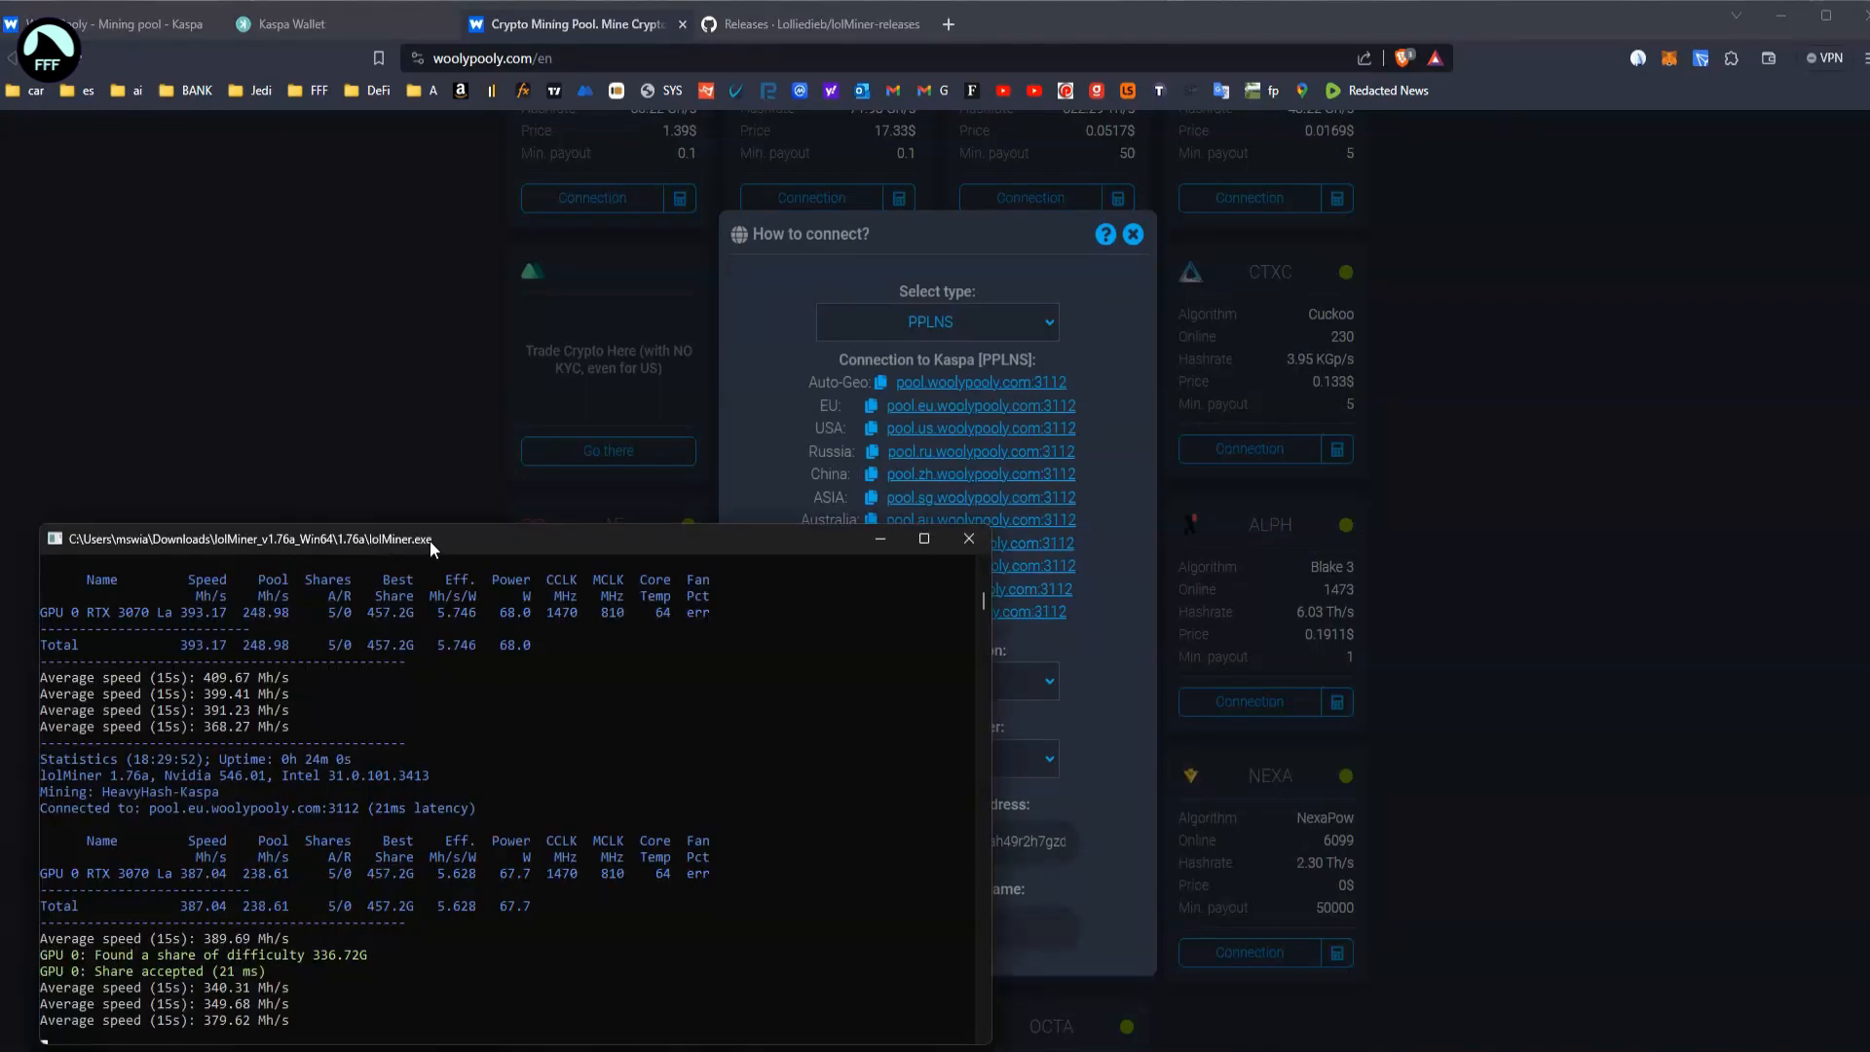
- Paste the Kaspa receive address and enter worker name rig2 to generate the lolMiner command
{"action": "left_click", "coordinate": [967, 538]}
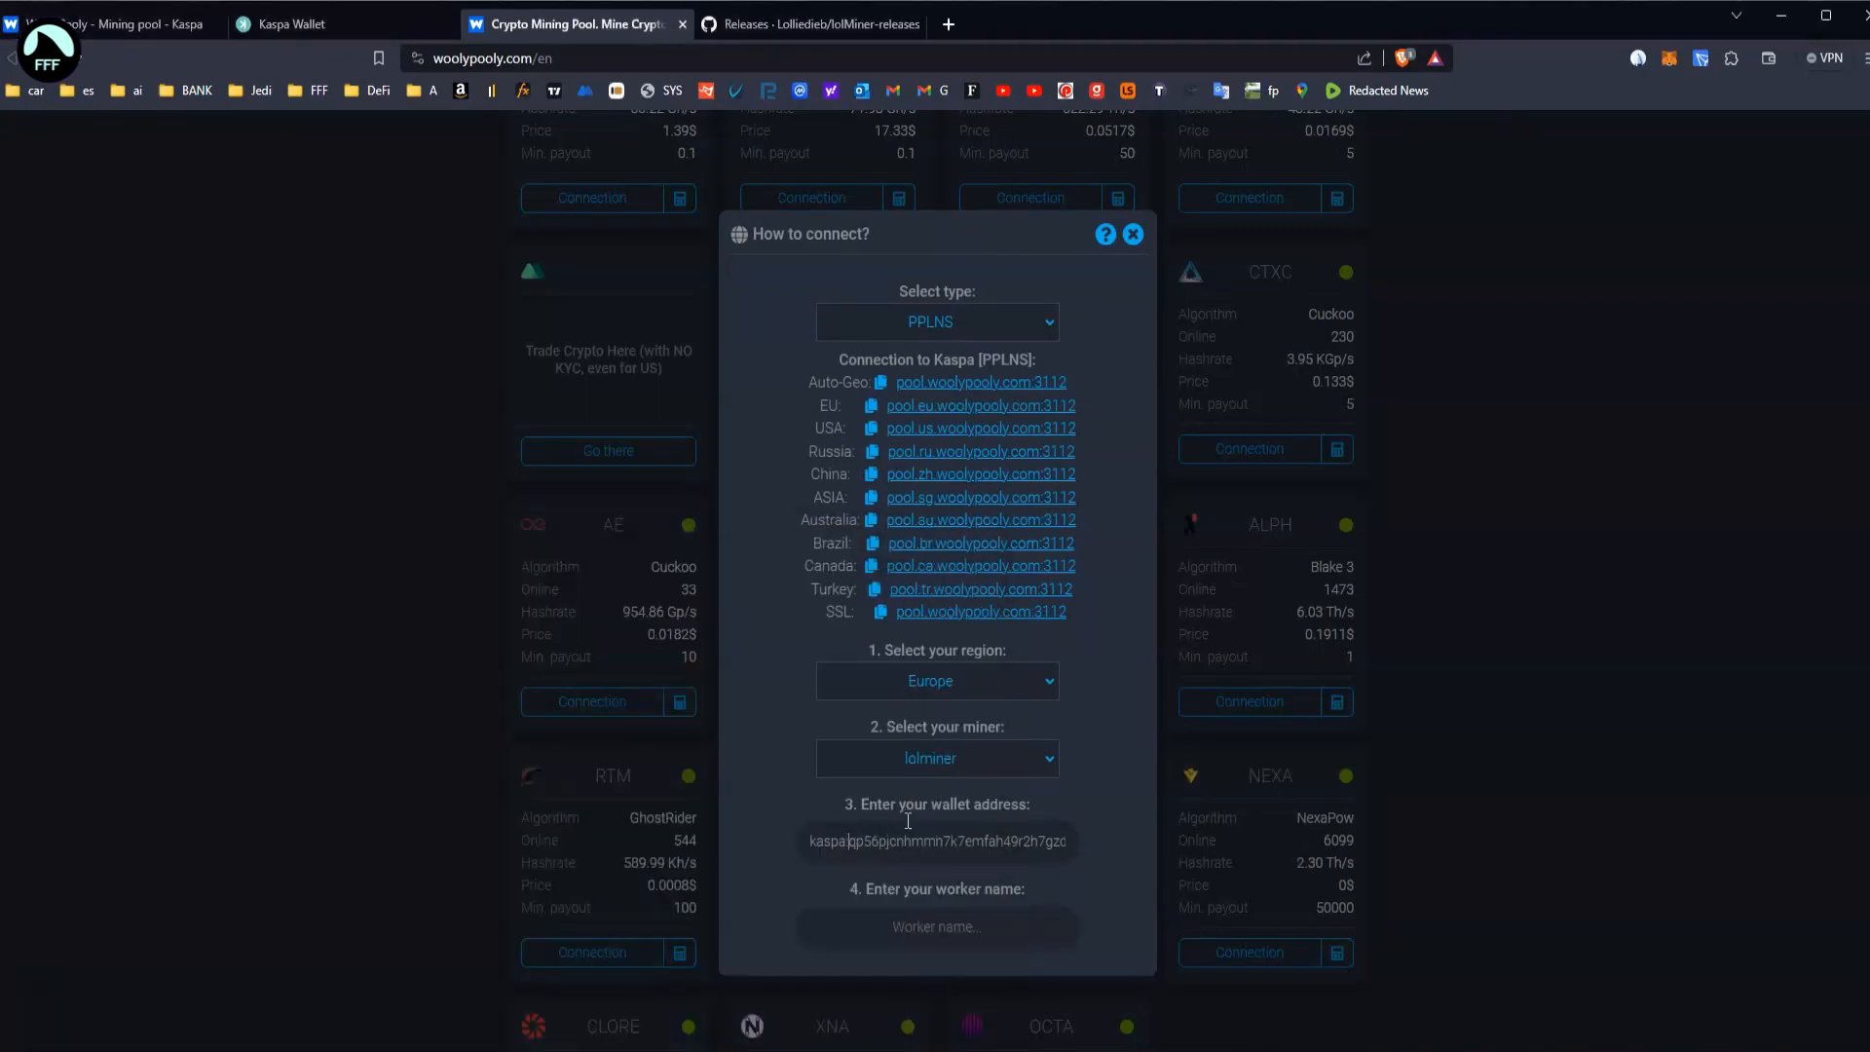
{"action": "left_click", "coordinate": [292, 24]}
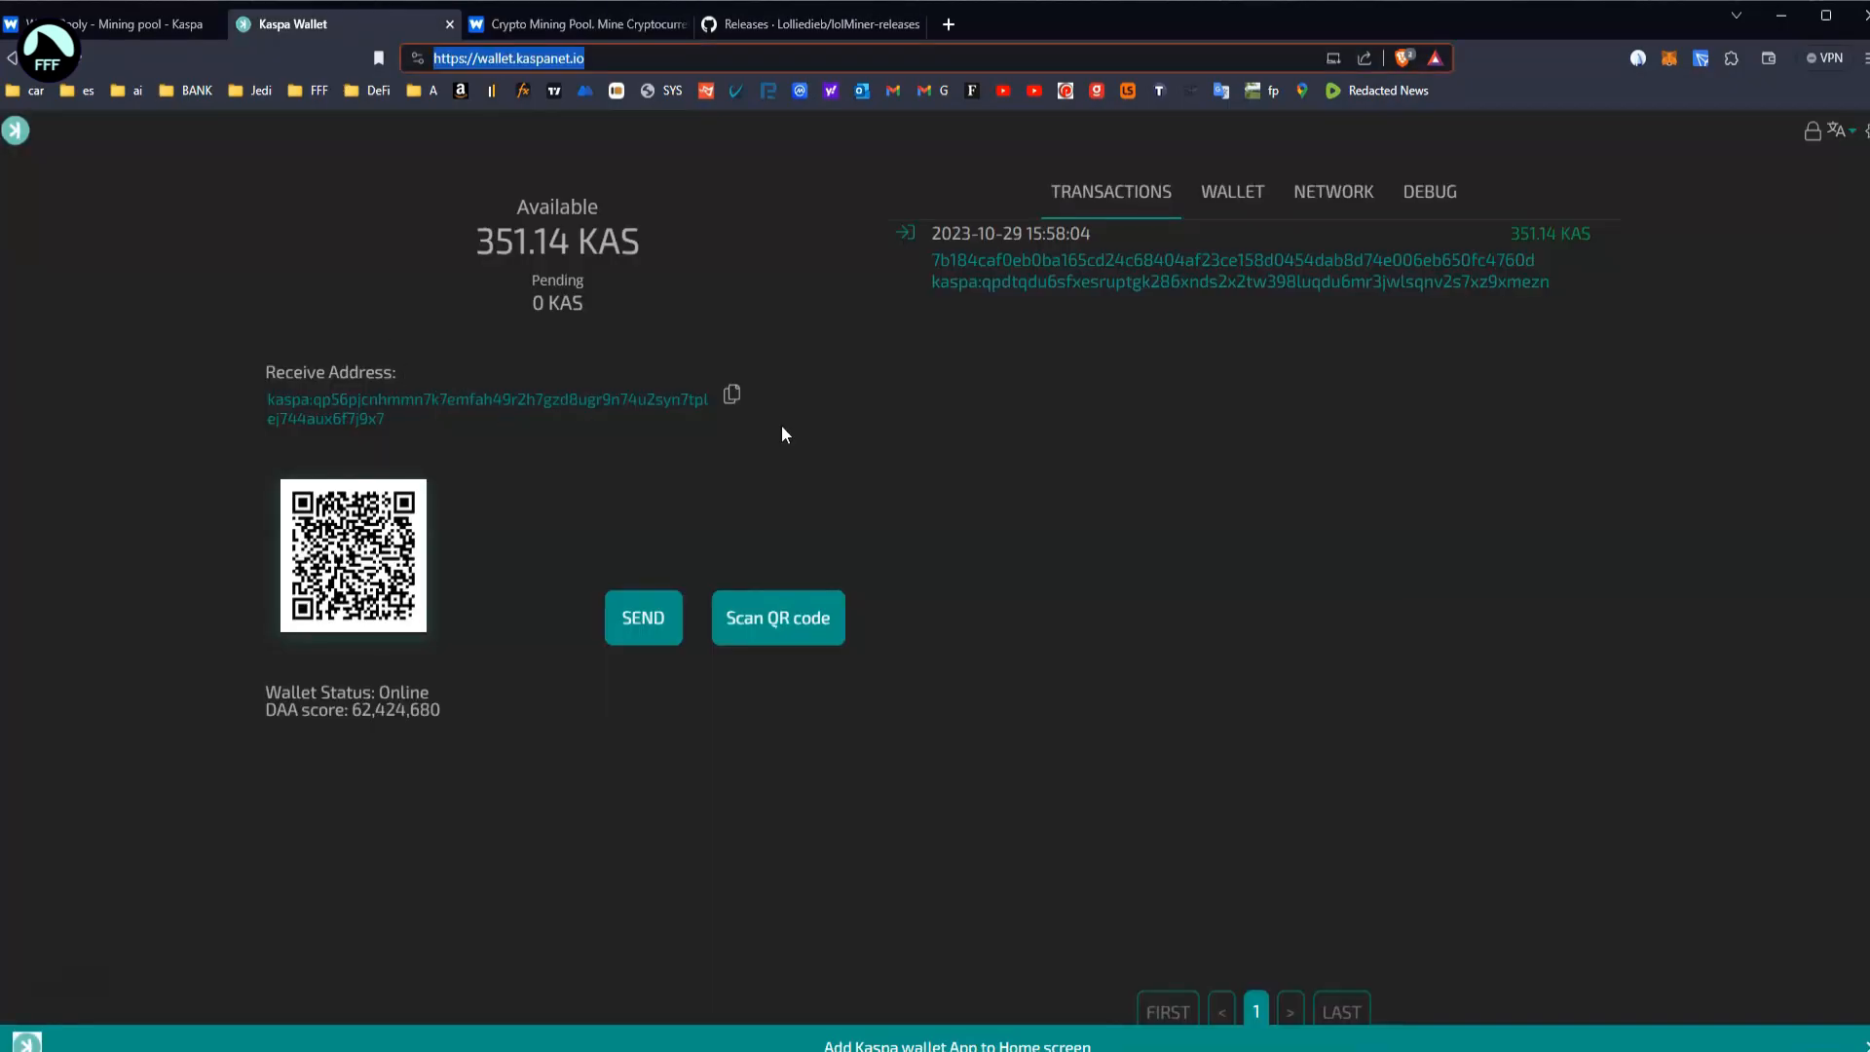
{"action": "left_click", "coordinate": [575, 24]}
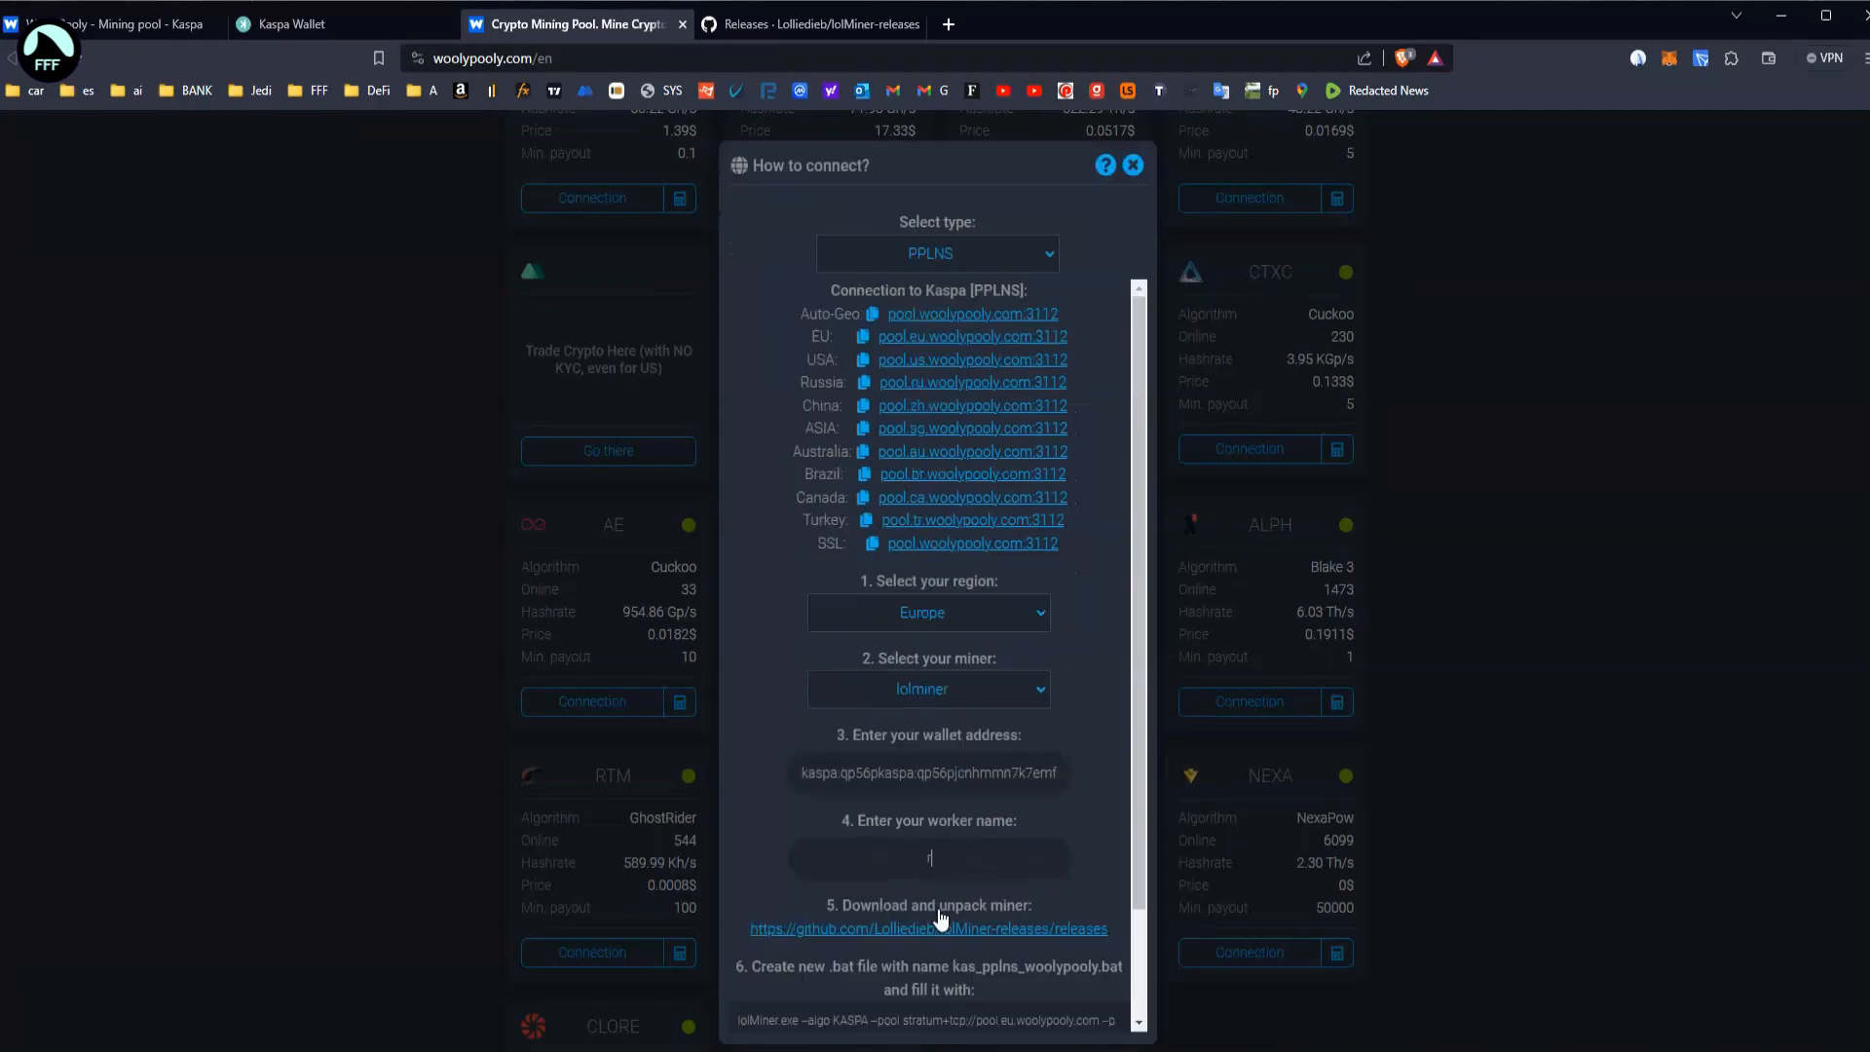
{"action": "type", "text": "ig2"}
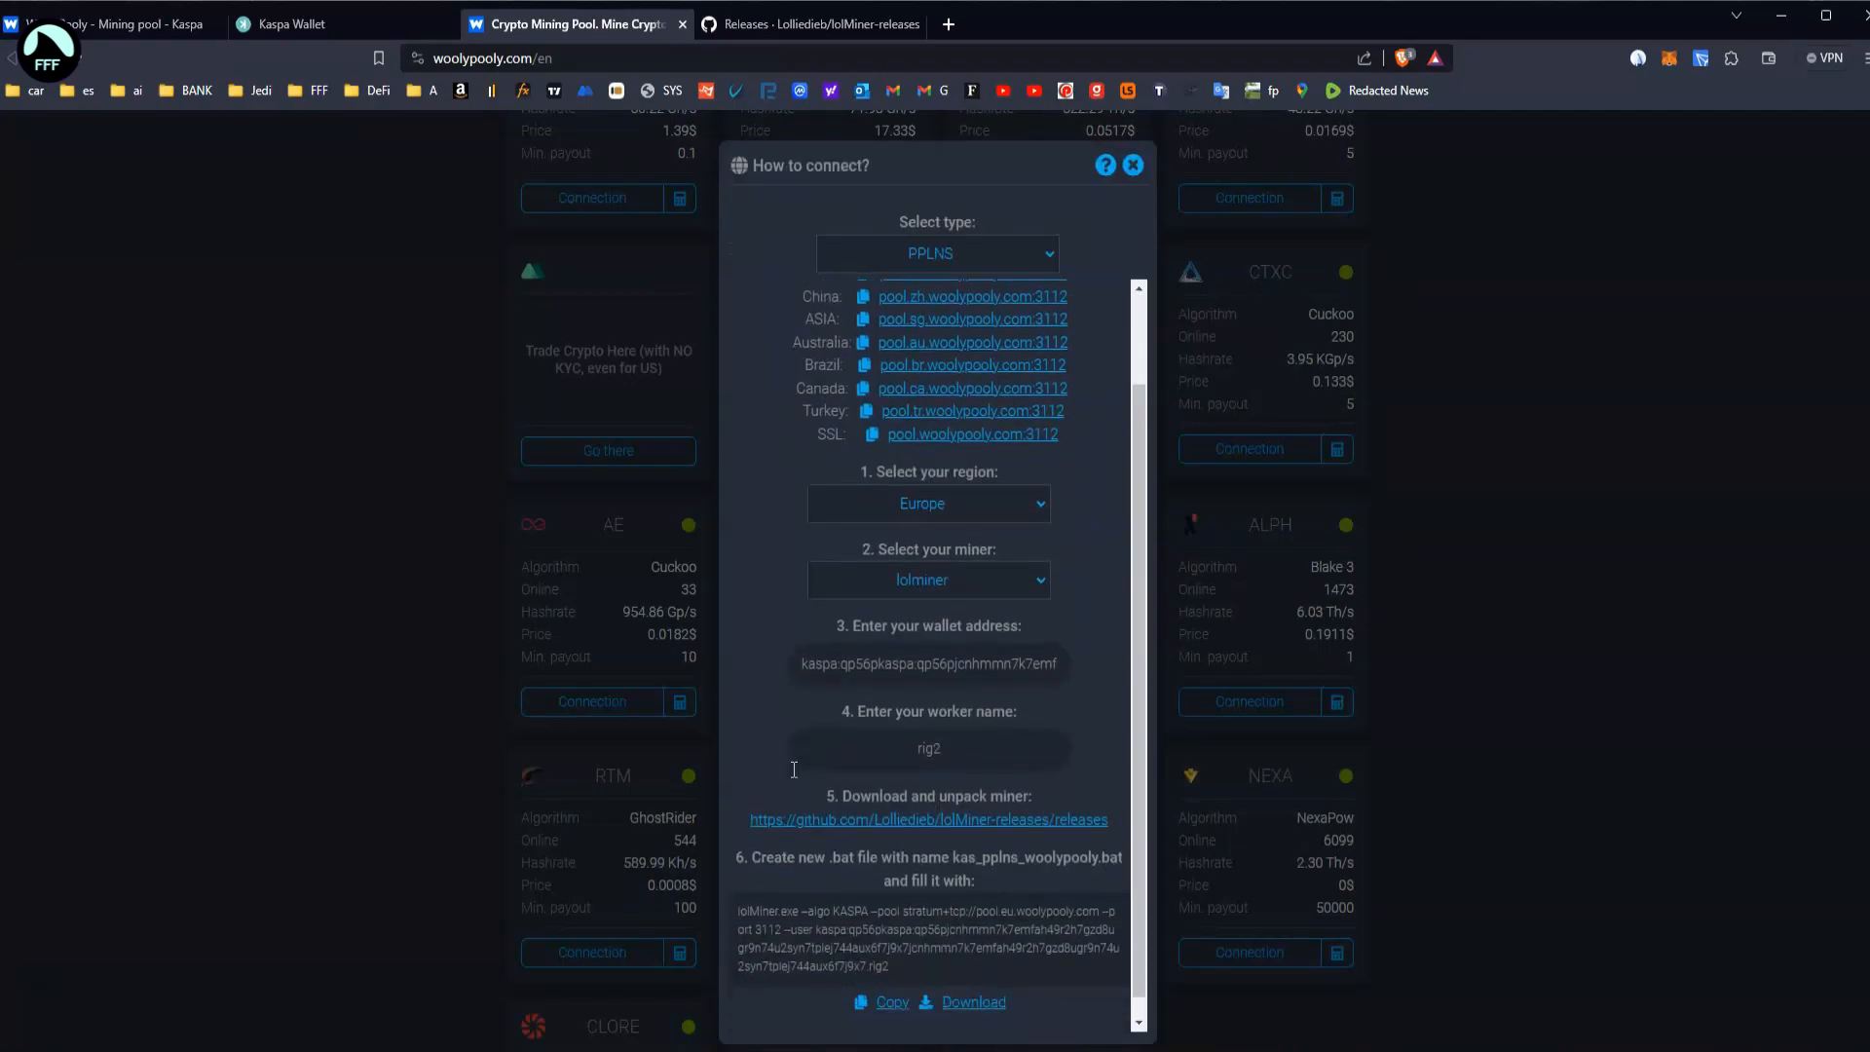
{"action": "scroll", "scroll_direction": "down", "scroll_amount": 3}
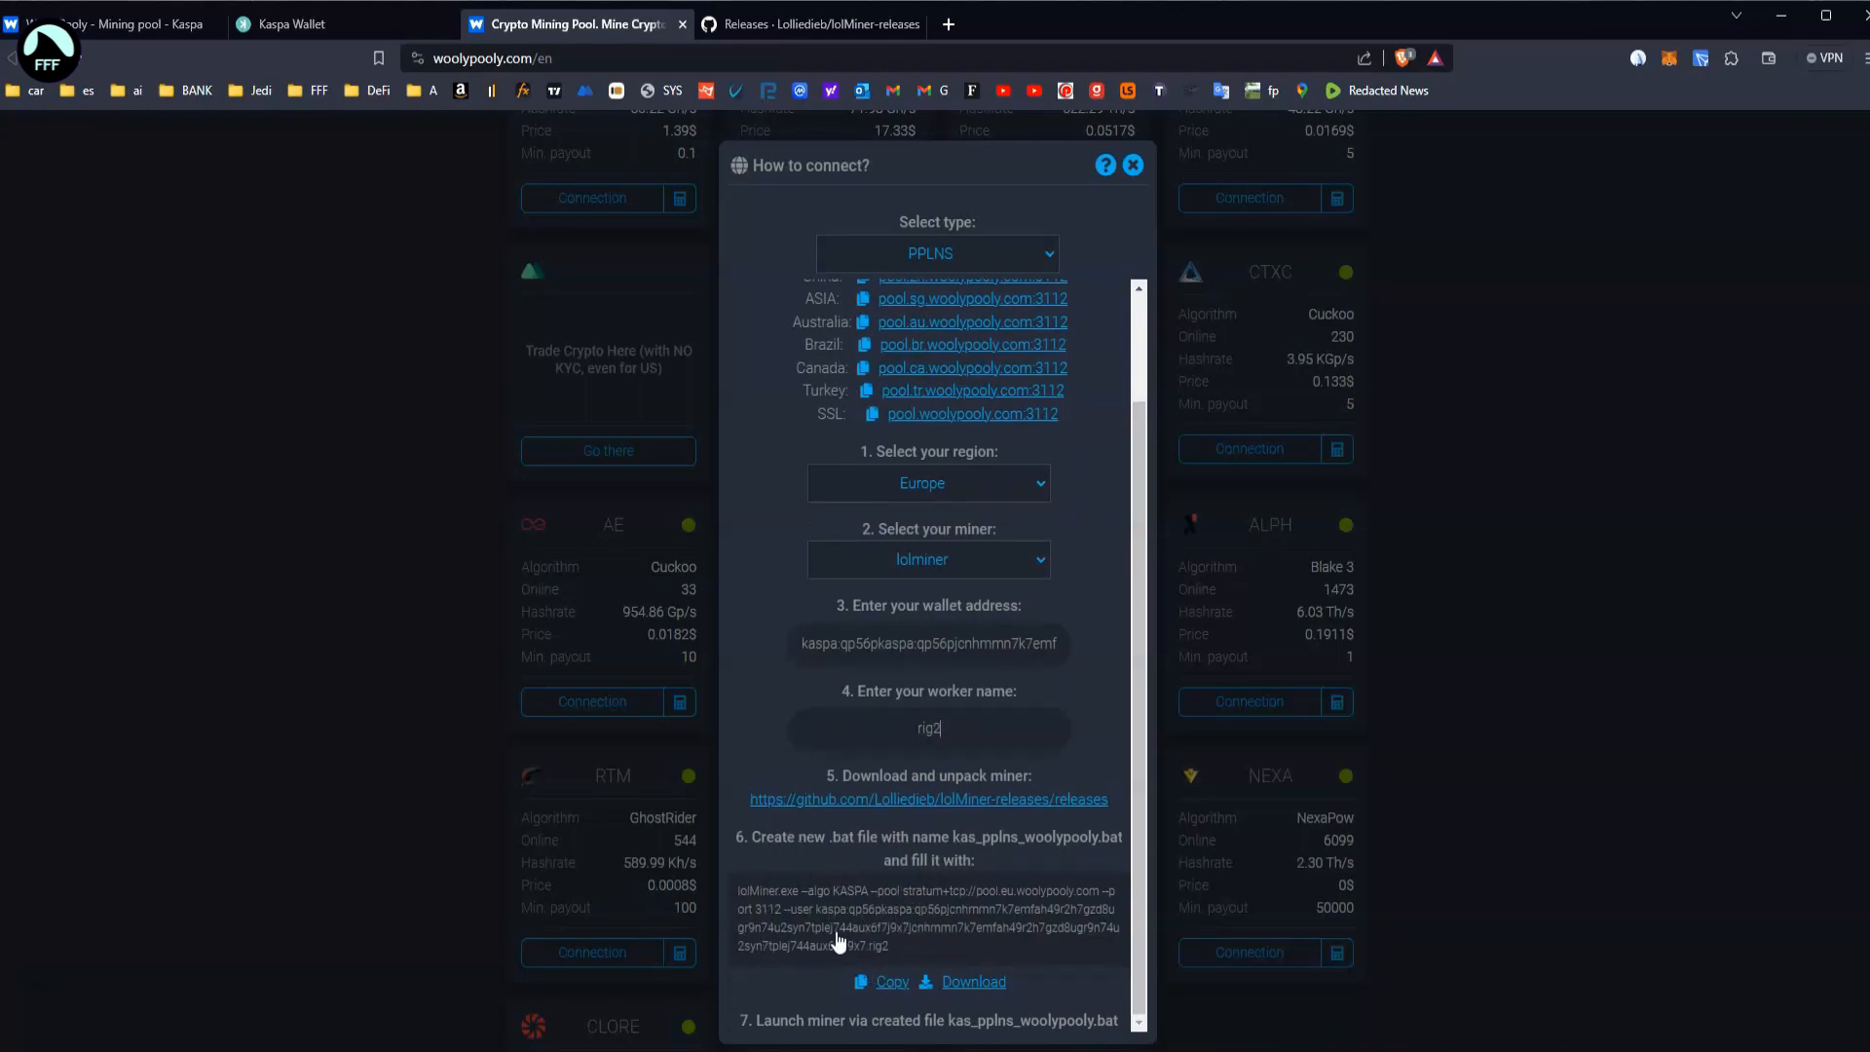
{"action": "mouse_move", "coordinate": [745, 201]}
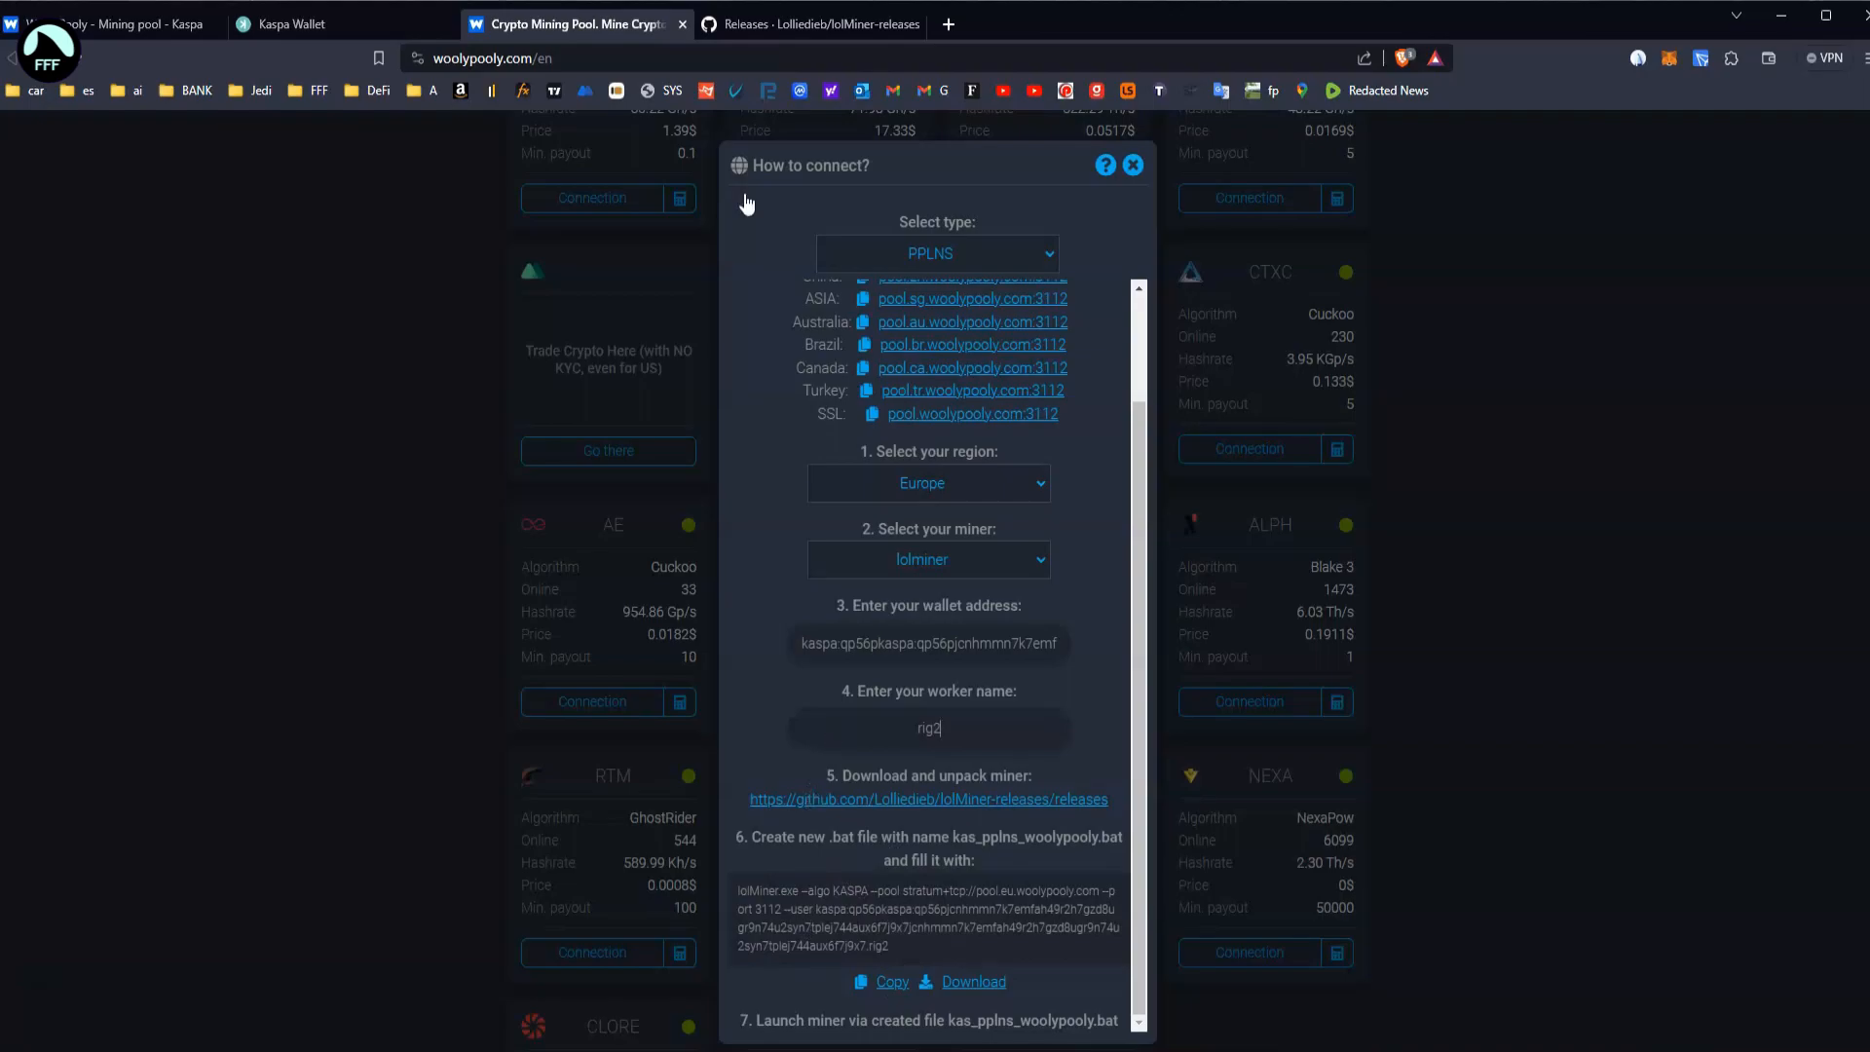
{"action": "left_click", "coordinate": [812, 24]}
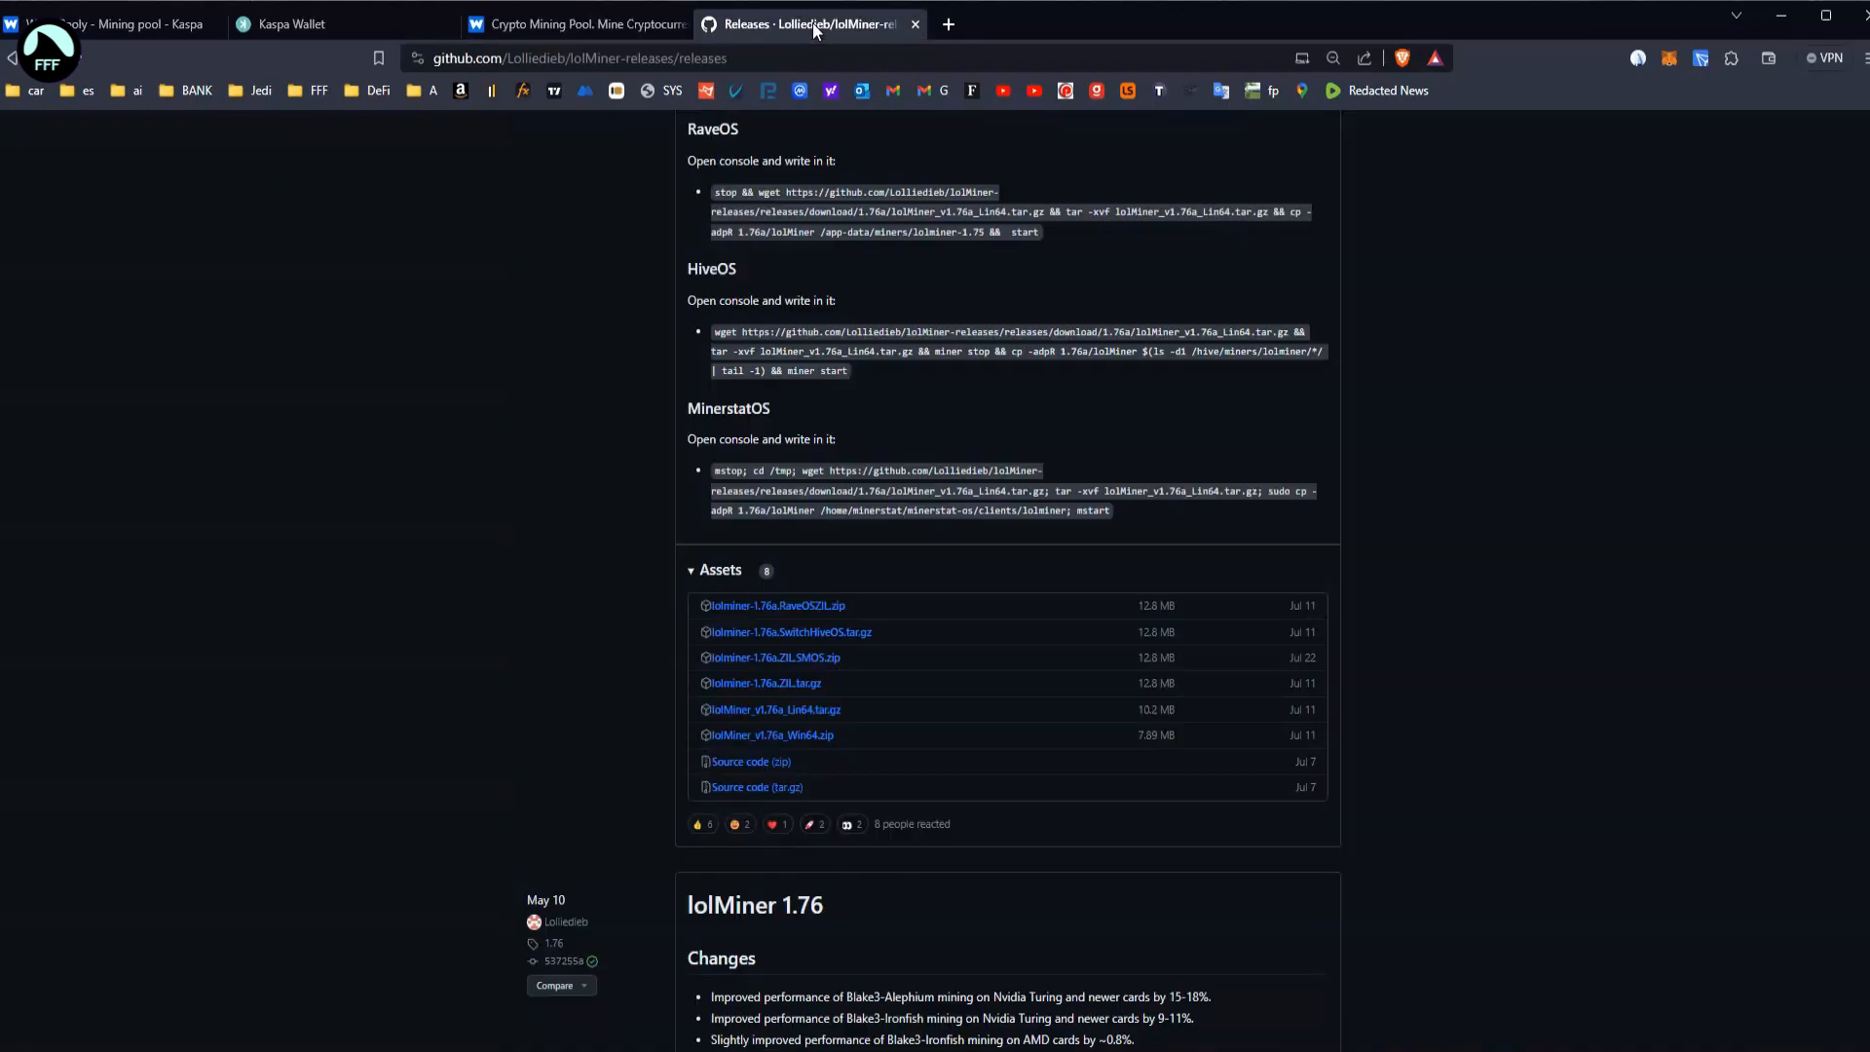
- Locate lolMiner_v1.76a_Win64.zip among the lolMiner 1.76a release assets on GitHub
{"action": "left_click", "coordinate": [575, 57]}
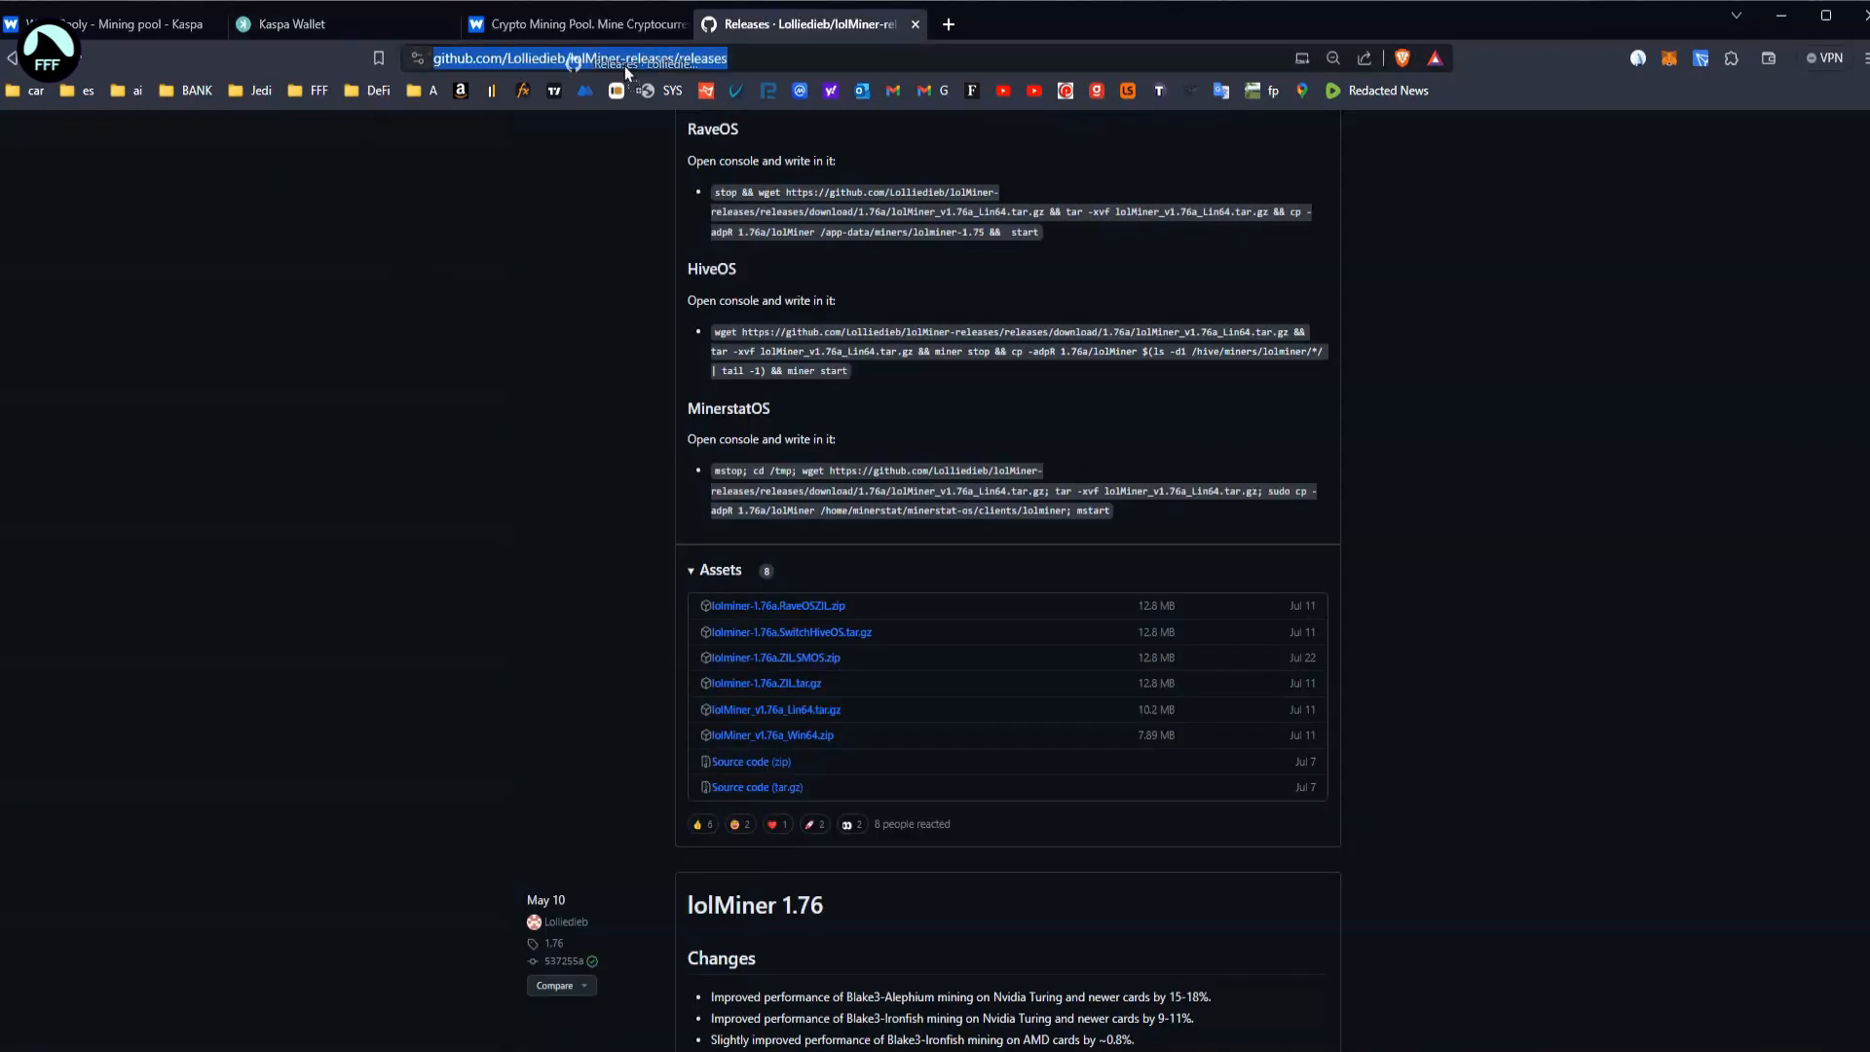
{"action": "scroll", "scroll_direction": "up", "scroll_amount": 3}
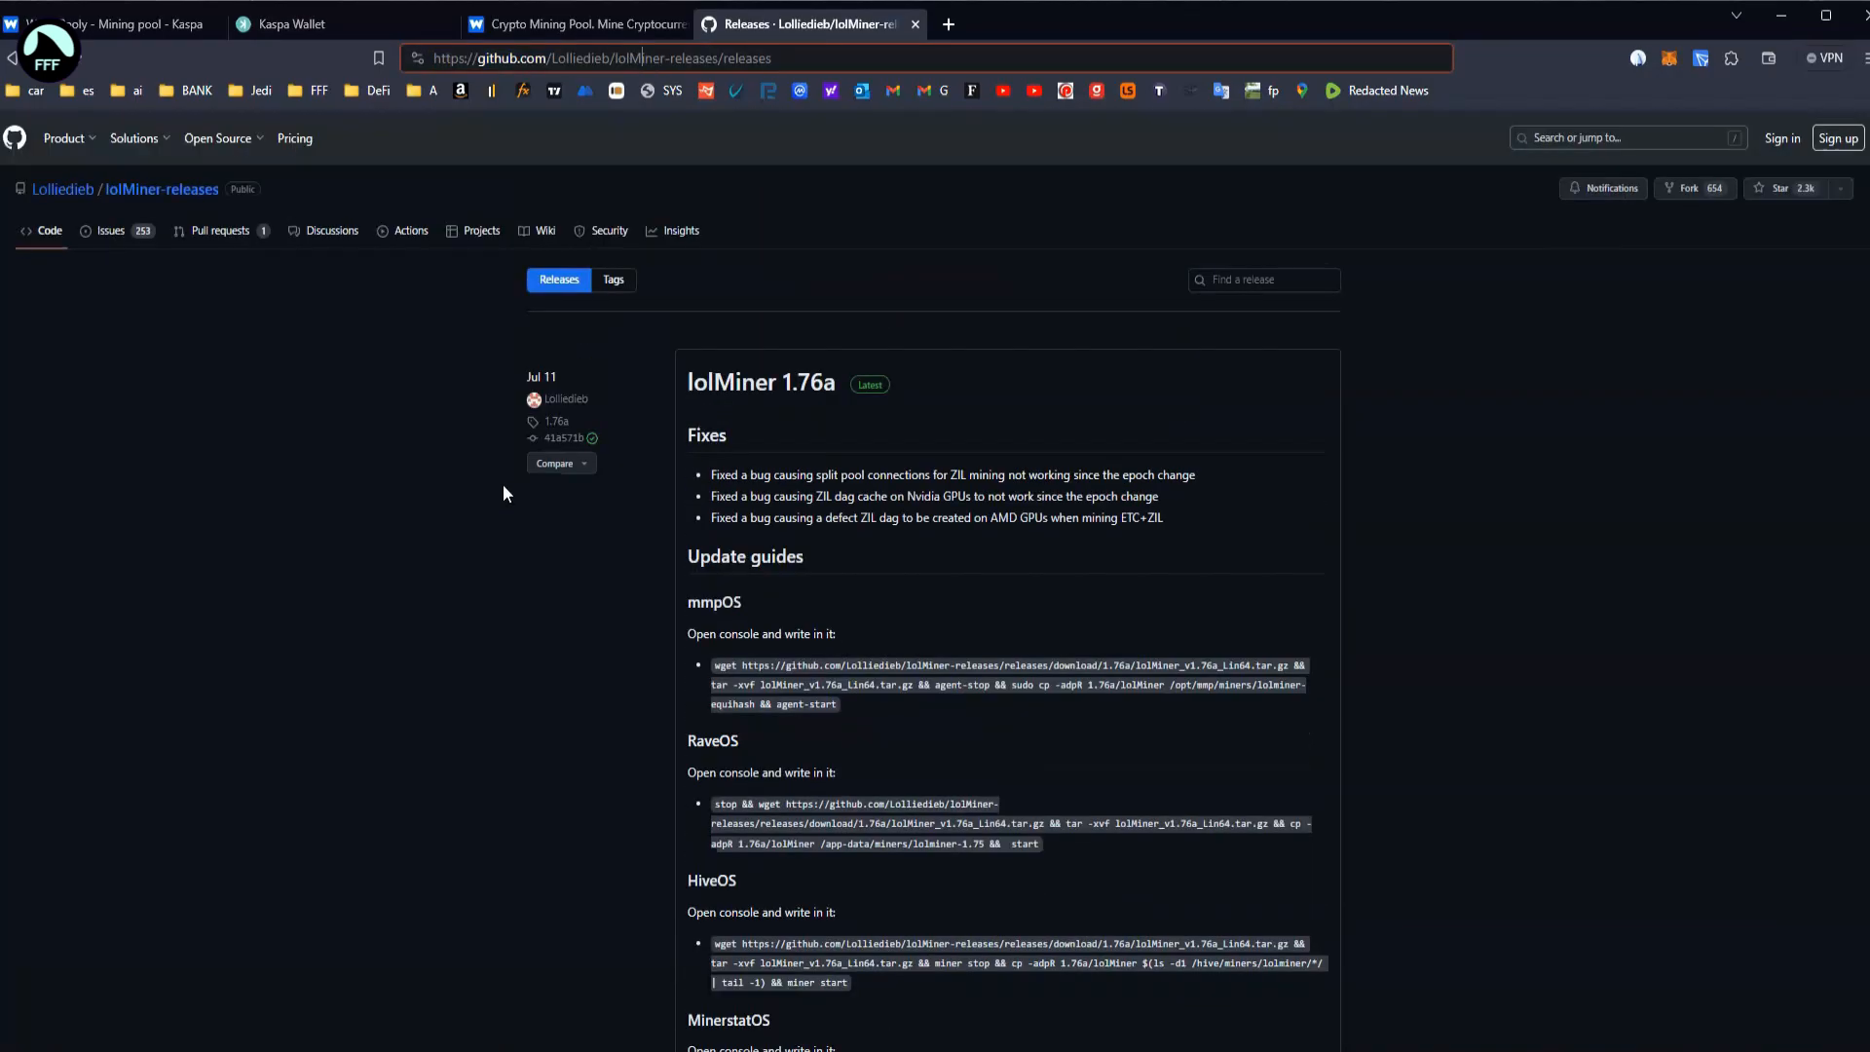
{"action": "mouse_move", "coordinate": [684, 176]}
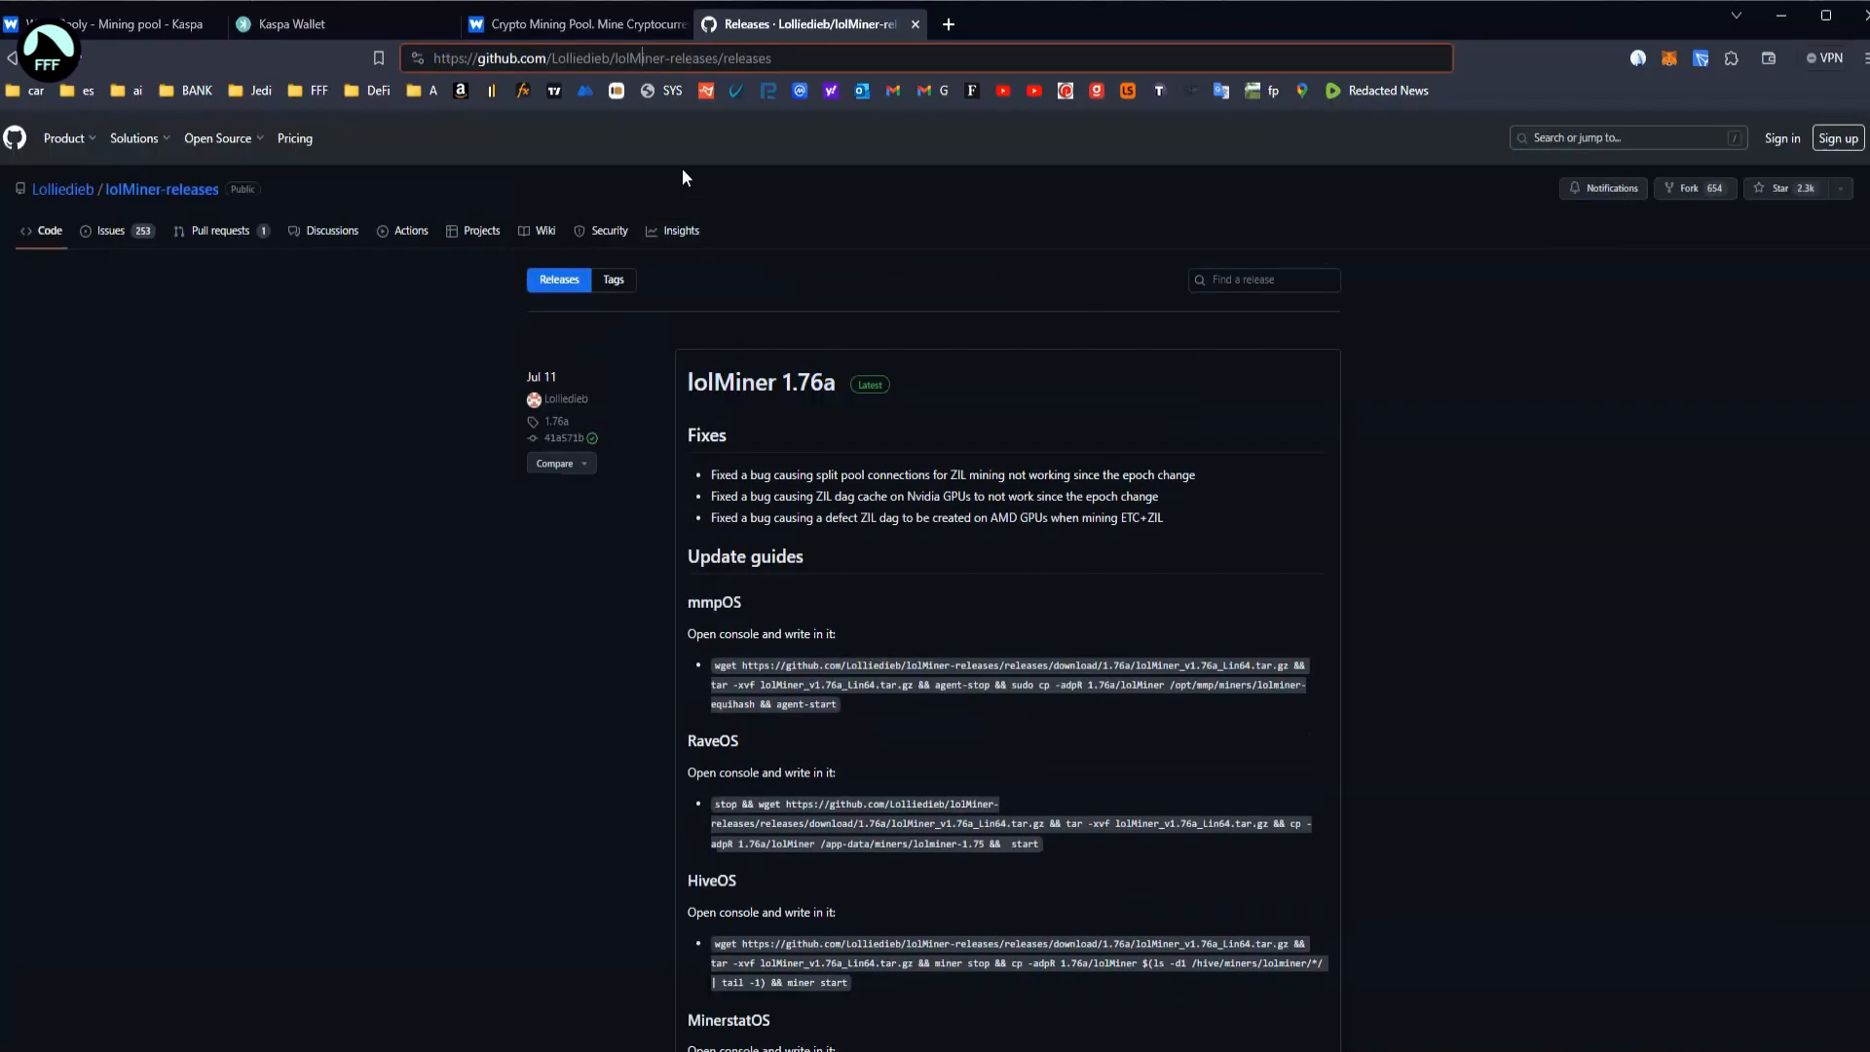
{"action": "left_click", "coordinate": [596, 57]}
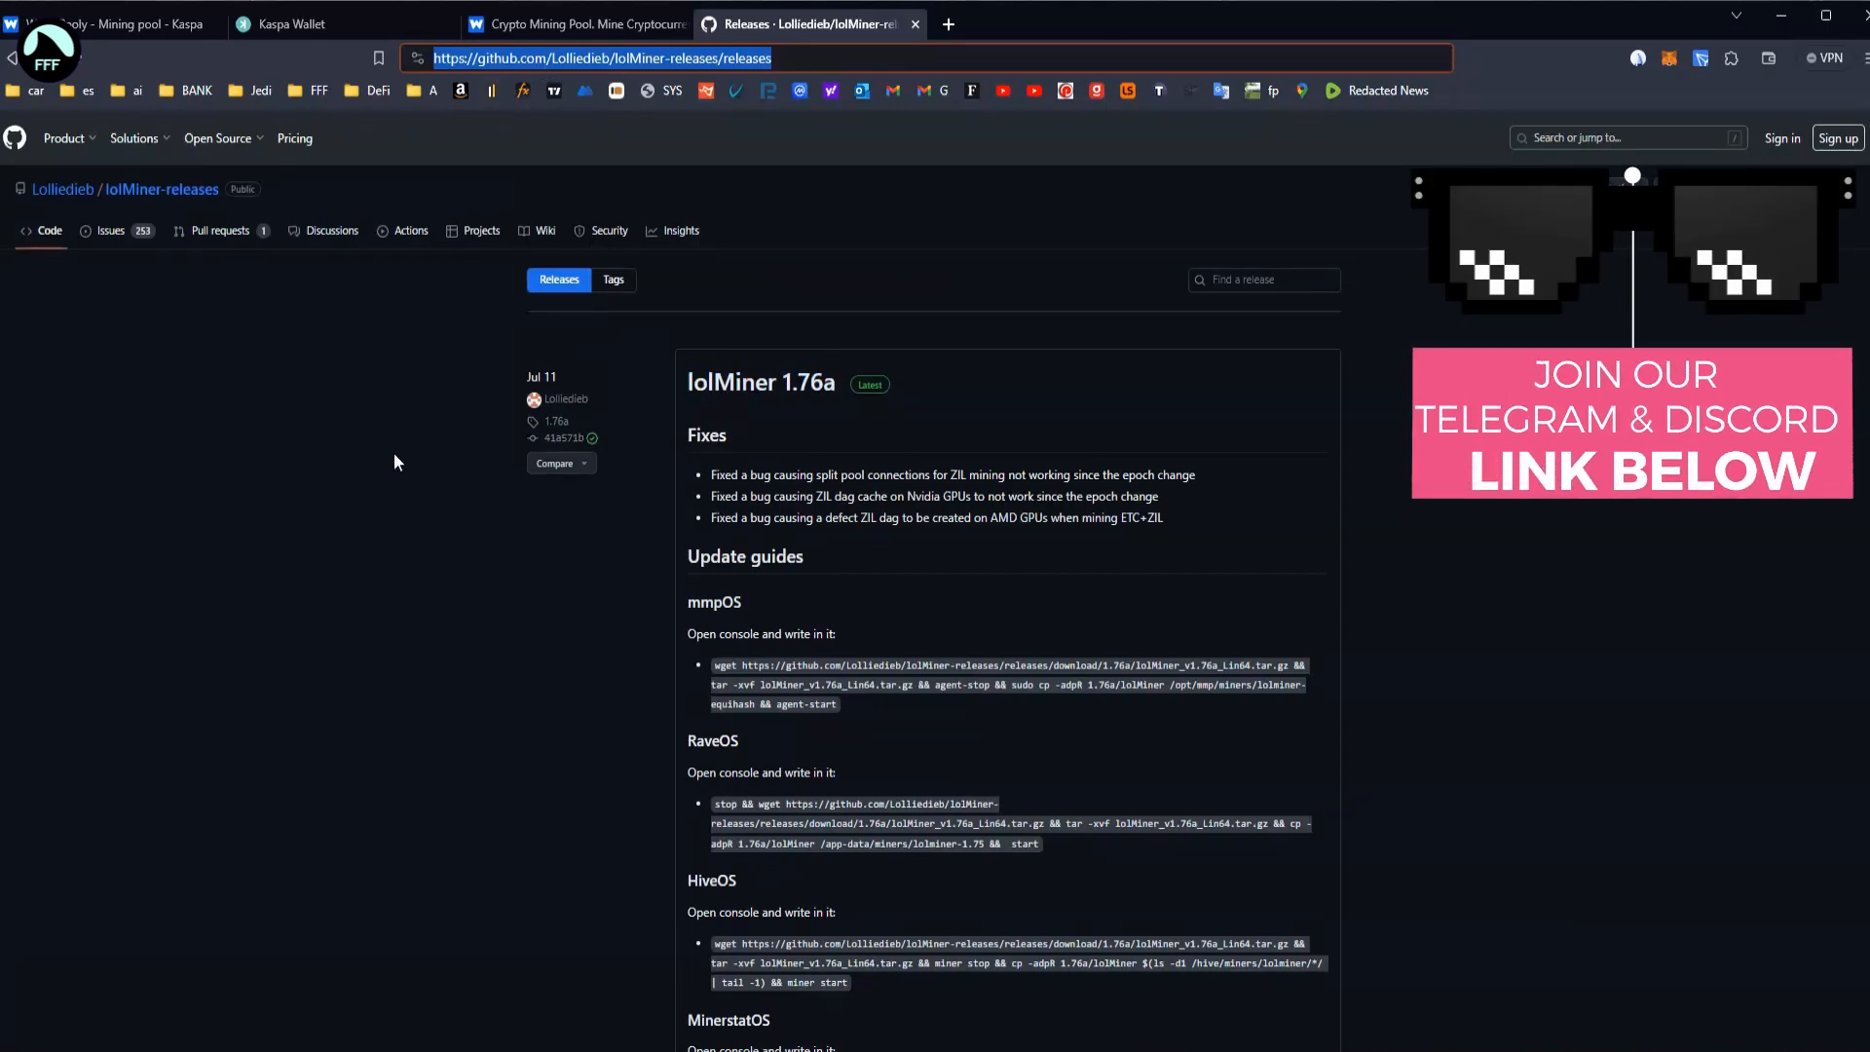
{"action": "scroll", "scroll_direction": "down", "scroll_amount": 3}
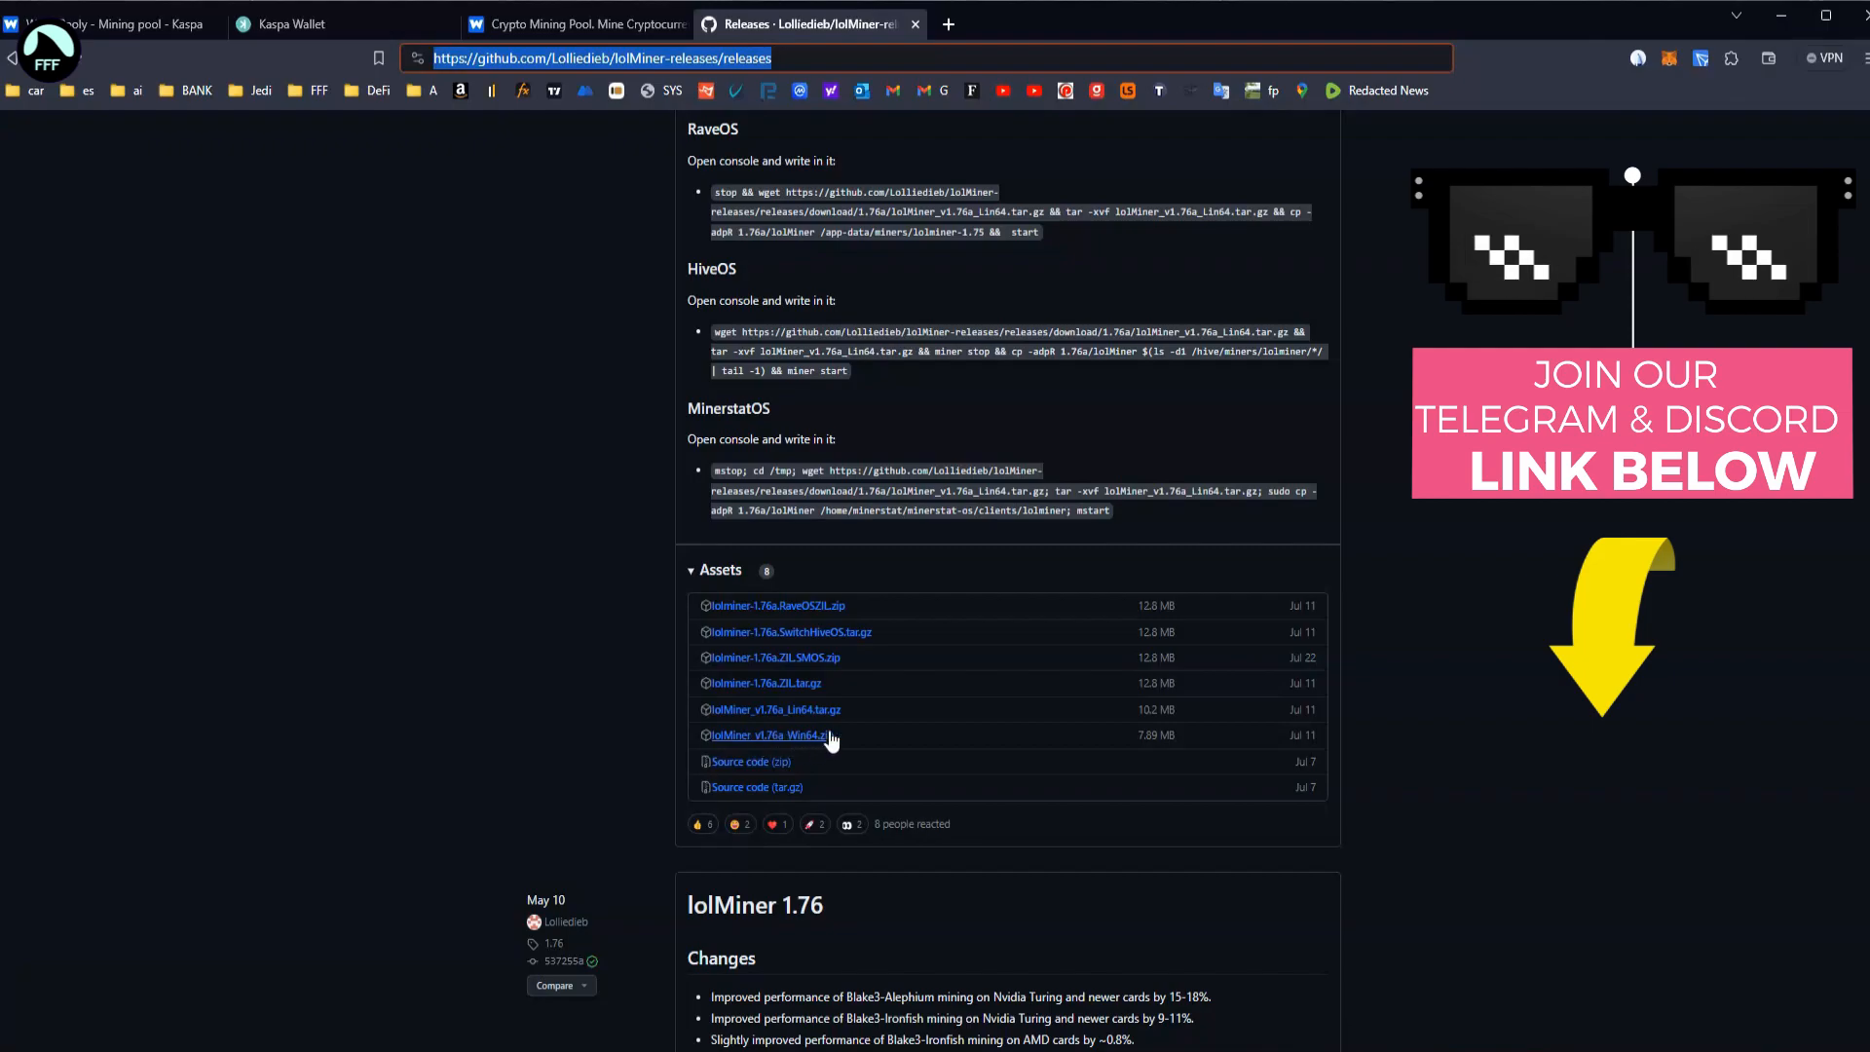
{"action": "mouse_move", "coordinate": [791, 593]}
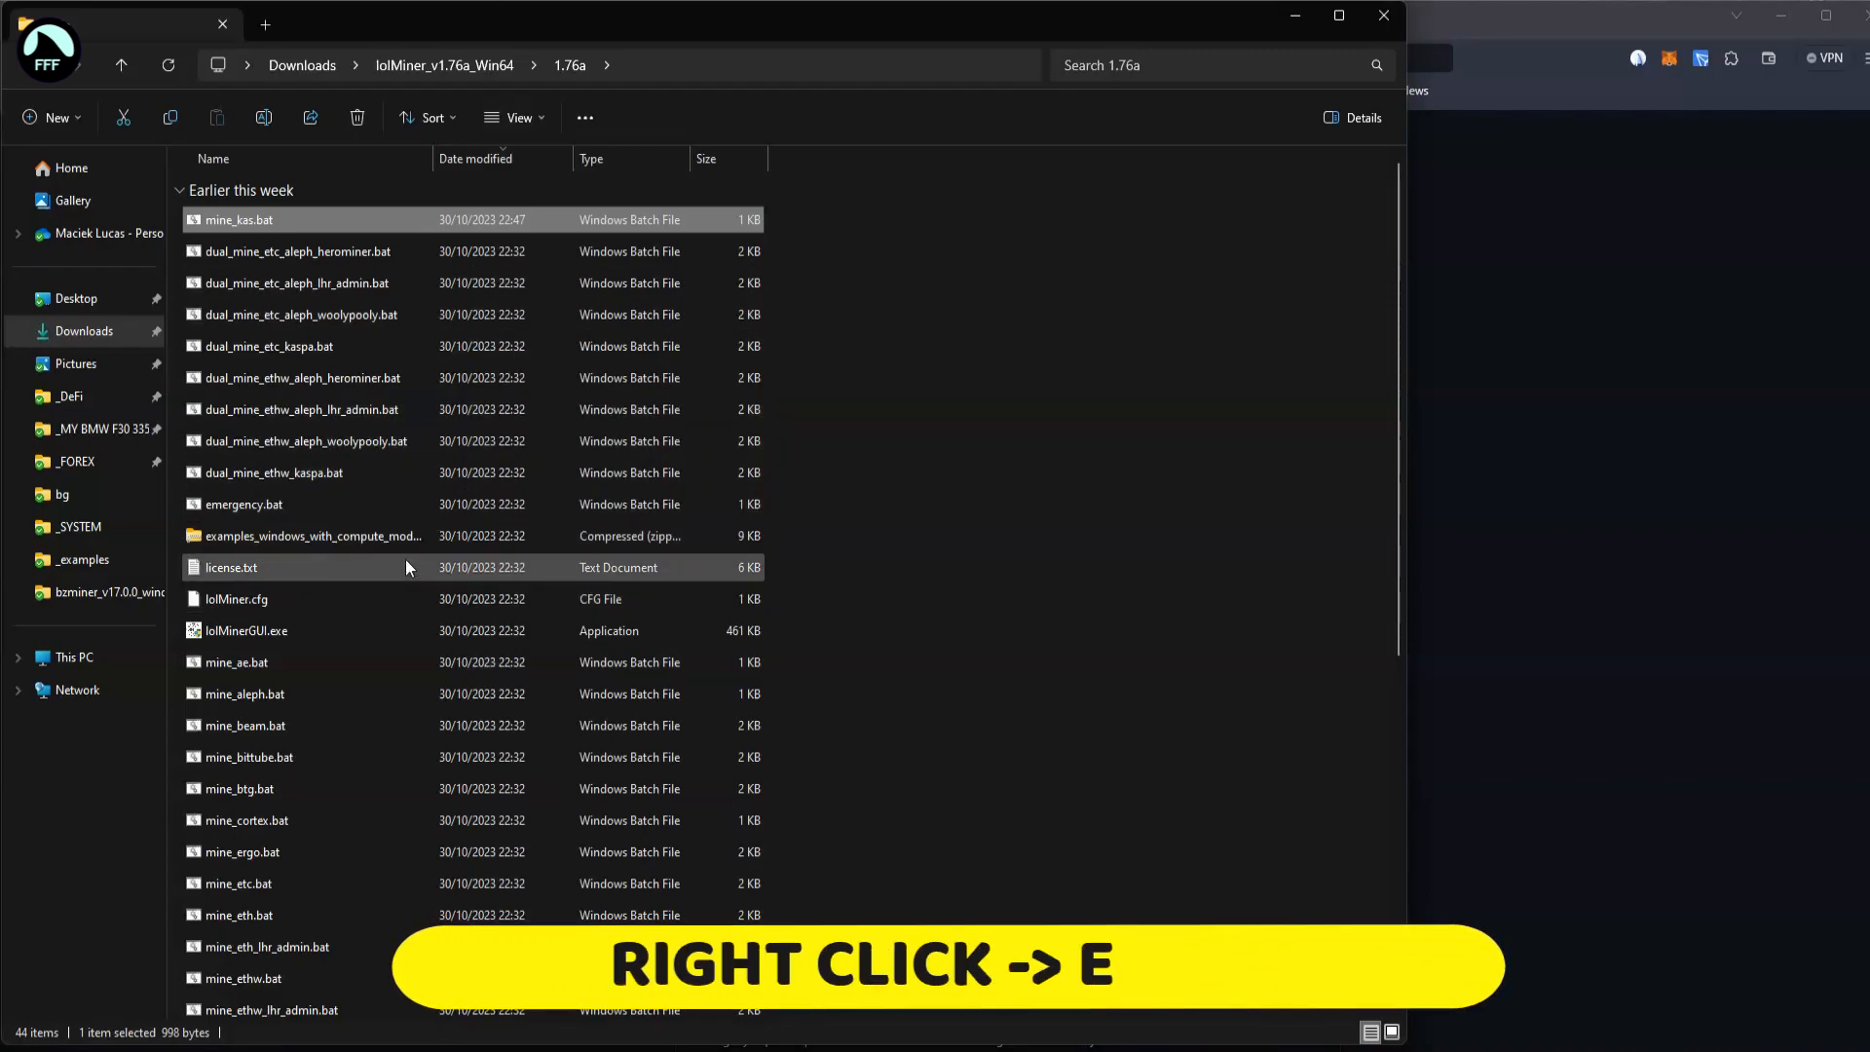
- Browse the extracted Downloads > lolMiner_v1.76a_Win64 > 1.76a folder to find mine_kas.bat
{"action": "scroll", "scroll_direction": "down", "scroll_amount": 3}
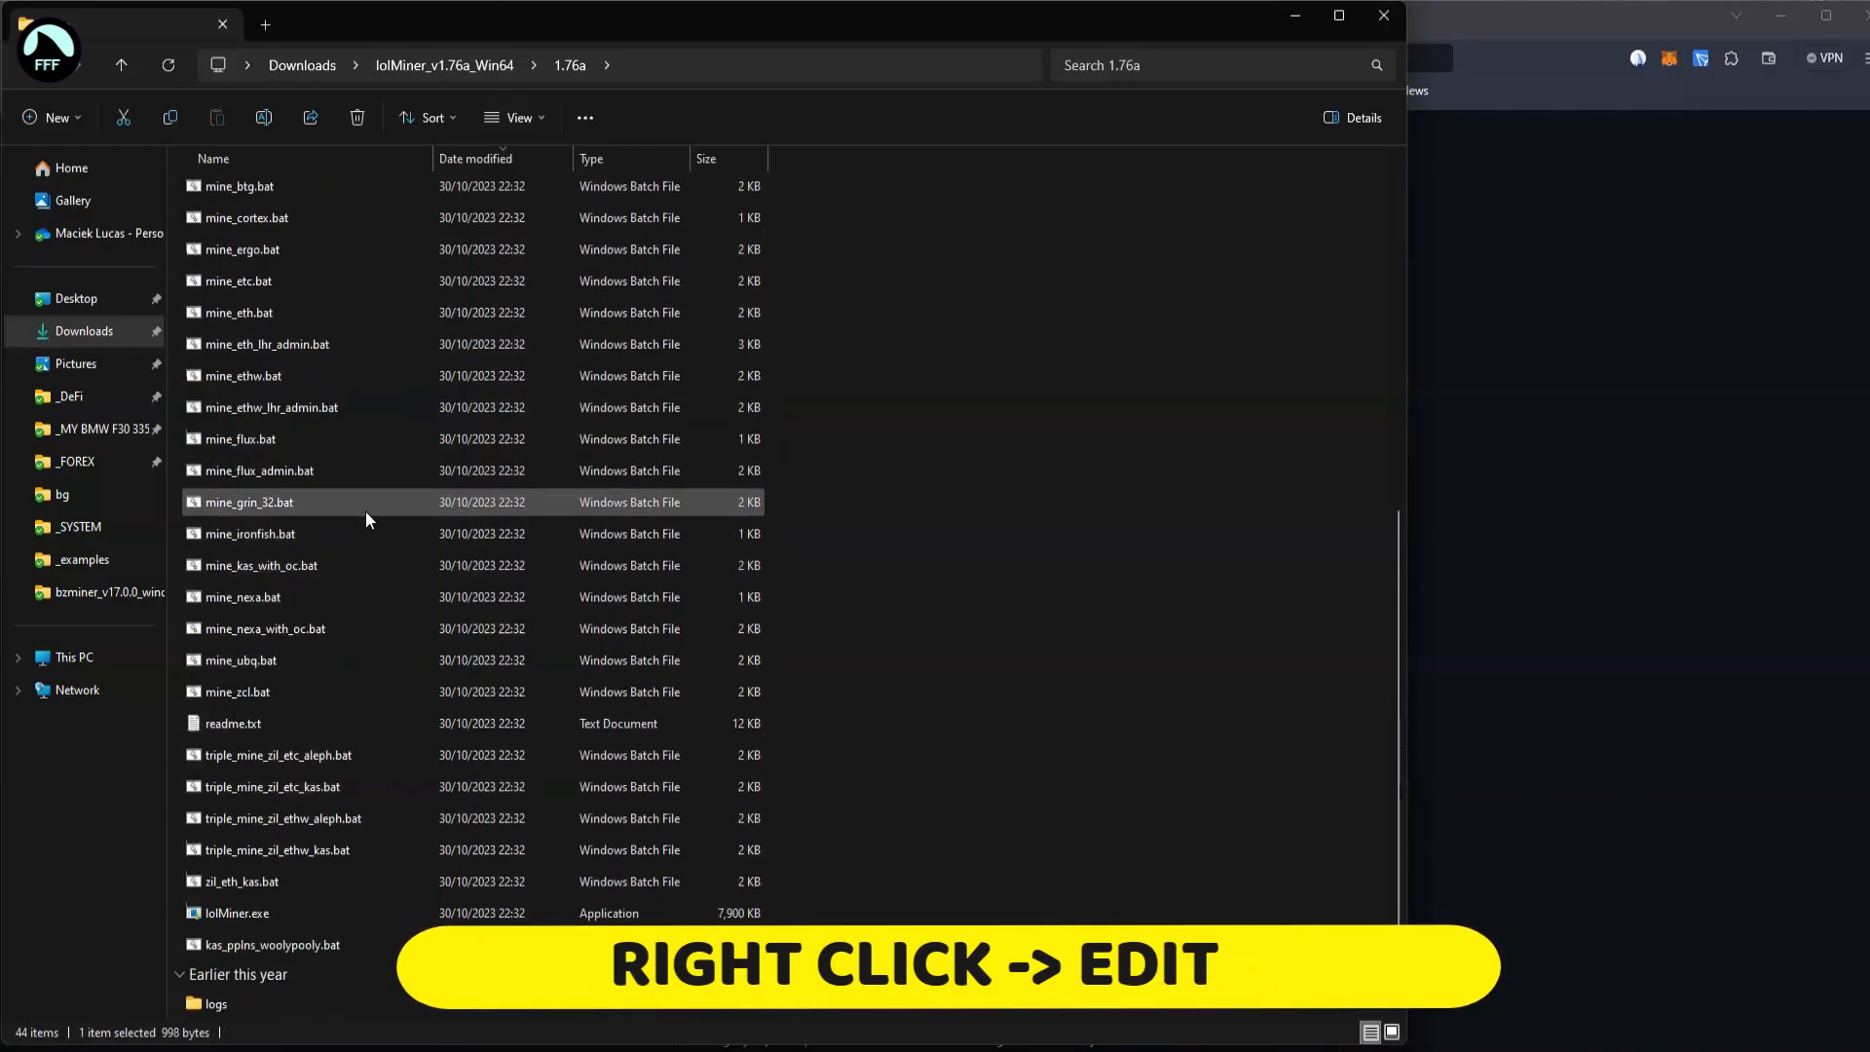
{"action": "scroll", "scroll_direction": "up", "scroll_amount": 3}
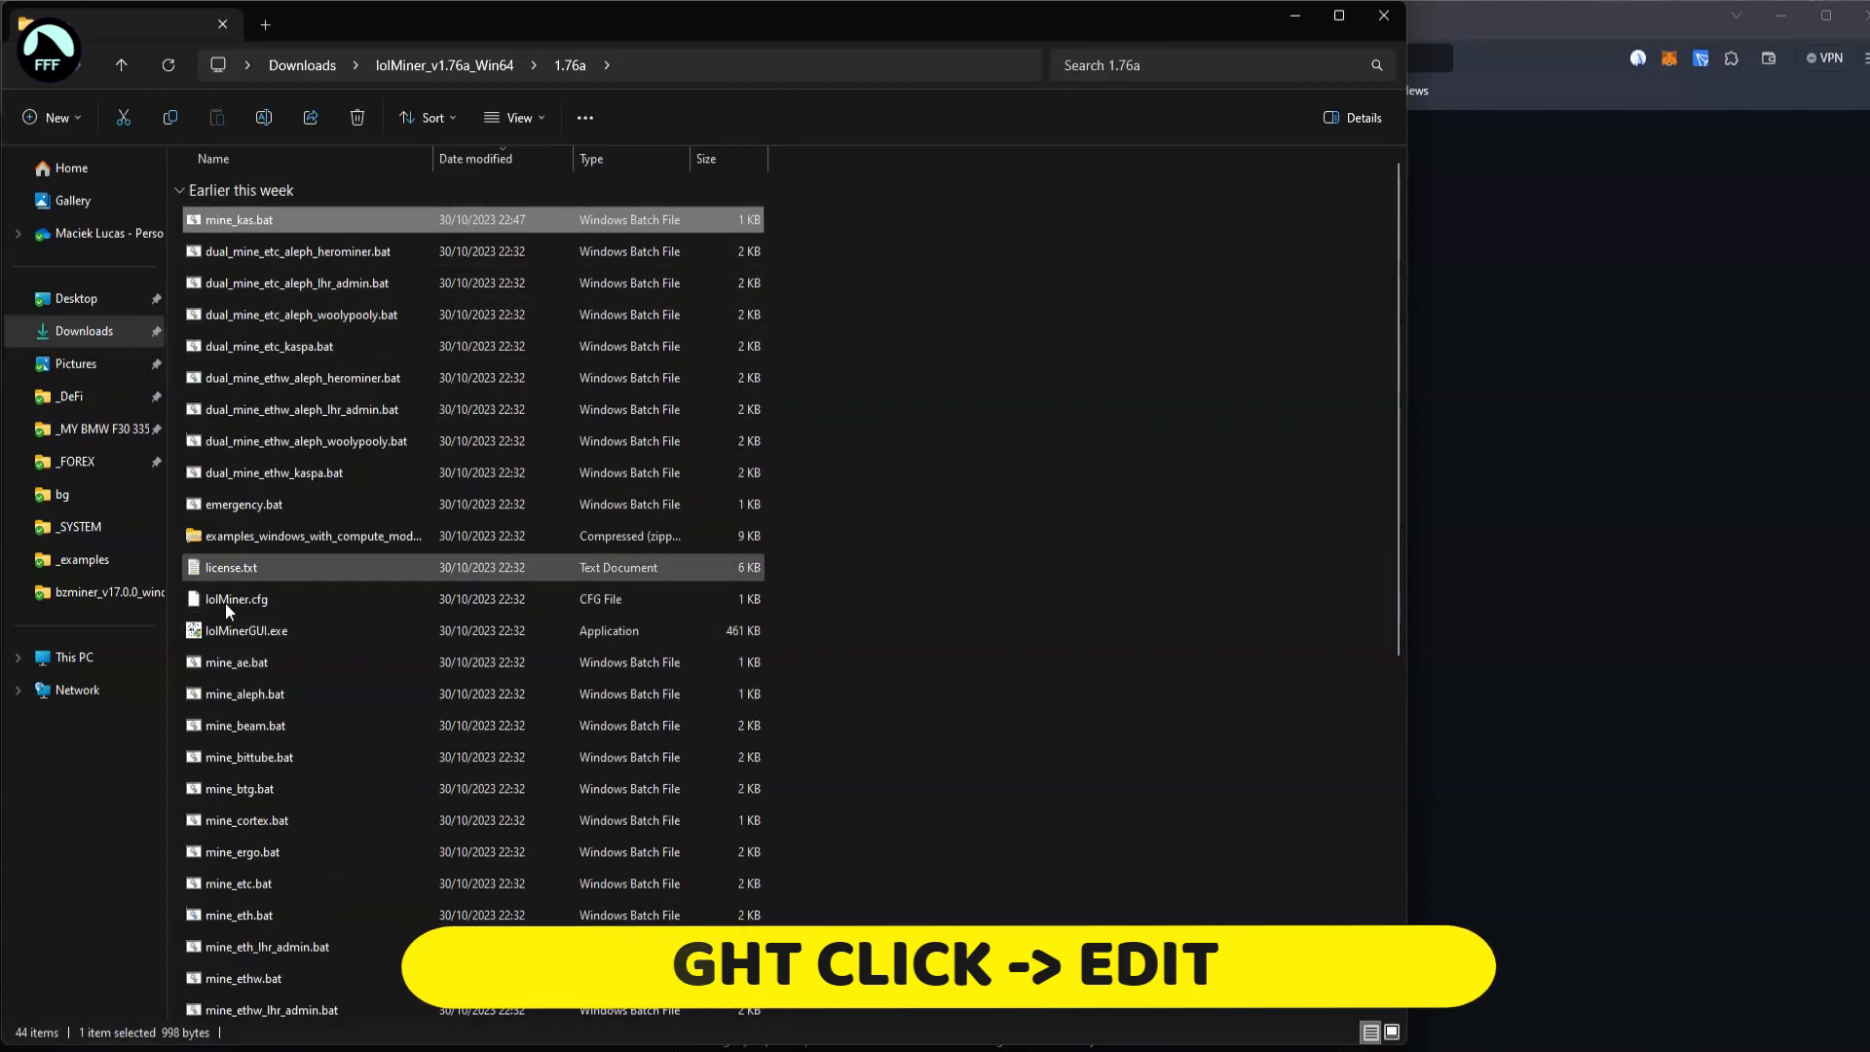
{"action": "scroll", "scroll_direction": "down", "scroll_amount": 3}
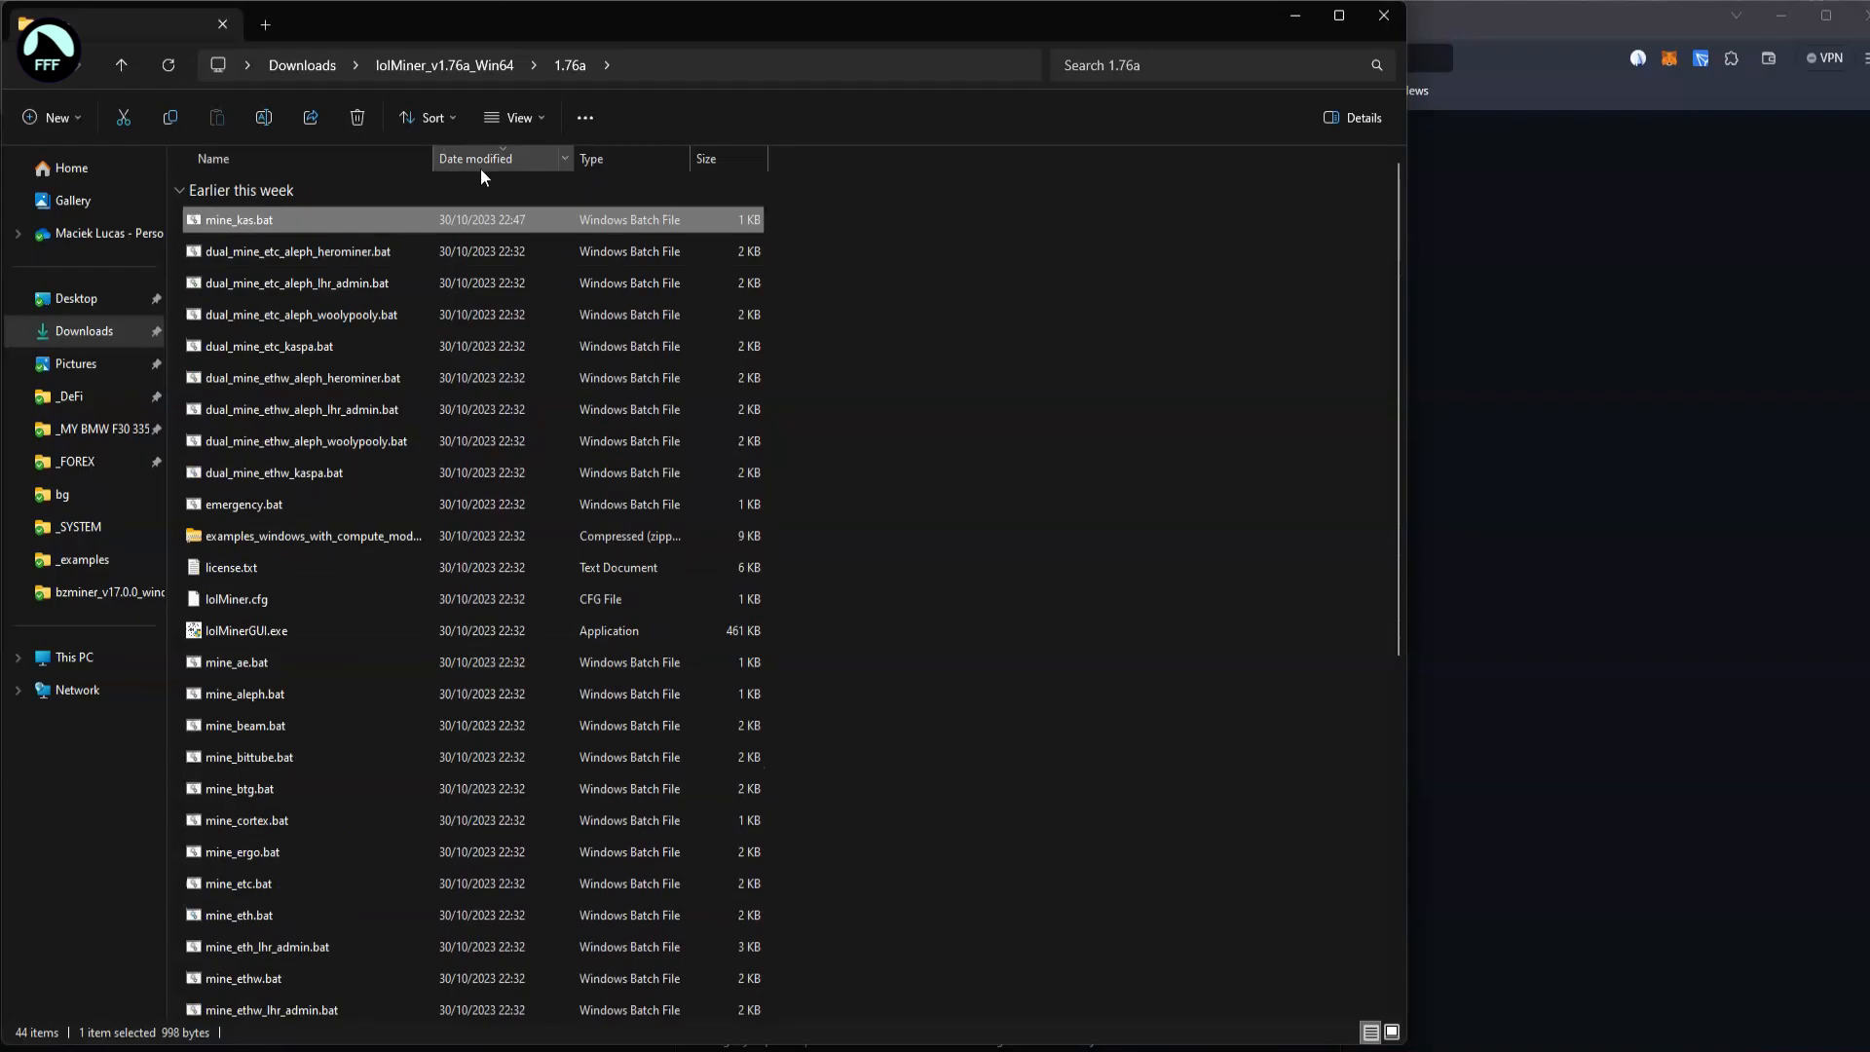
{"action": "mouse_move", "coordinate": [242, 219]}
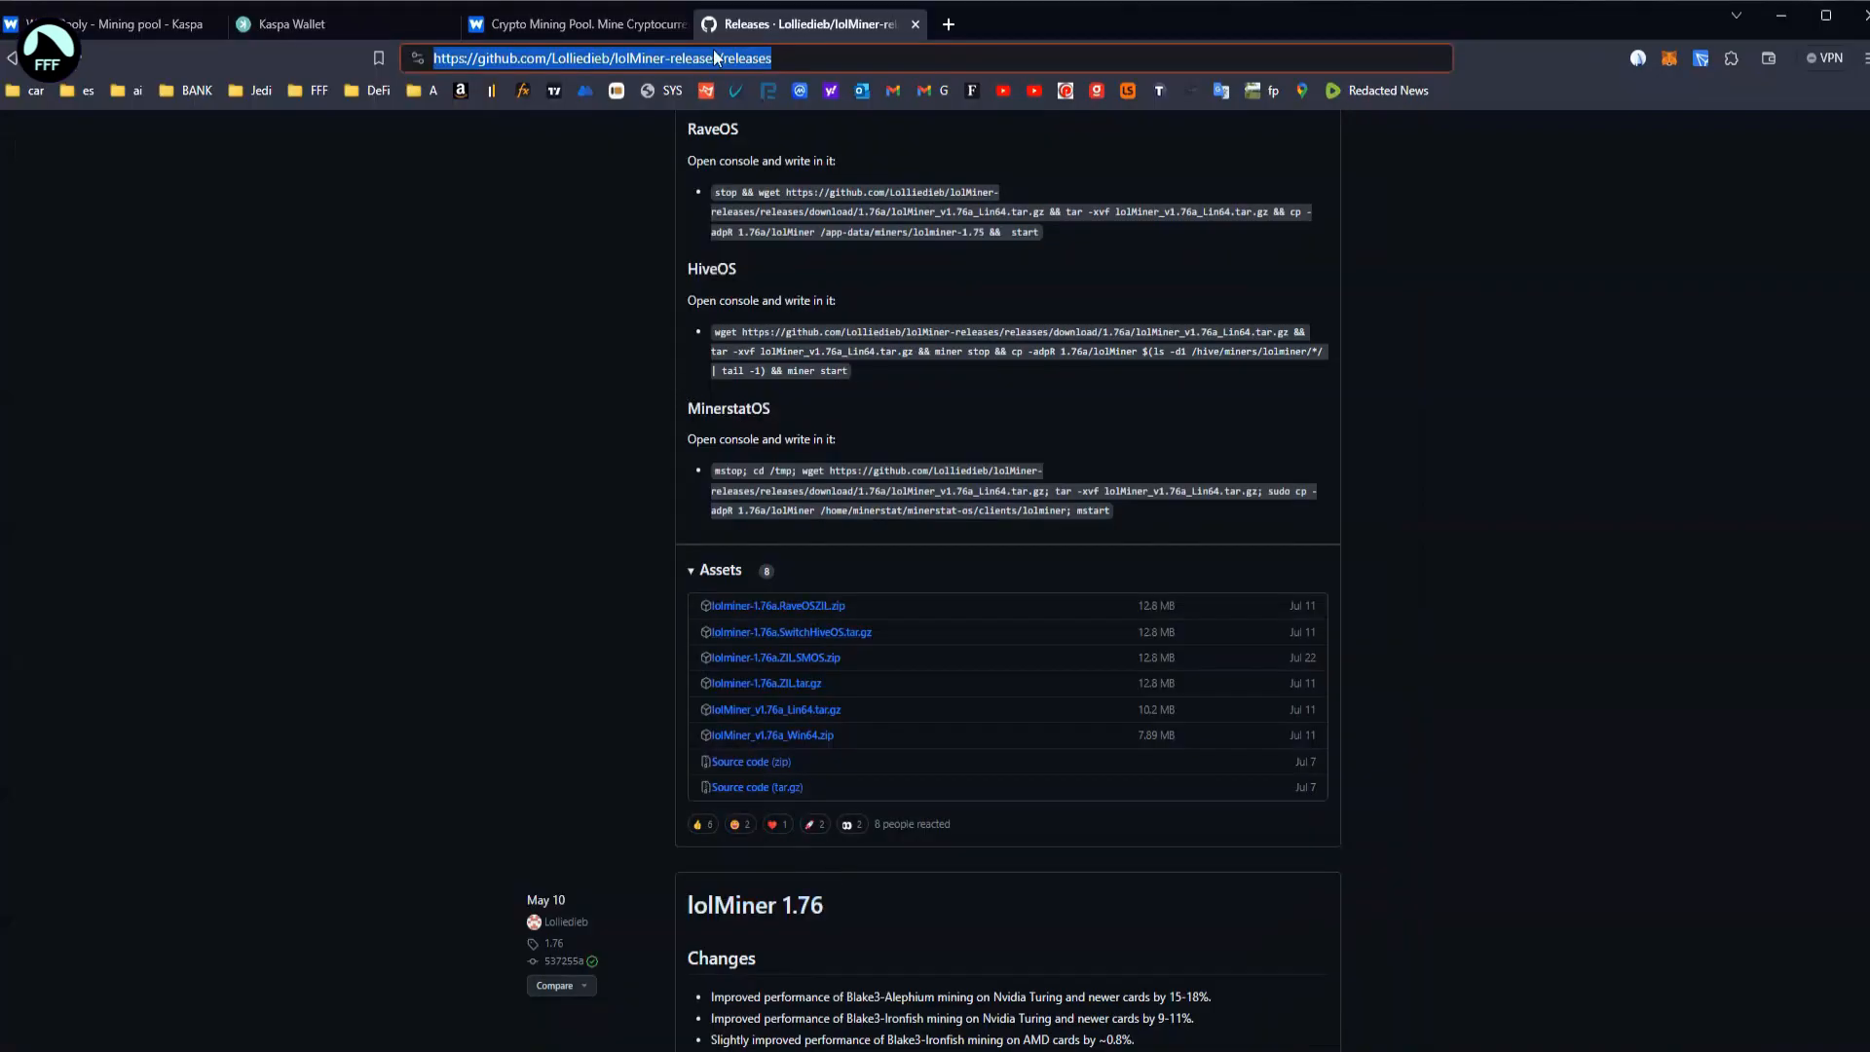
- Edit mine_kas.bat: POOL tls://pool.eu.woolypooly.com:3112, WALLET the Kaspa address with .rig
{"action": "left_click", "coordinate": [576, 24]}
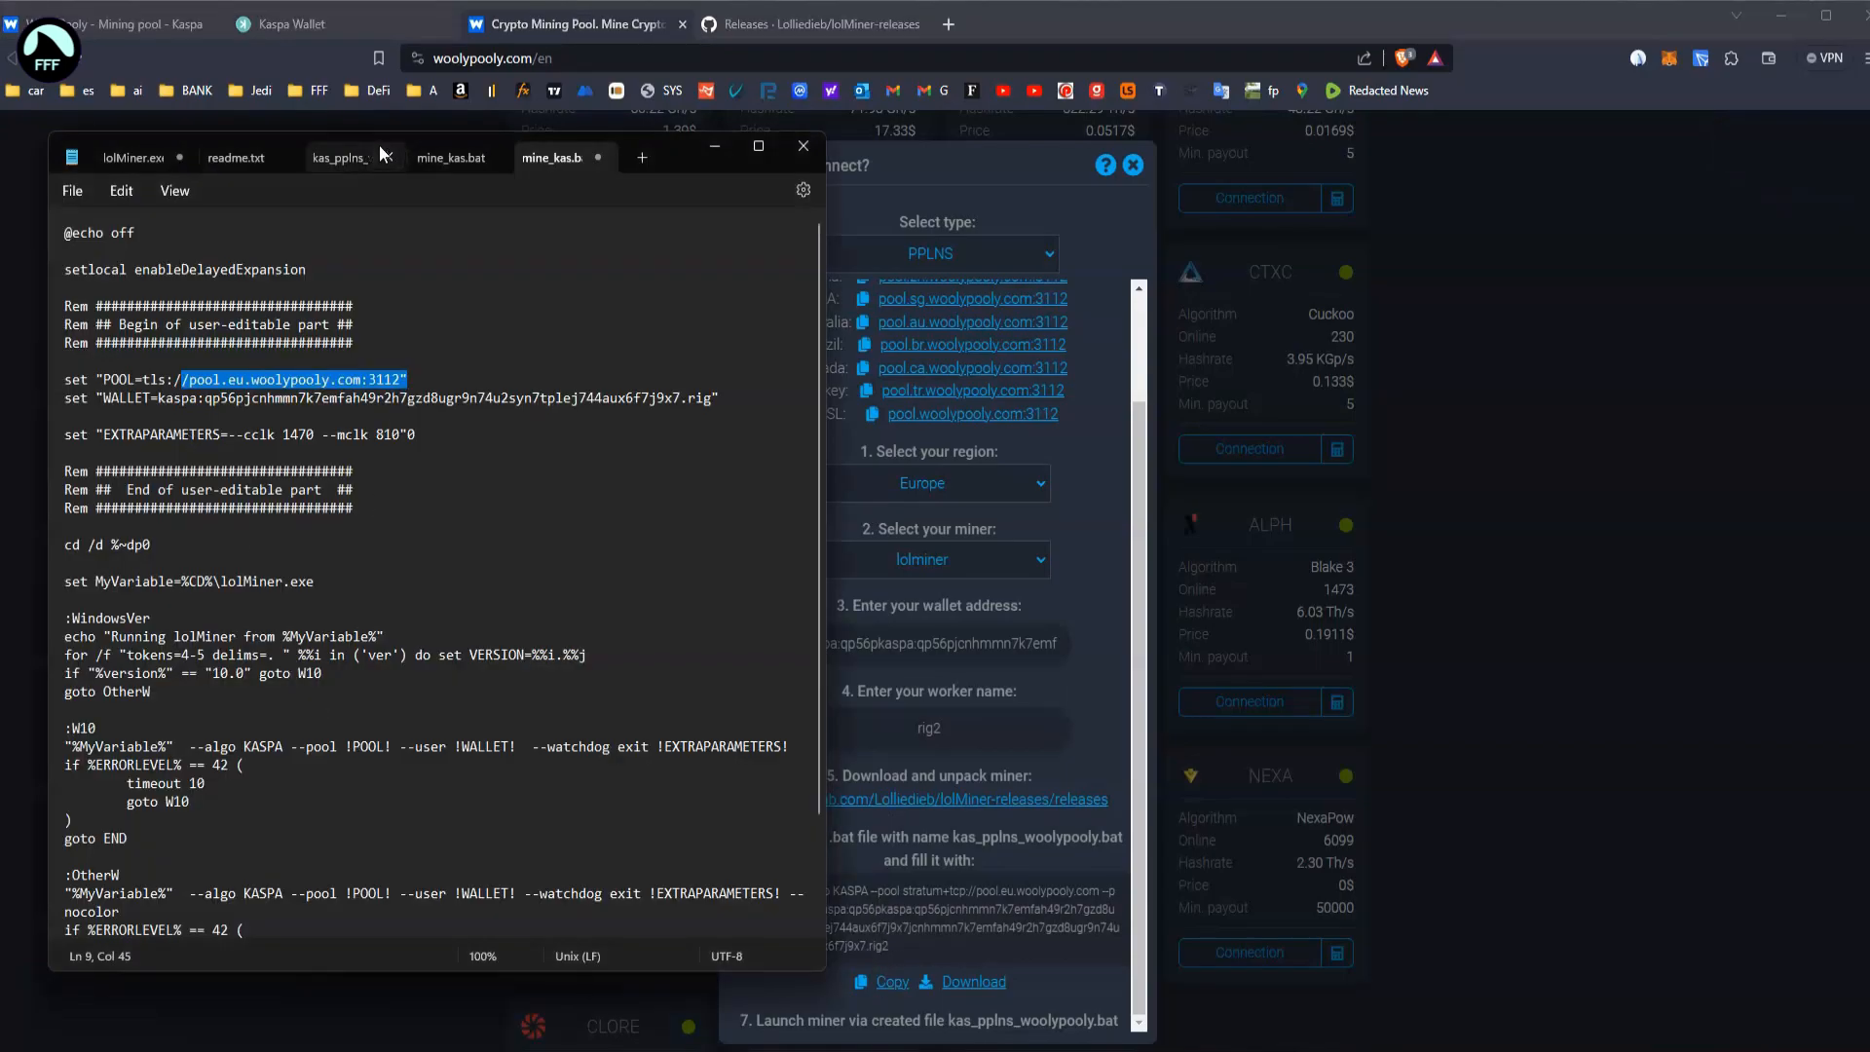
{"action": "left_click", "coordinate": [559, 156]}
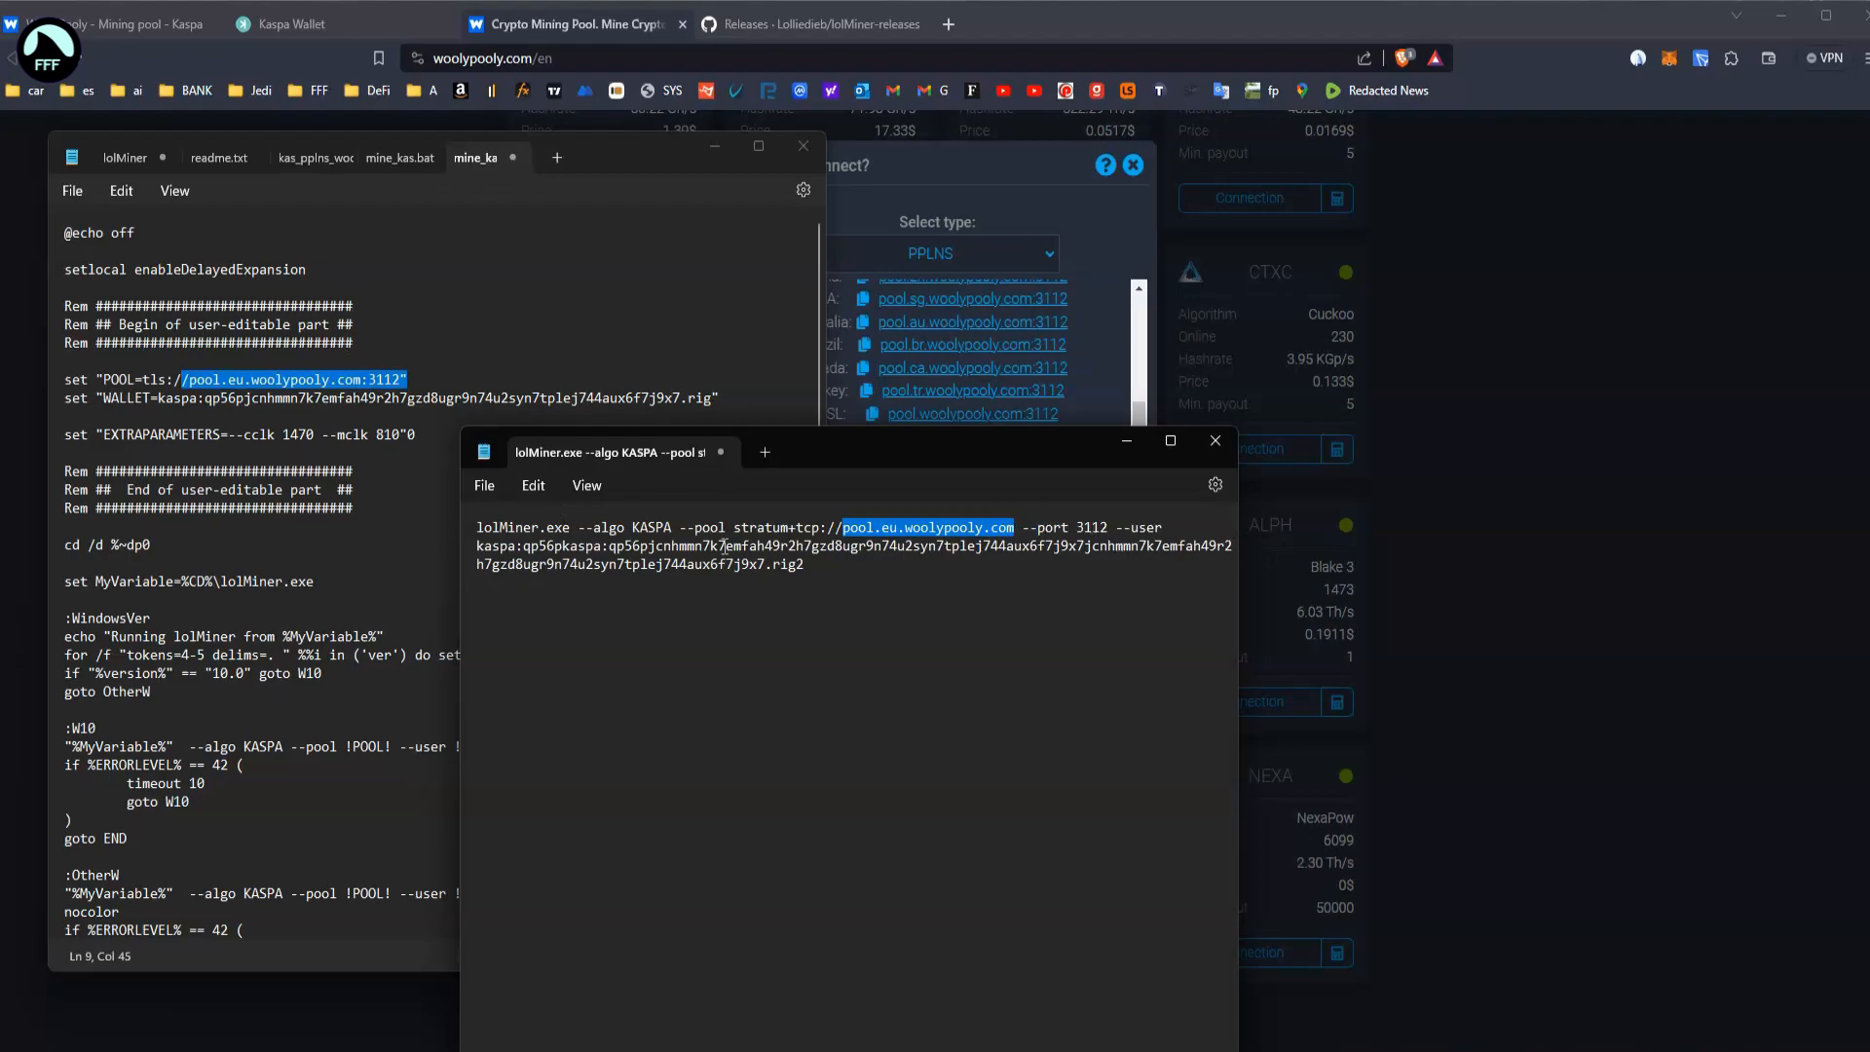
{"action": "mouse_move", "coordinate": [751, 487]}
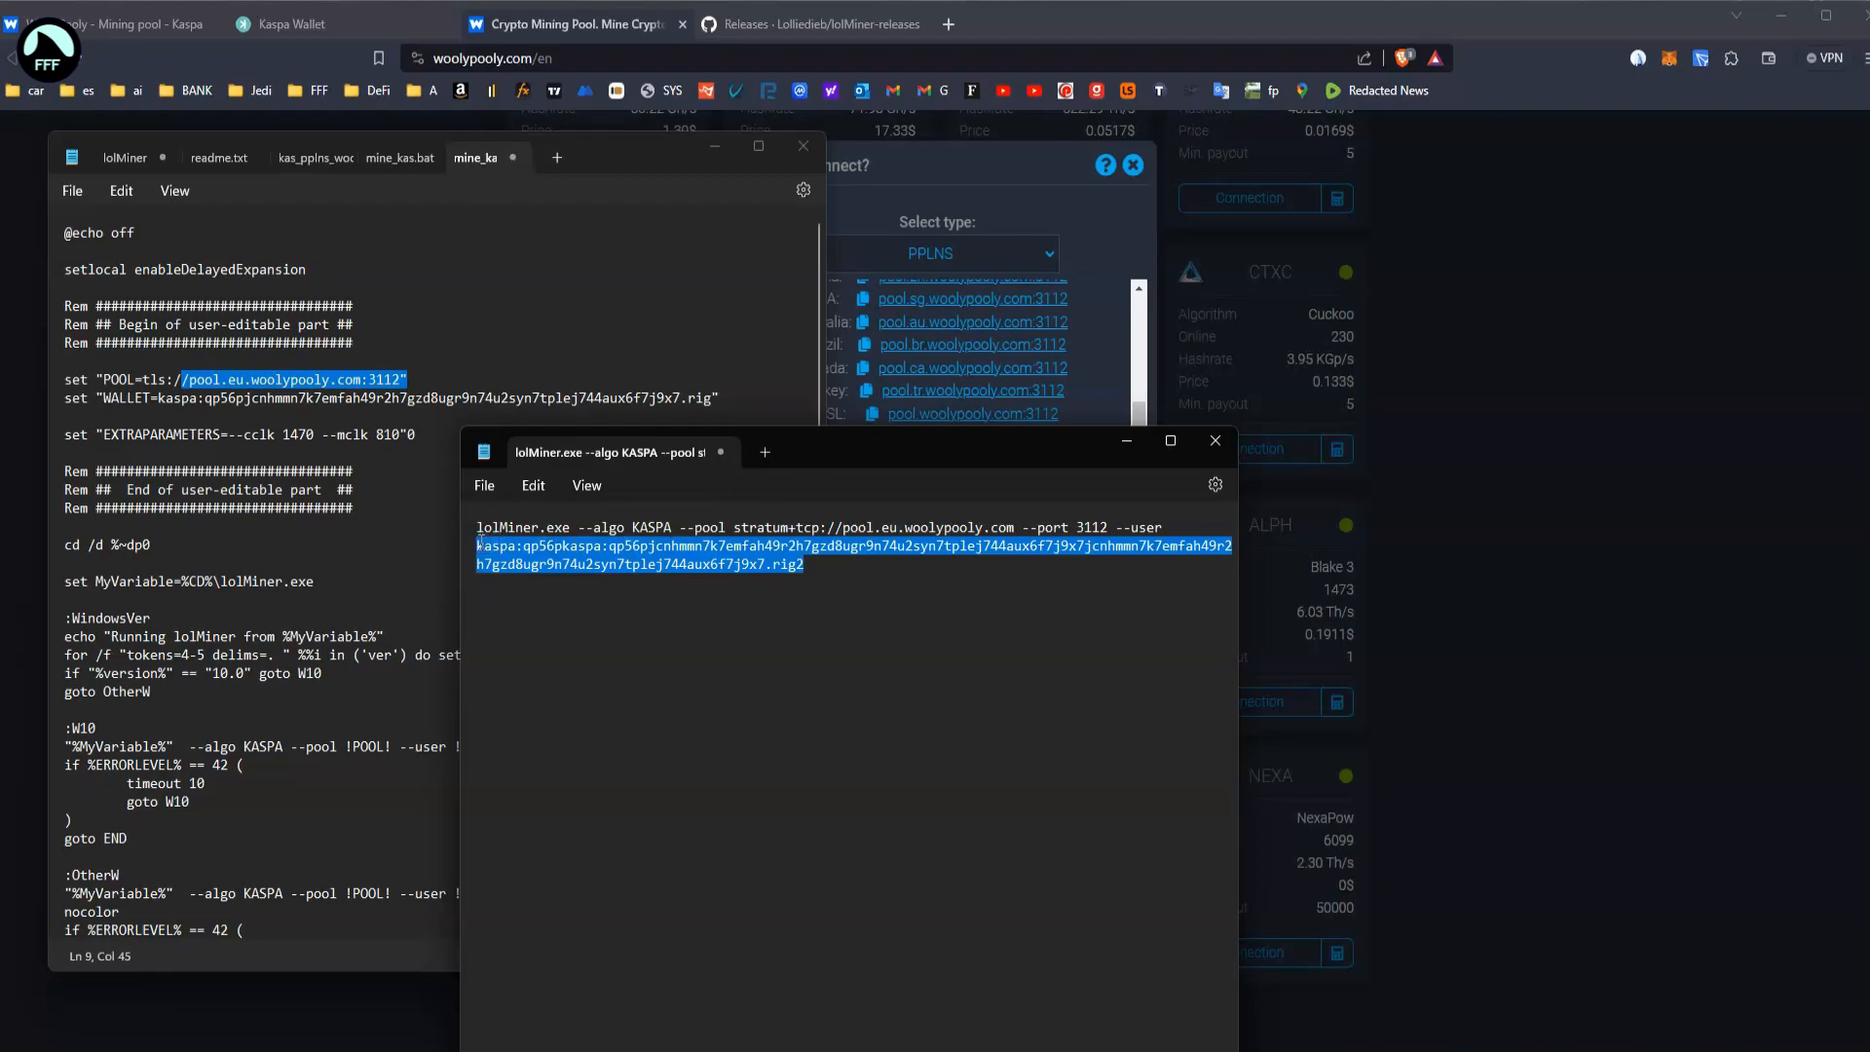
{"action": "mouse_move", "coordinate": [416, 422]}
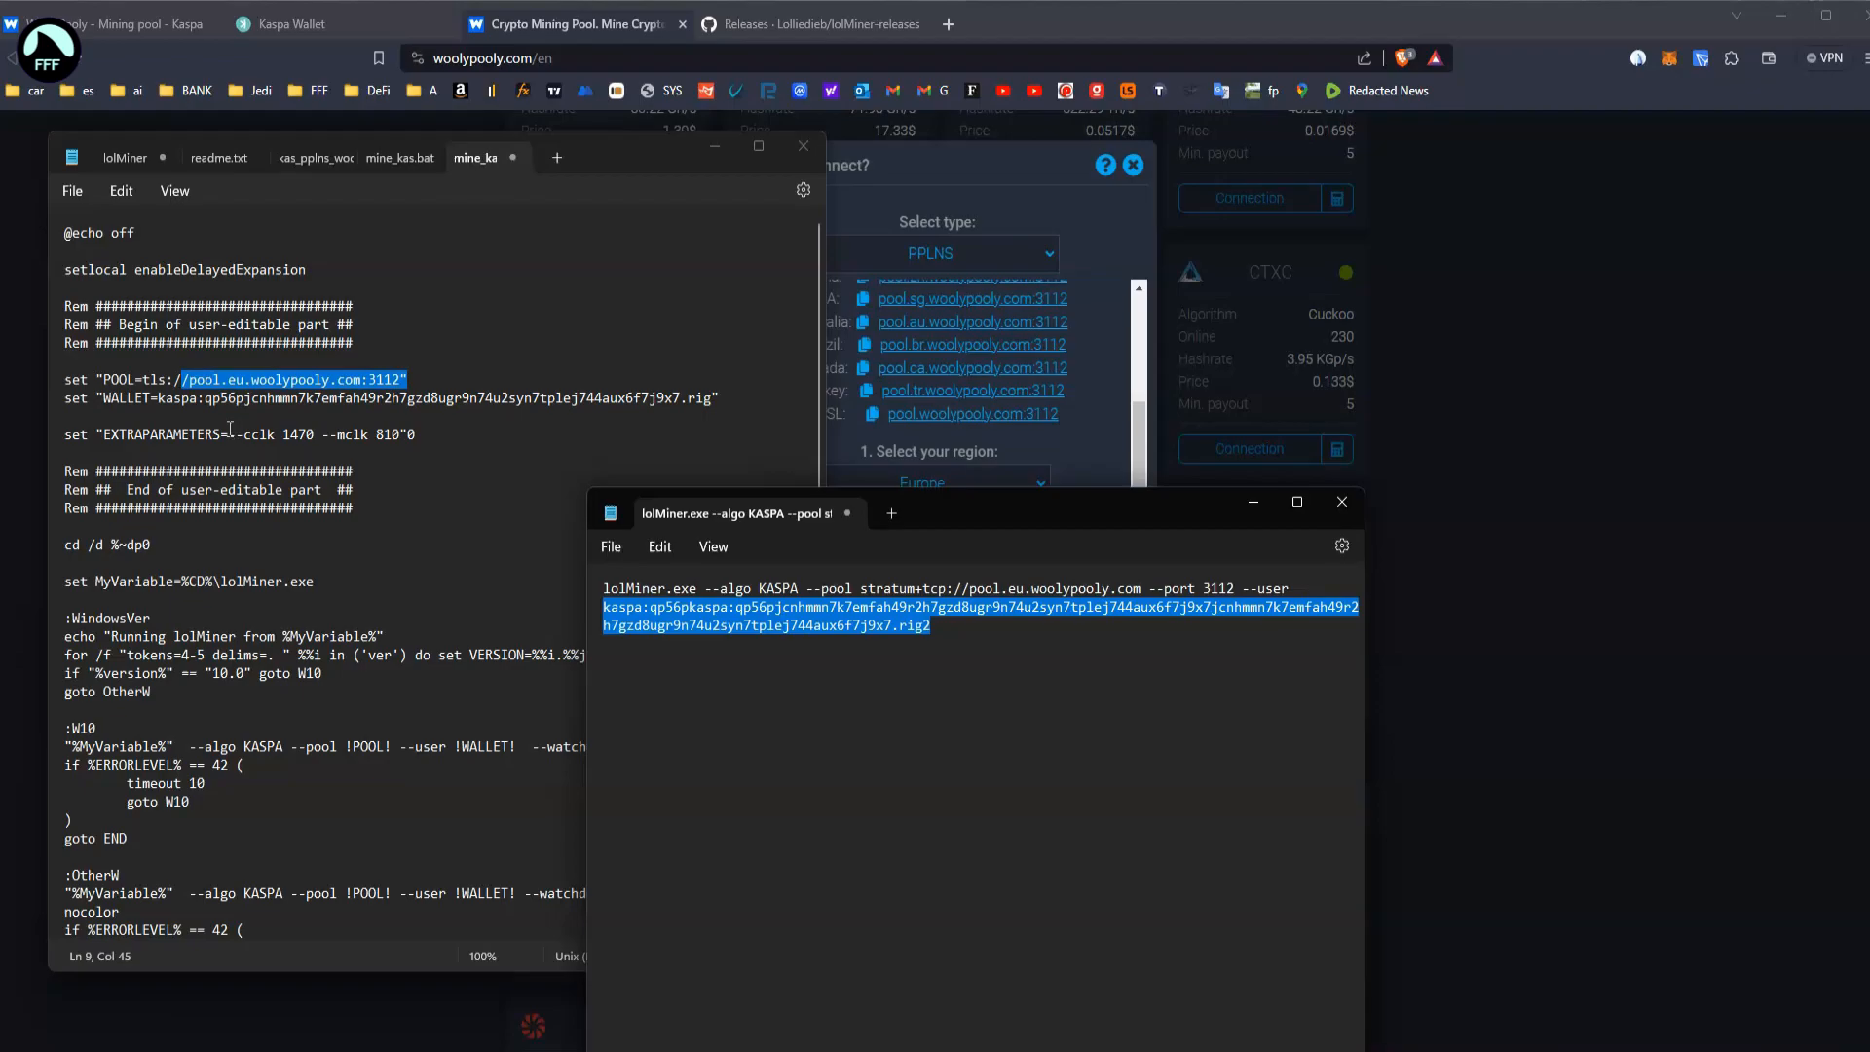
{"action": "mouse_move", "coordinate": [382, 477]}
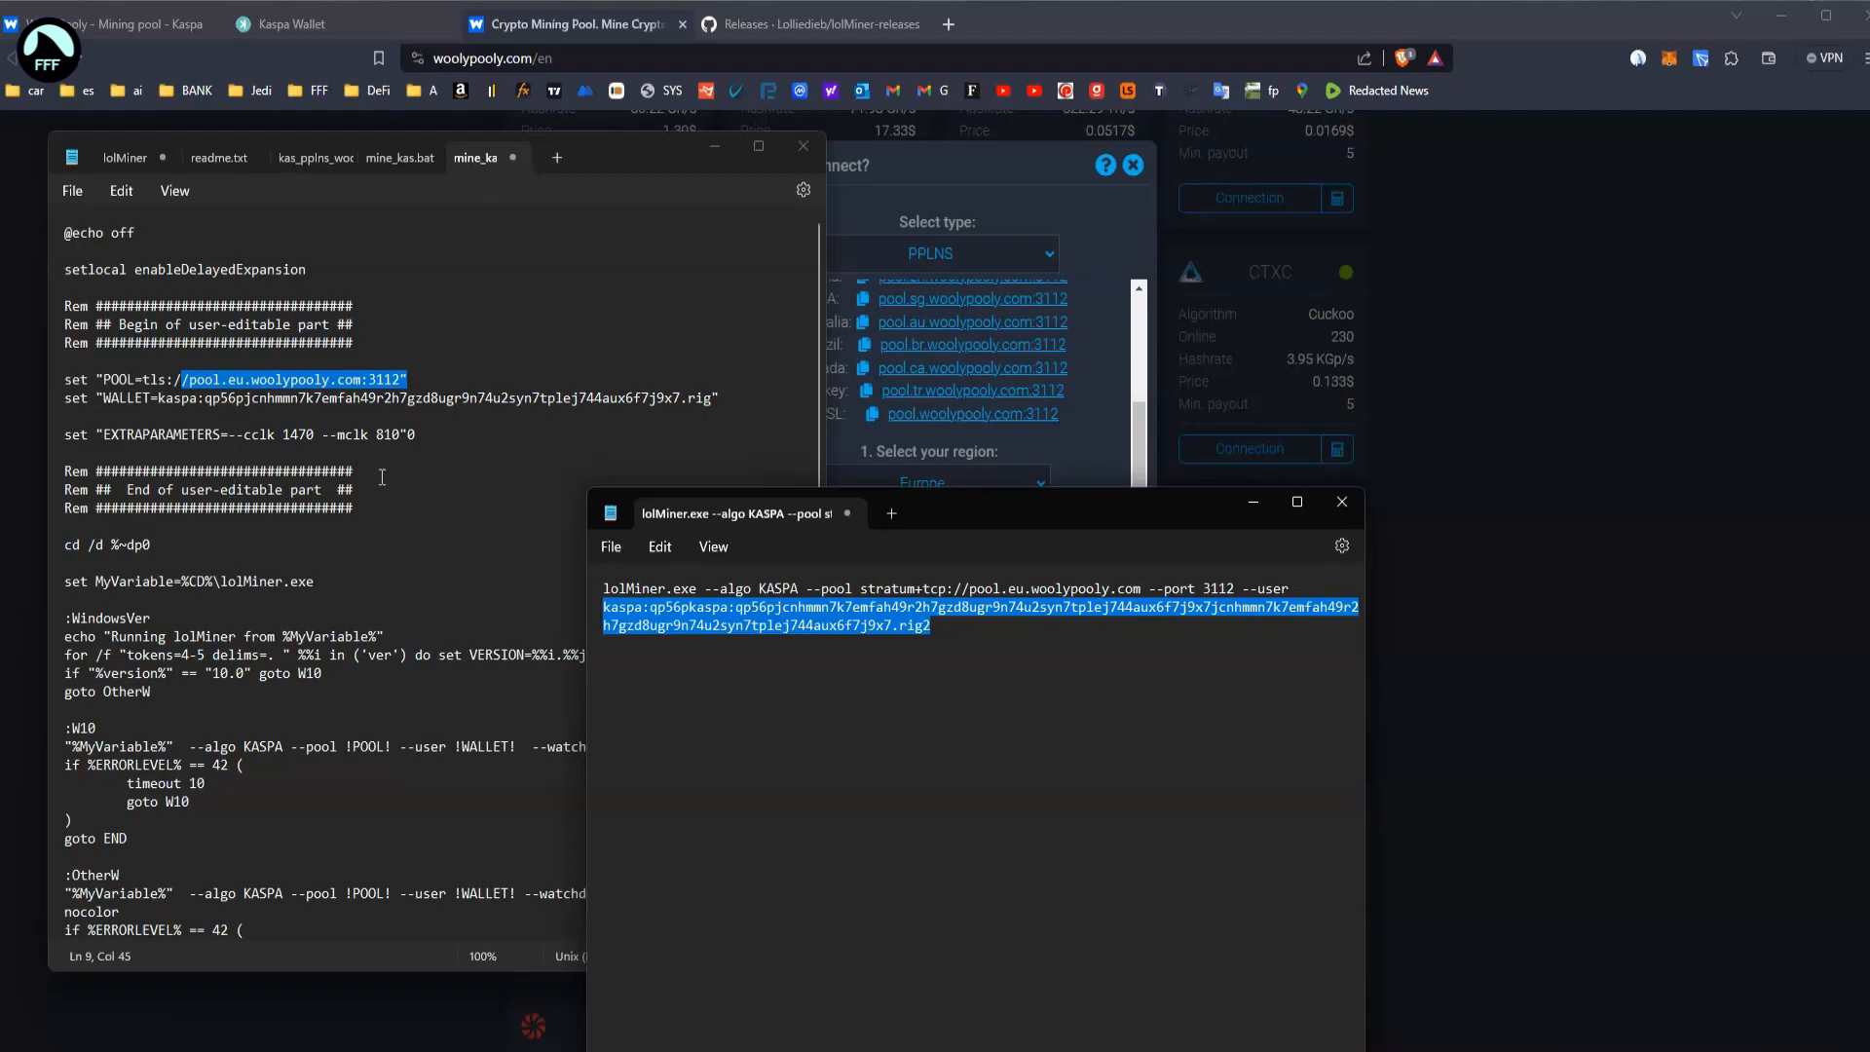
{"action": "mouse_move", "coordinate": [89, 431]}
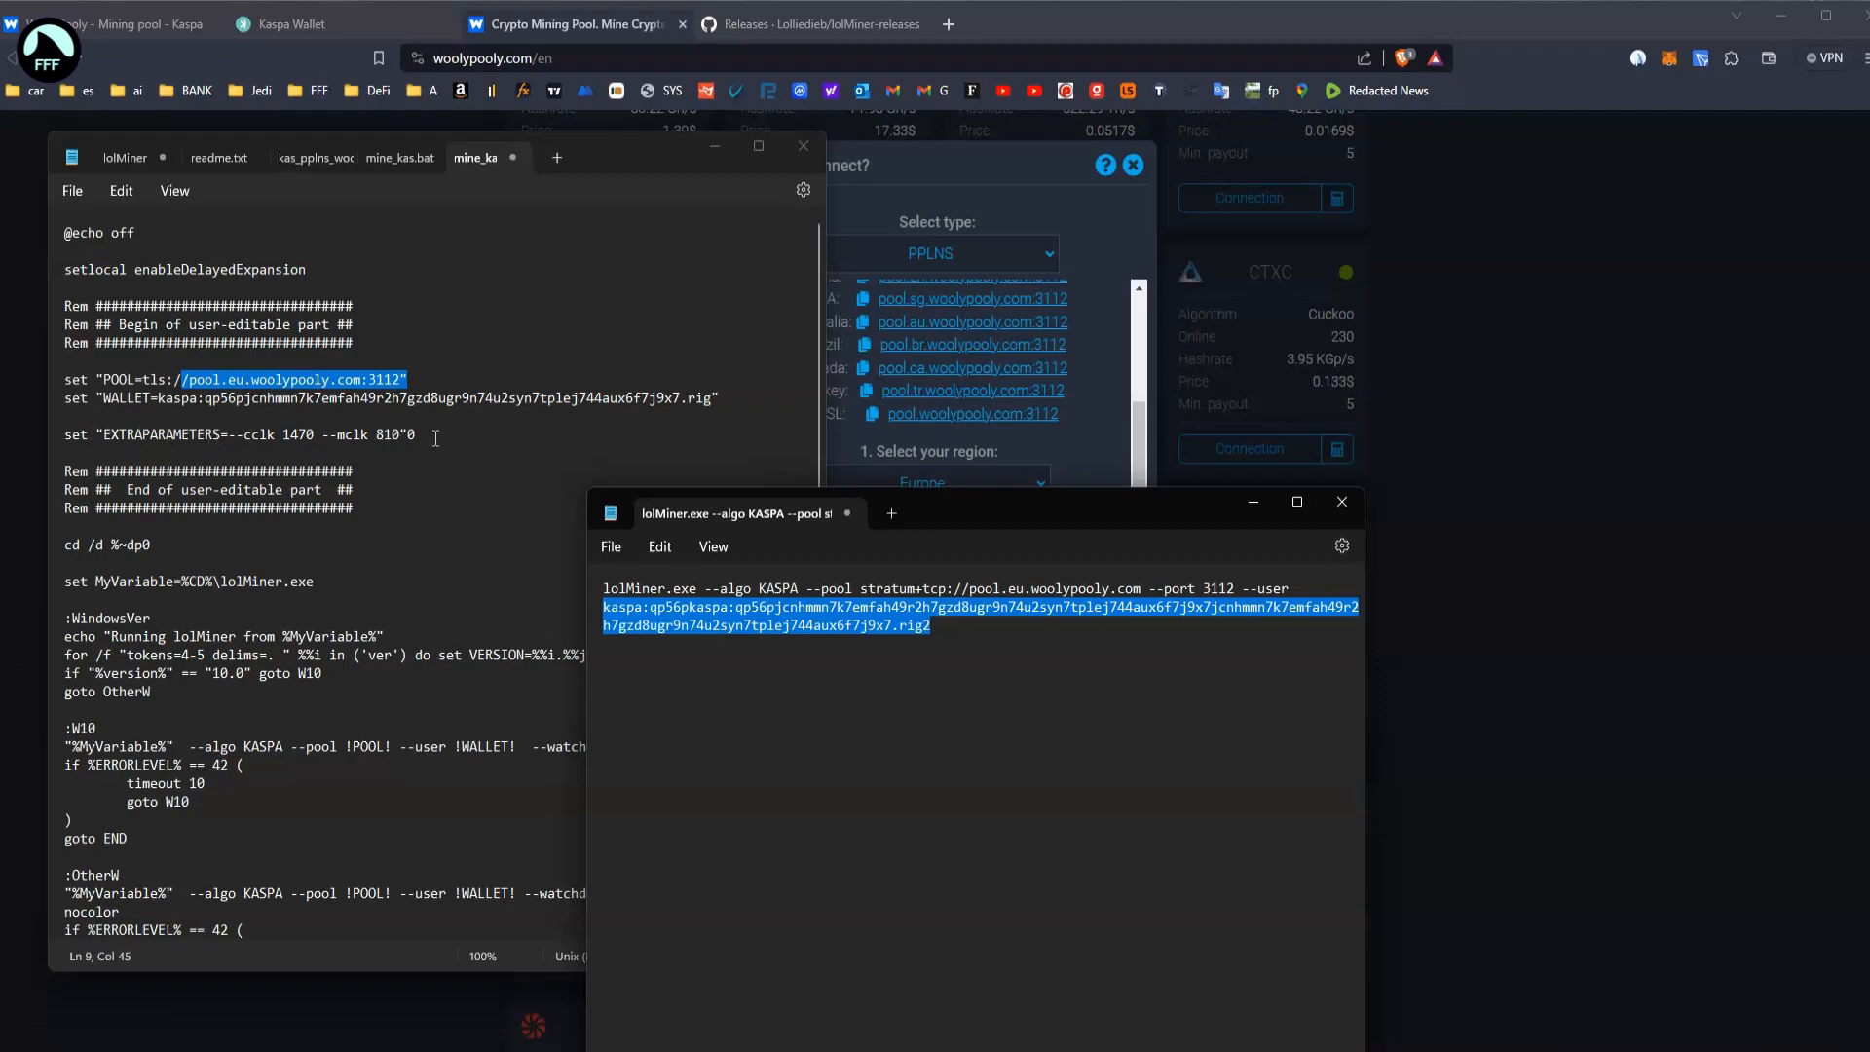
{"action": "mouse_move", "coordinate": [414, 435]}
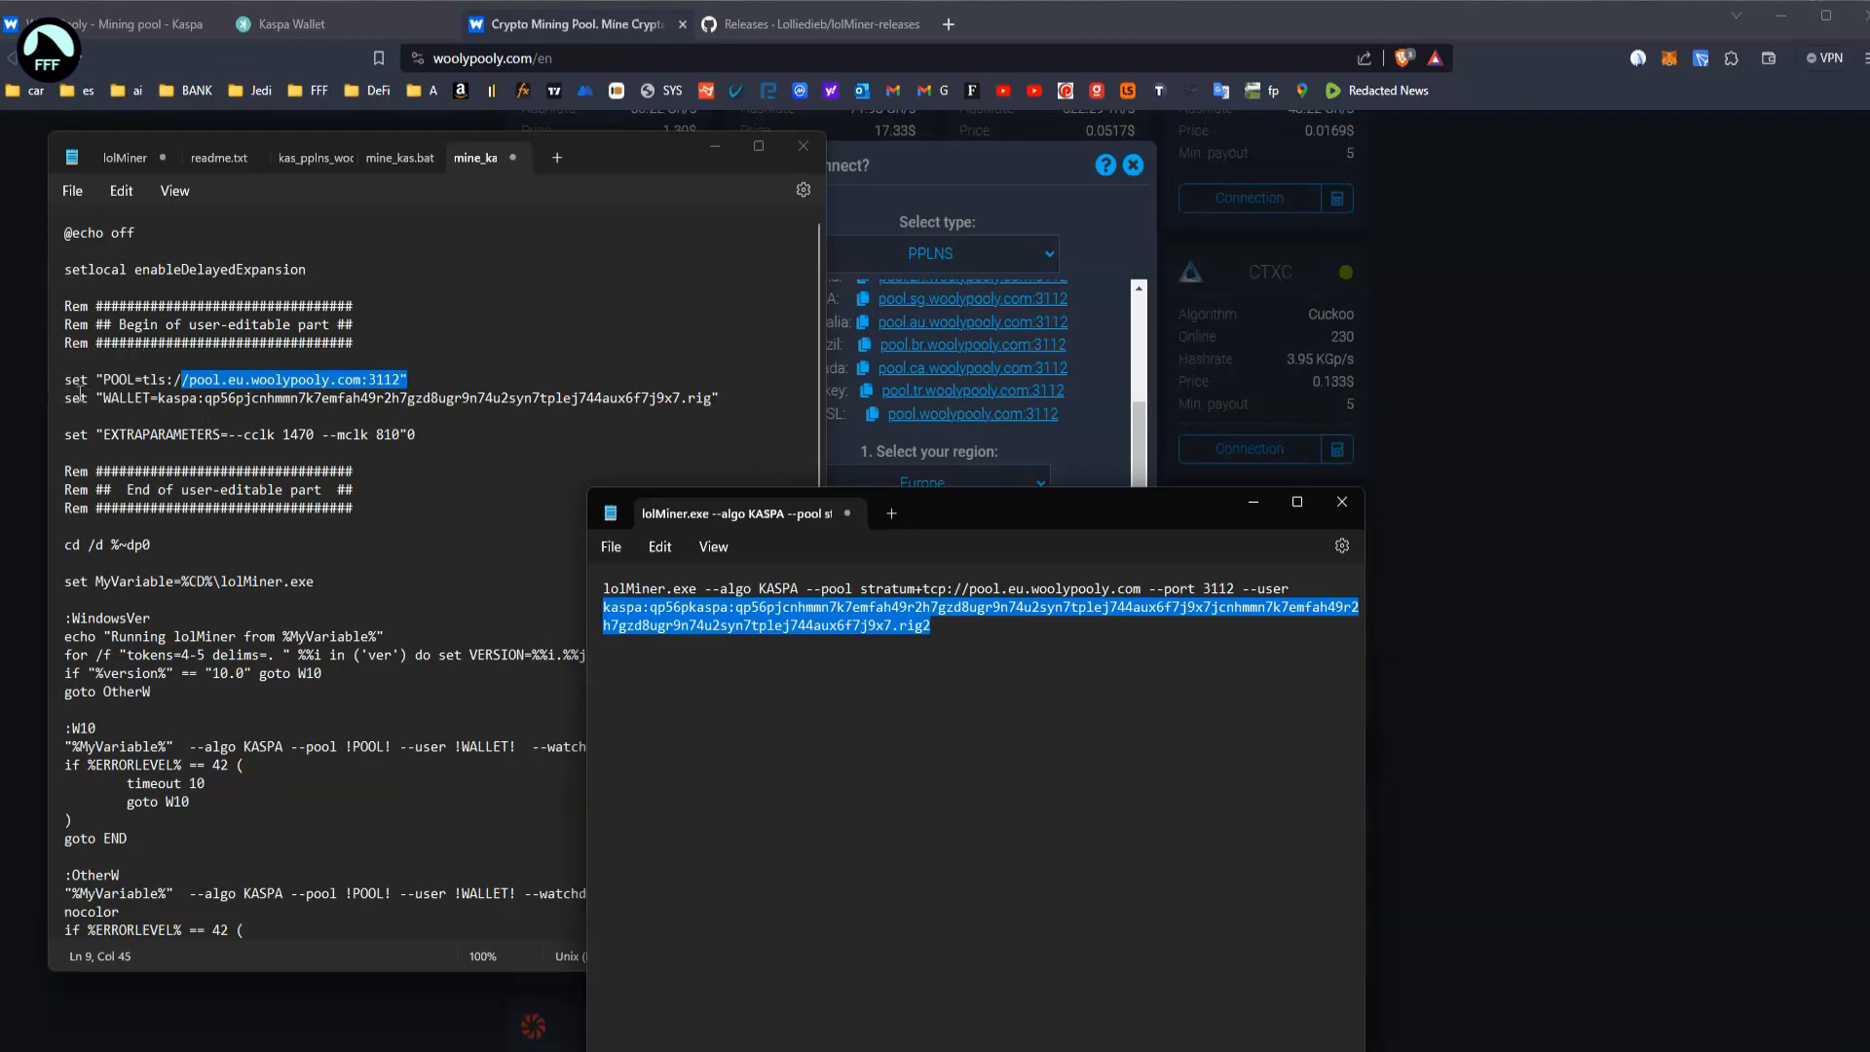
{"action": "mouse_move", "coordinate": [695, 529]}
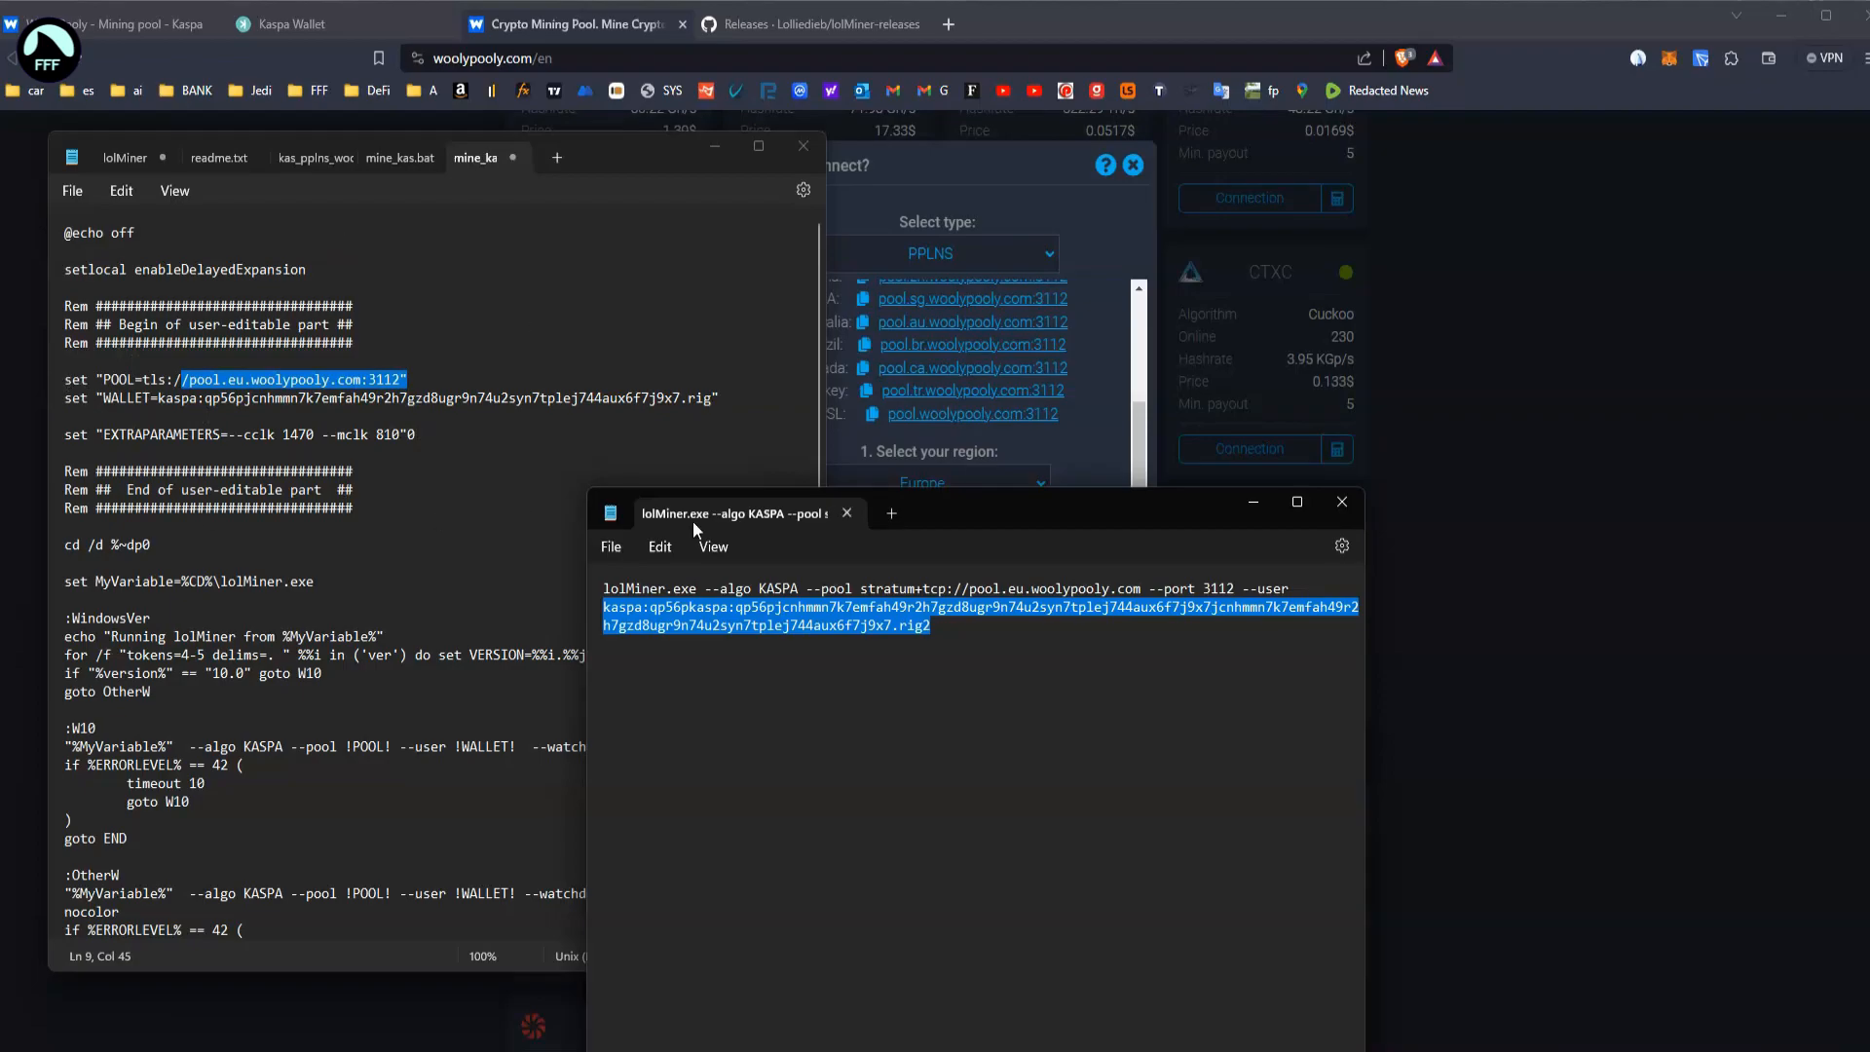
{"action": "mouse_move", "coordinate": [120, 191]}
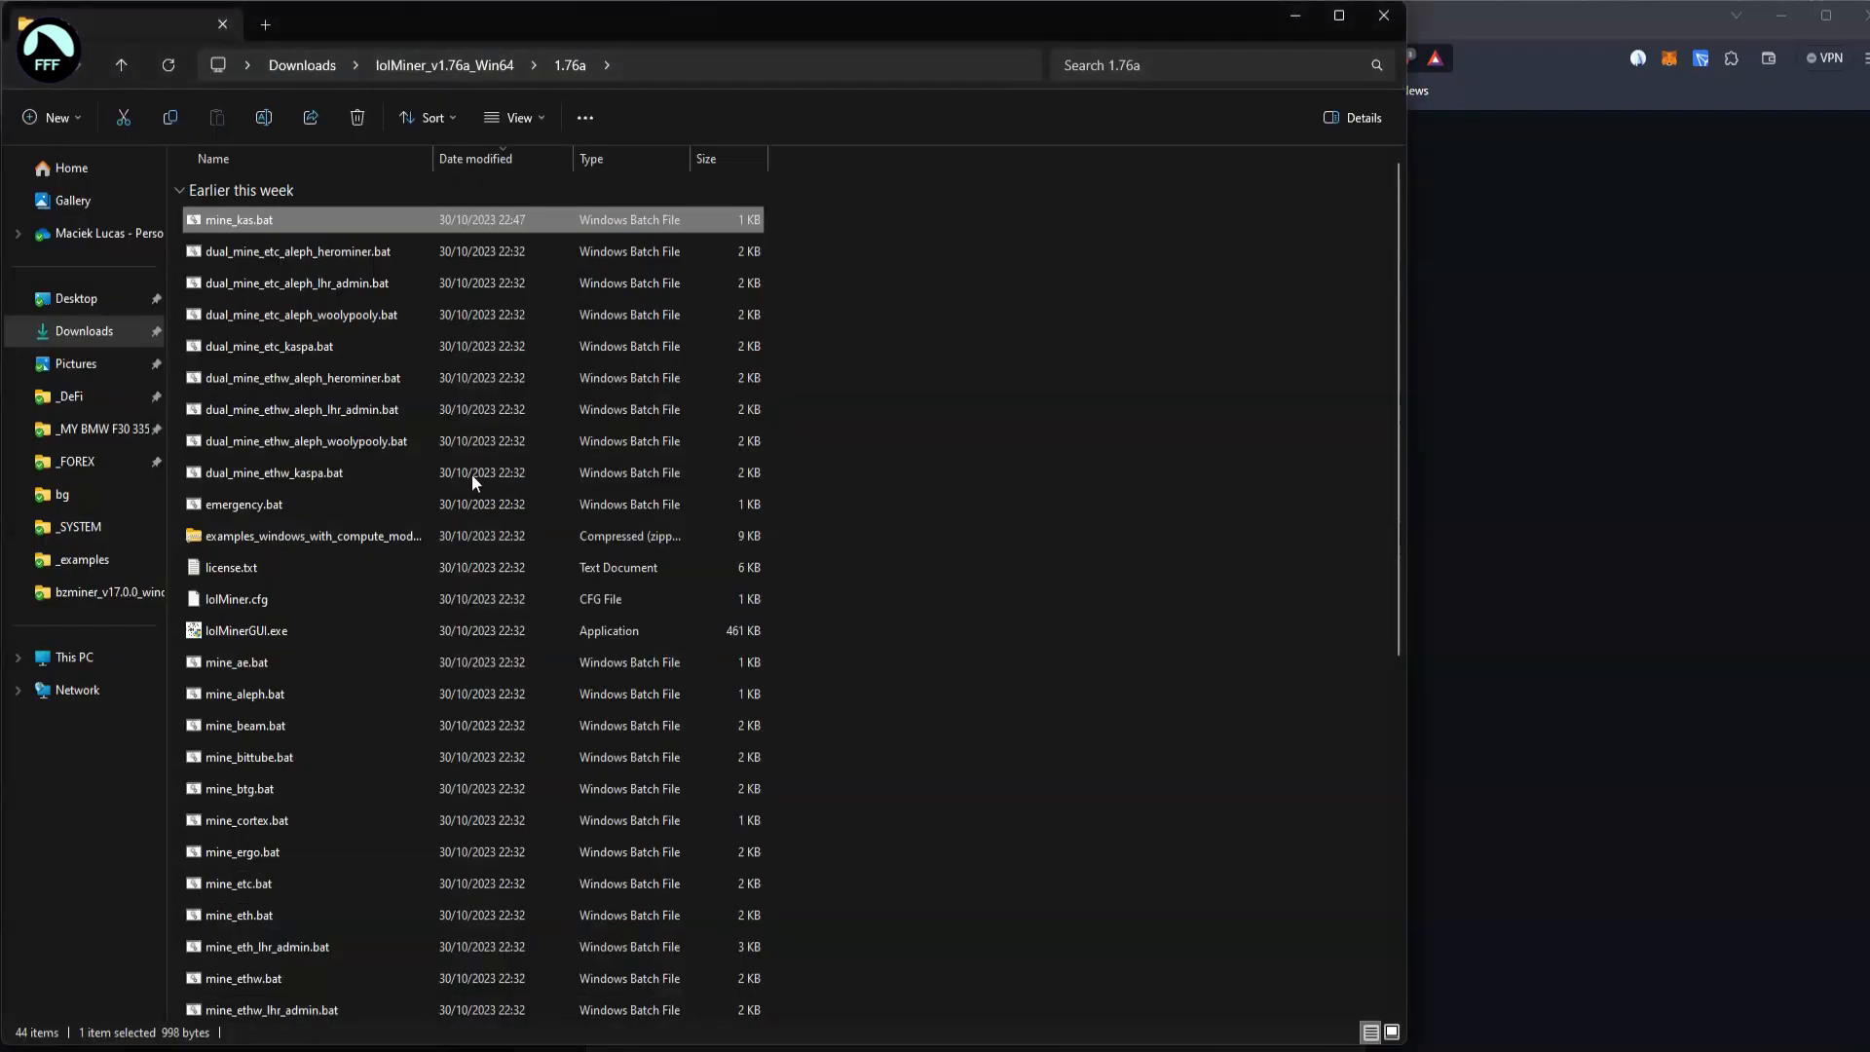
- Discard the unsaved scratch note, then reopen and close mine_kas.bat to verify its edits
{"action": "right_click", "coordinate": [238, 219]}
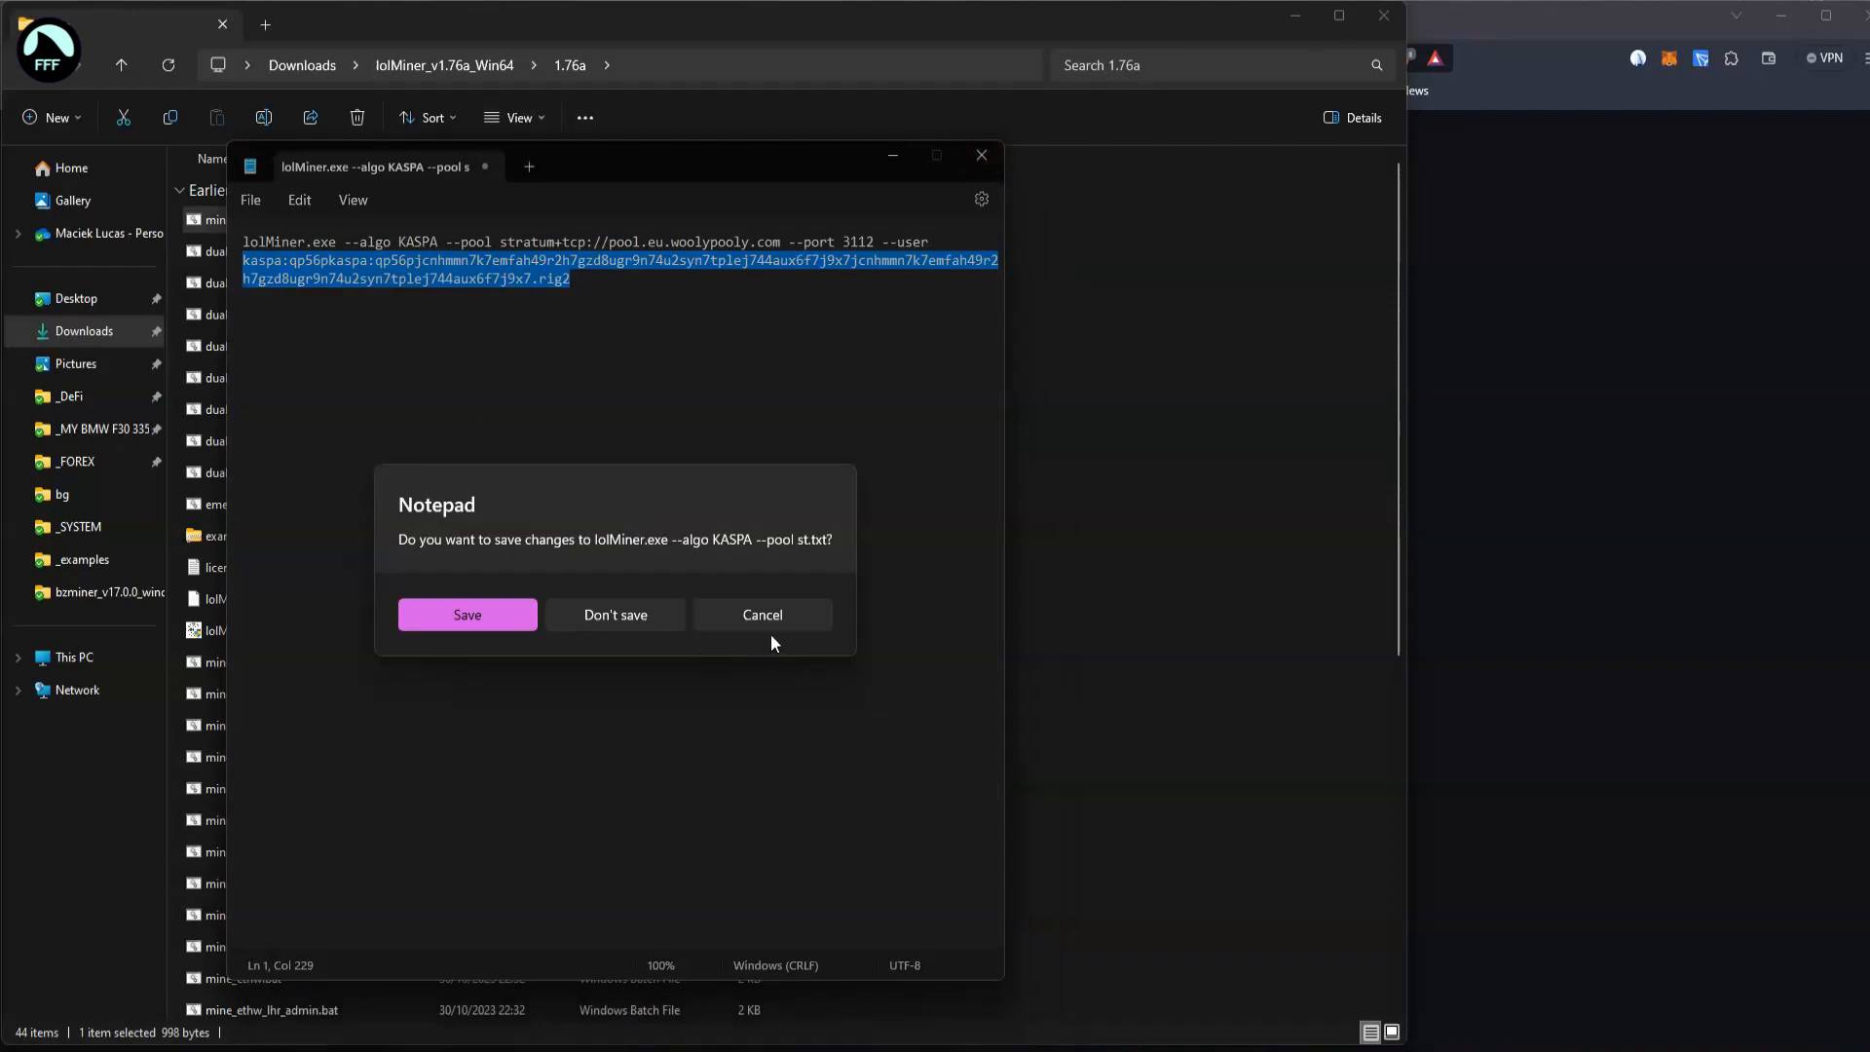
{"action": "left_click", "coordinate": [616, 614]}
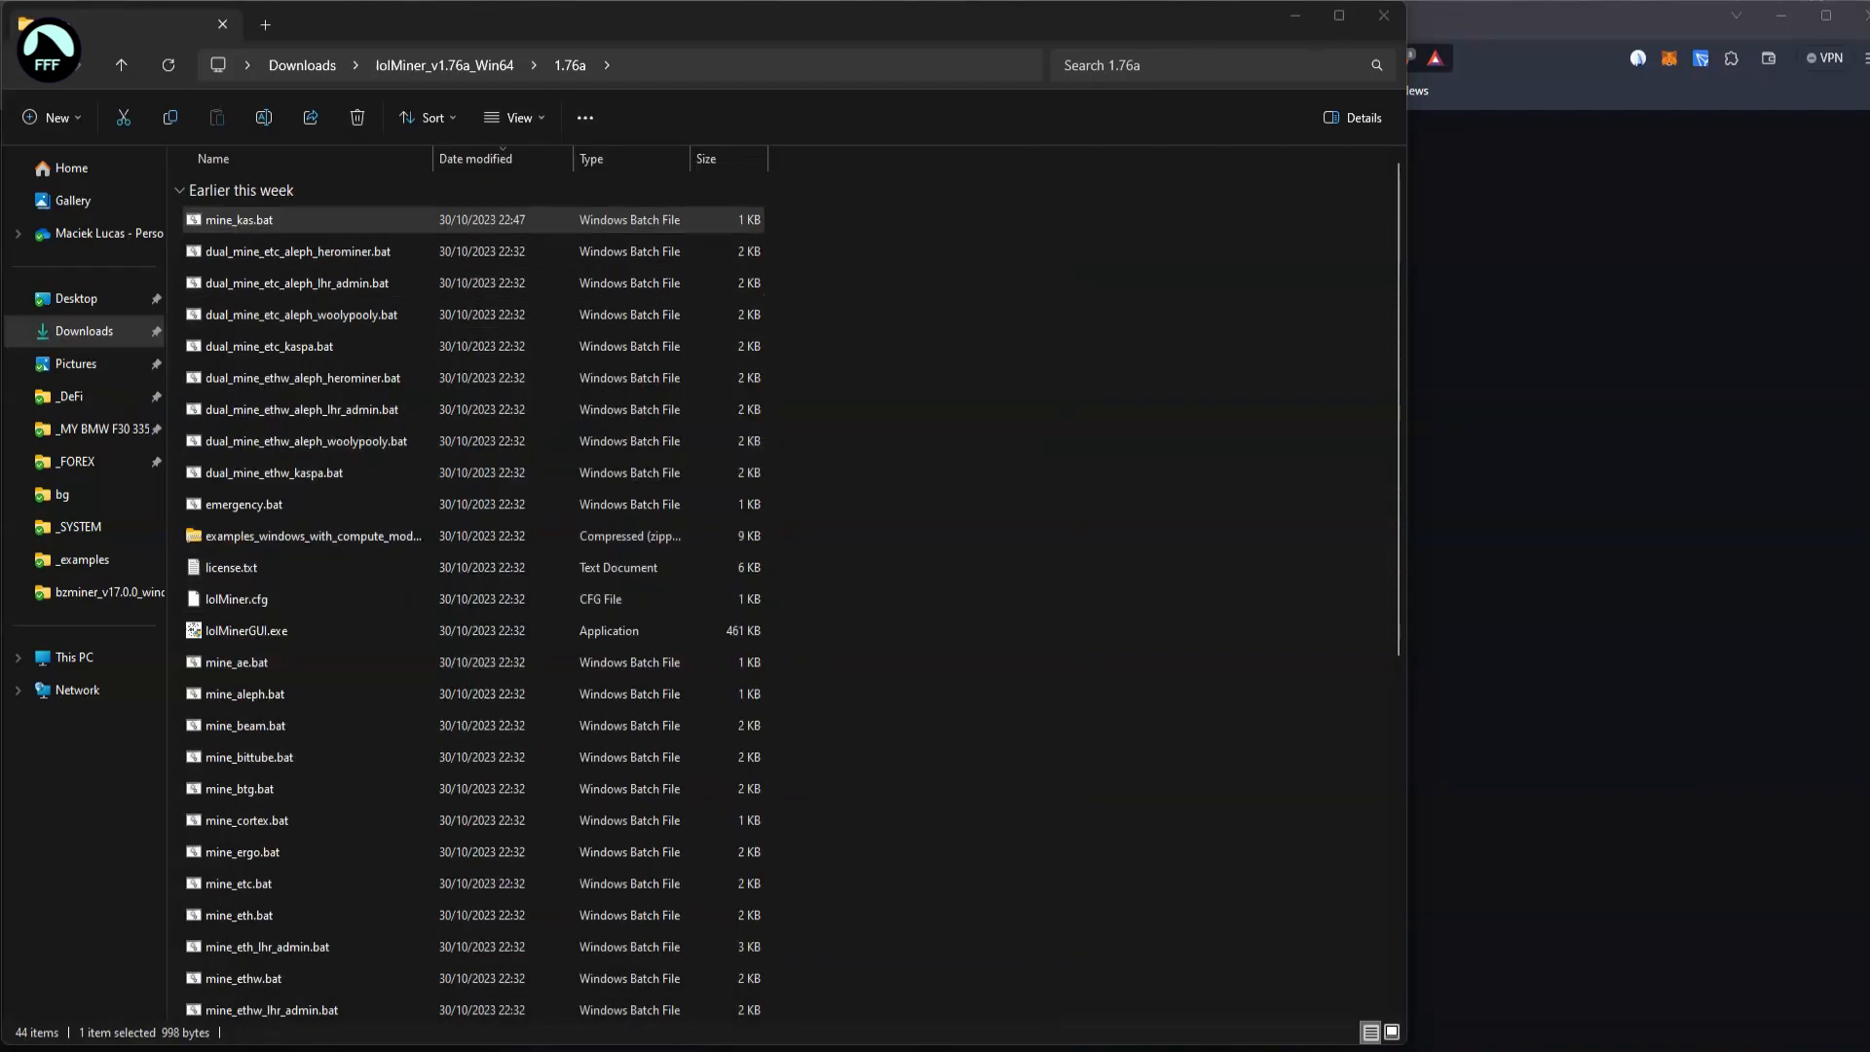
{"action": "double_click", "coordinate": [238, 220]}
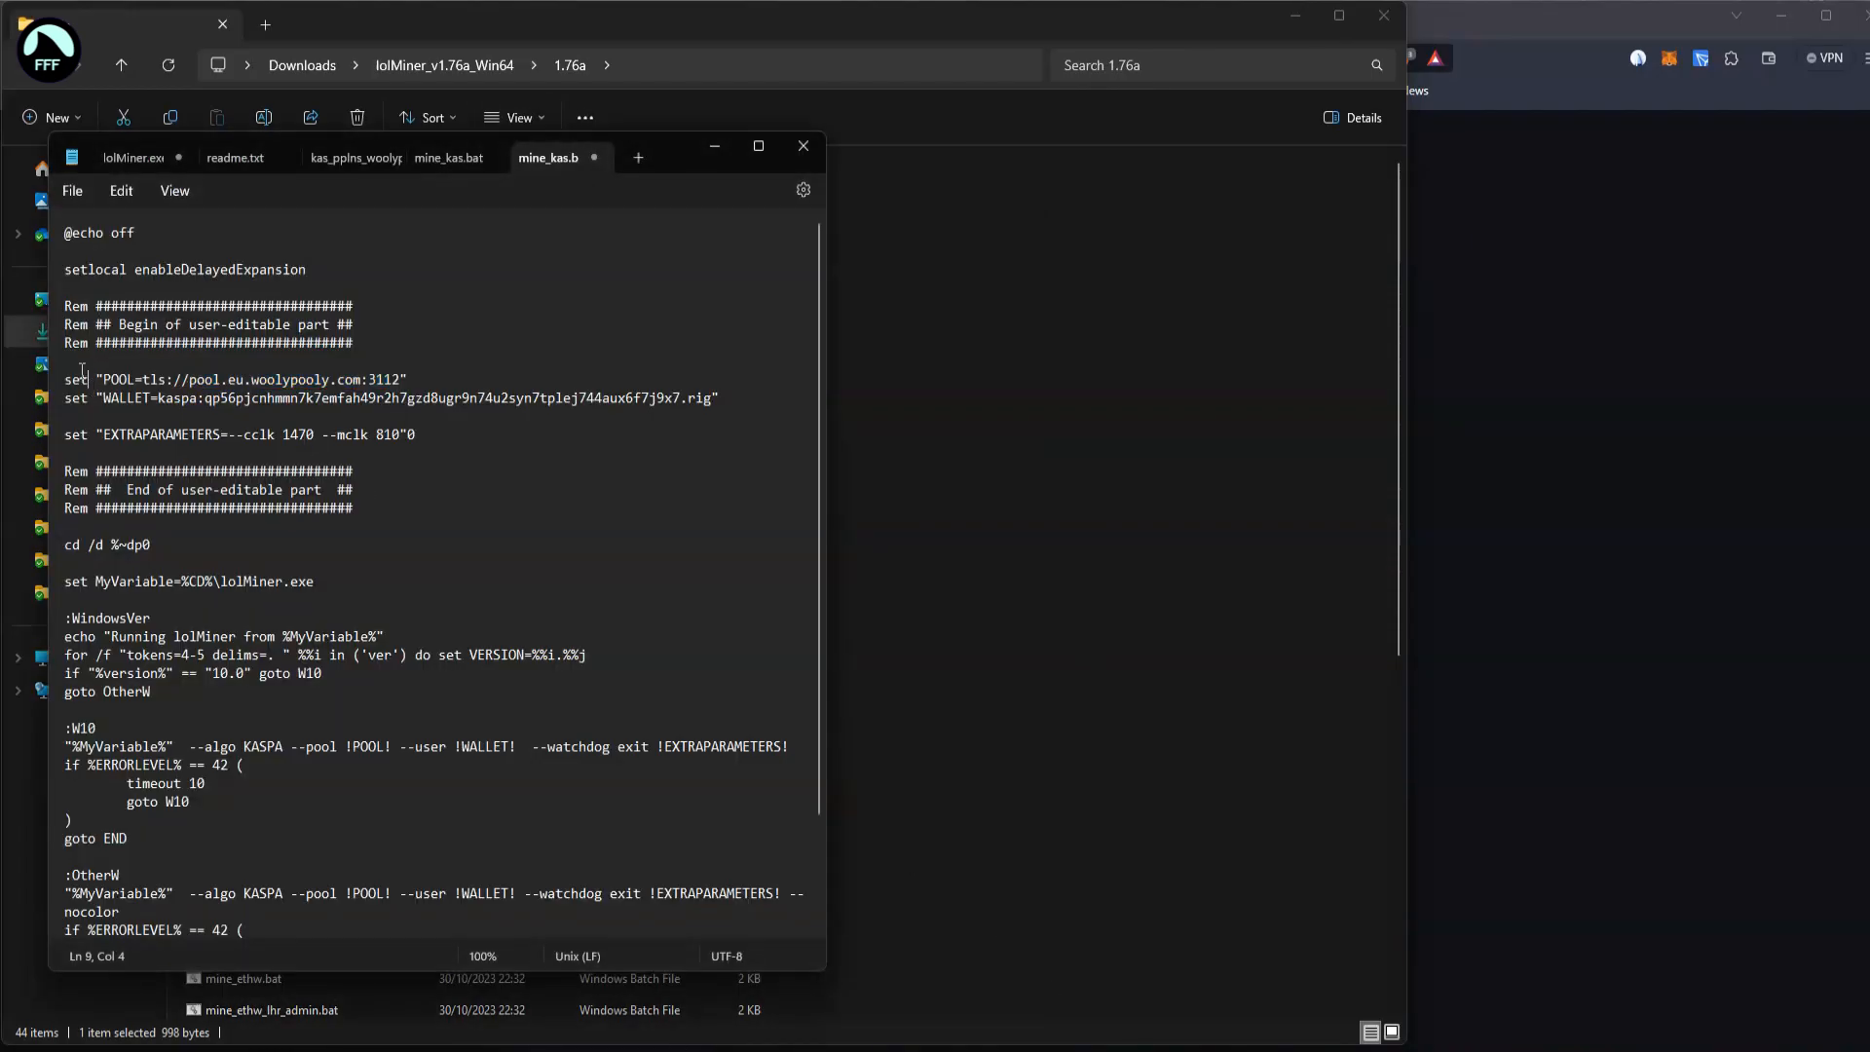
{"action": "left_click", "coordinate": [71, 191]}
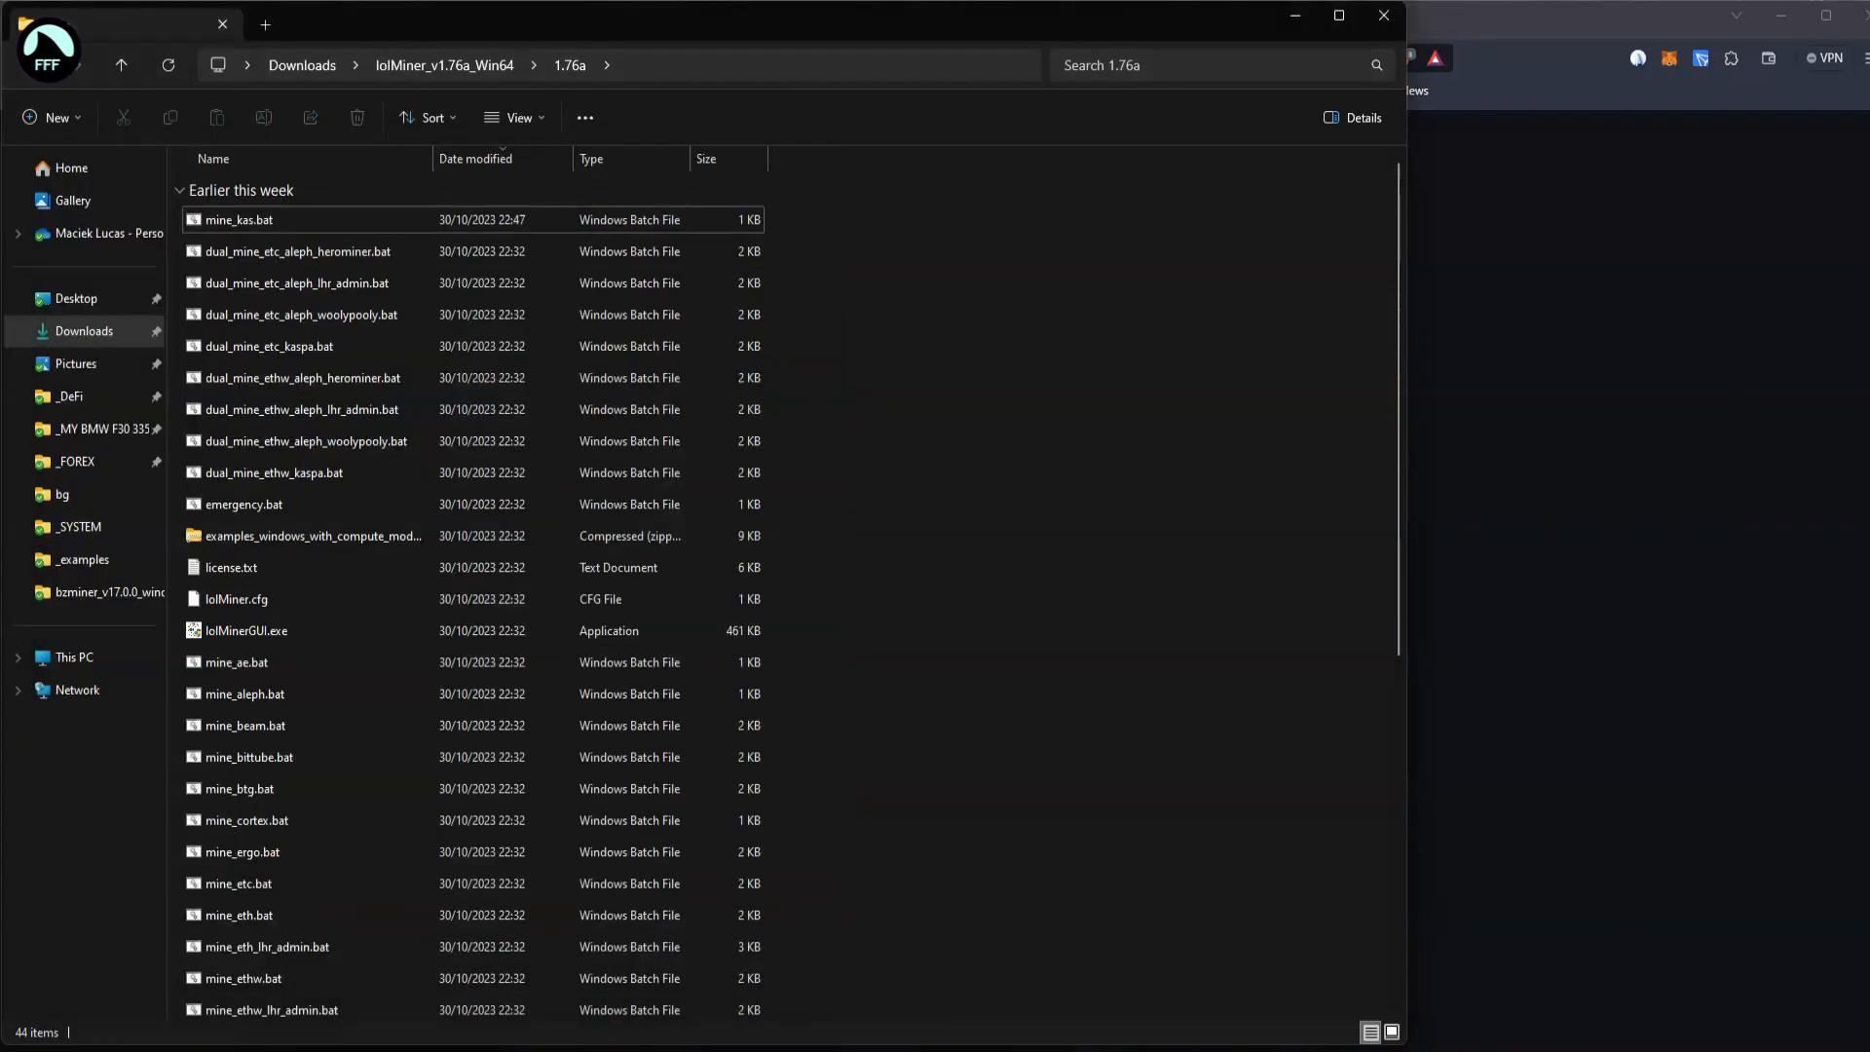
- Launch mine_kas.bat so lolMiner mines Kaspa on the RTX 3070 via pool.eu.woolypooly.com
{"action": "double_click", "coordinate": [245, 630]}
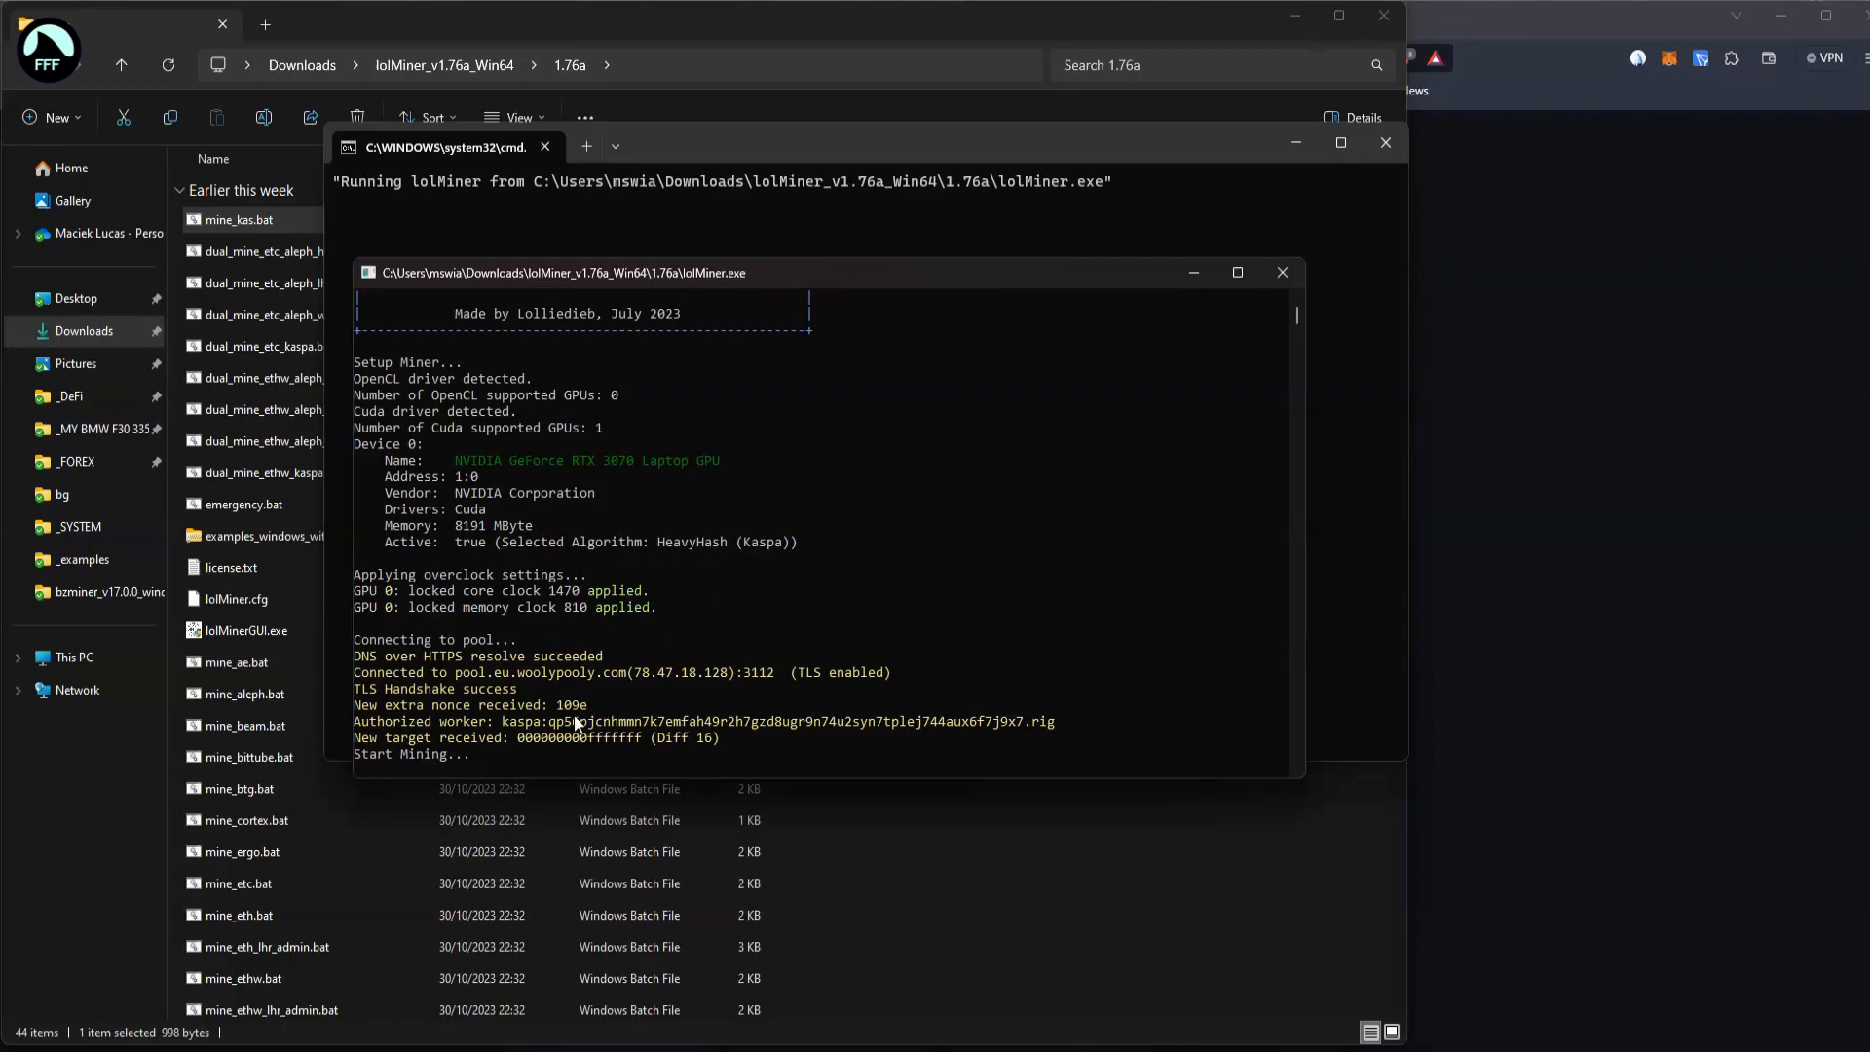
{"action": "mouse_move", "coordinate": [469, 695]}
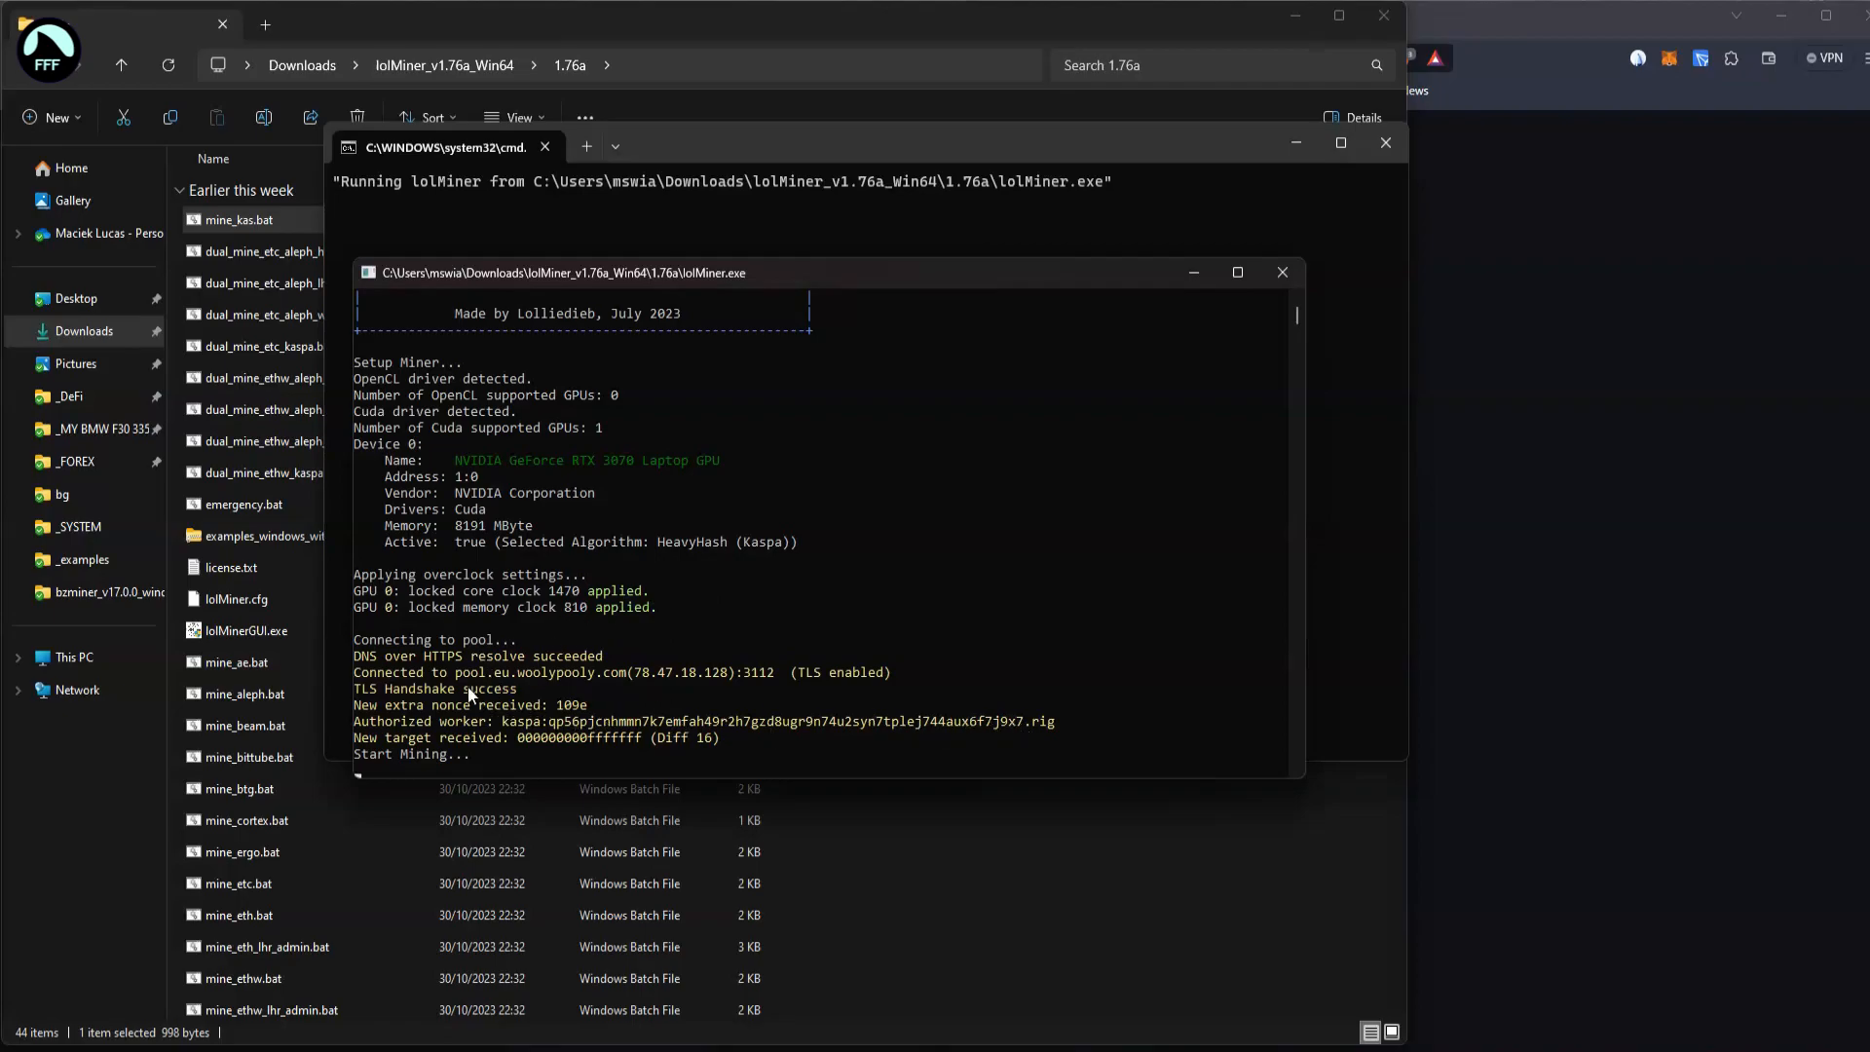
{"action": "mouse_move", "coordinate": [653, 690]}
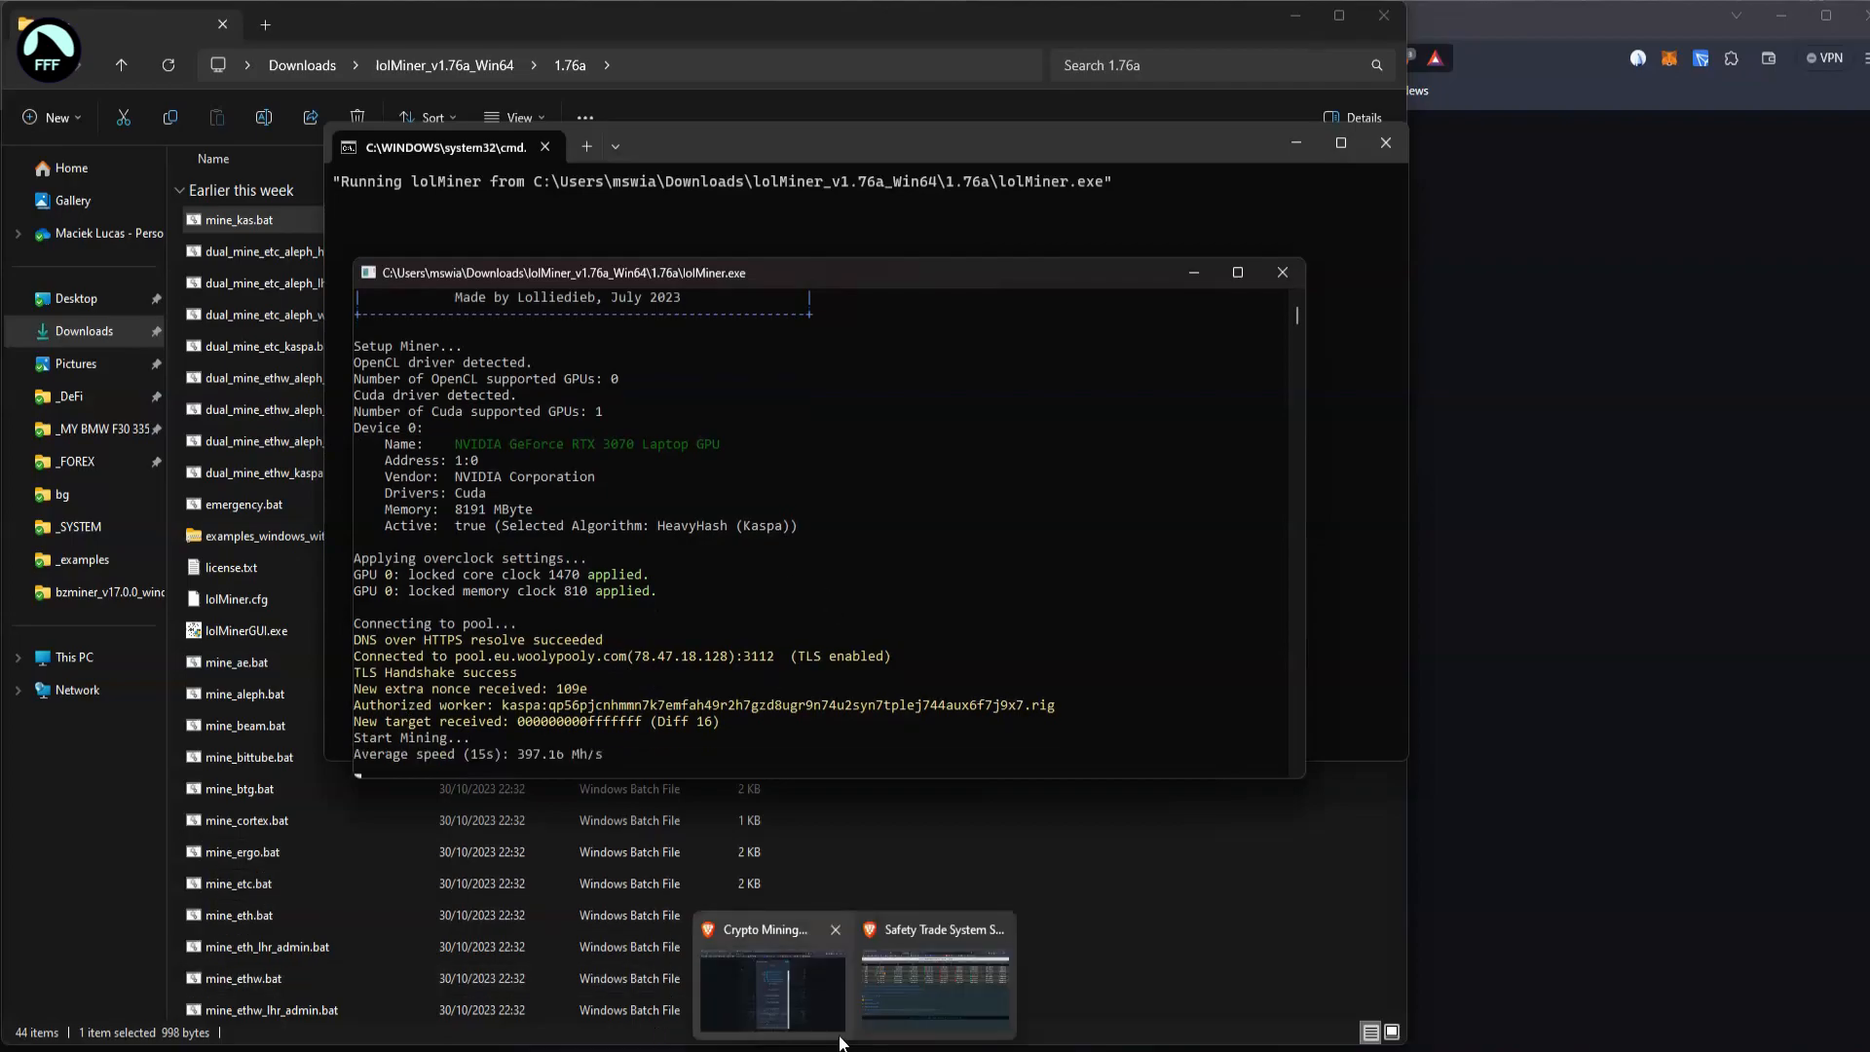
- Close How to connect and search WoolyPooly for the Kaspa wallet address
{"action": "left_click", "coordinate": [770, 990]}
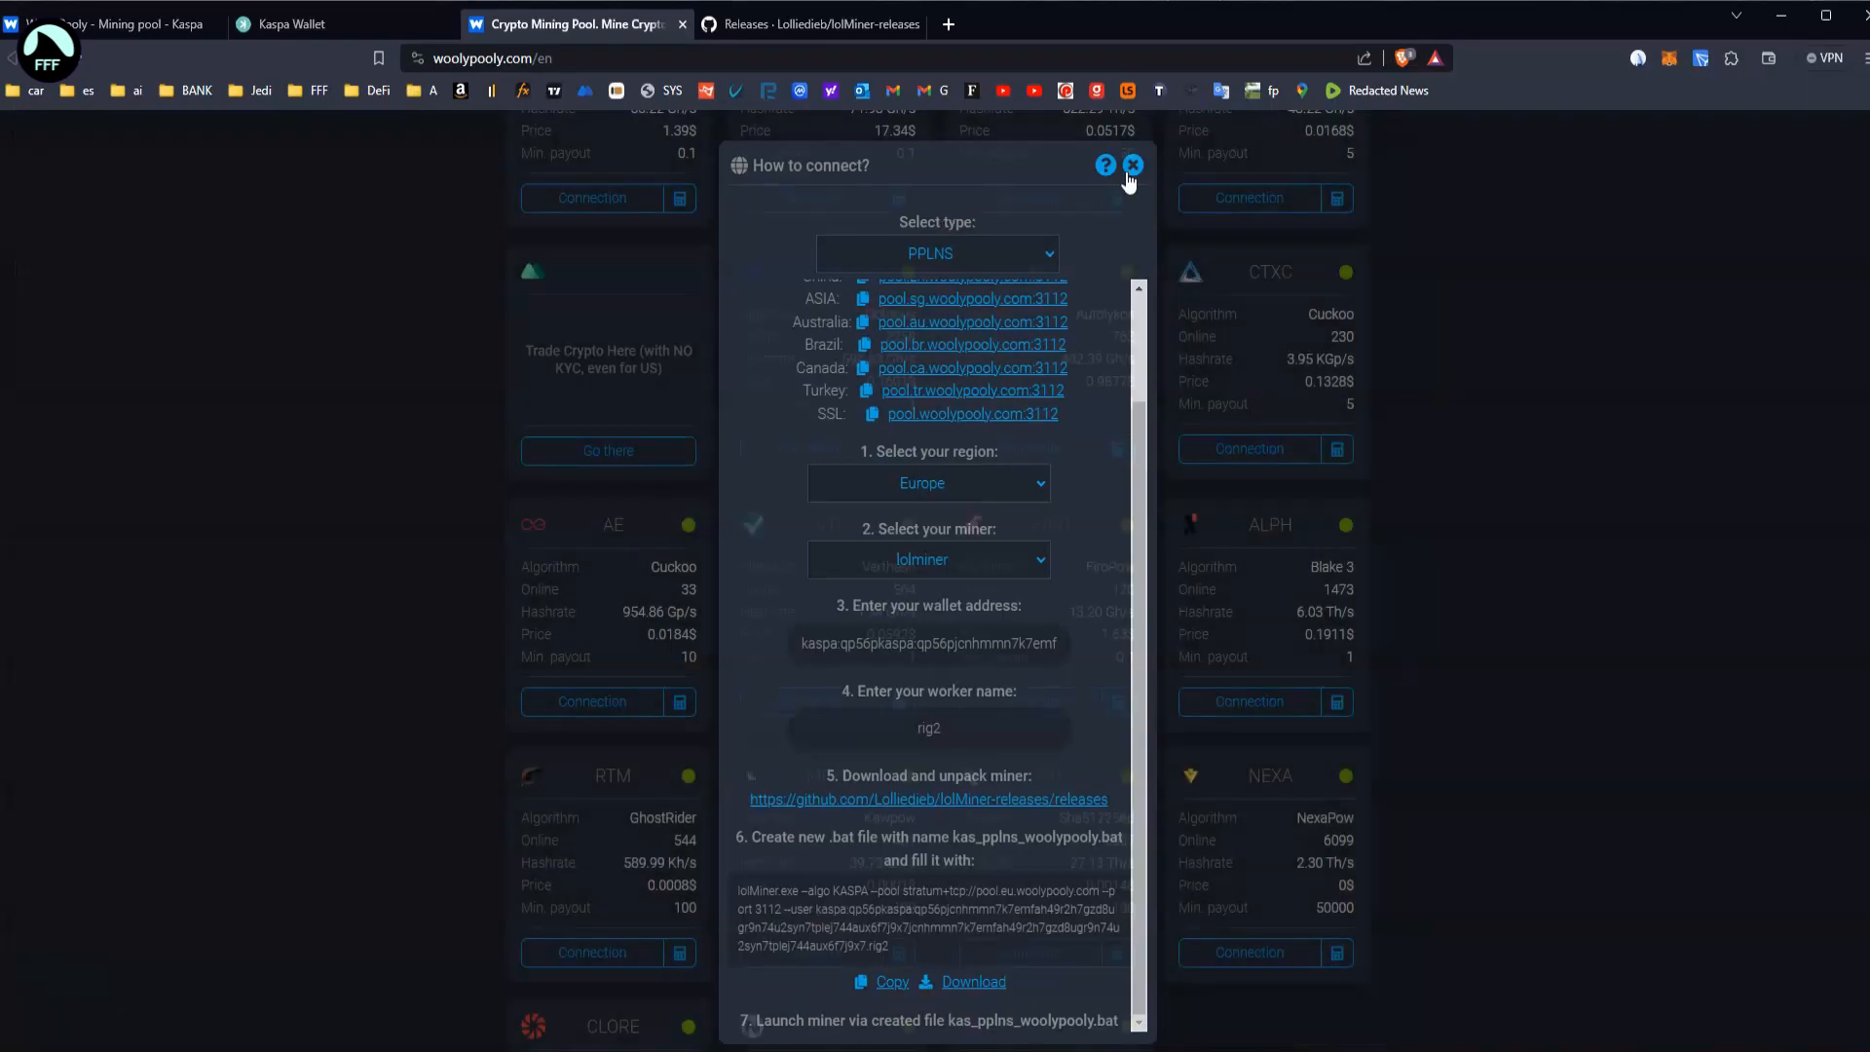
{"action": "left_click", "coordinate": [1130, 164]}
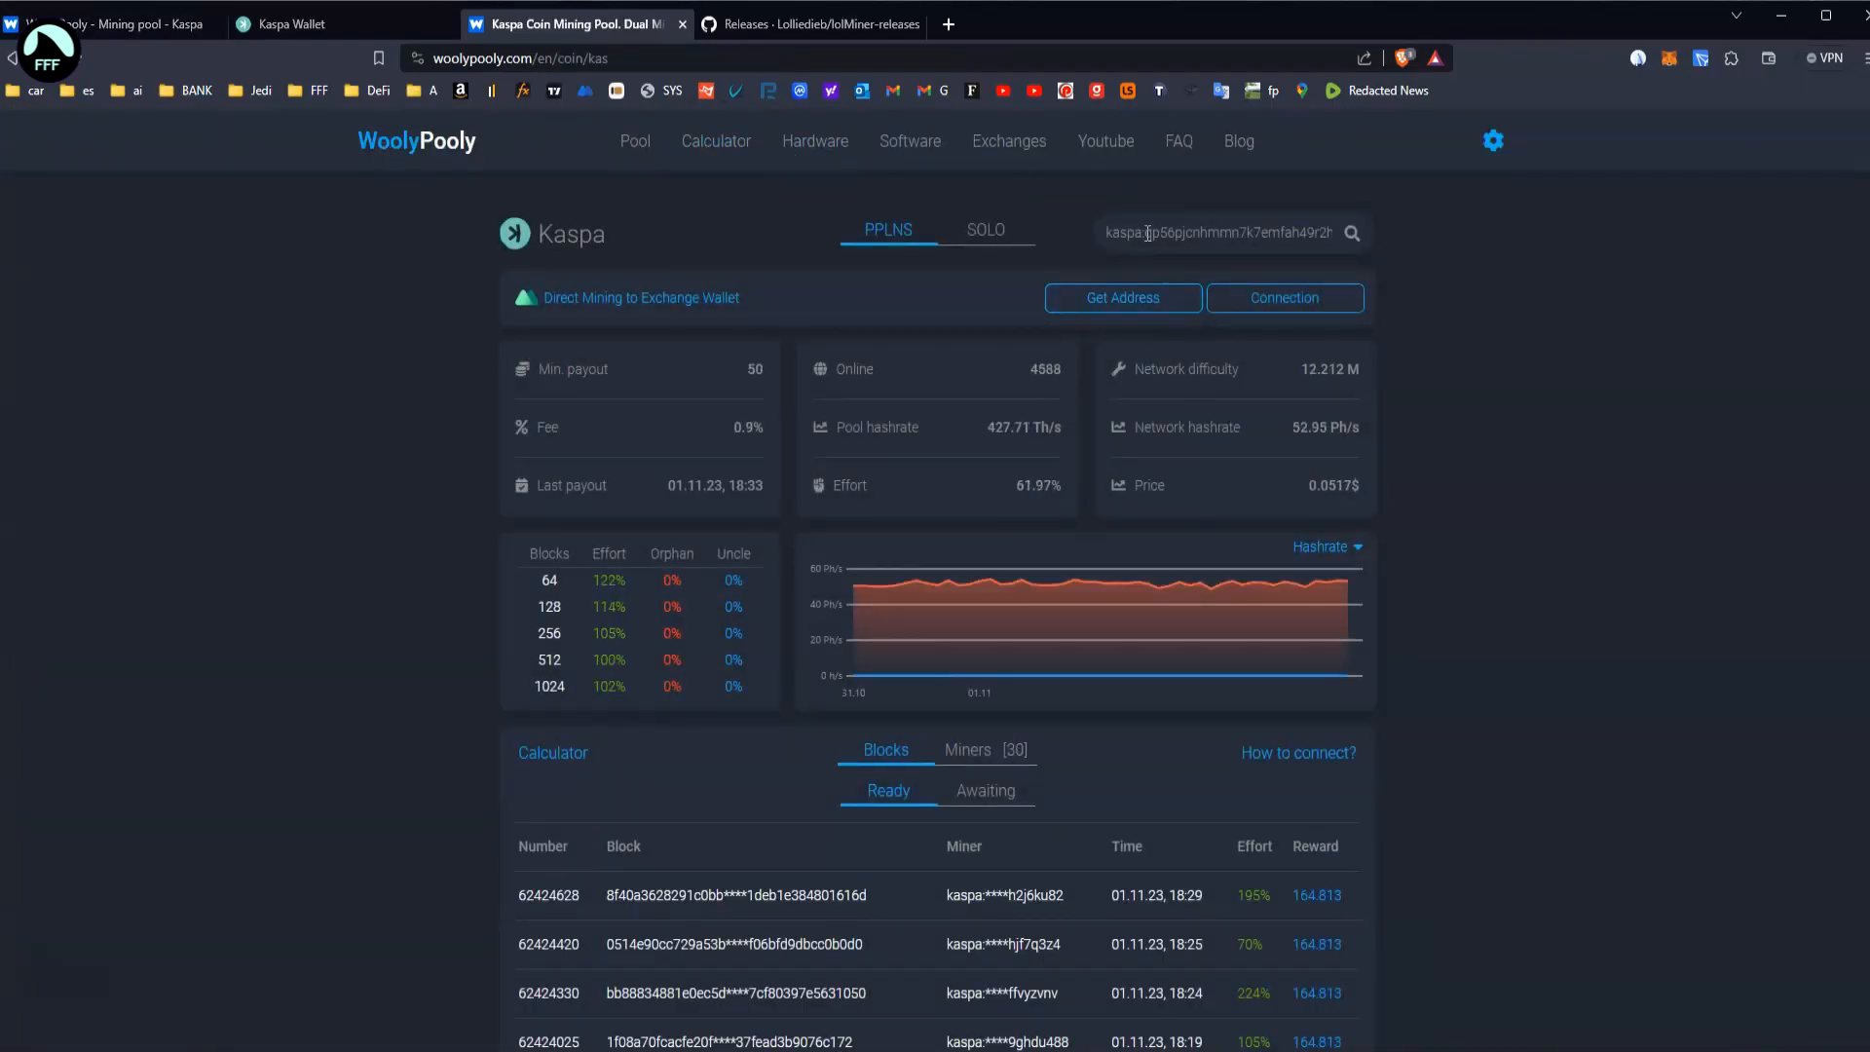
{"action": "right_click", "coordinate": [1216, 233]}
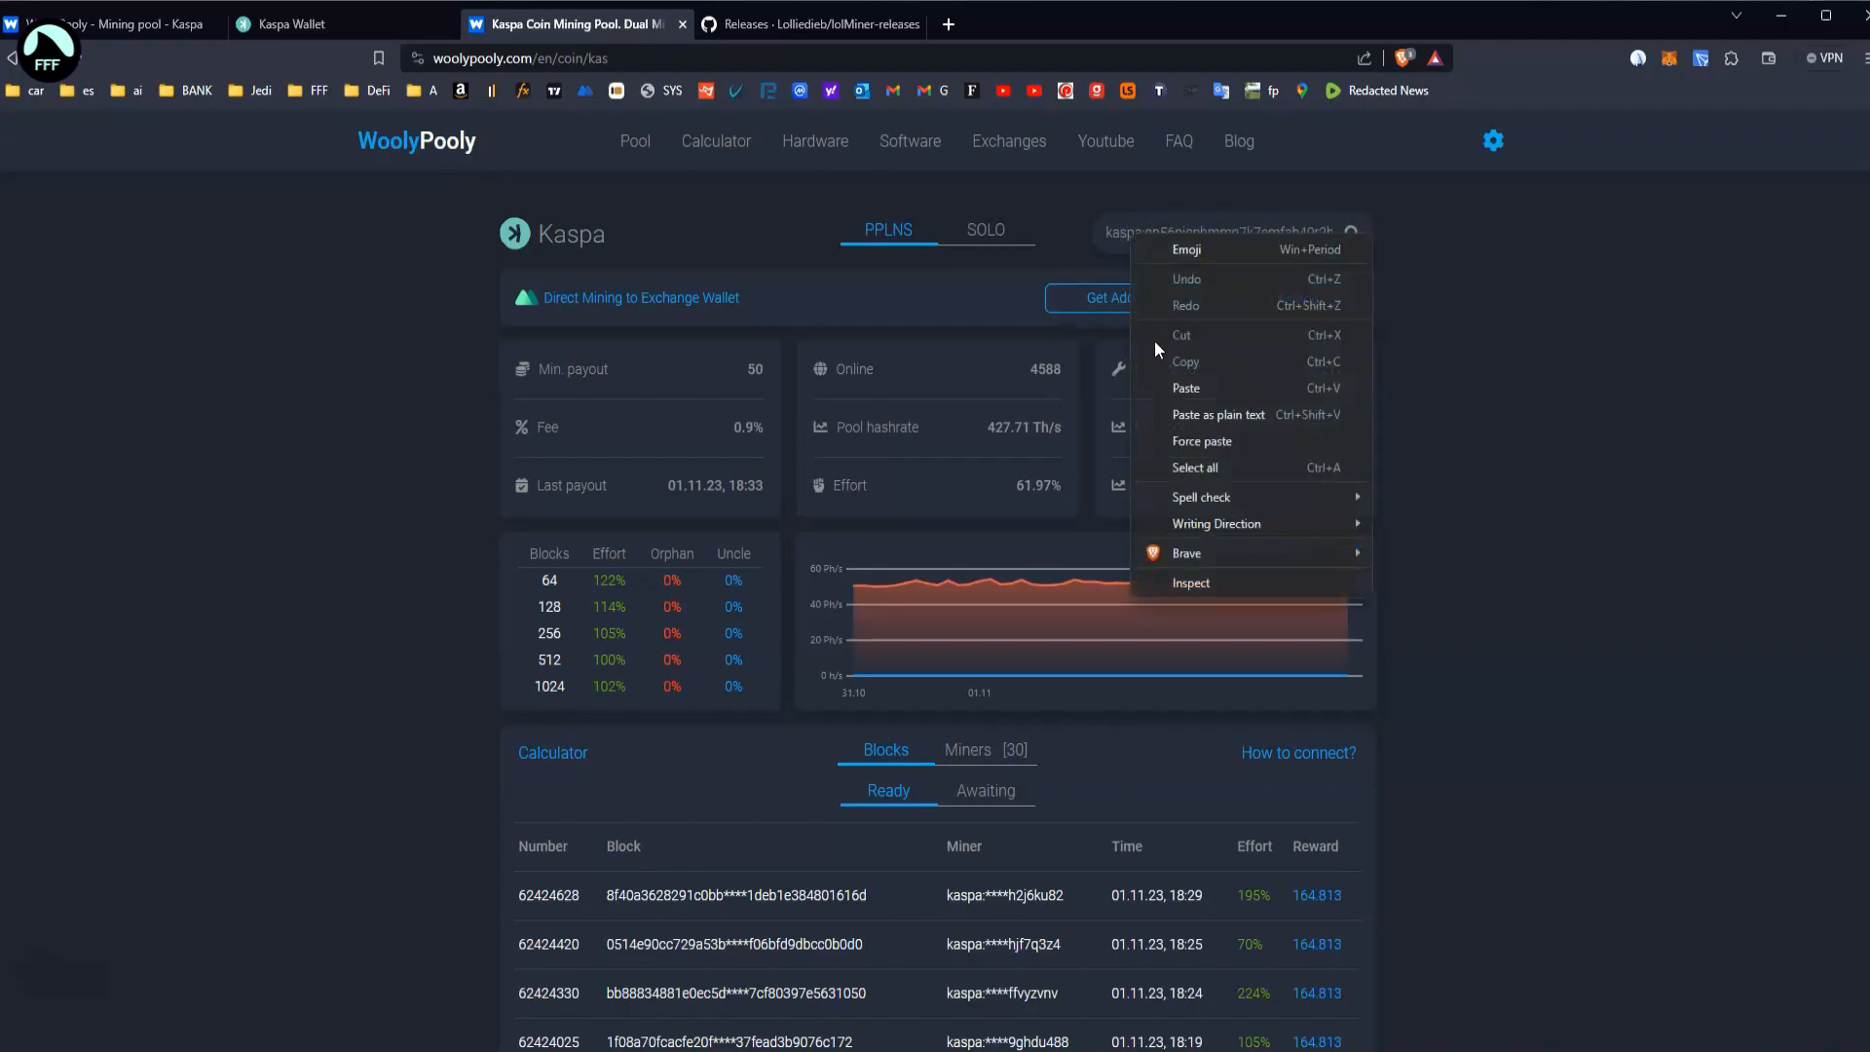
{"action": "left_click", "coordinate": [293, 24]}
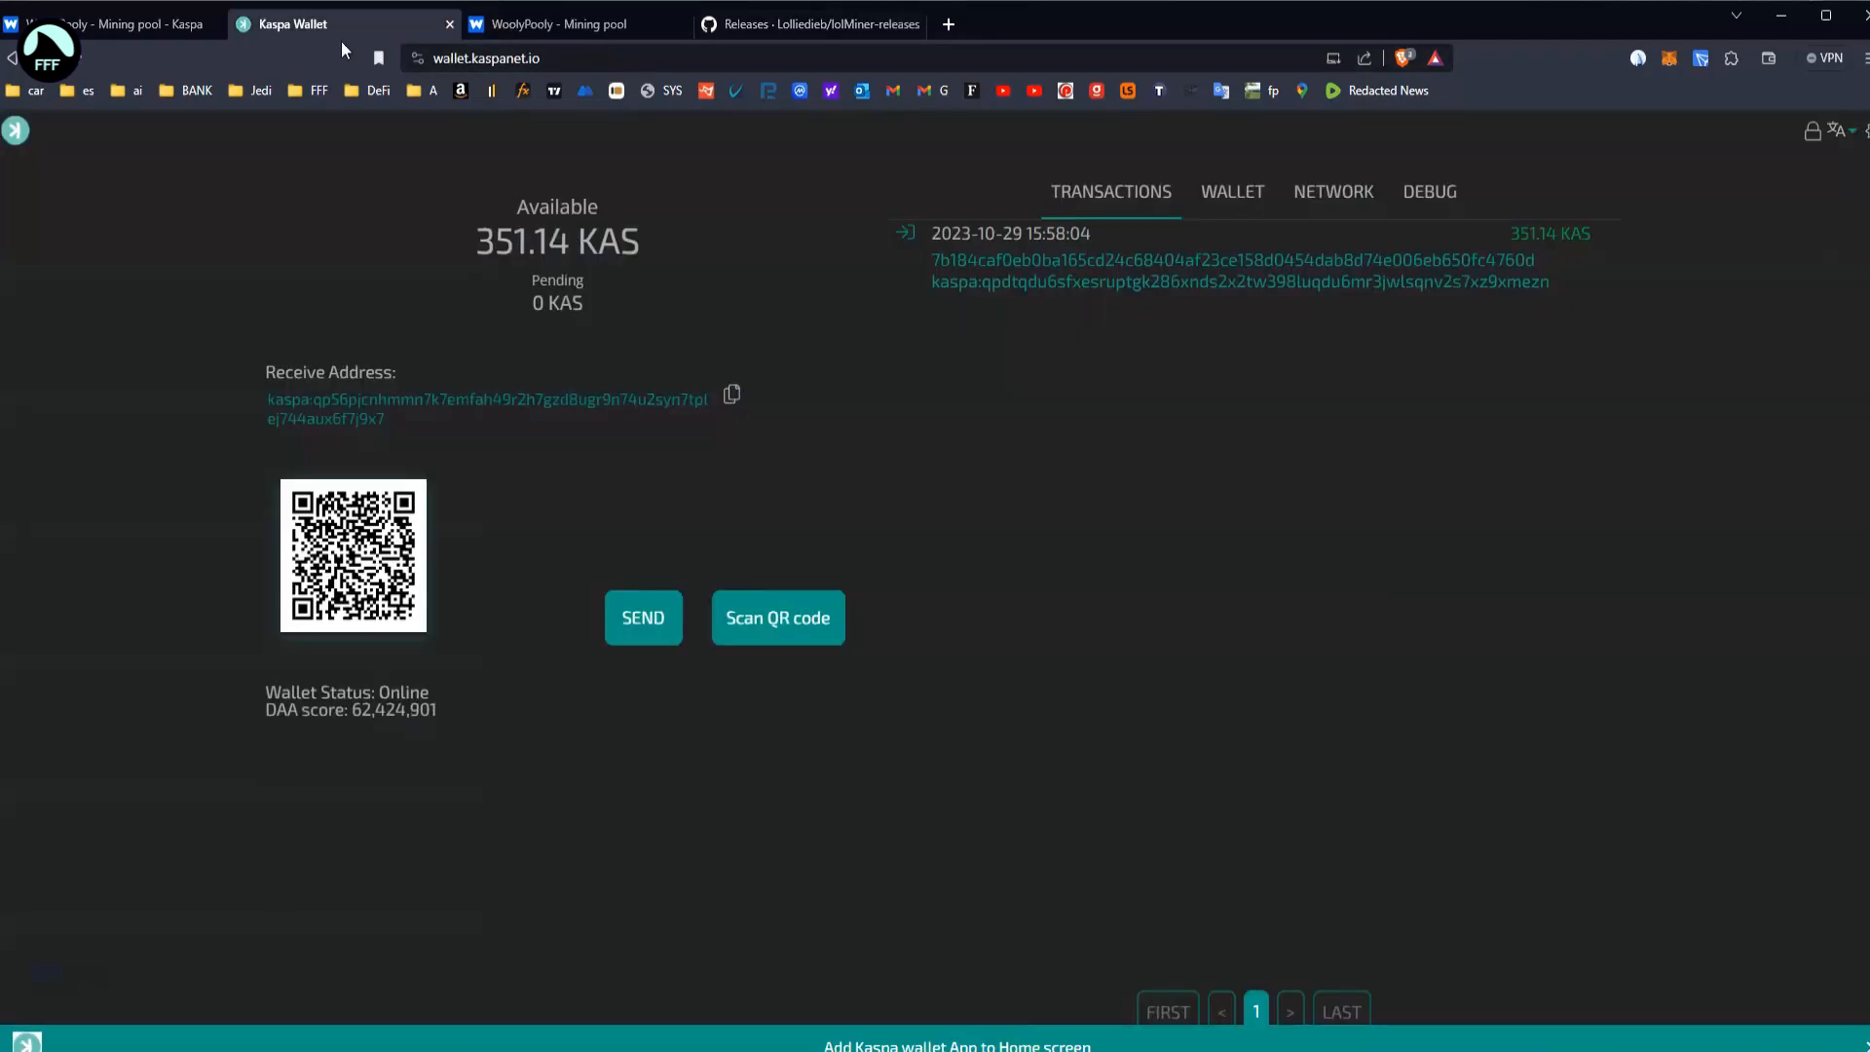
{"action": "left_click", "coordinate": [573, 24]}
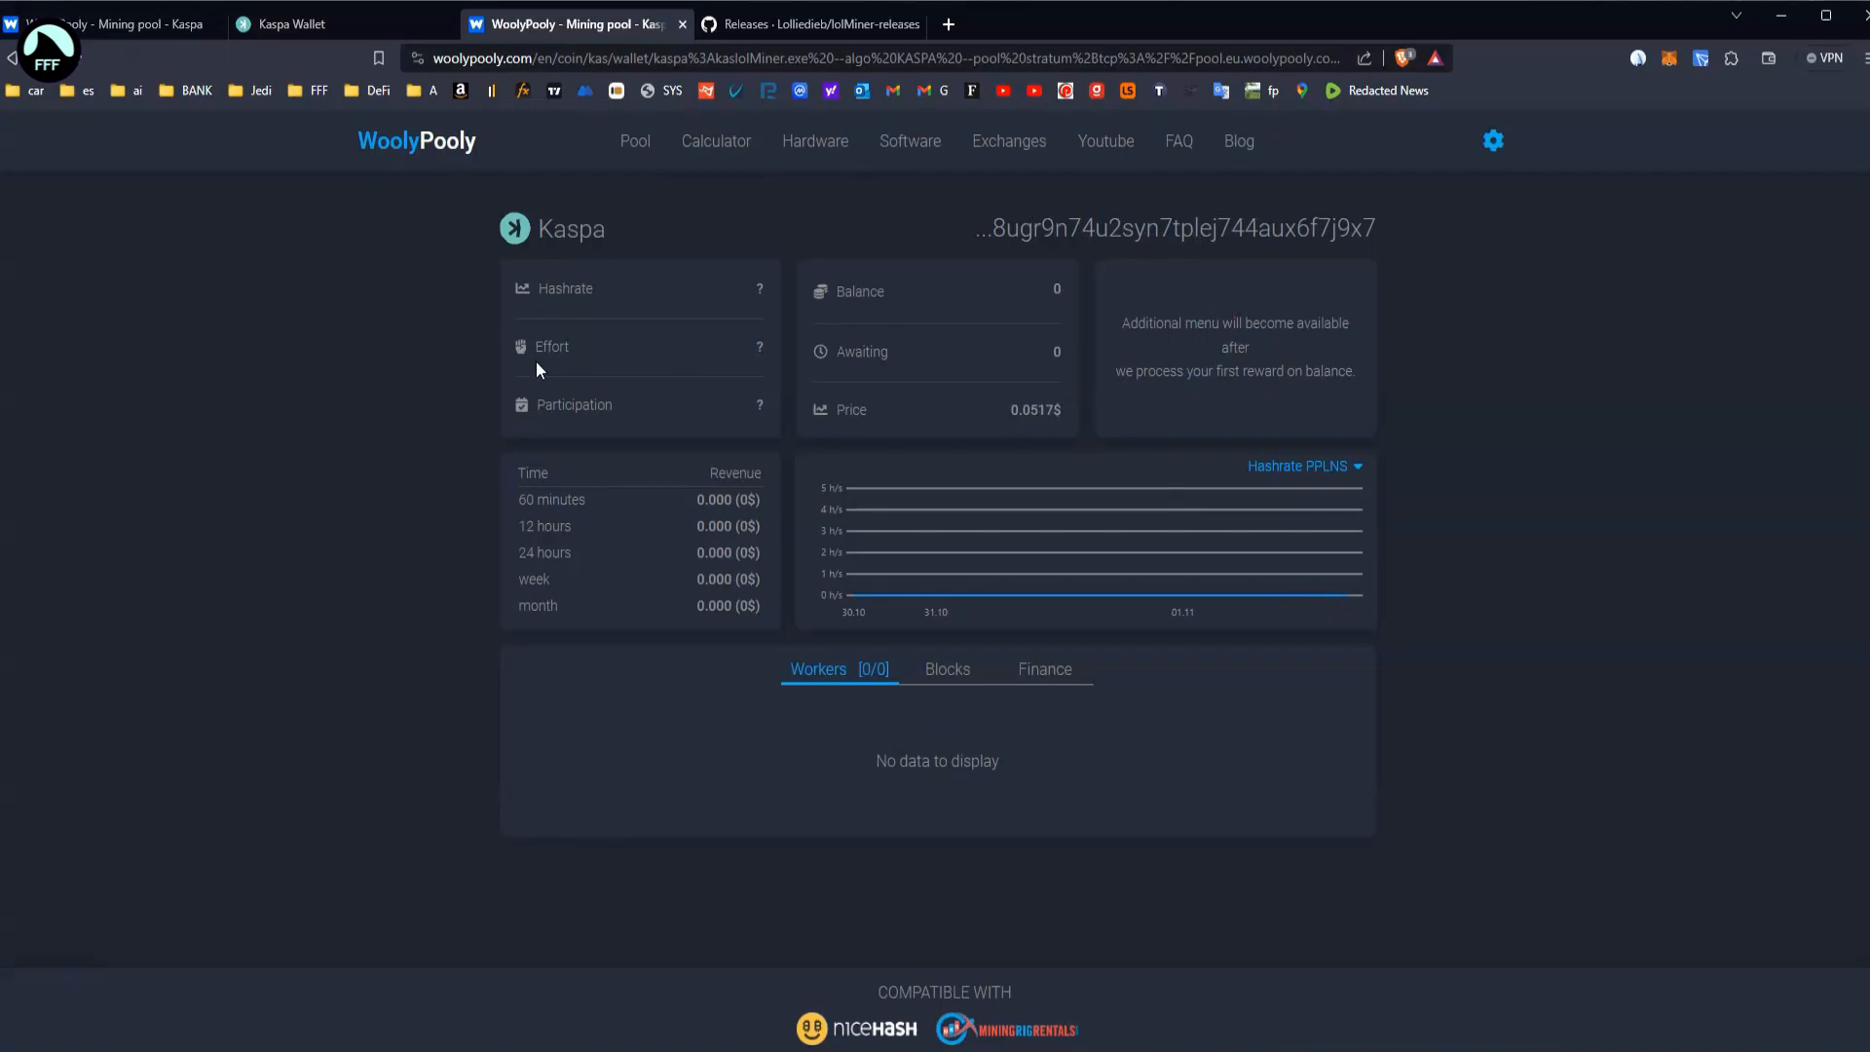
{"action": "mouse_move", "coordinate": [483, 232]}
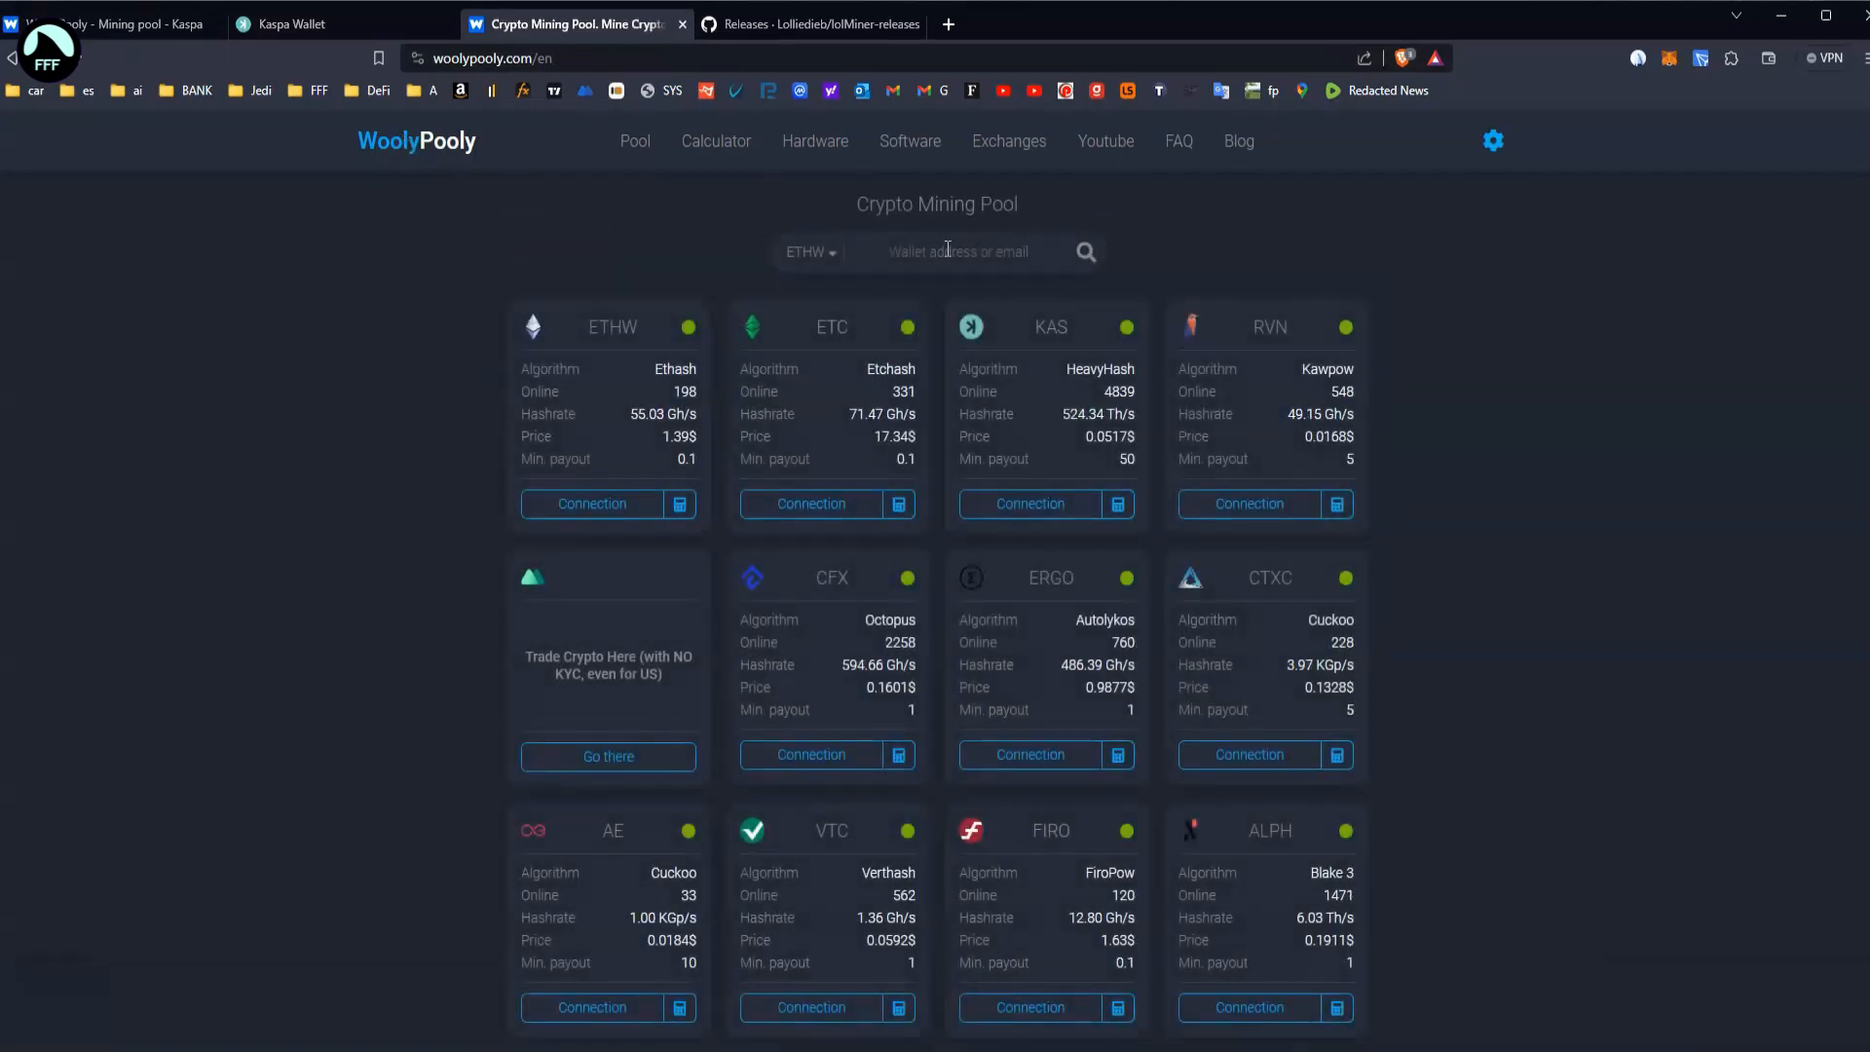
{"action": "left_click", "coordinate": [1083, 251]}
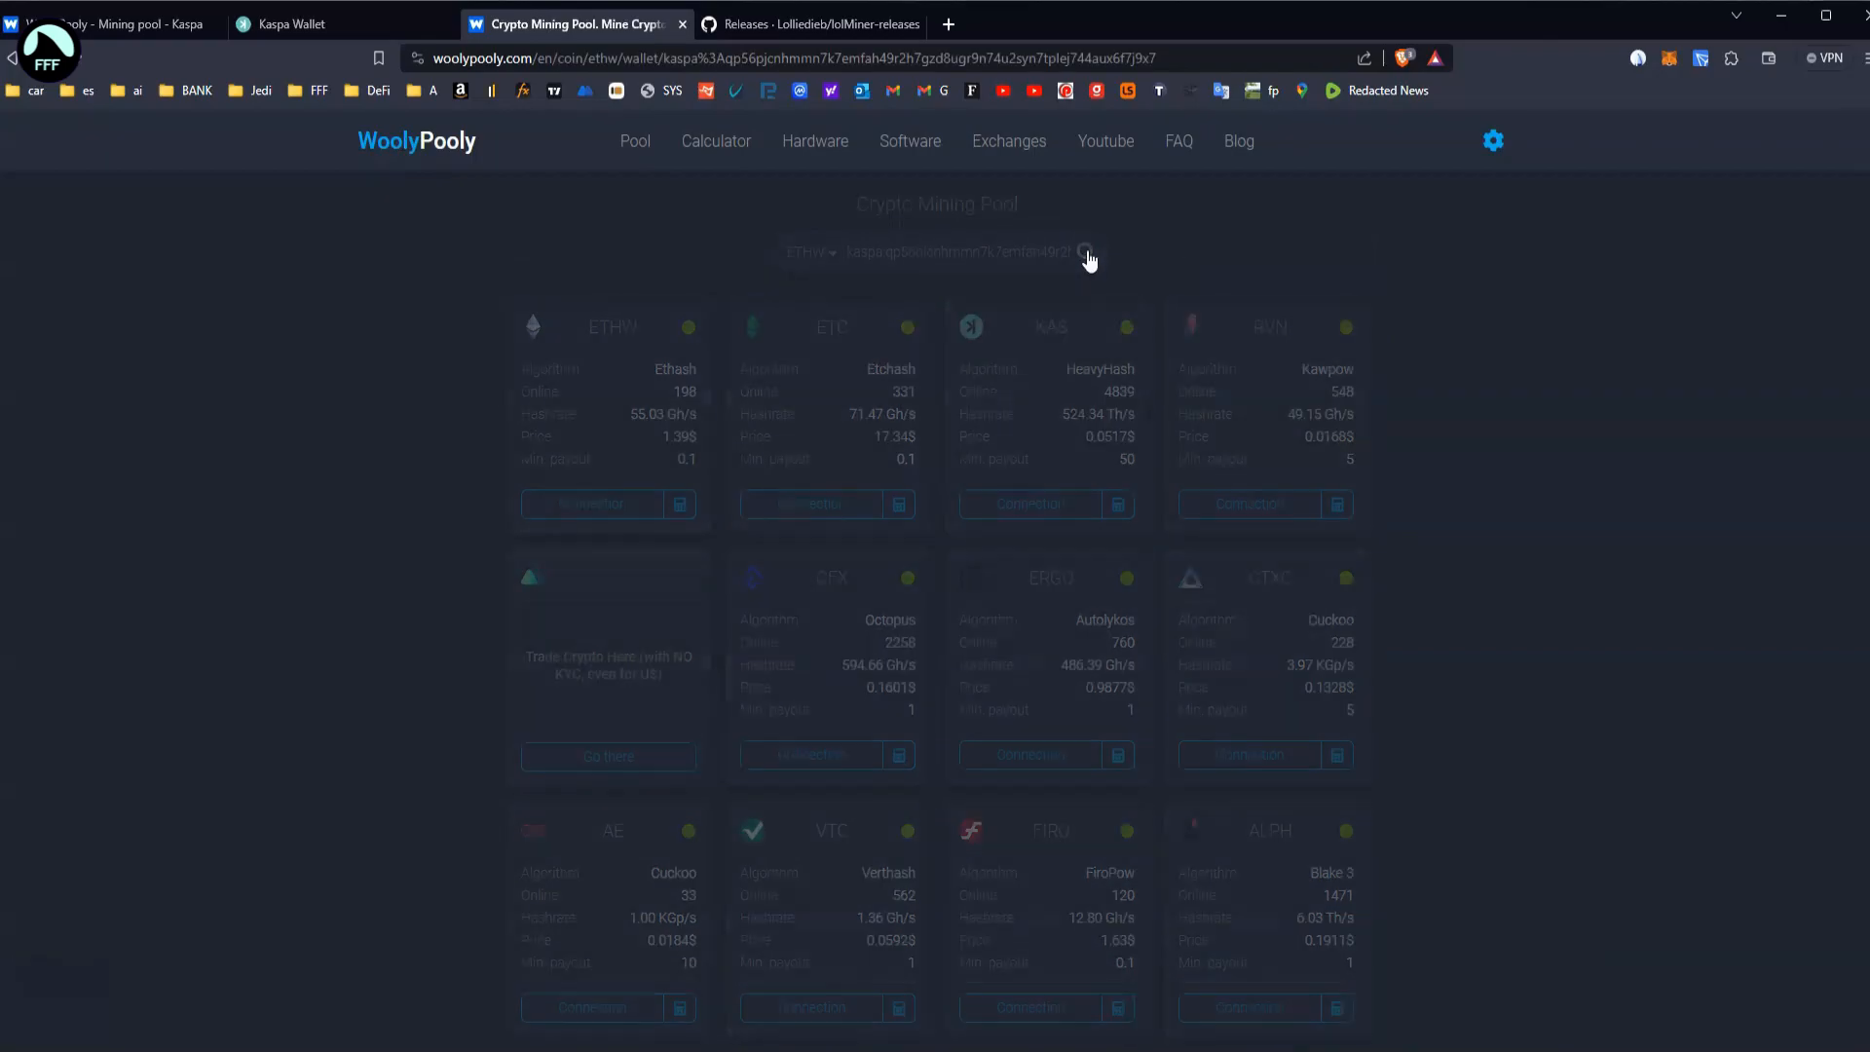
{"action": "left_click", "coordinate": [1085, 252]}
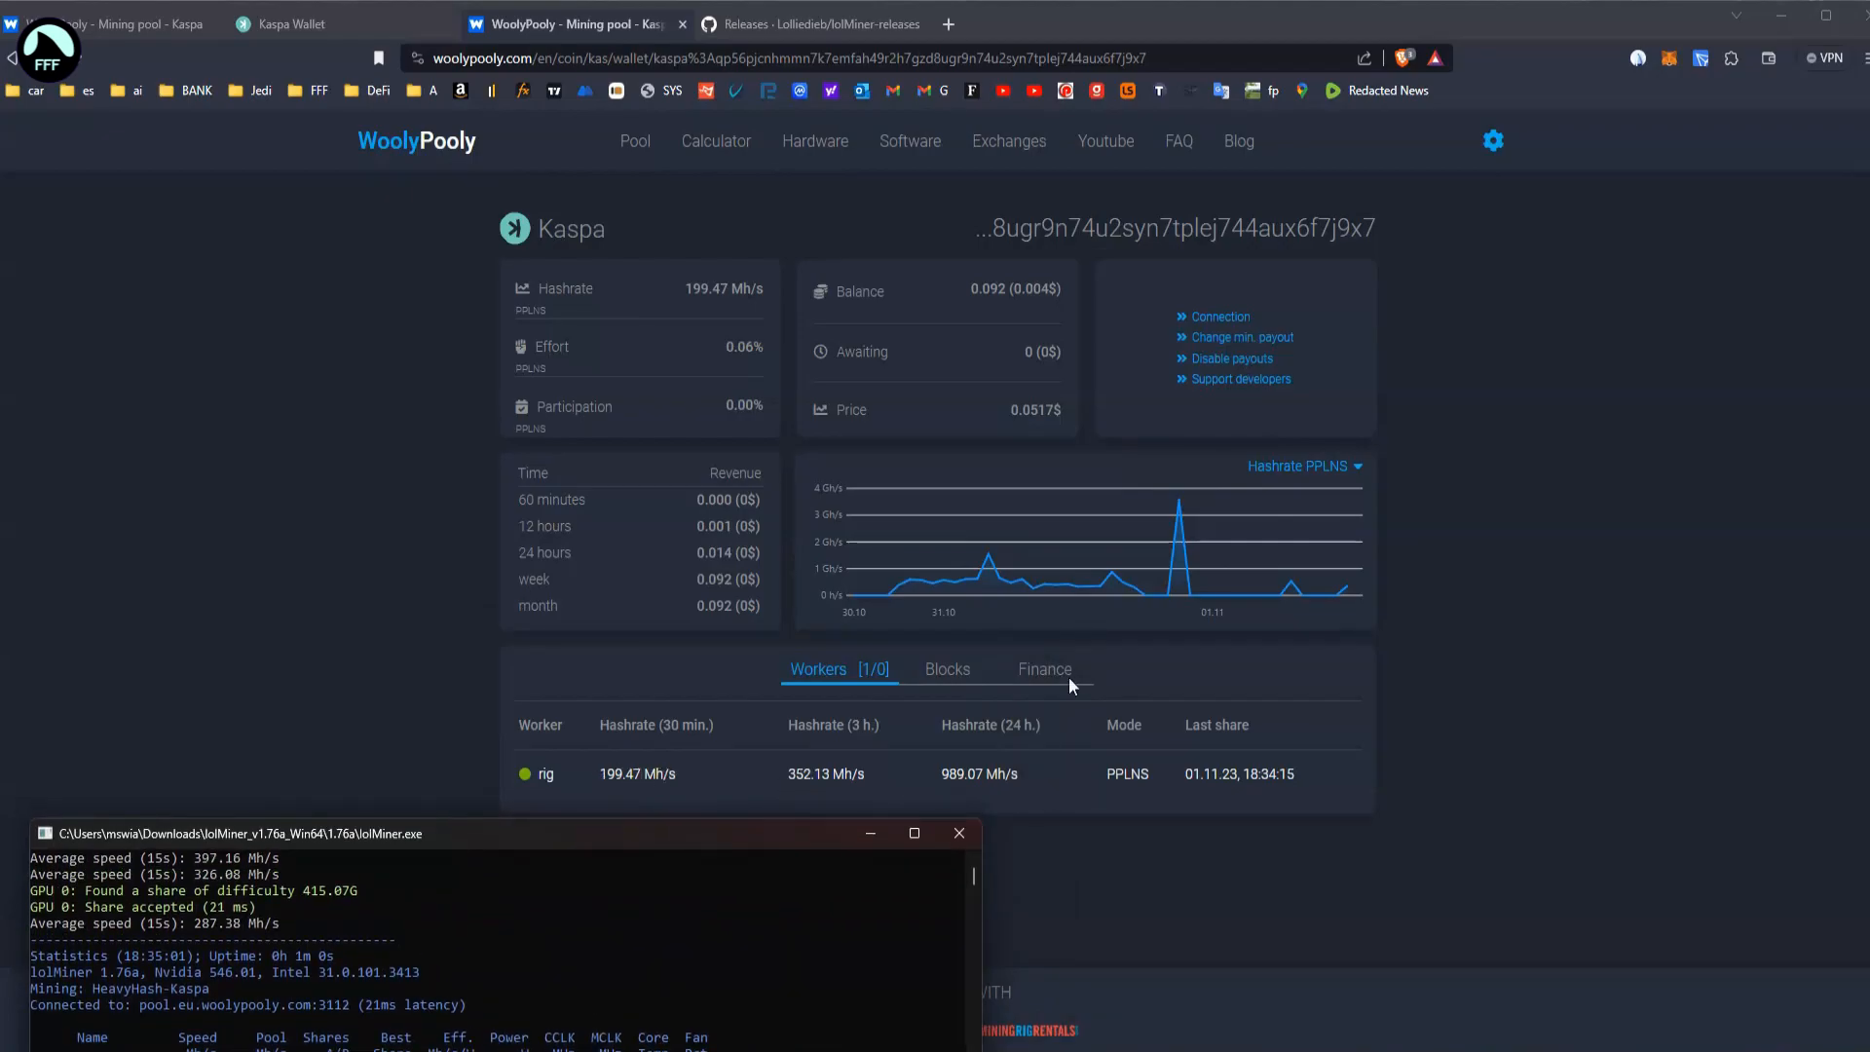
{"action": "mouse_move", "coordinate": [653, 686]}
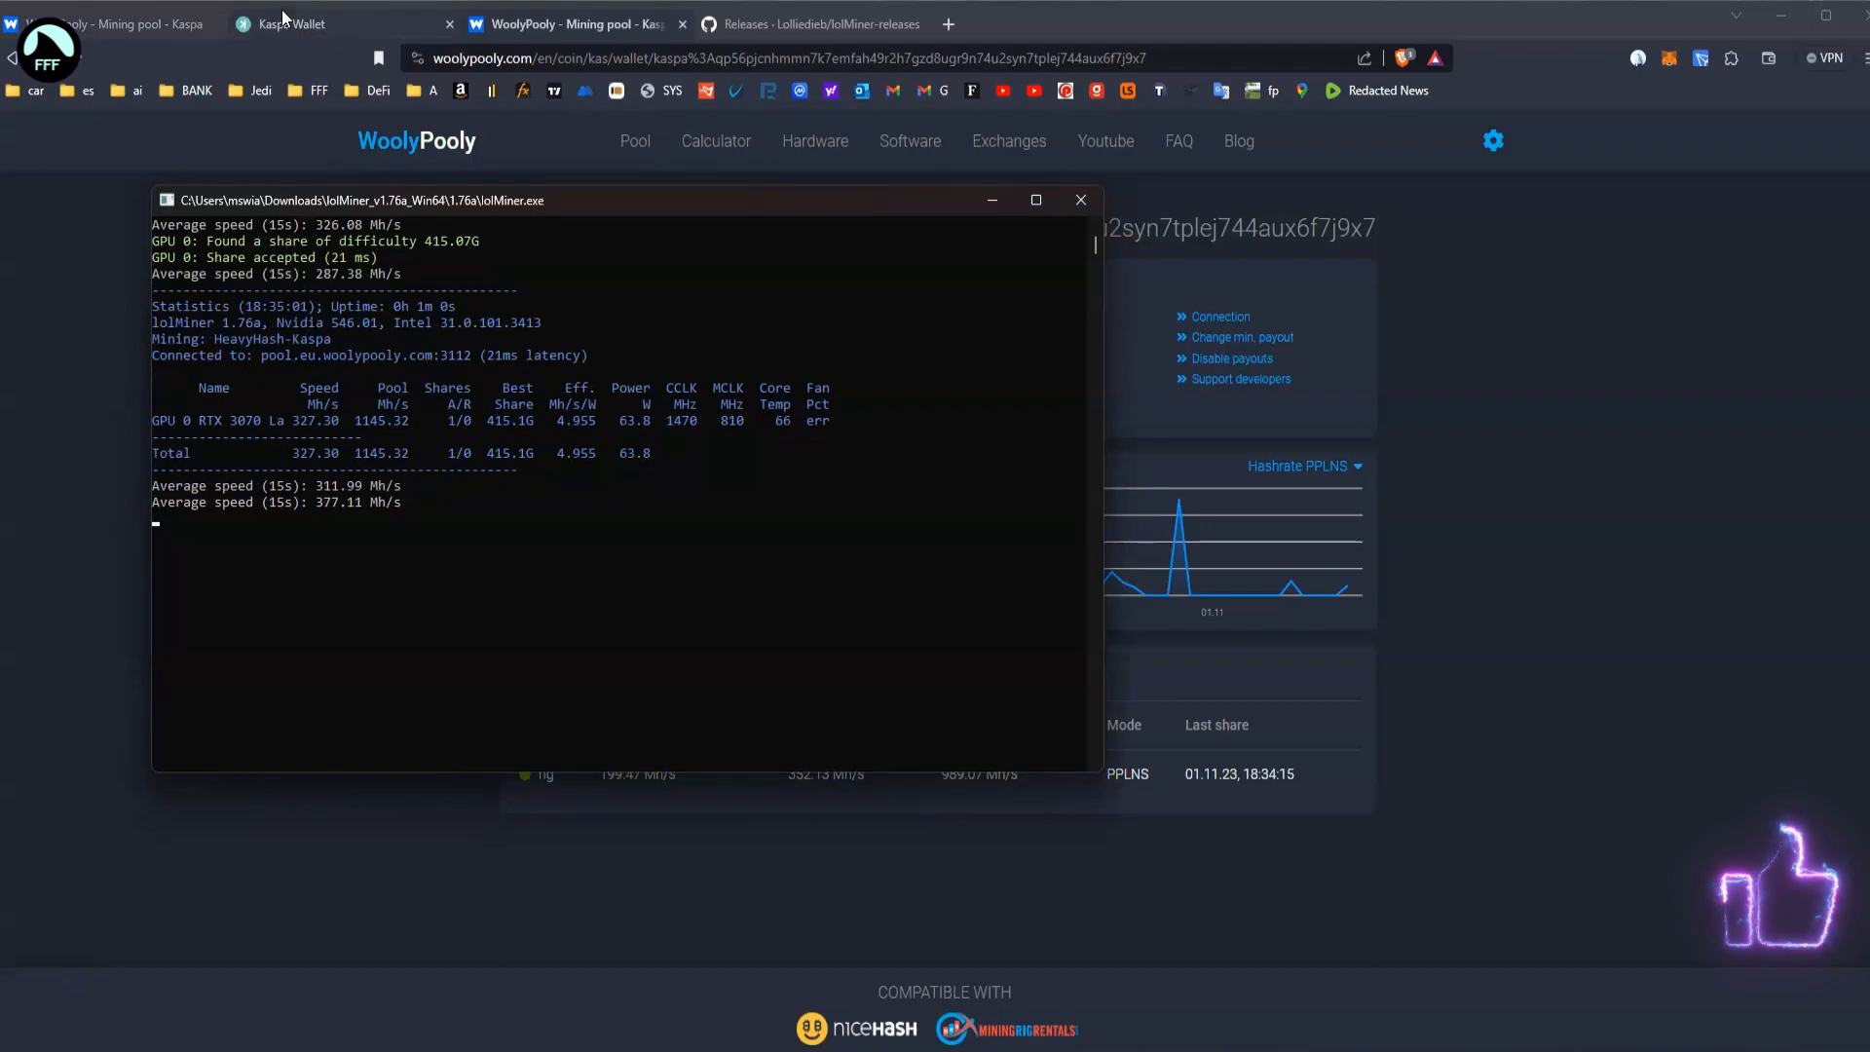
{"action": "mouse_move", "coordinate": [573, 24]}
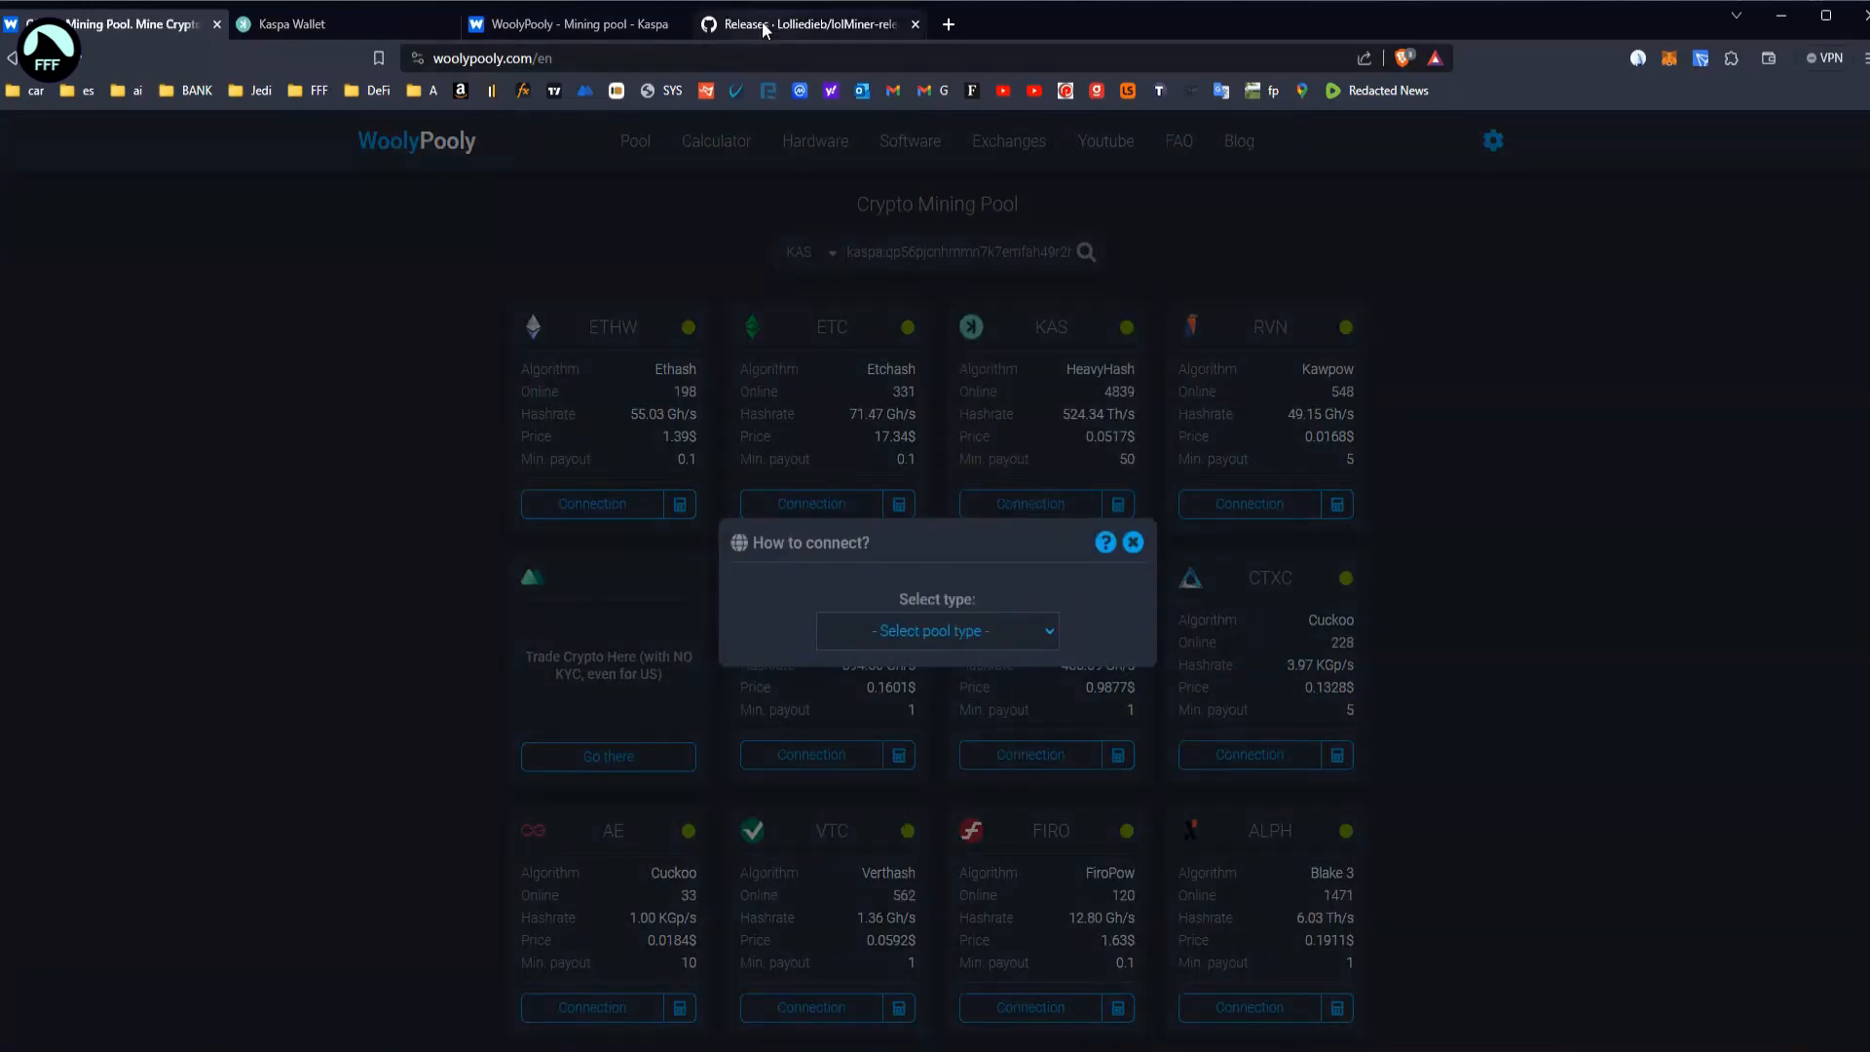
- Switch to the Lolliedieb/lolMiner-releases GitHub tab while lolMiner keeps mining Kaspa
{"action": "left_click", "coordinate": [806, 23]}
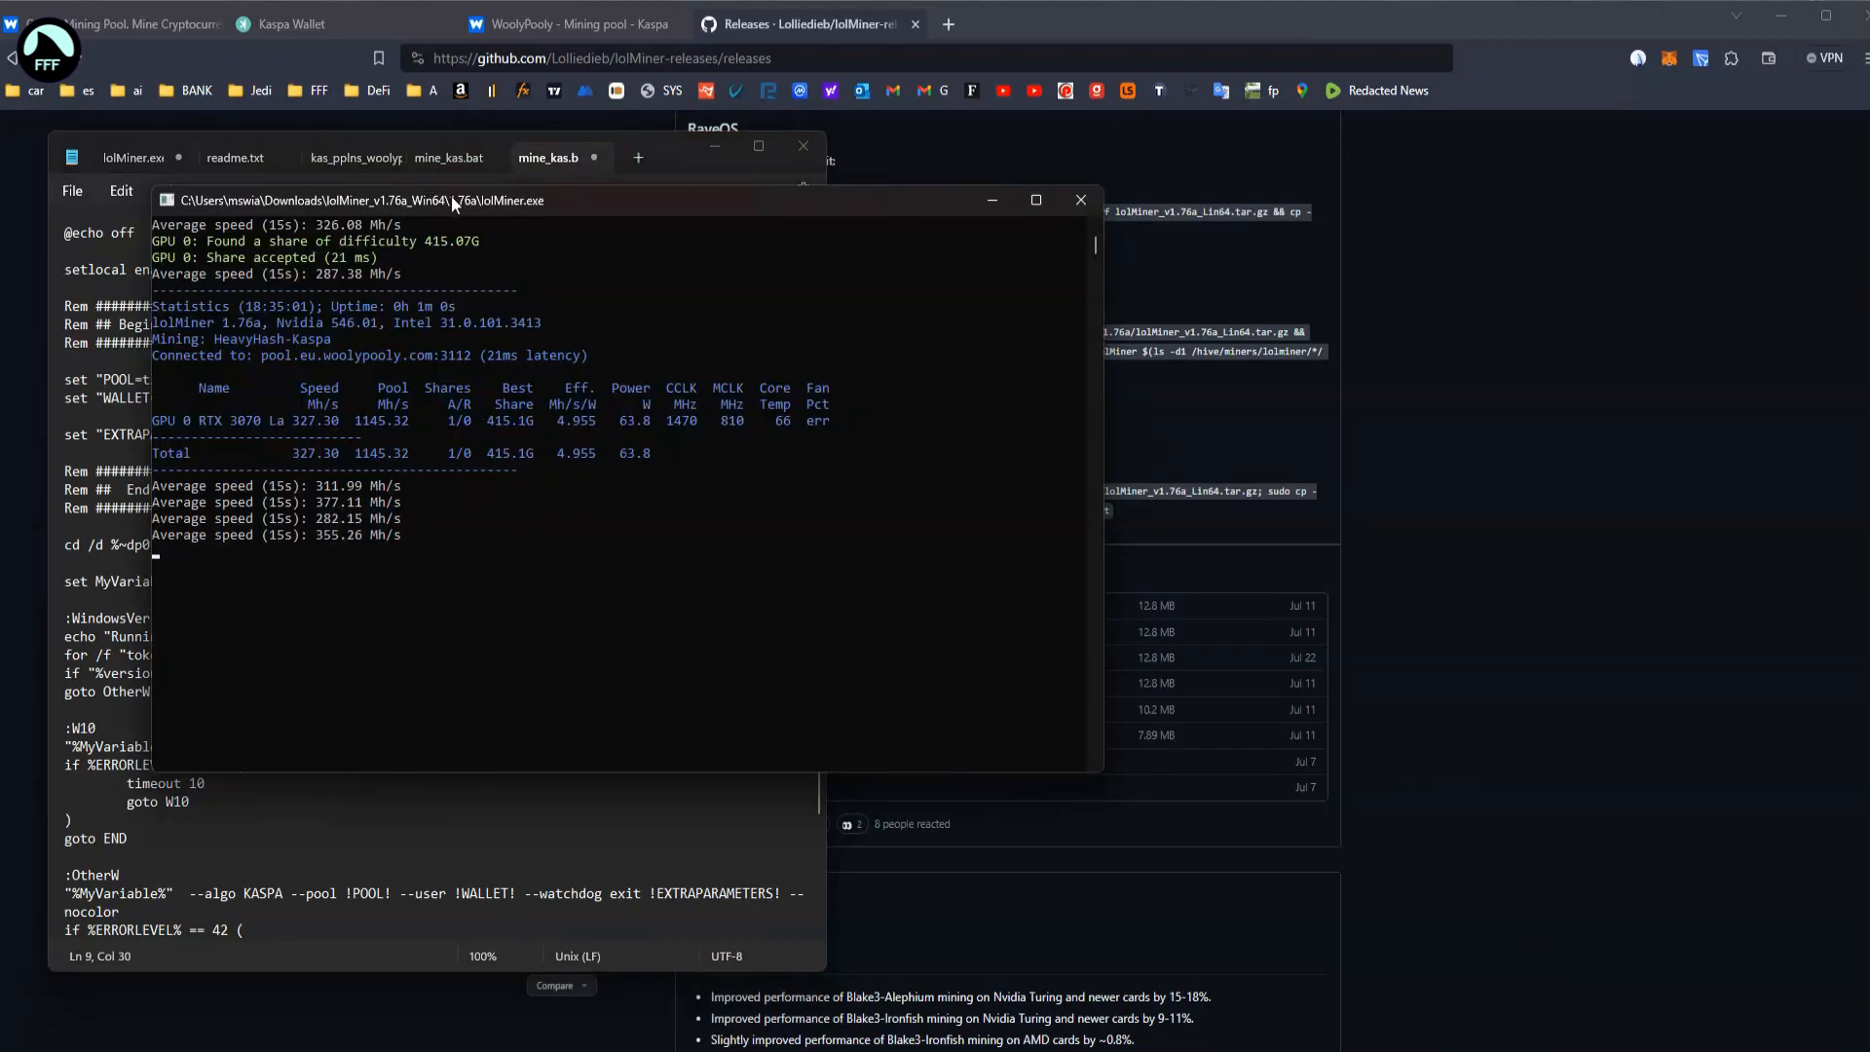
{"action": "mouse_move", "coordinate": [452, 205]}
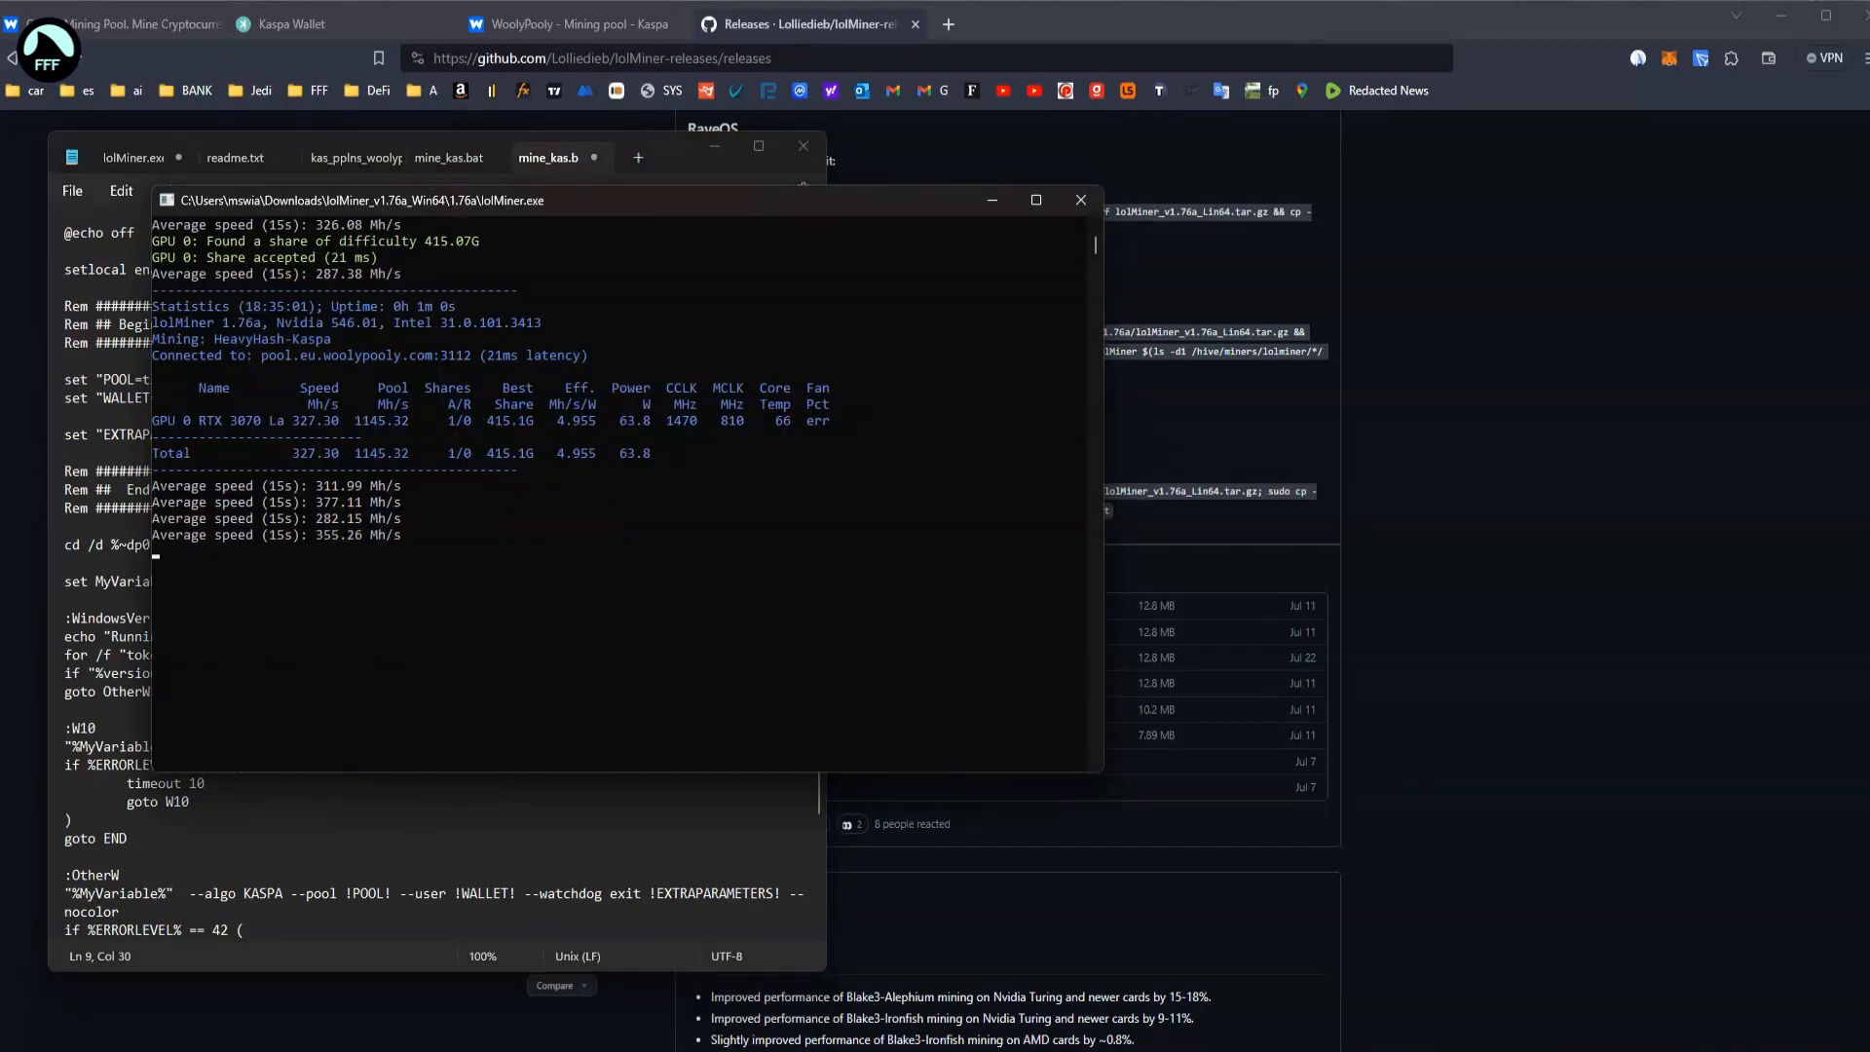
{"action": "mouse_move", "coordinate": [107, 23]}
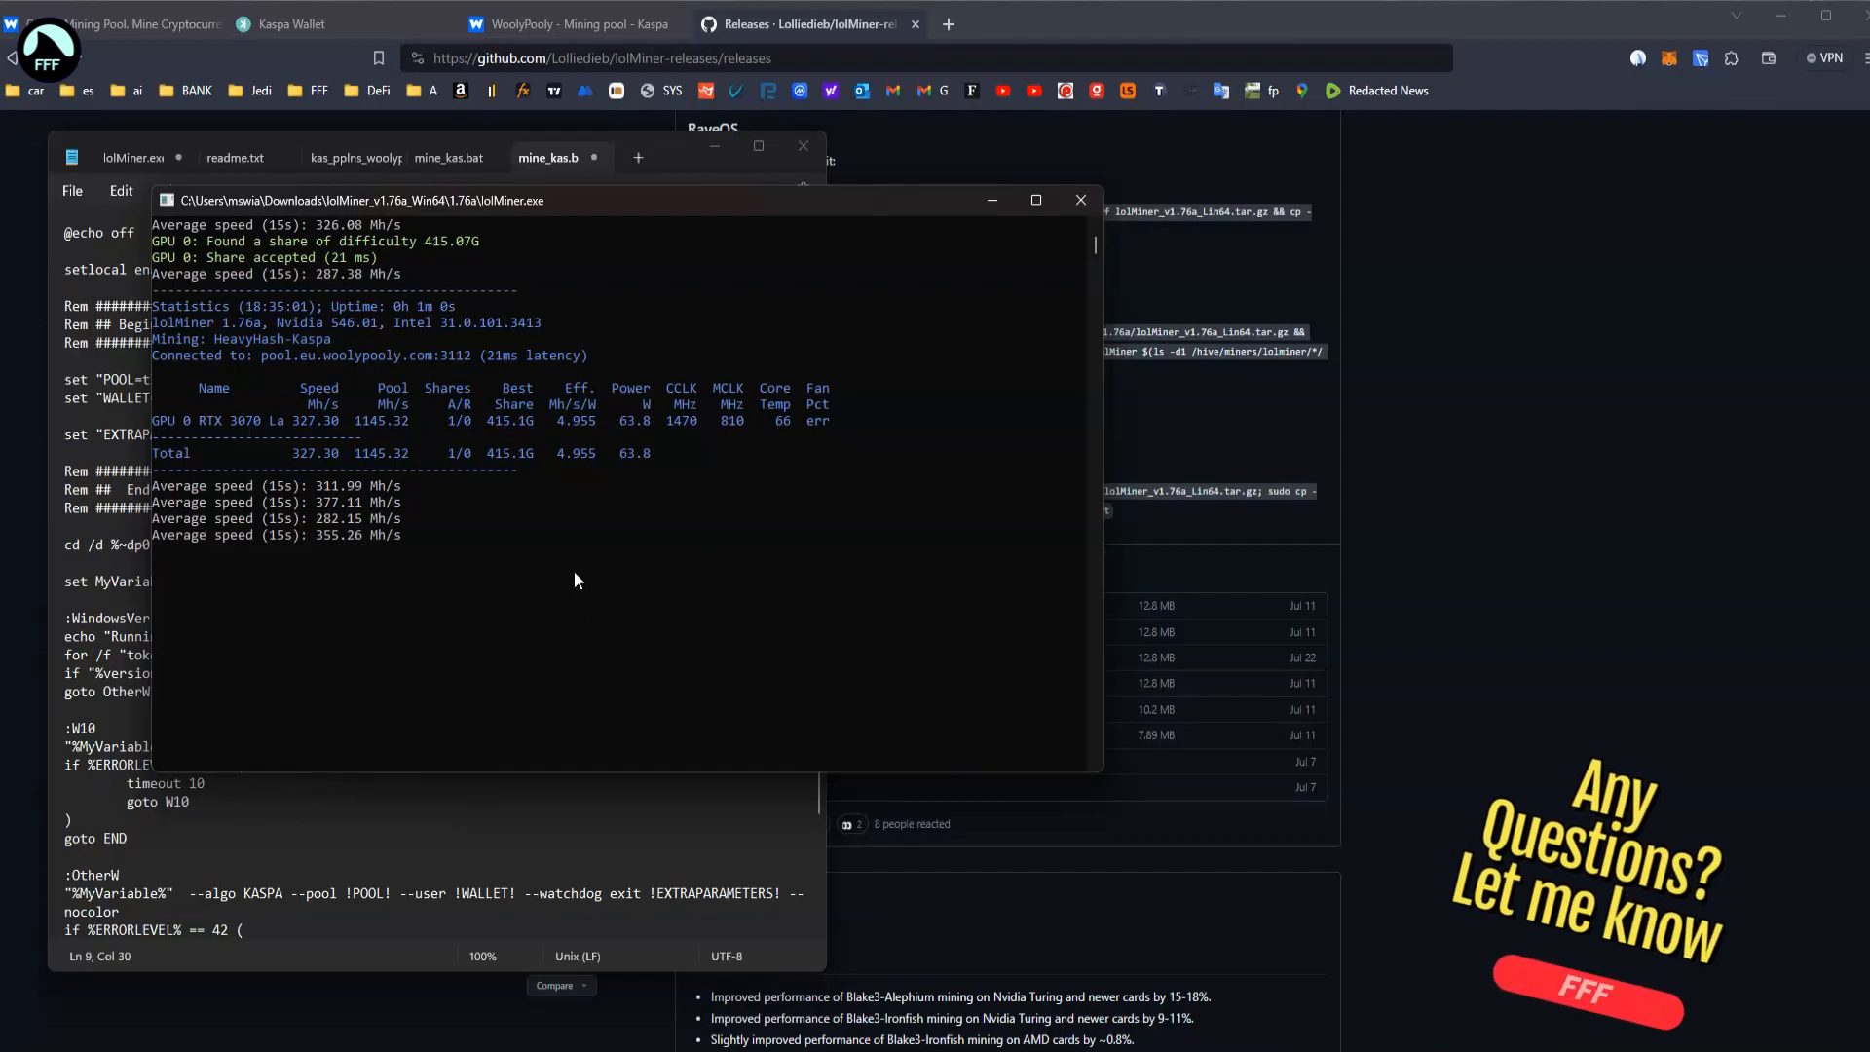
{"action": "mouse_move", "coordinate": [228, 676]}
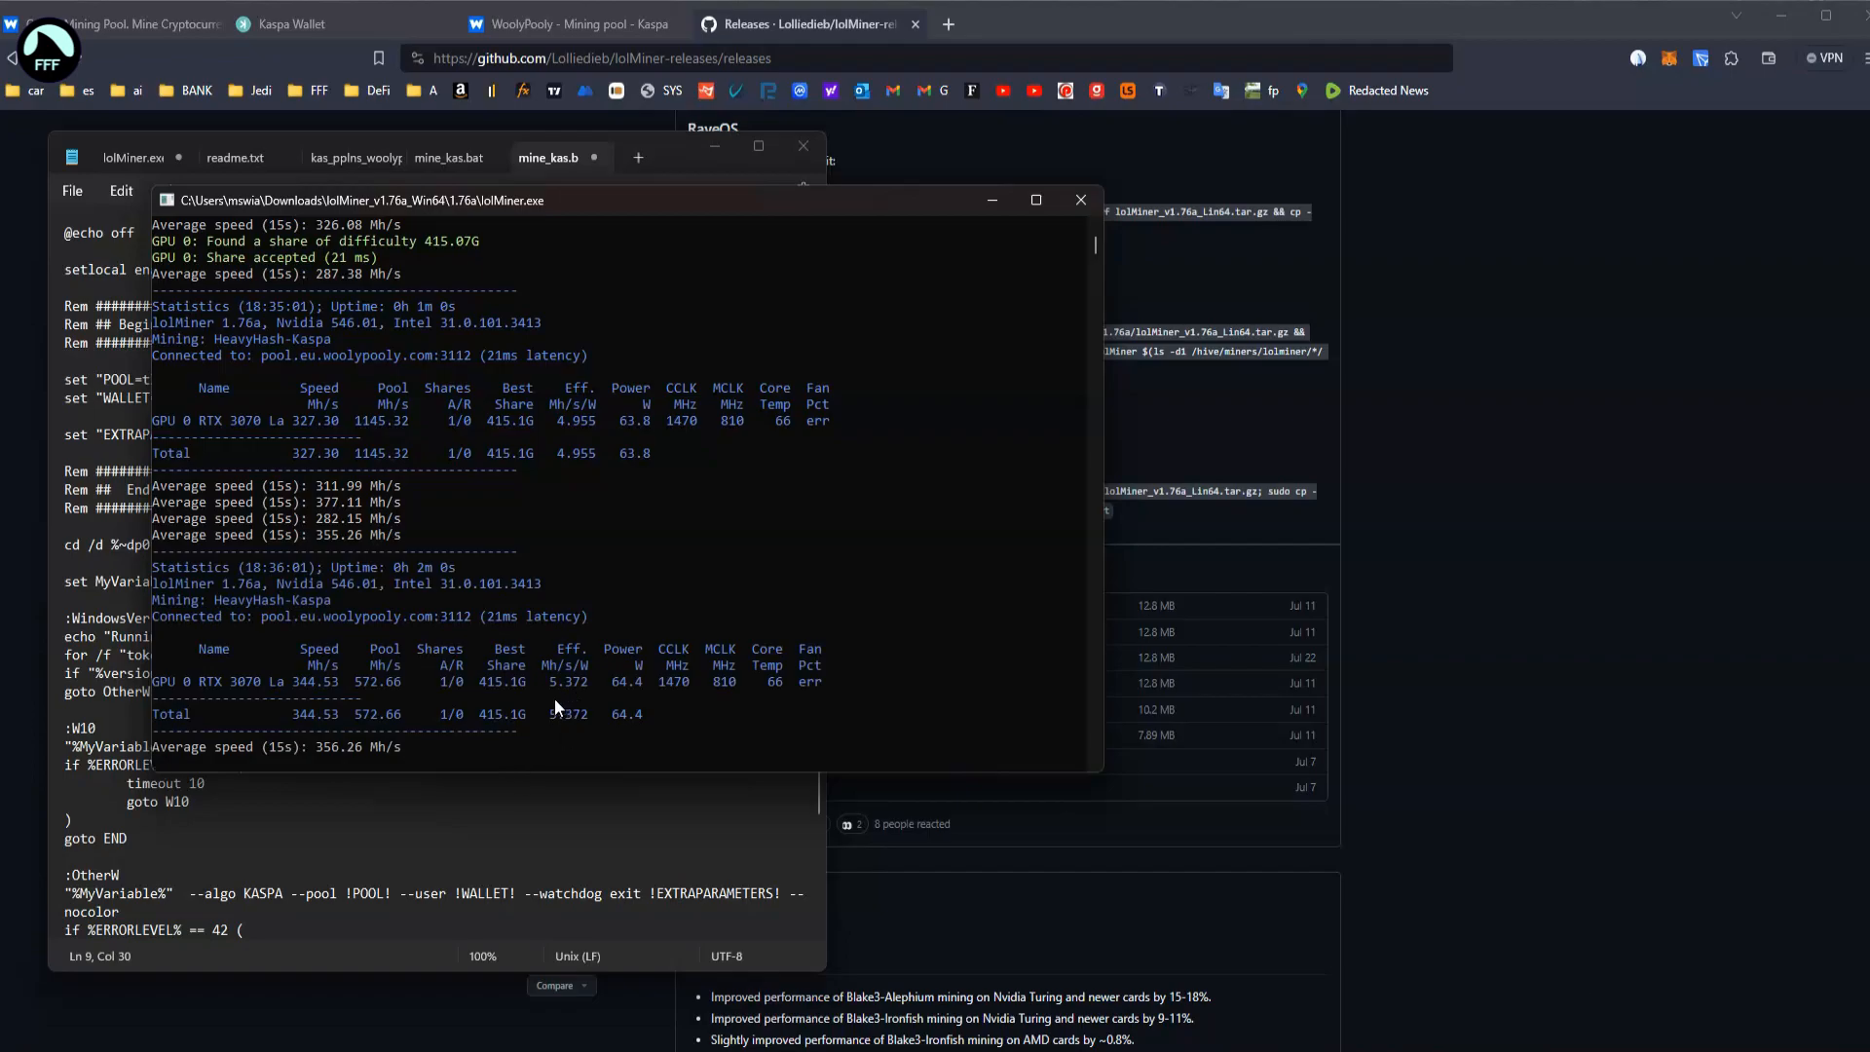
{"action": "mouse_move", "coordinate": [499, 506]}
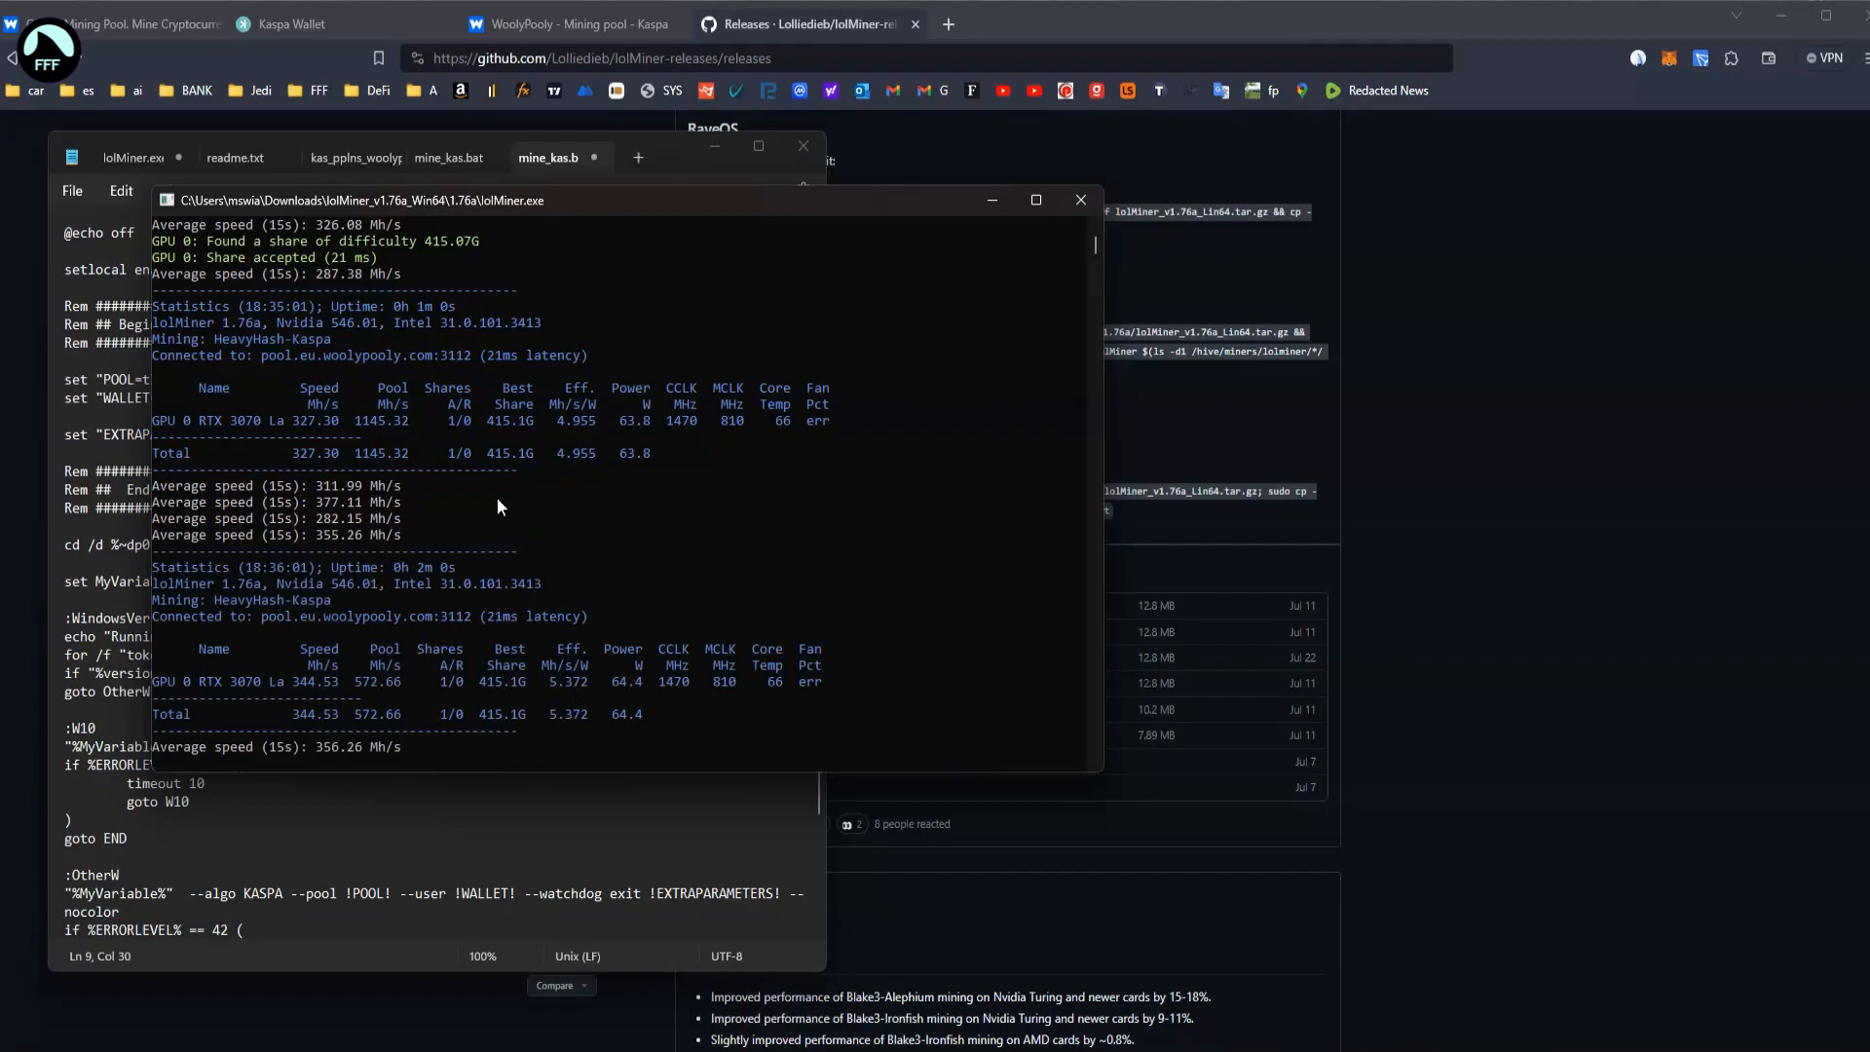
{"action": "mouse_move", "coordinate": [622, 634]}
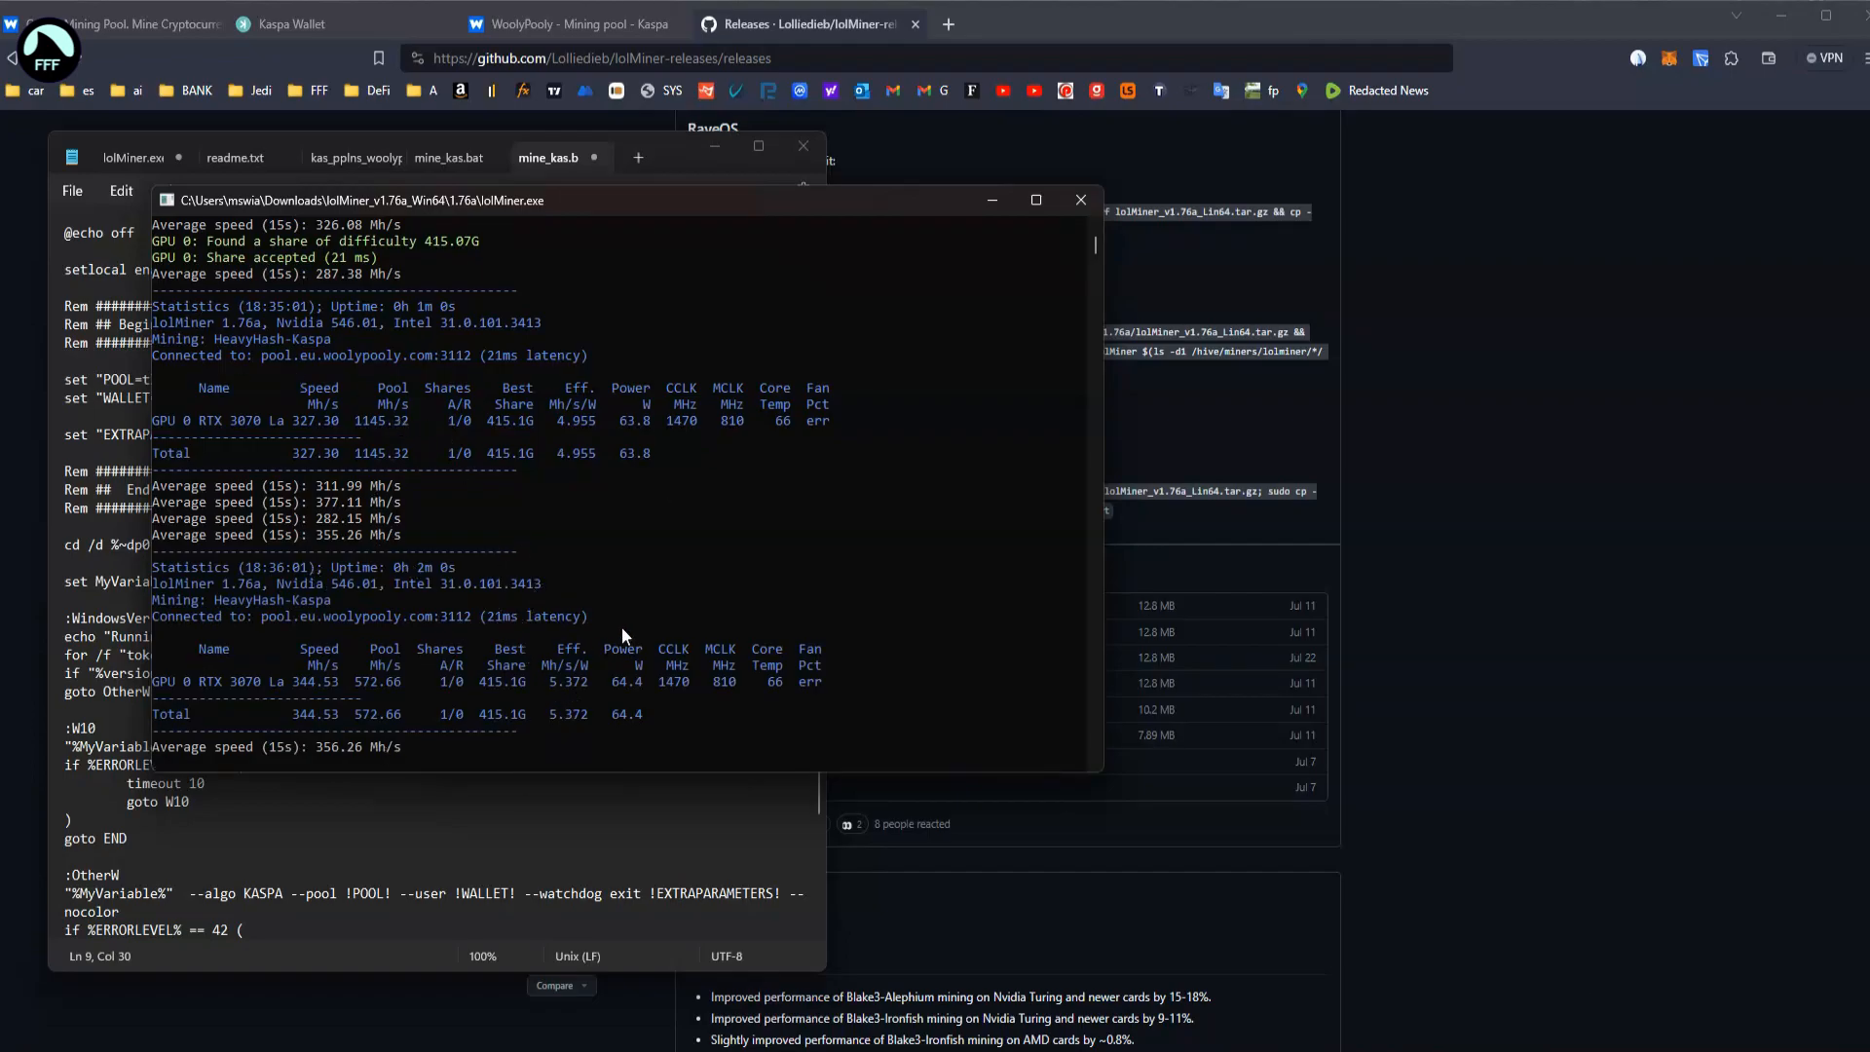
{"action": "mouse_move", "coordinate": [1119, 539]}
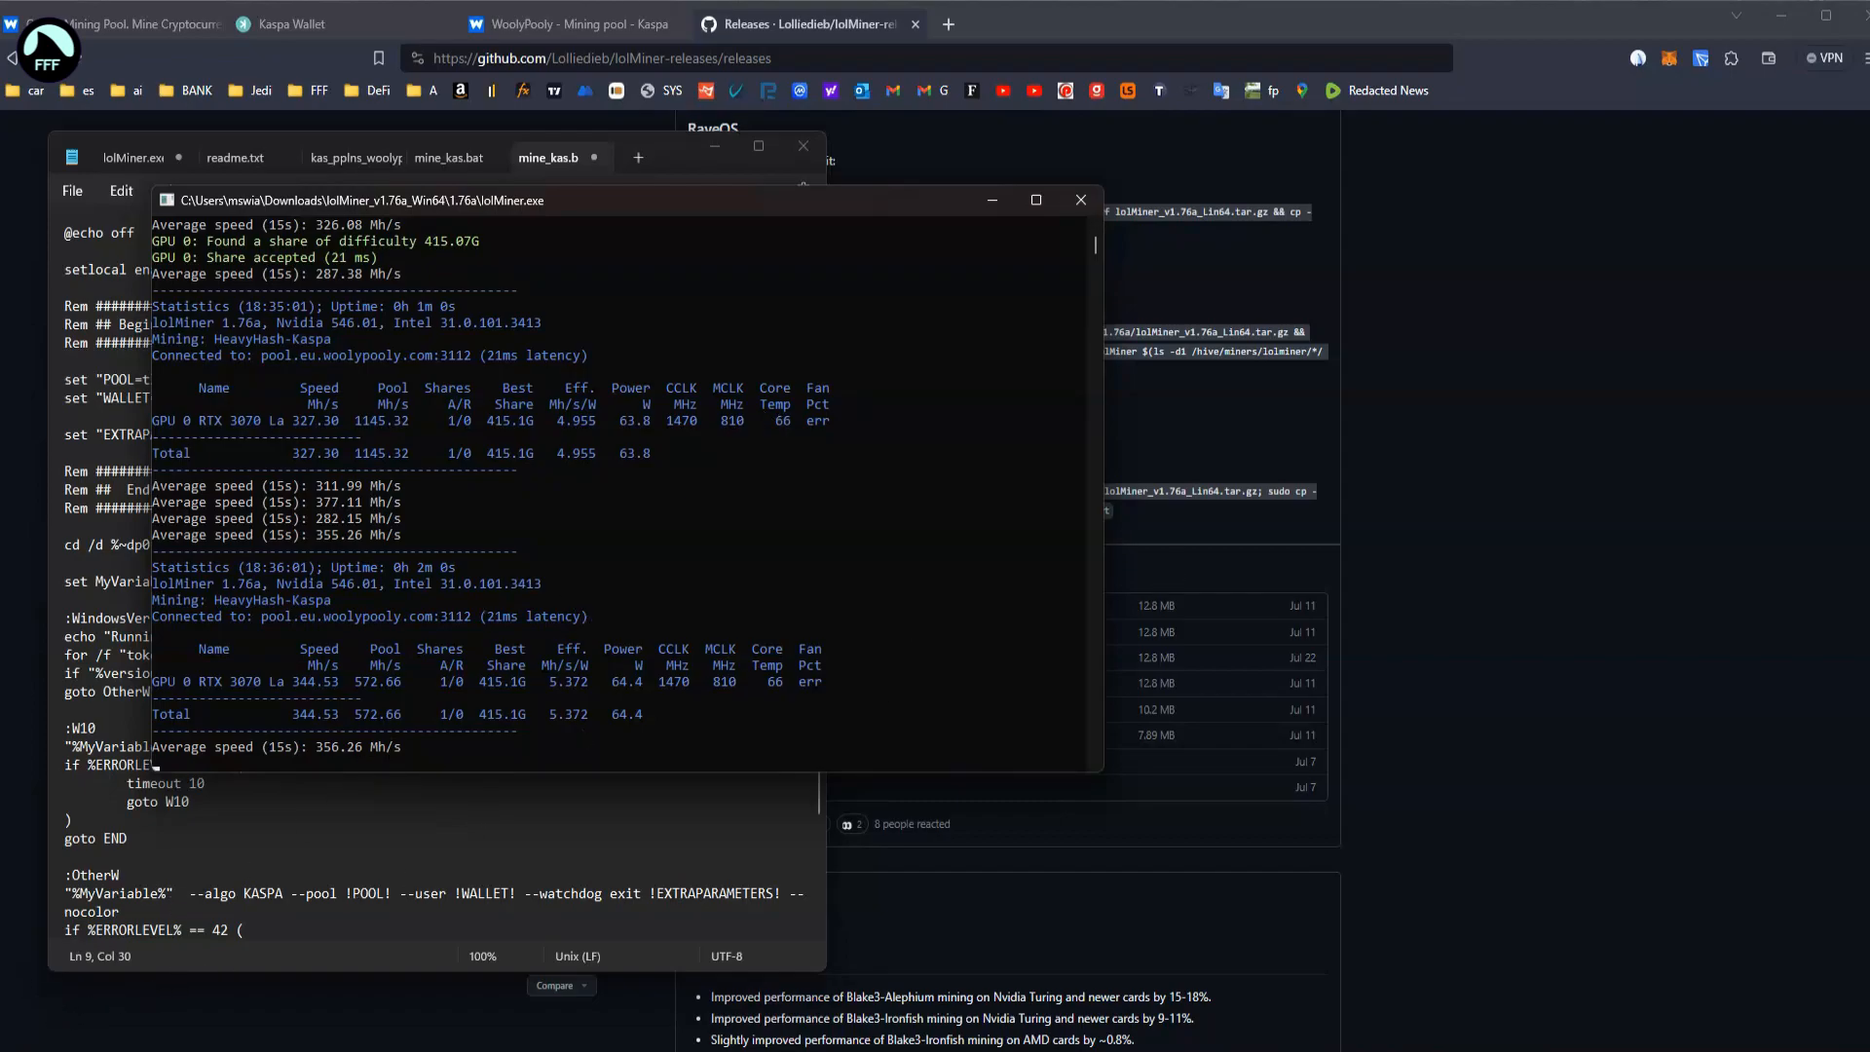
{"action": "mouse_move", "coordinate": [532, 528]}
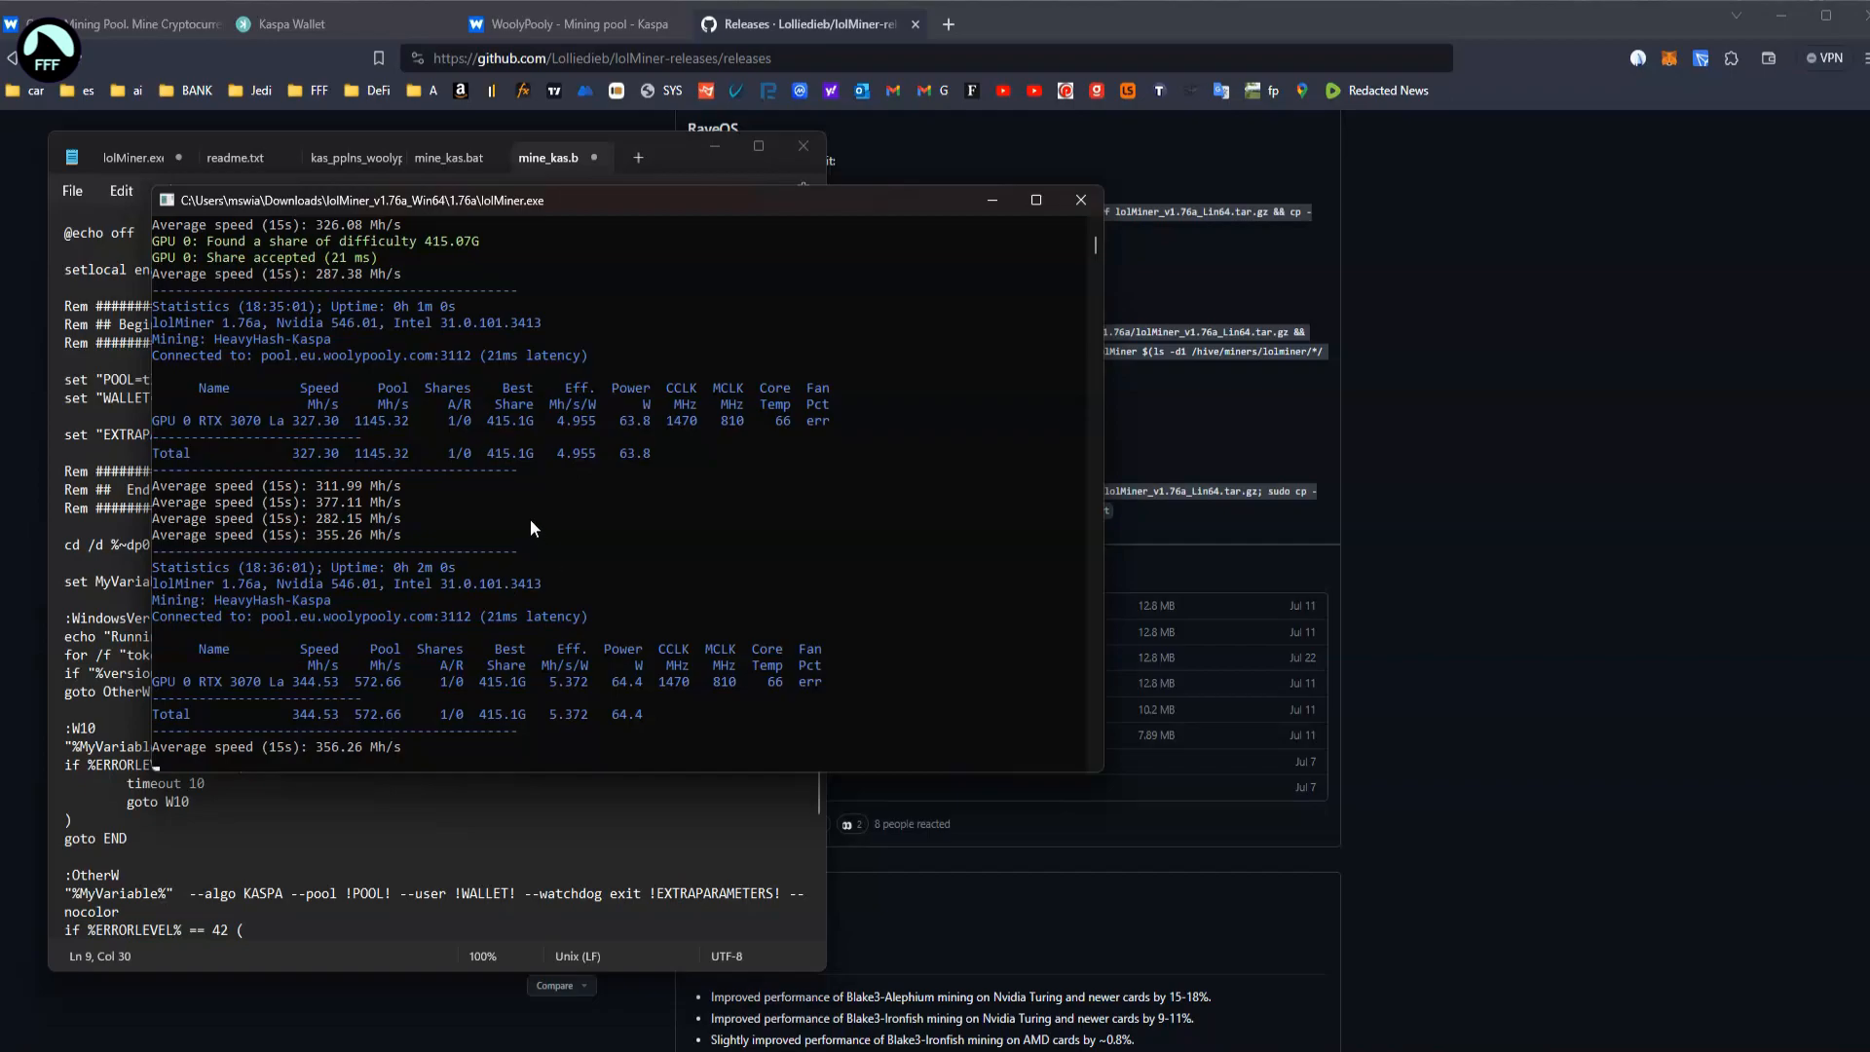